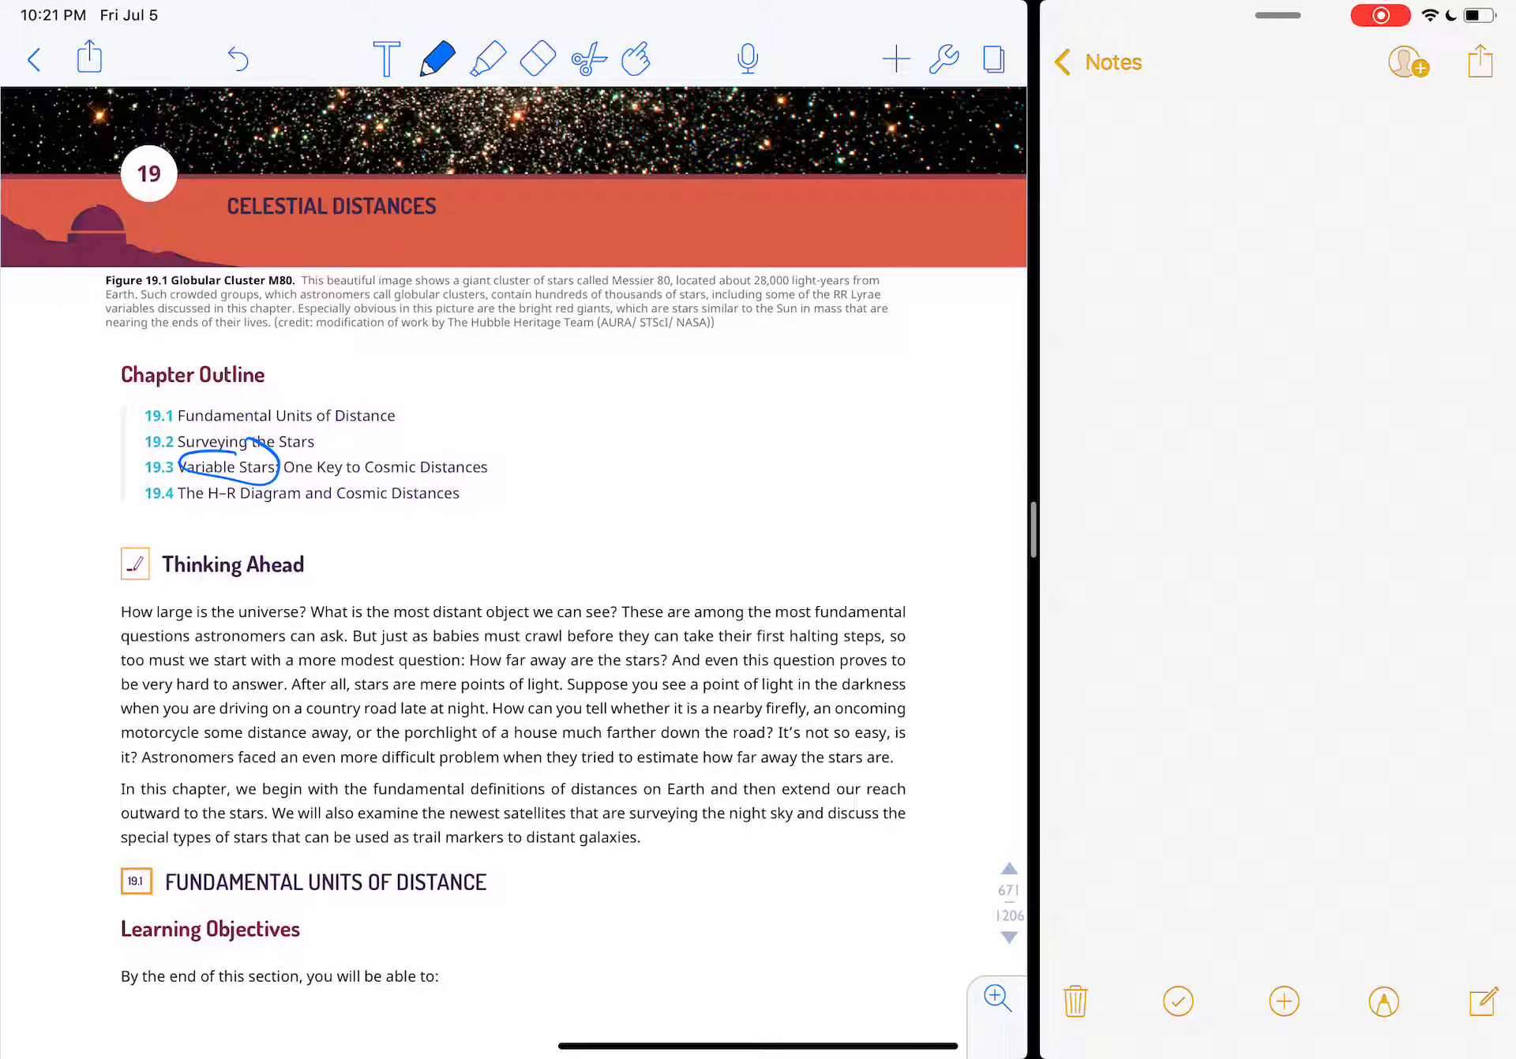
Step: Briefly circle the H–R Diagram outline entry, undo it, and read on through The Metric System passage
left_click(237, 59)
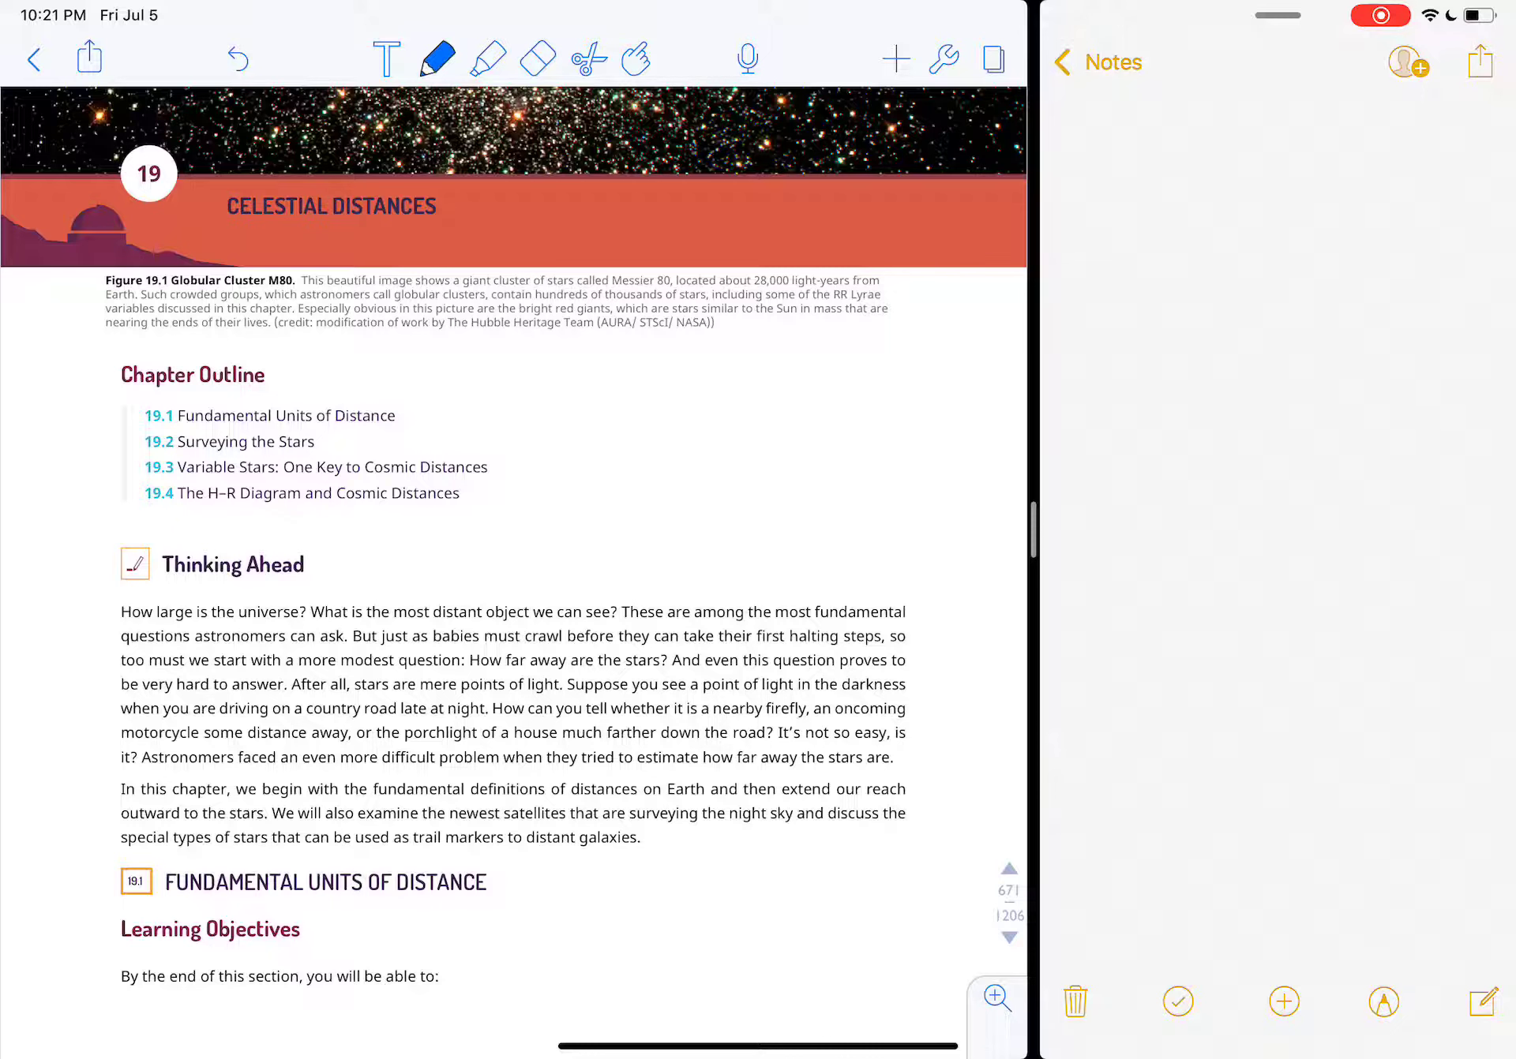
left_click_drag(174, 492, 300, 487)
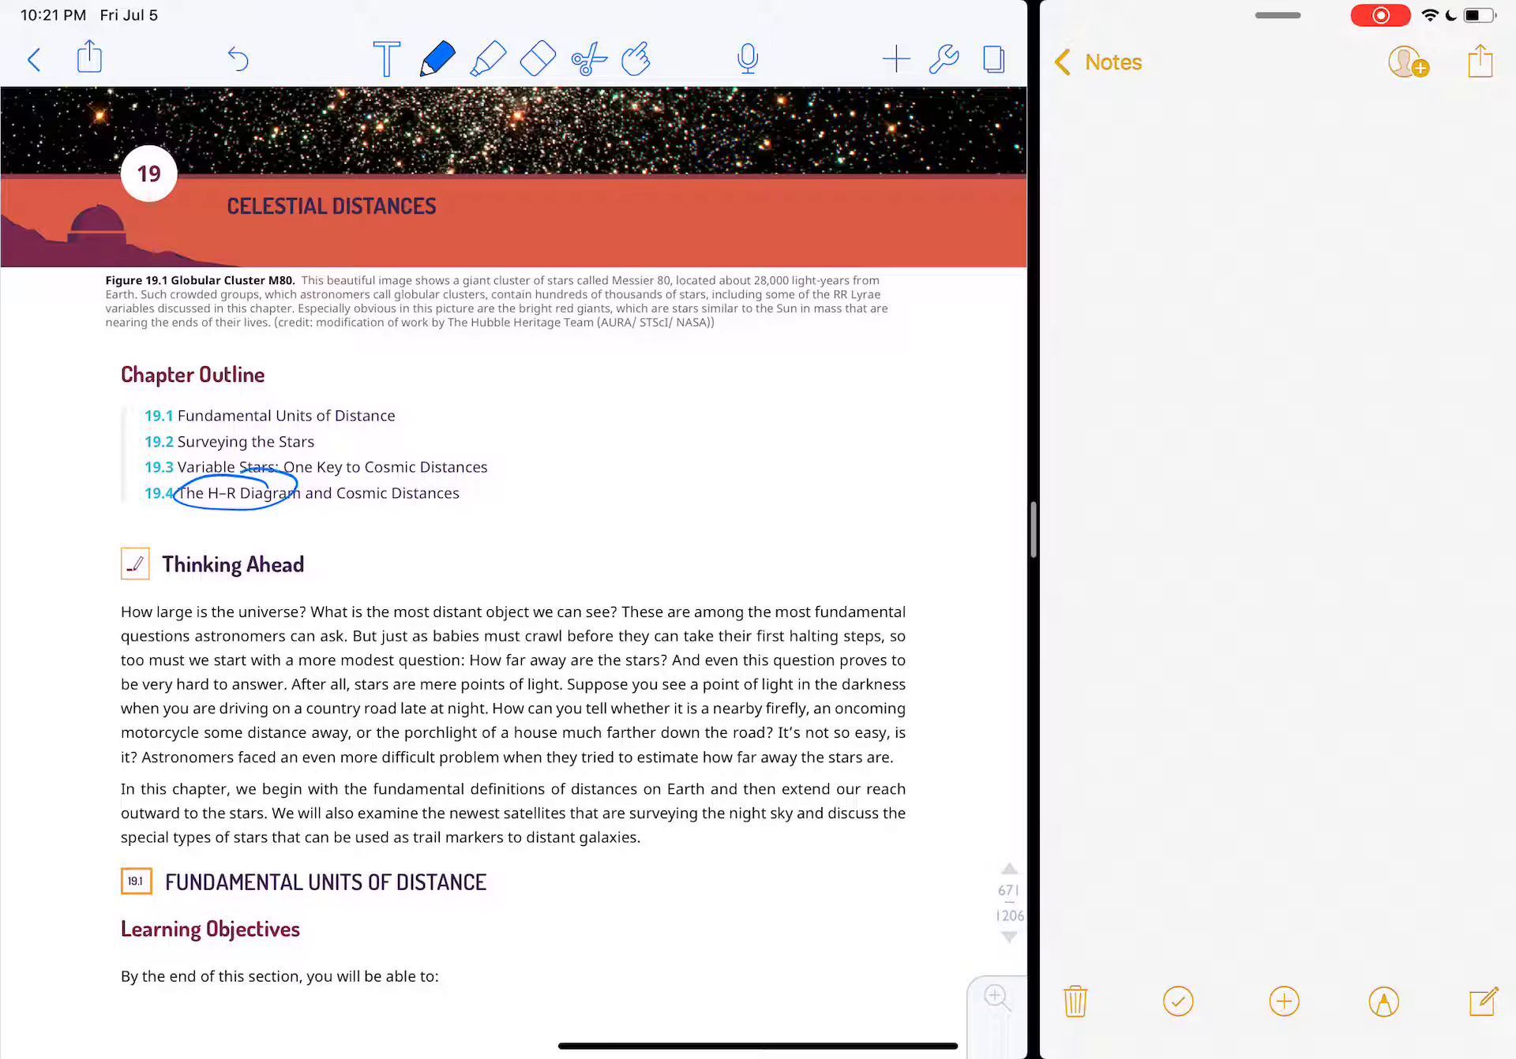
left_click(237, 58)
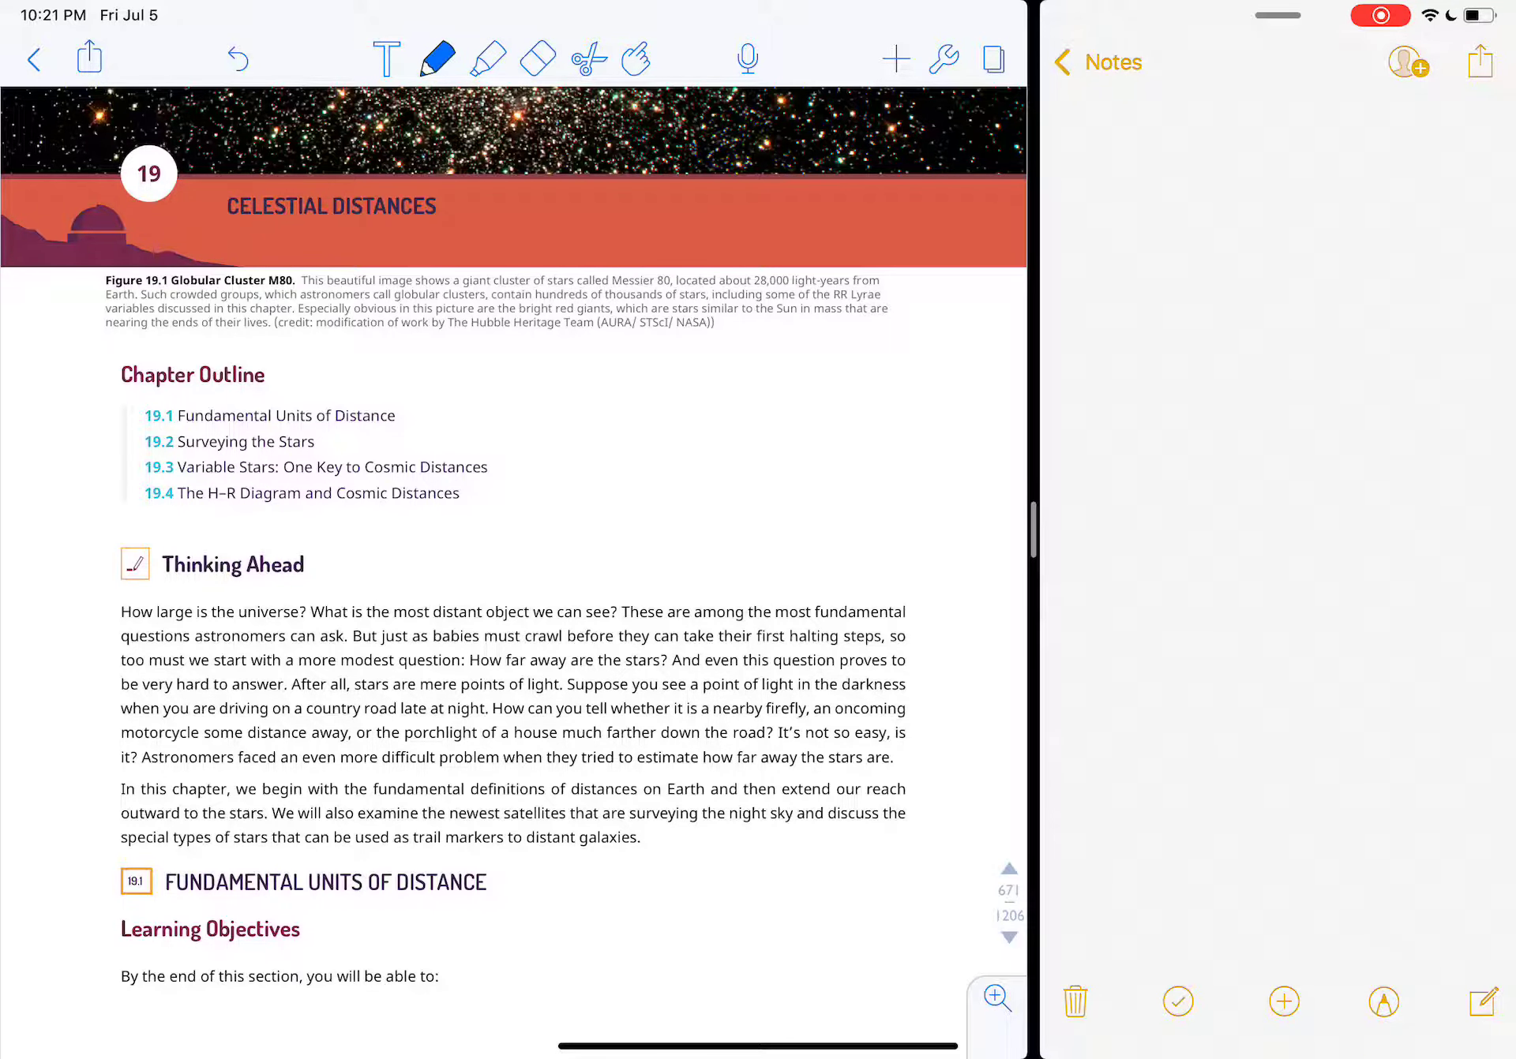
scroll("down", 3)
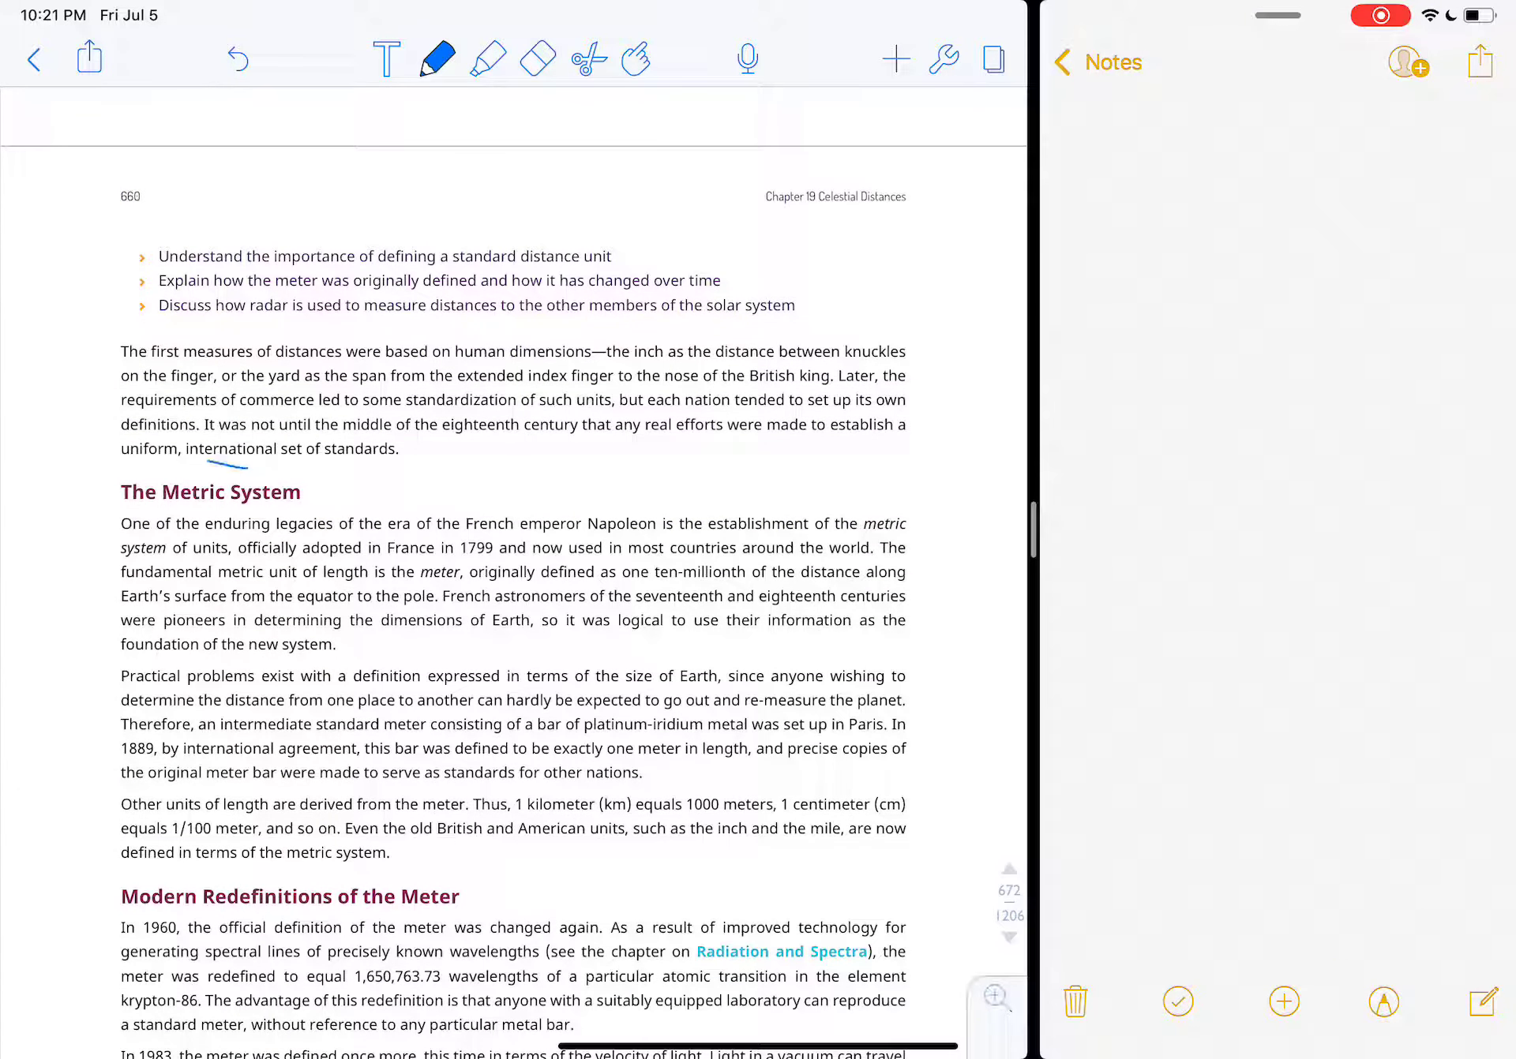
Step: Toggle between eraser and pen while reading down to Distance within the Solar System
left_click(539, 59)
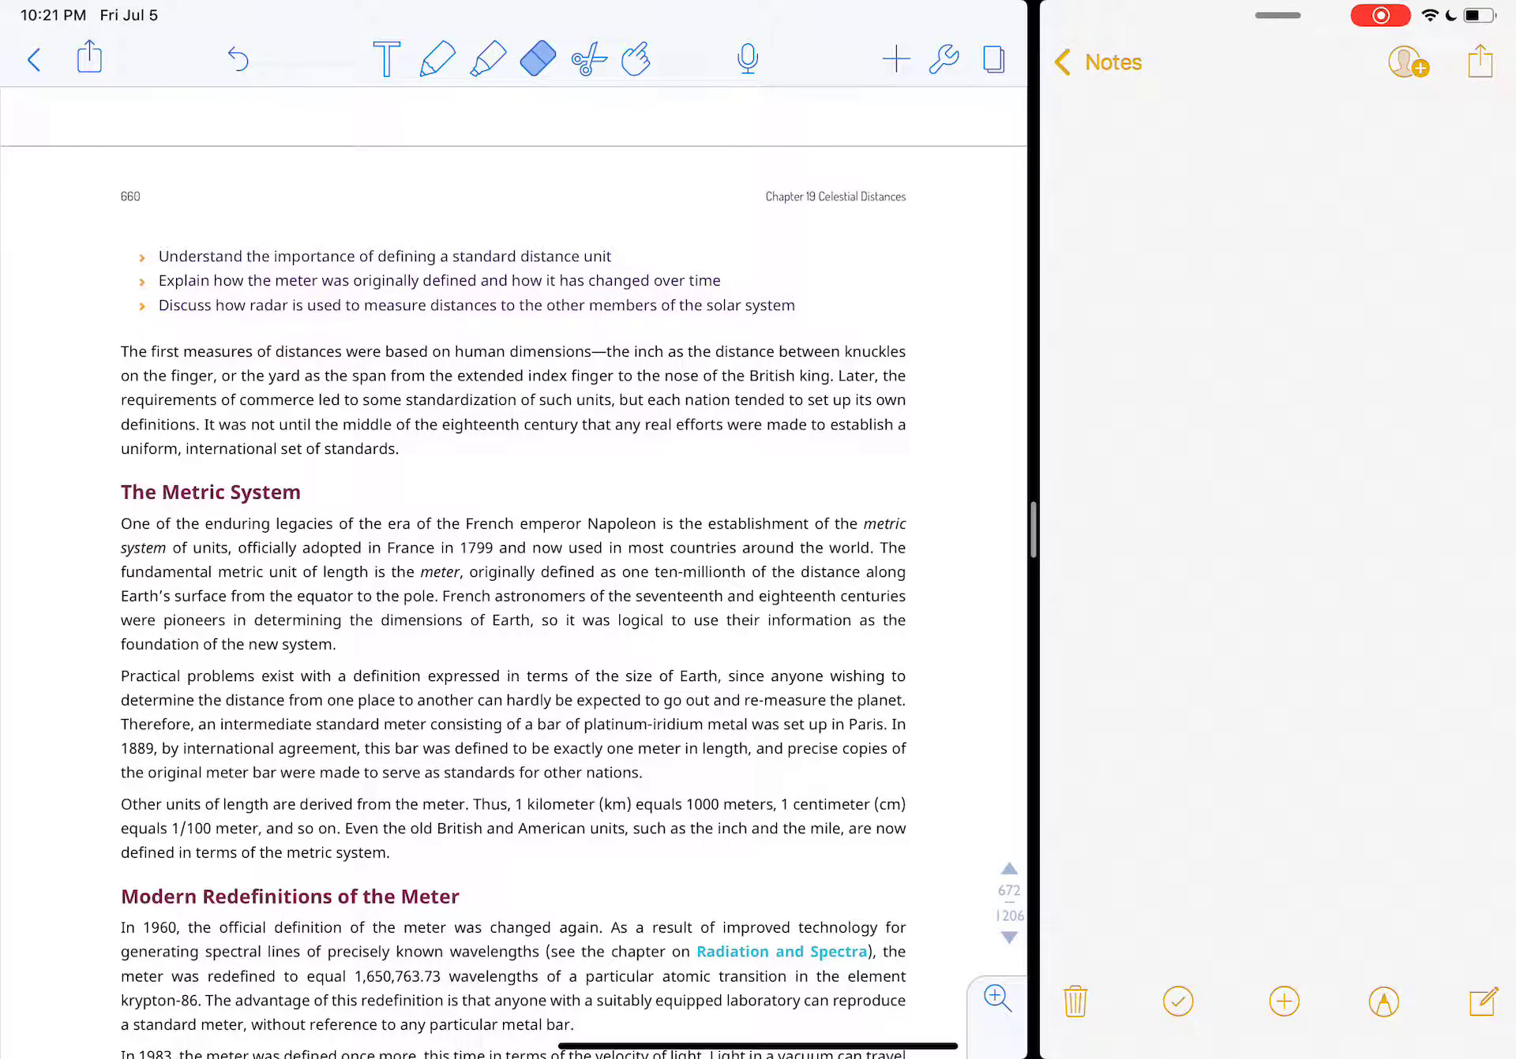
left_click(437, 59)
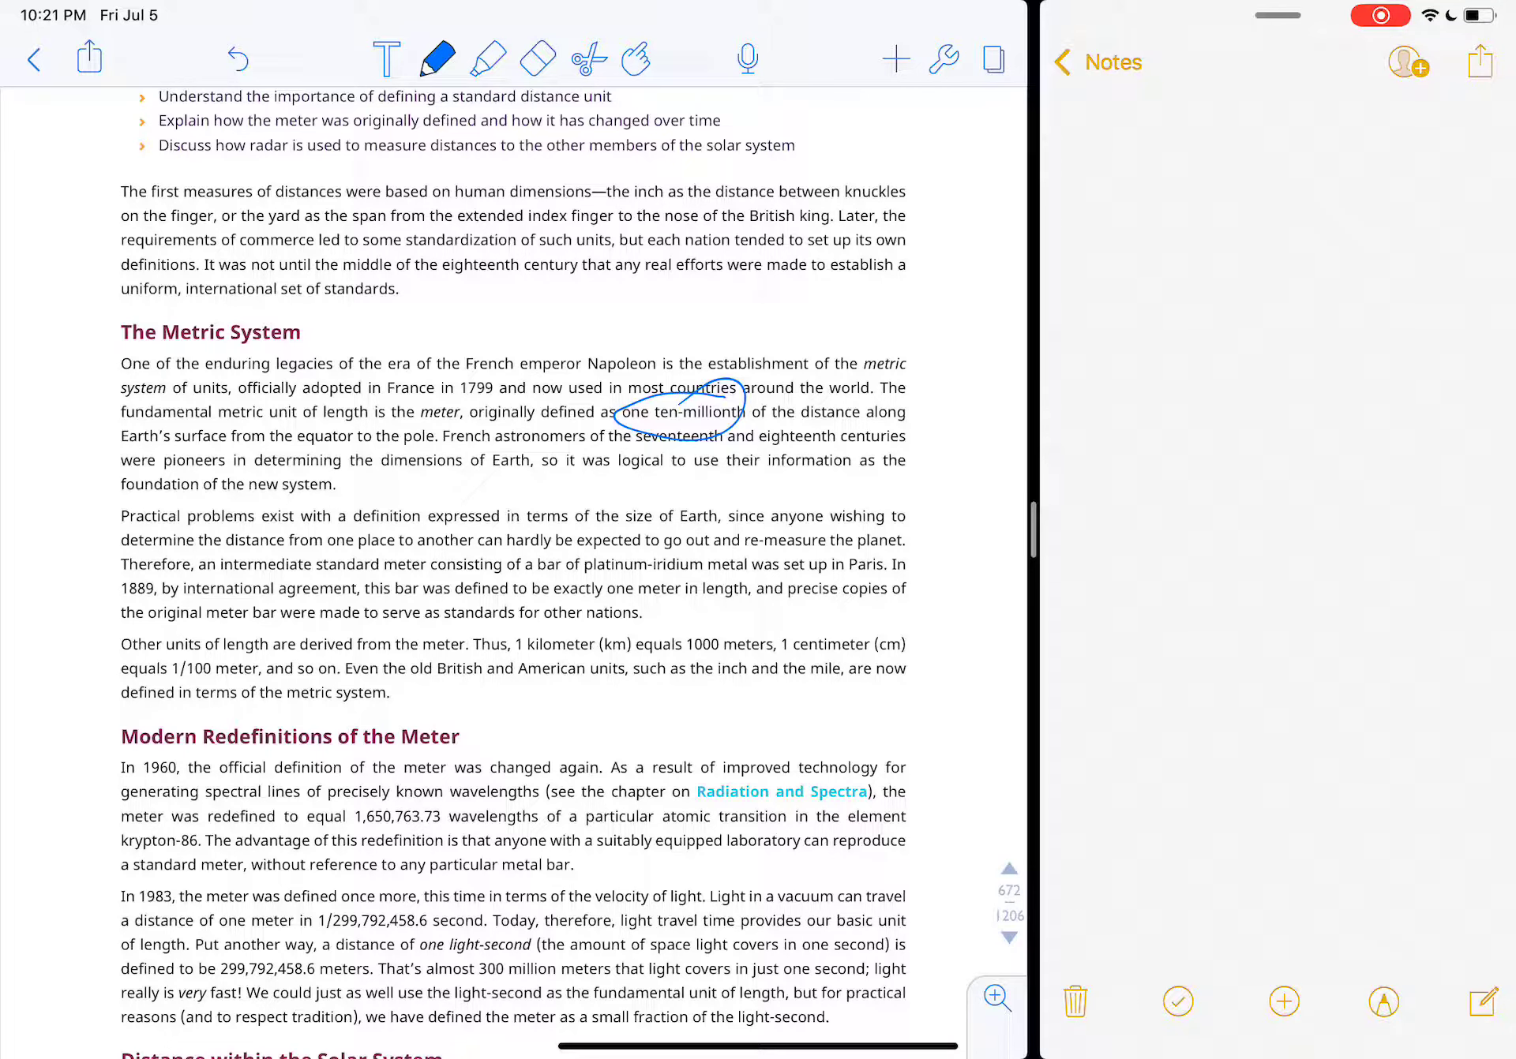
left_click(537, 59)
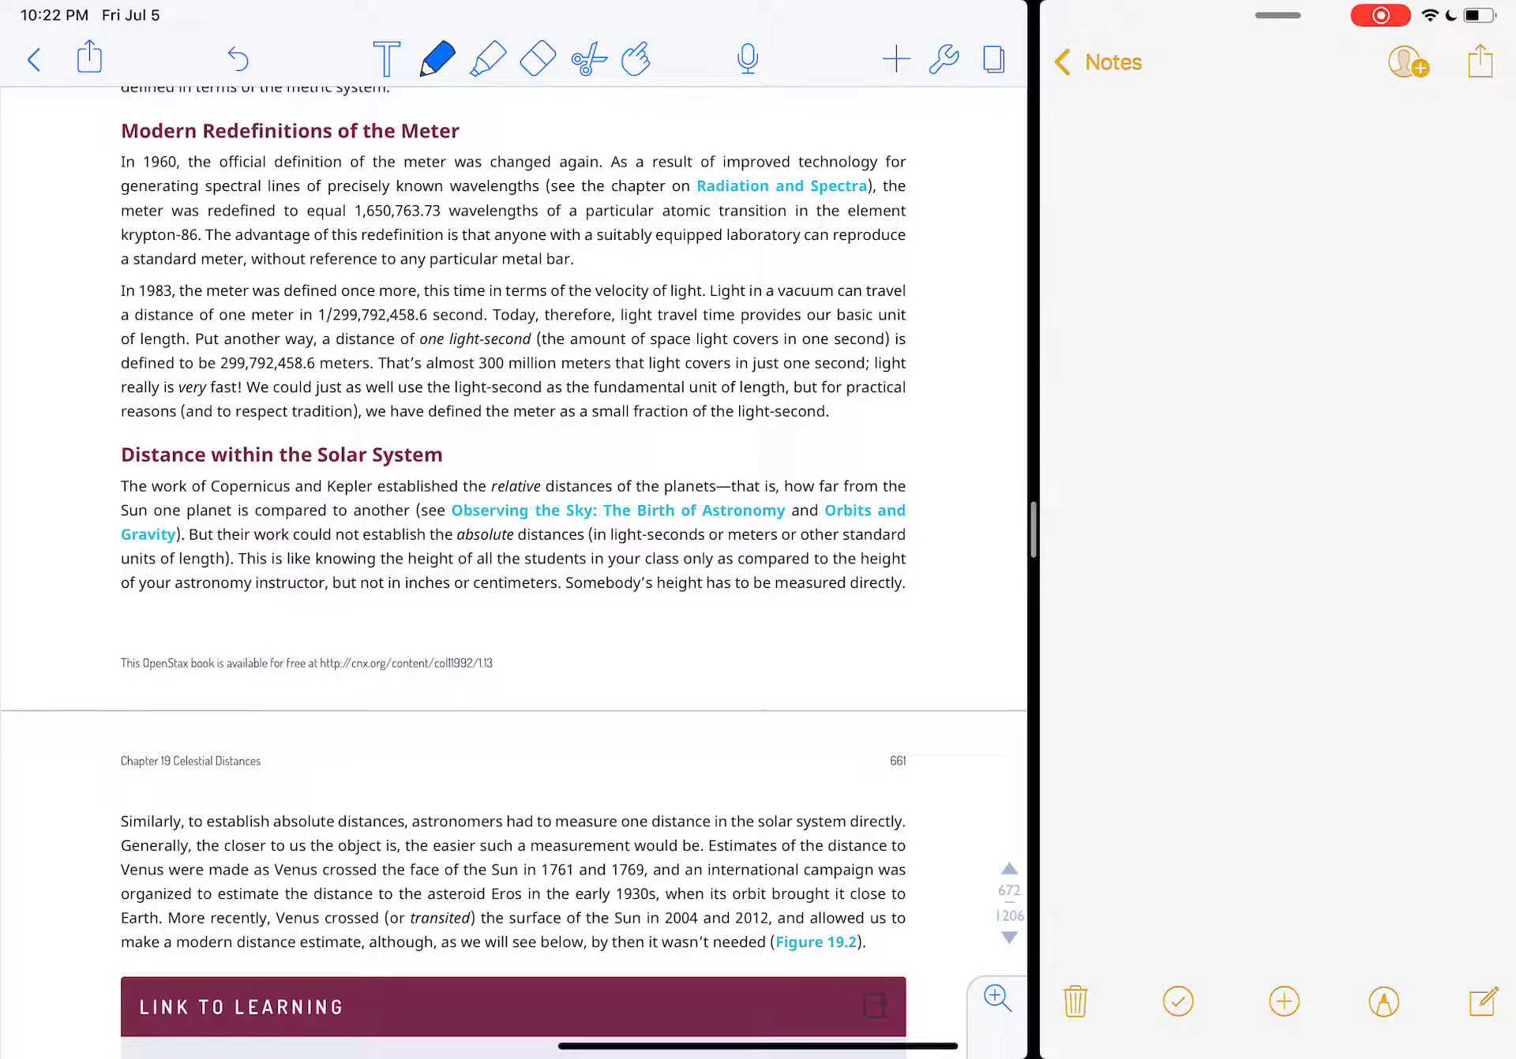
Step: Scroll down to the Venus transit photo of Figure 19.2 and clear stray circles beside it
scroll("down", 3)
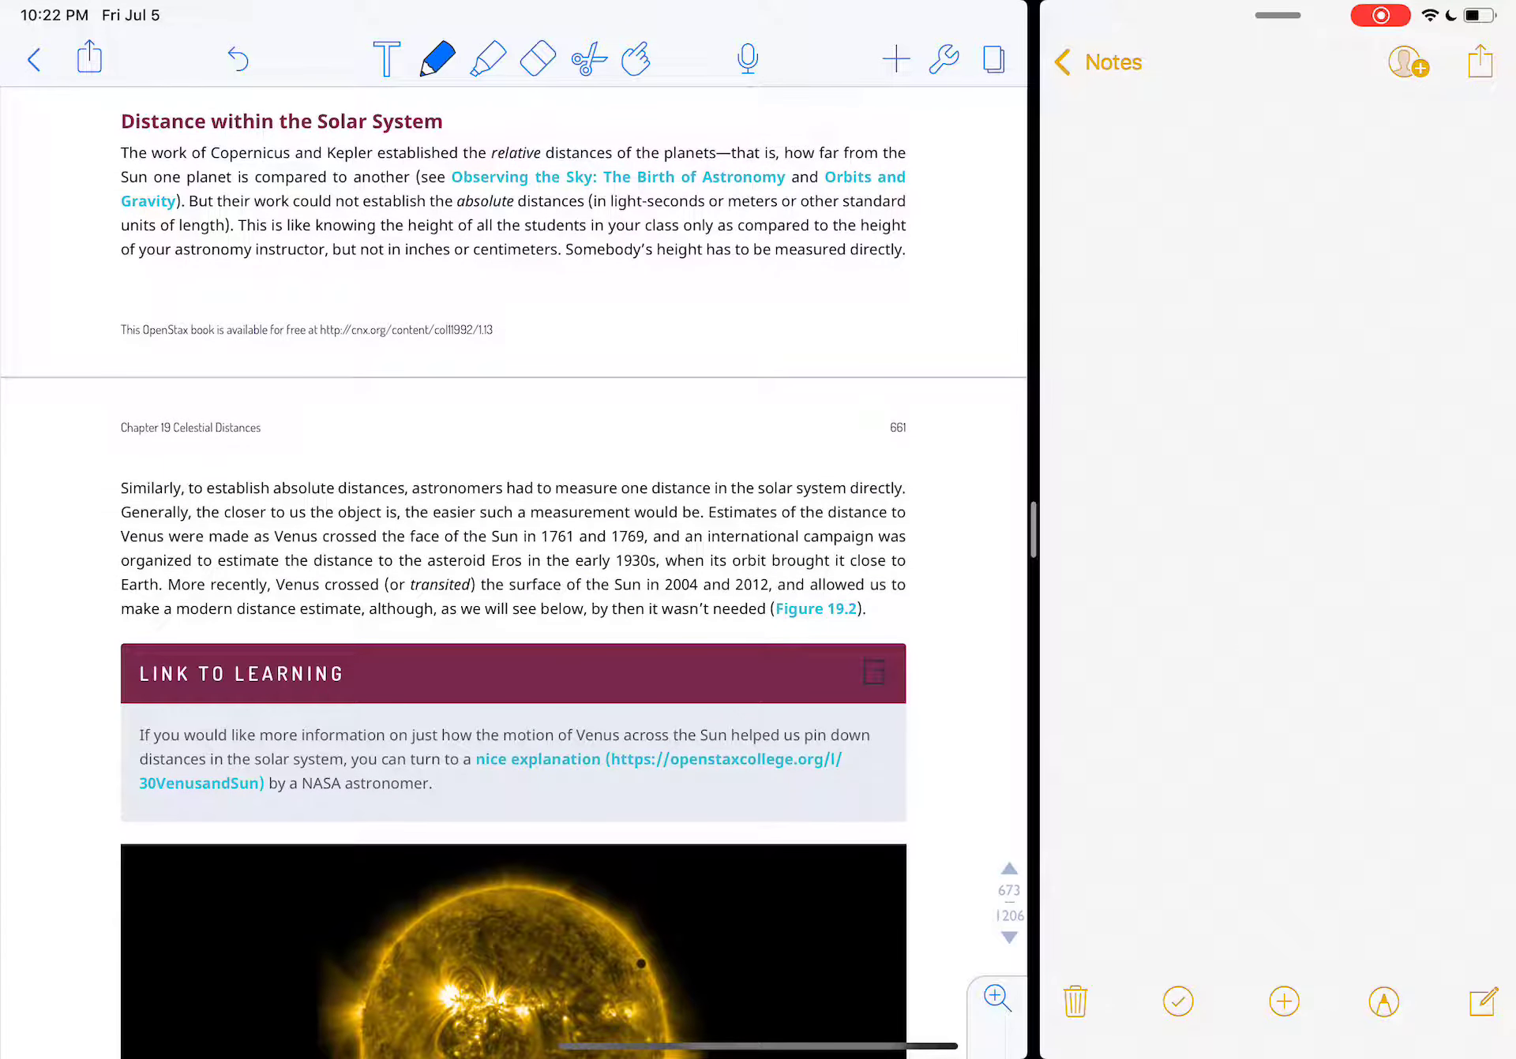
scroll("down", 3)
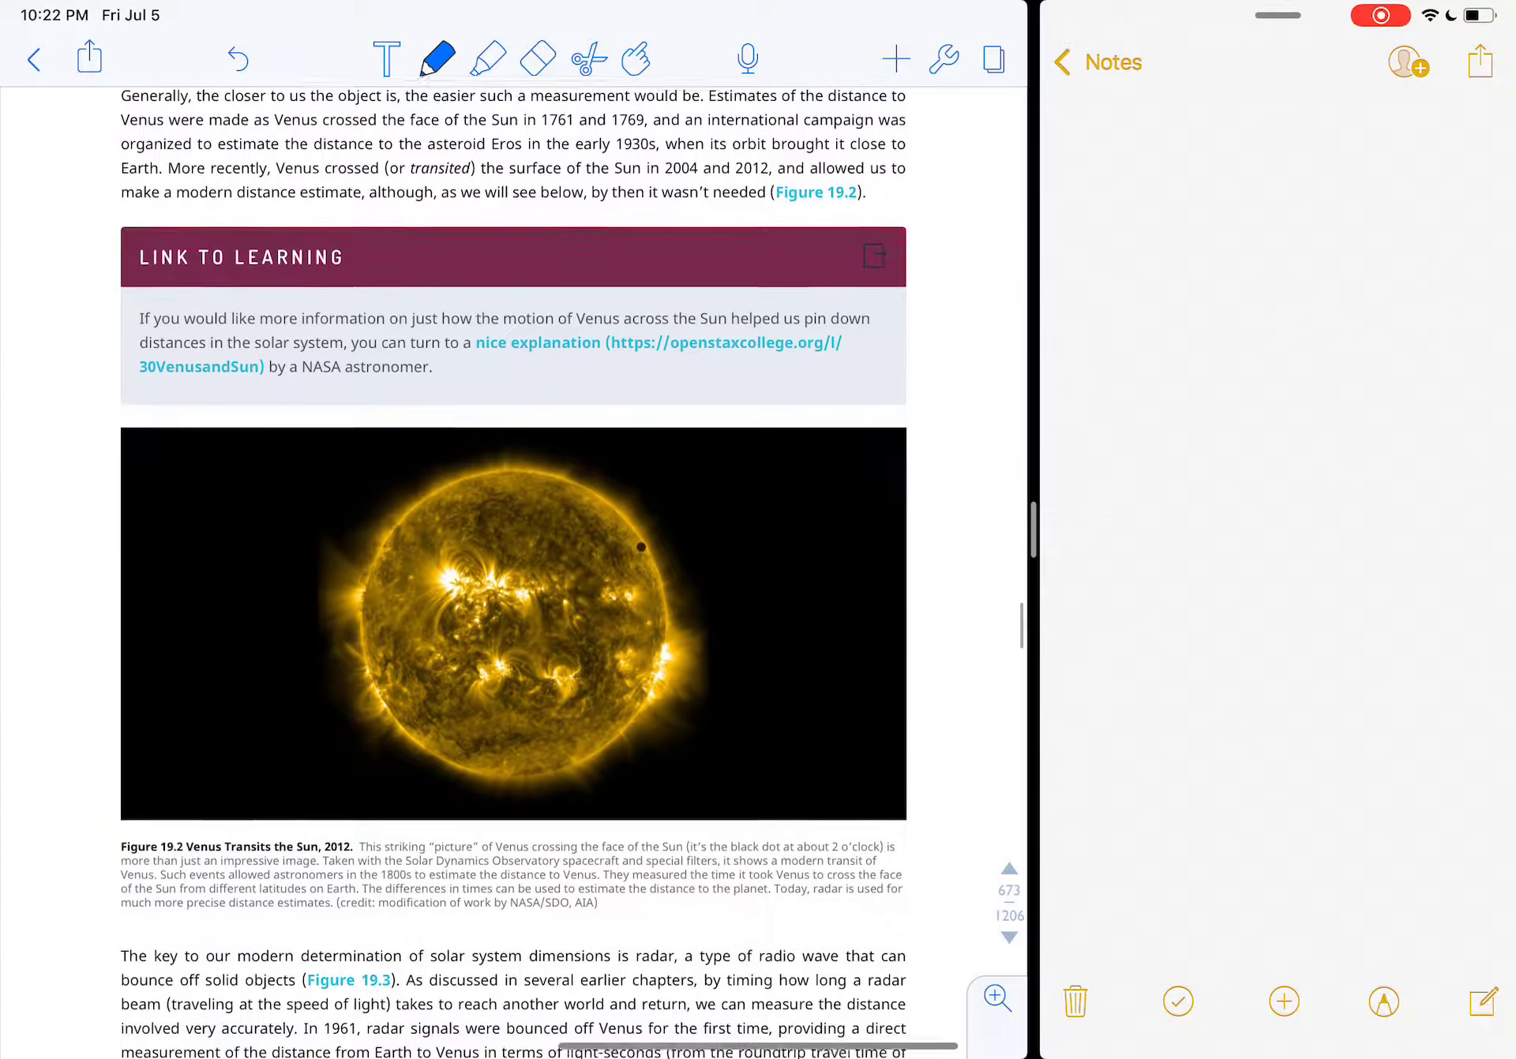
scroll("down", 3)
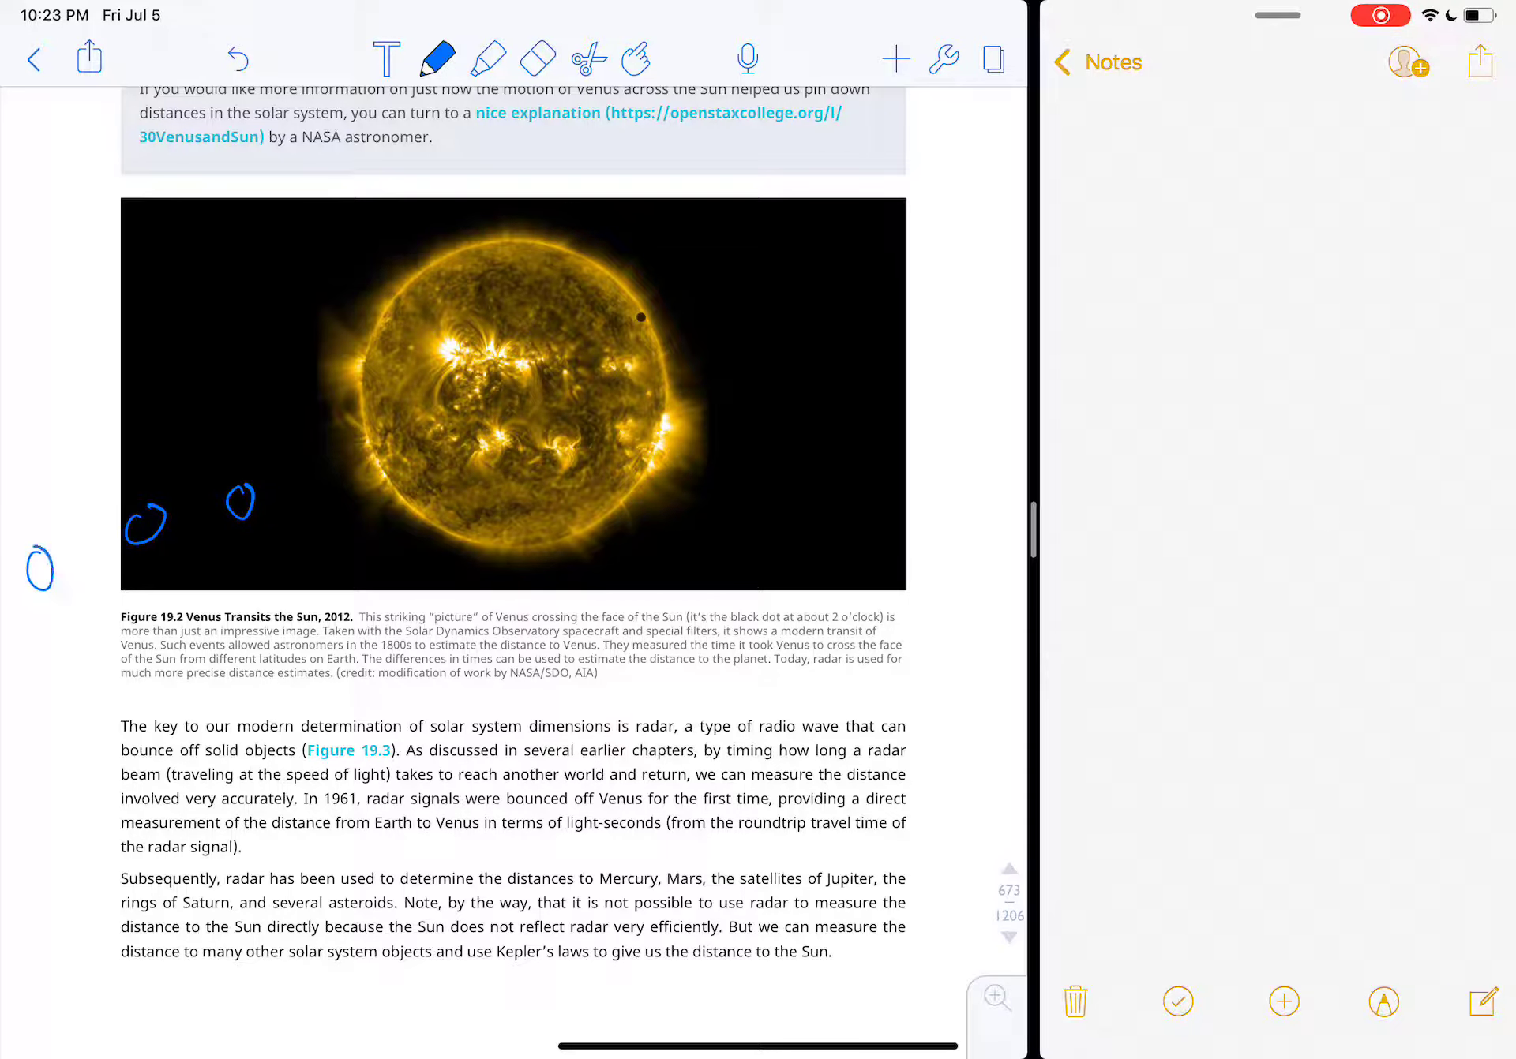
left_click(538, 59)
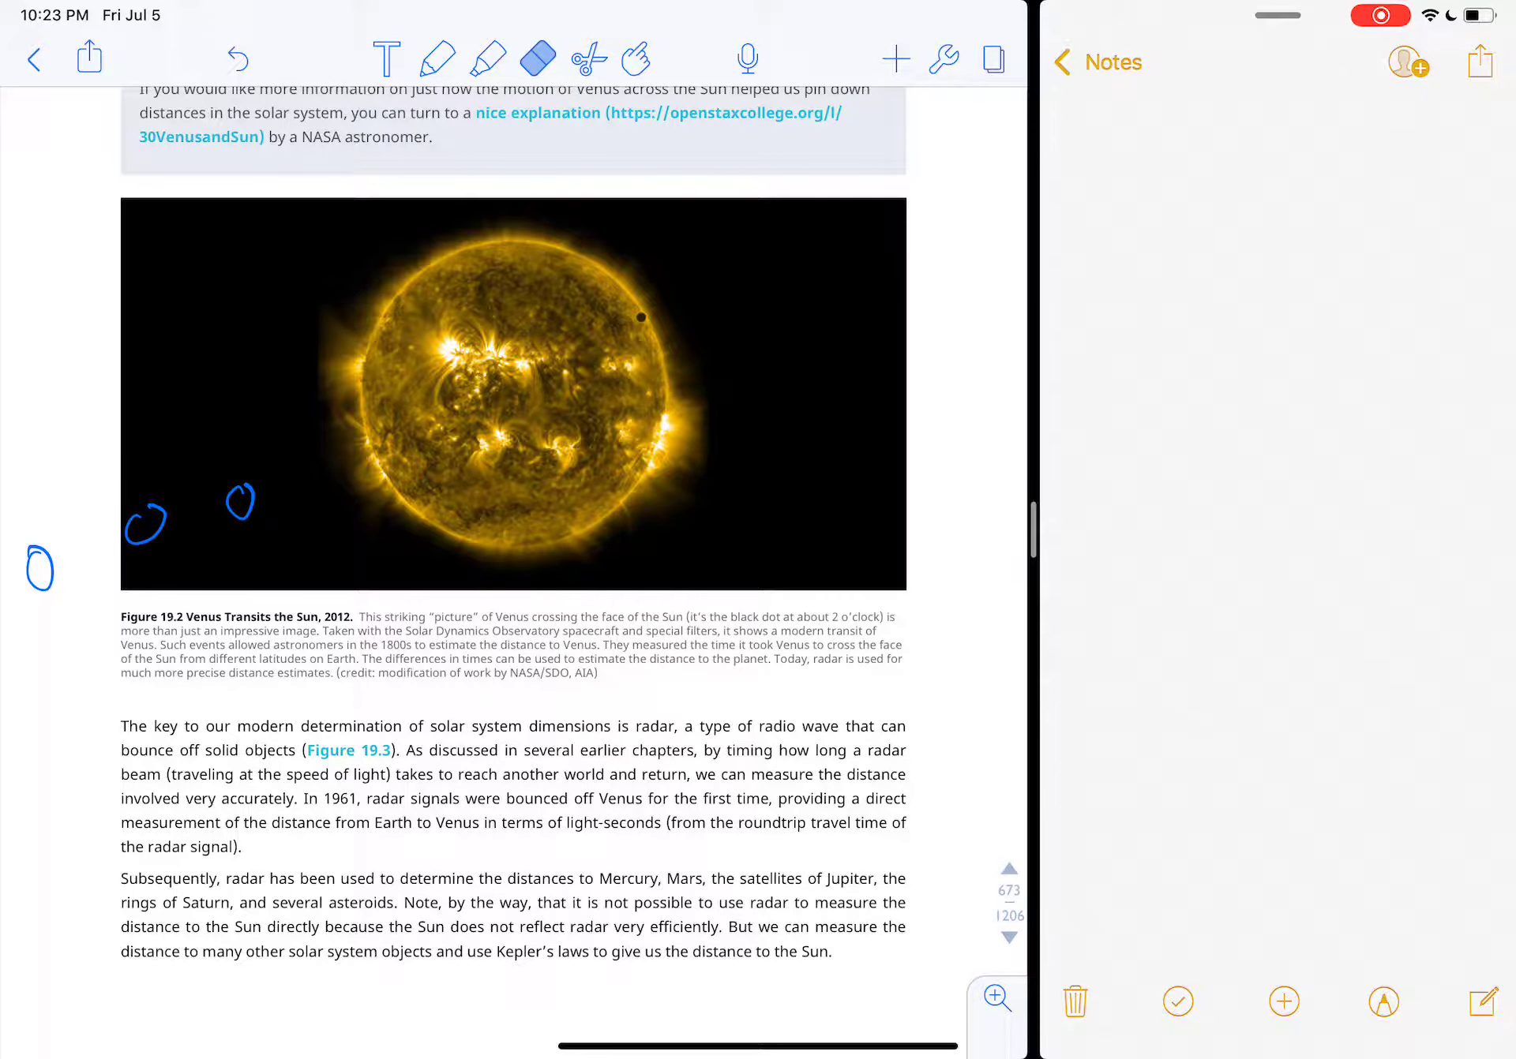
left_click(435, 59)
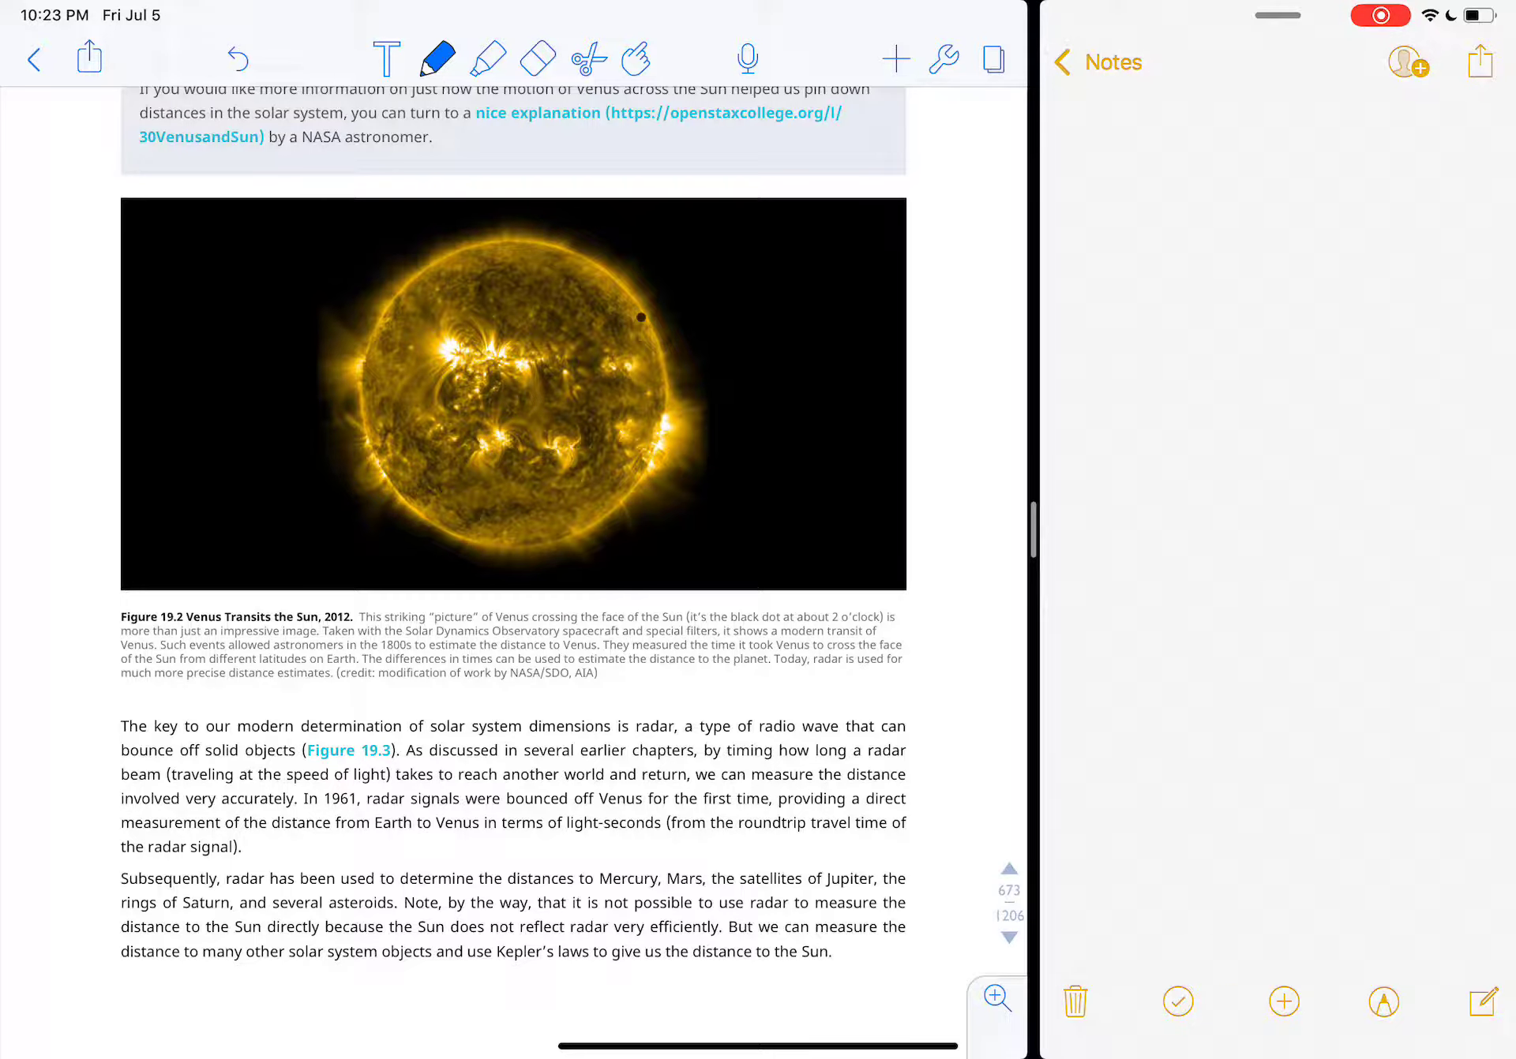
Step: Sketch Venus's path across the Sun and its dot, then erase the strokes leaving the photo clean
left_click_drag(385, 328, 415, 328)
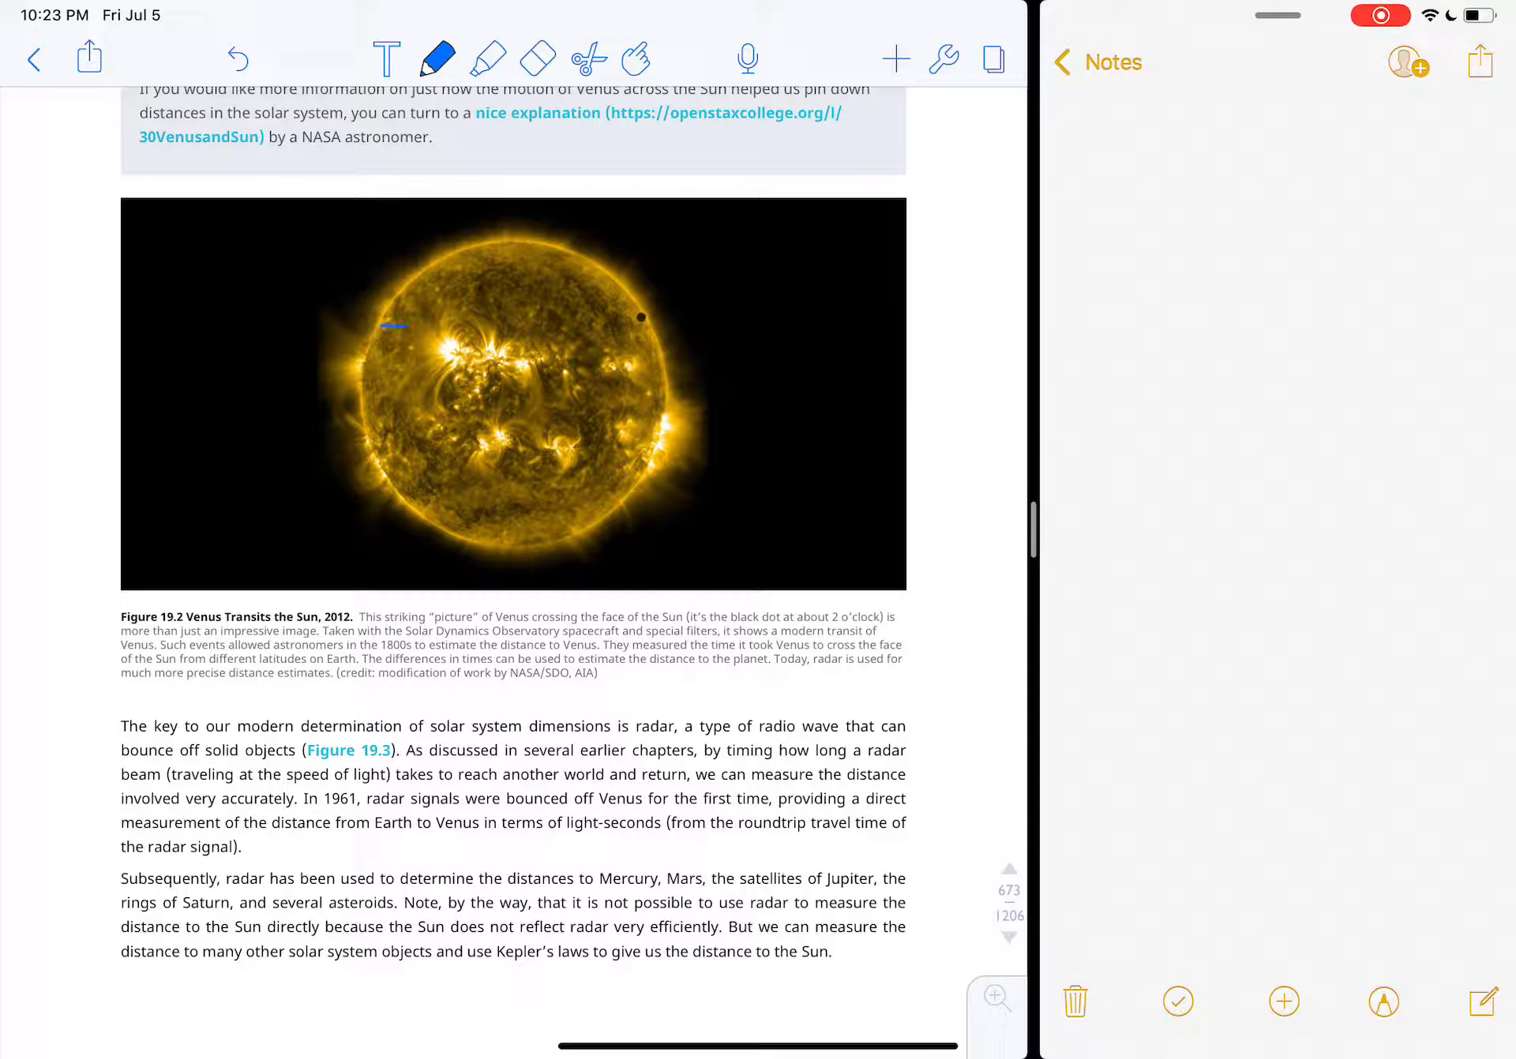
left_click_drag(389, 326, 641, 318)
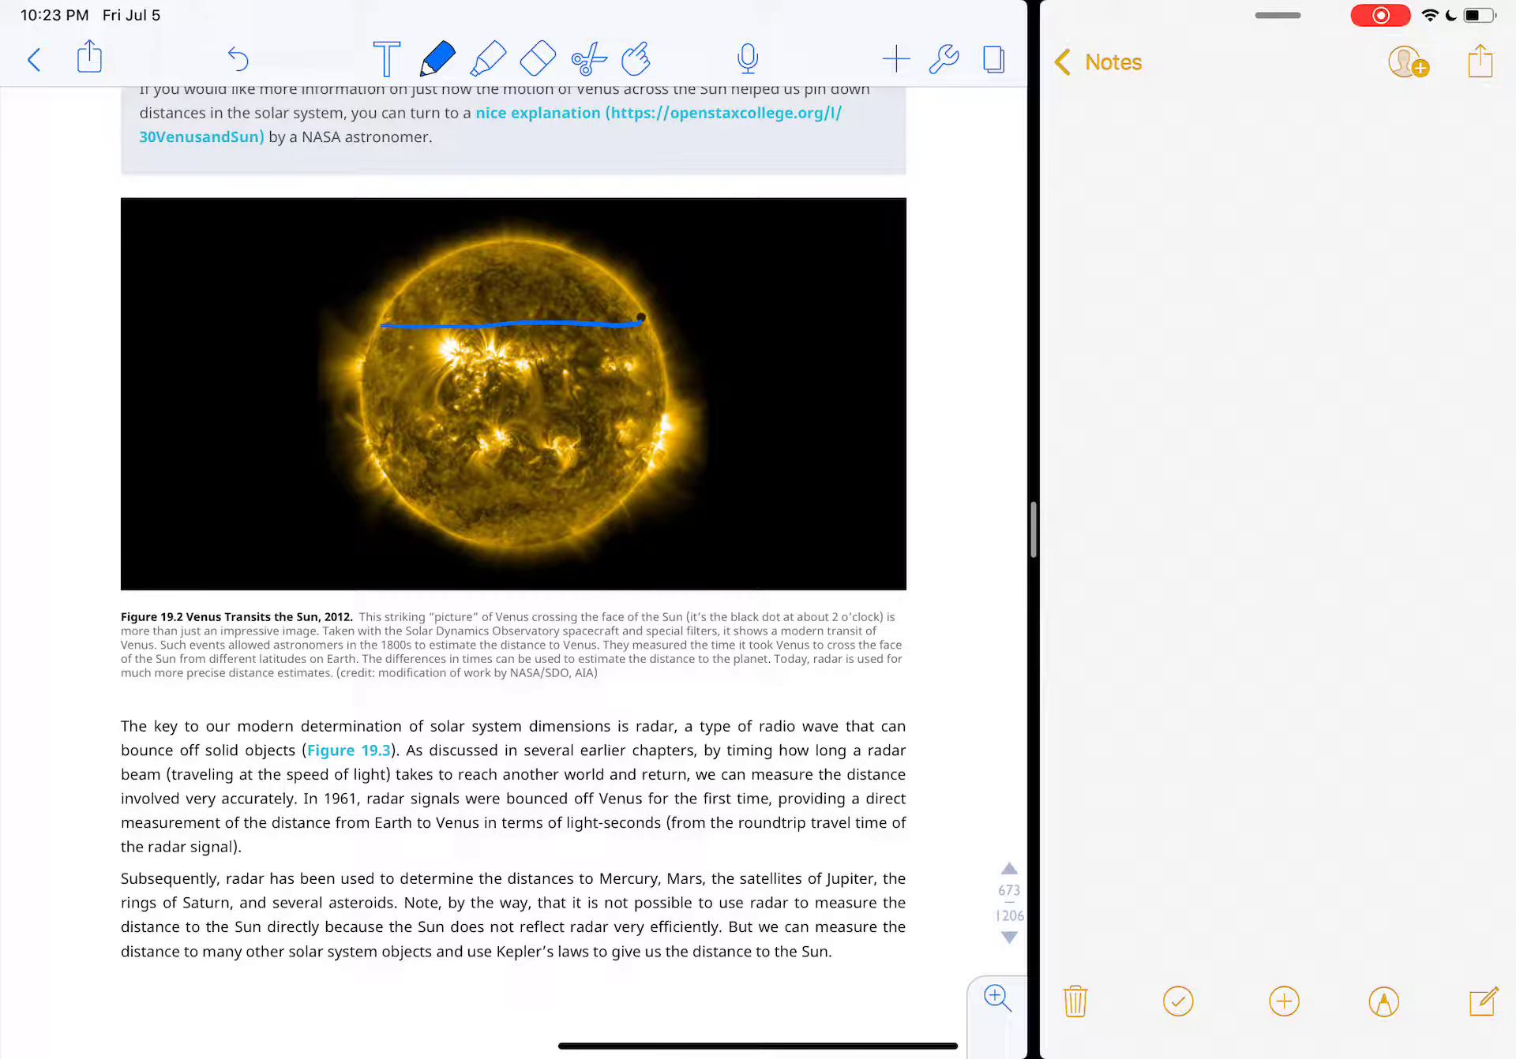
left_click_drag(640, 318, 640, 317)
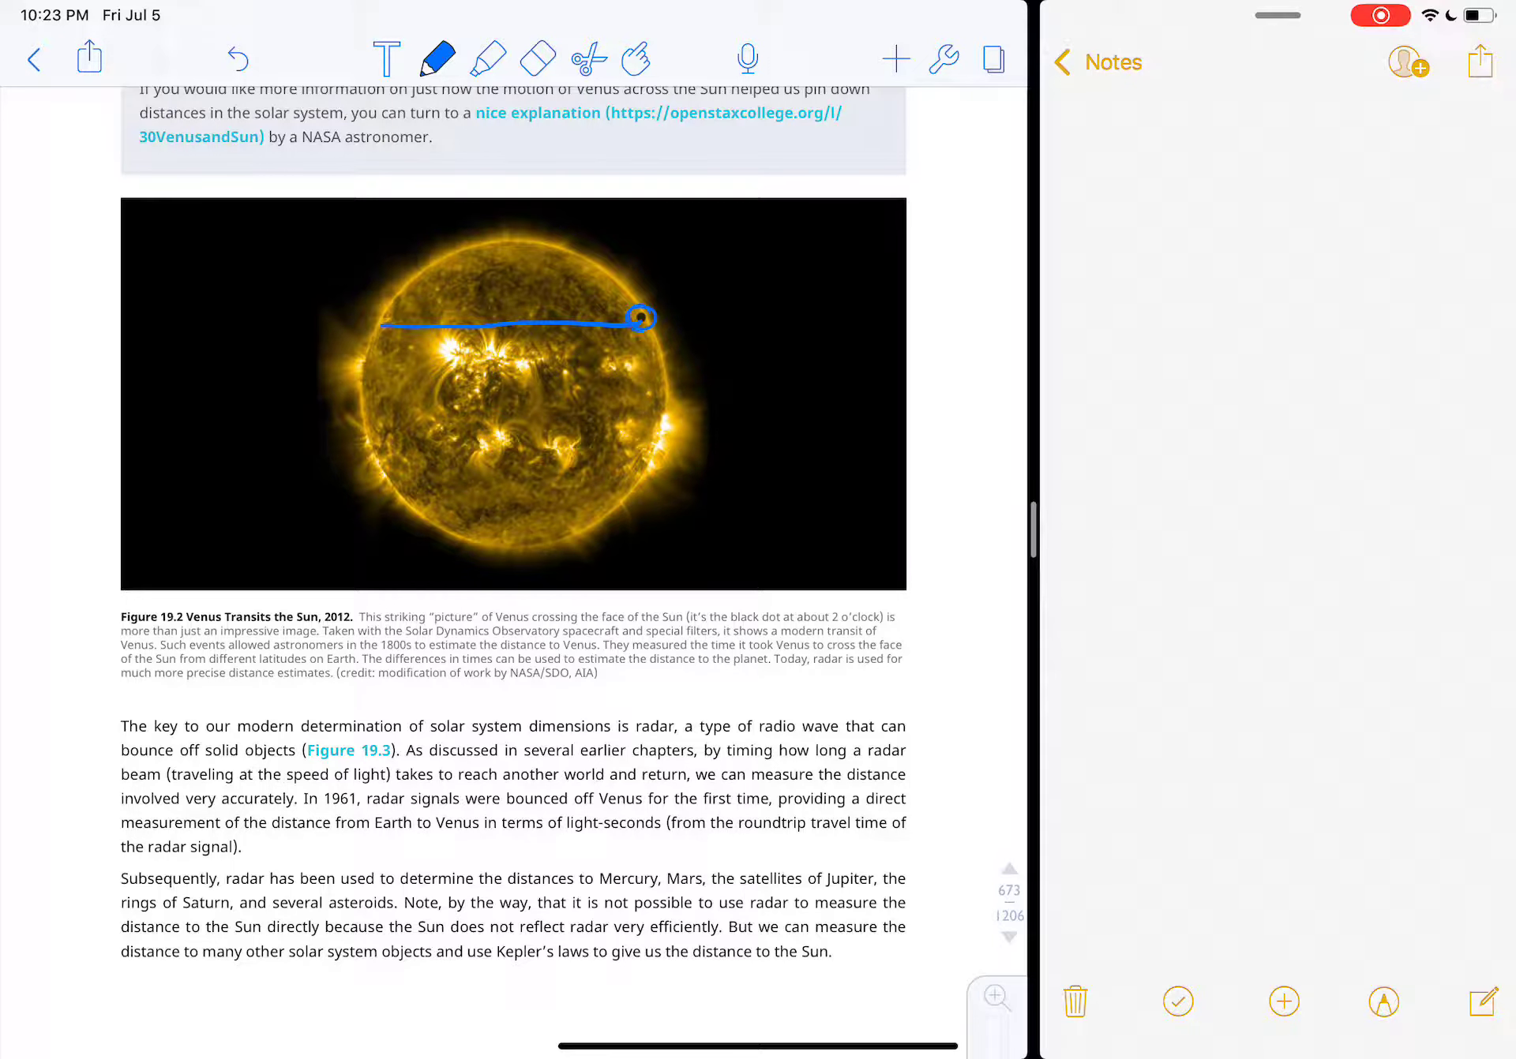
left_click(538, 59)
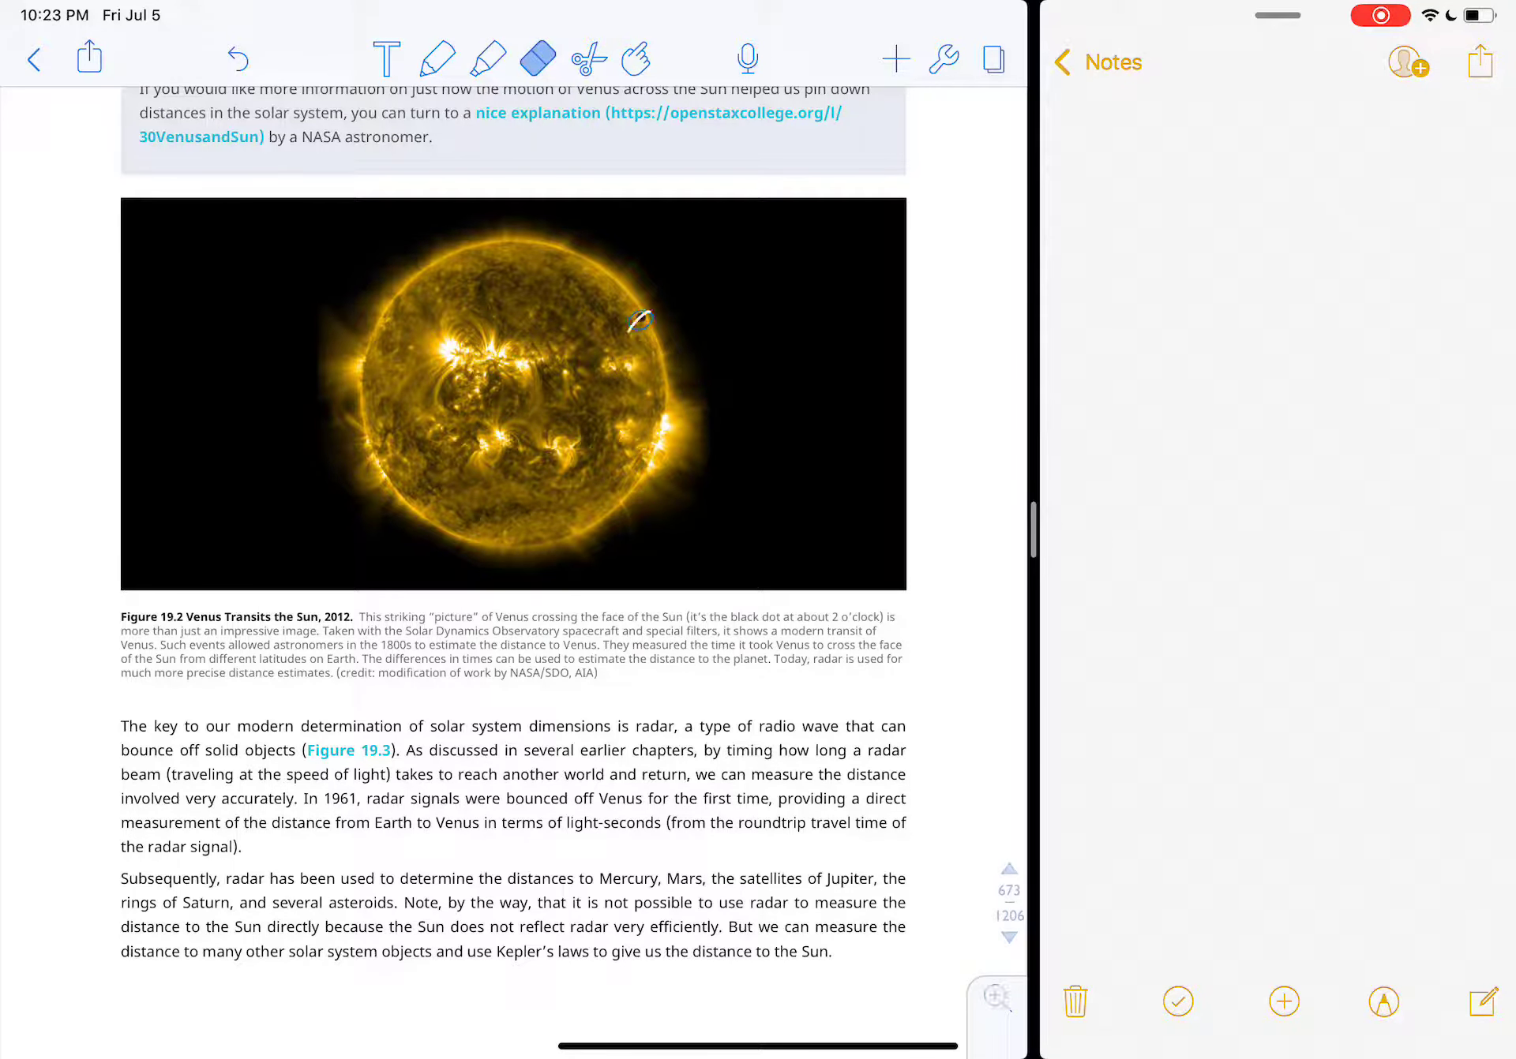
left_click(436, 60)
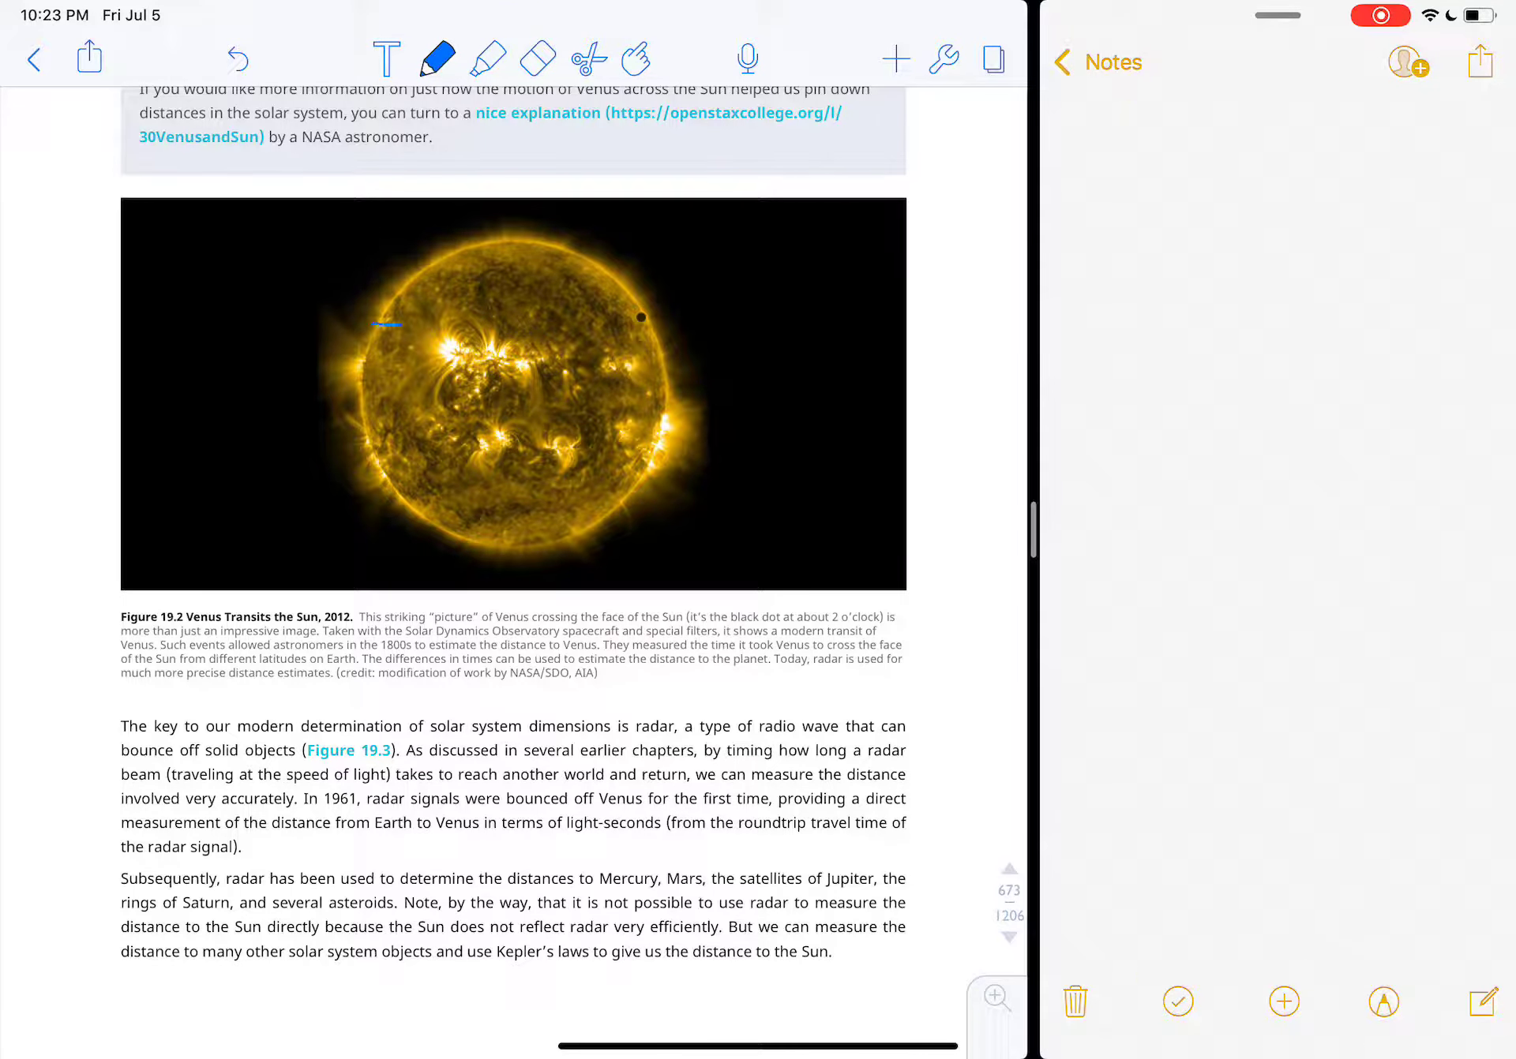
left_click_drag(376, 322, 616, 318)
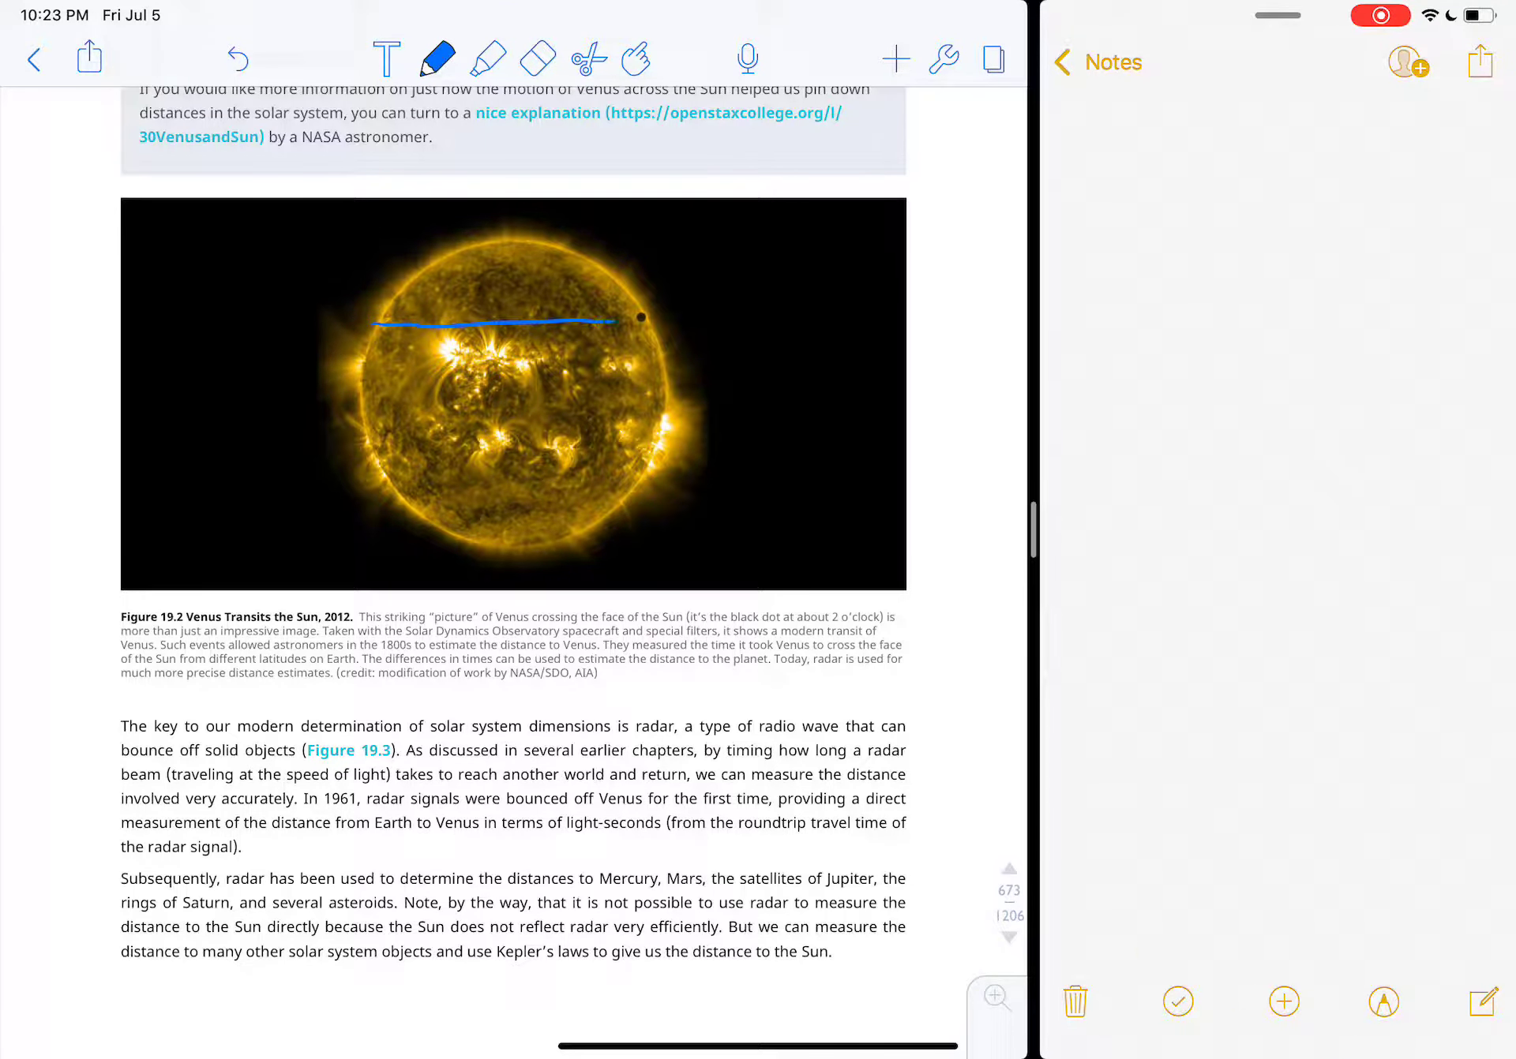
left_click(537, 58)
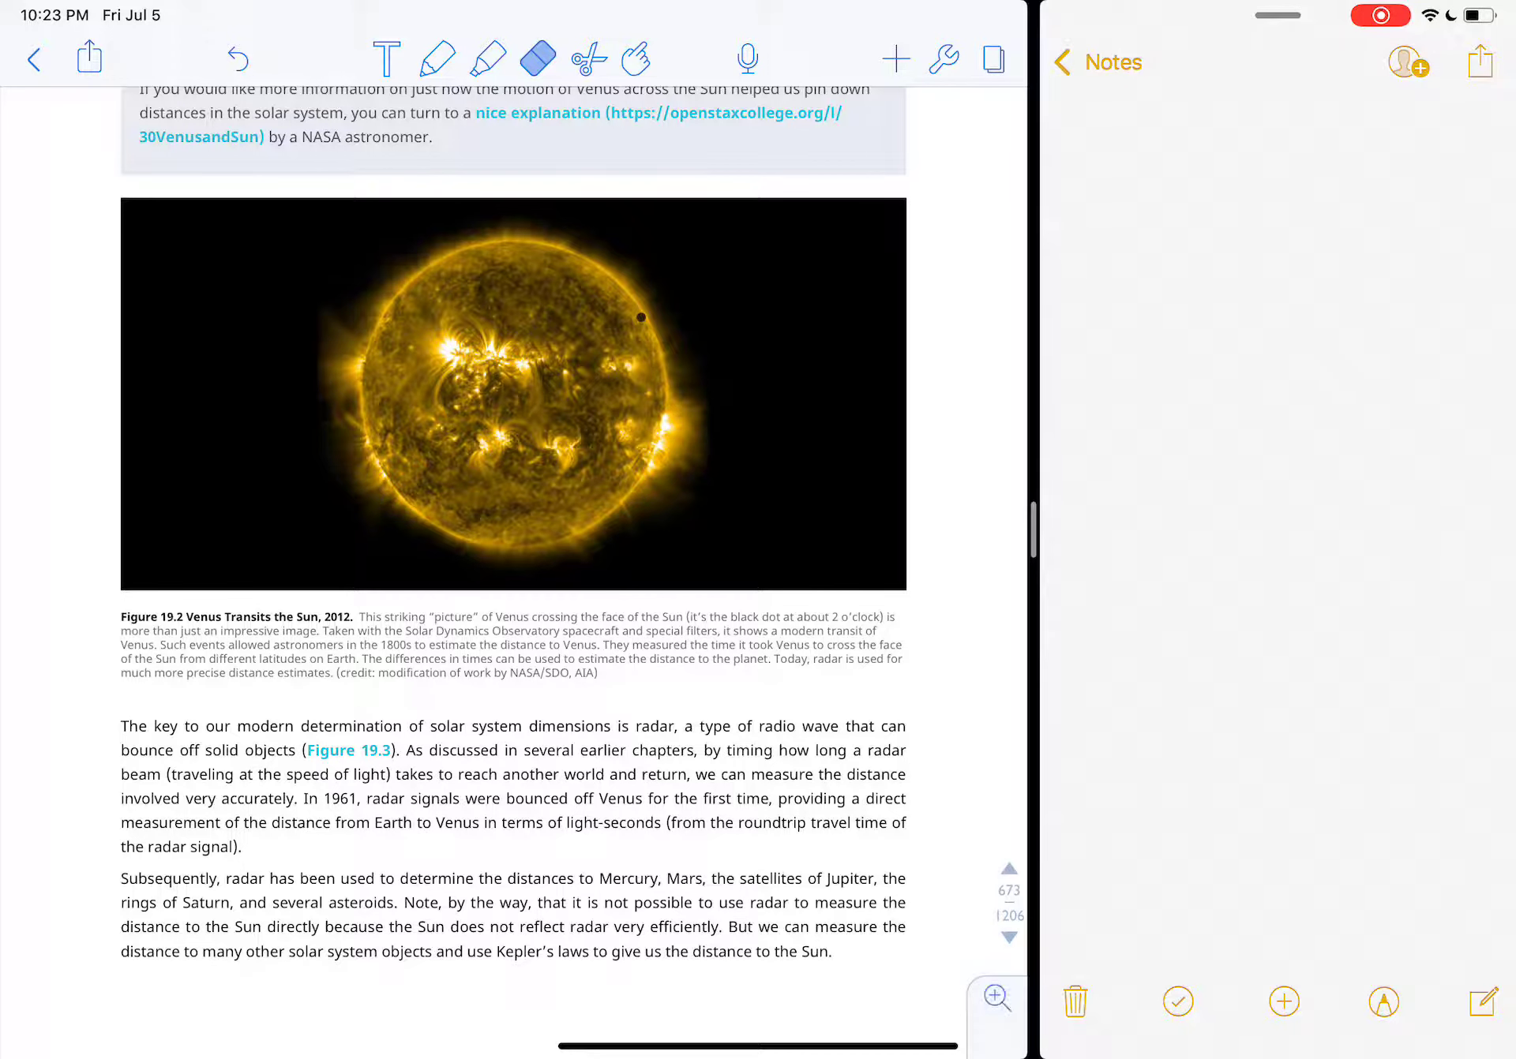
left_click_drag(373, 329, 641, 317)
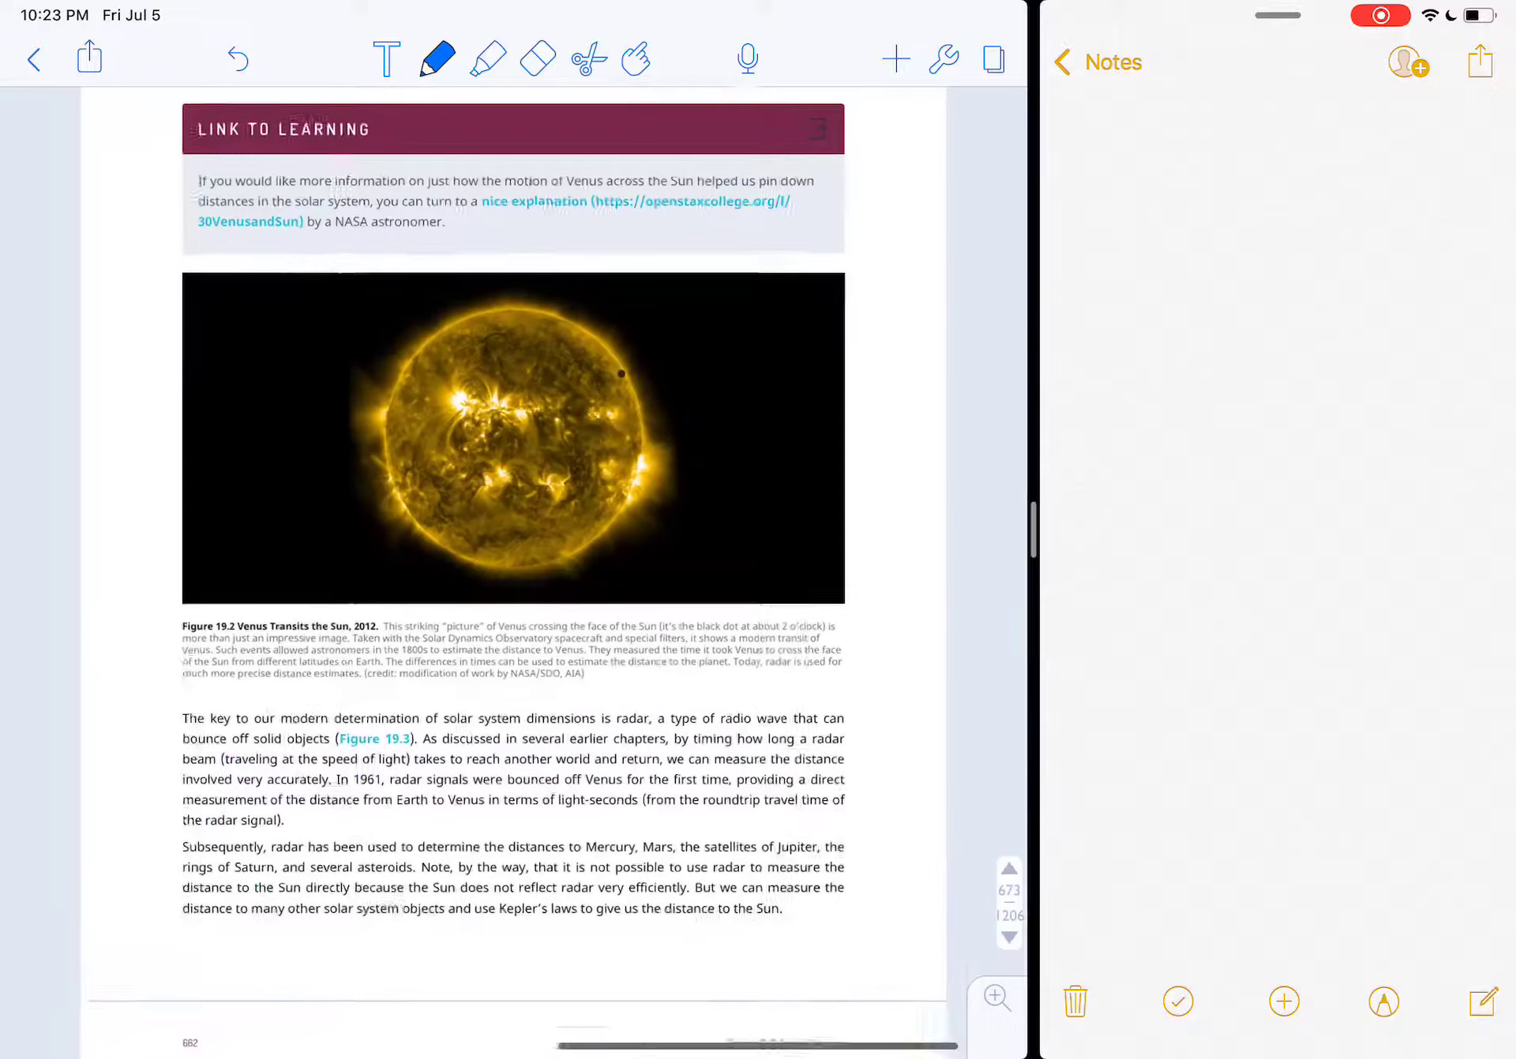
Step: Scroll to the radar paragraph by Figure 19.3 and draw a radar wave toward the telescope
scroll("down", 3)
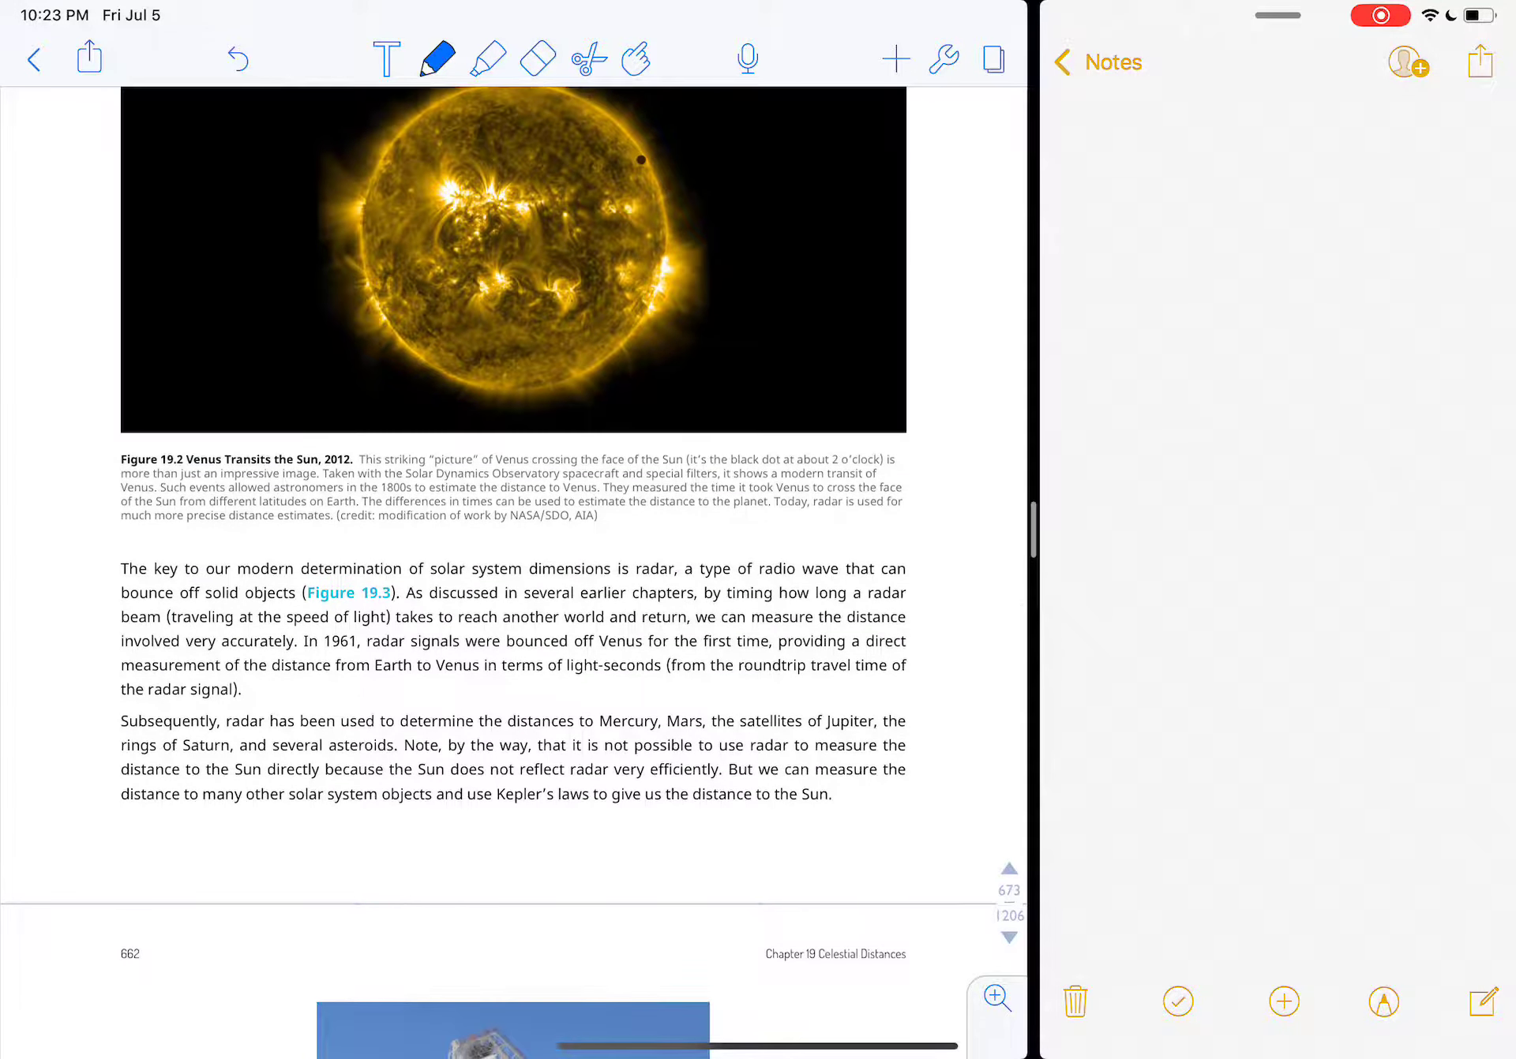
scroll("down", 3)
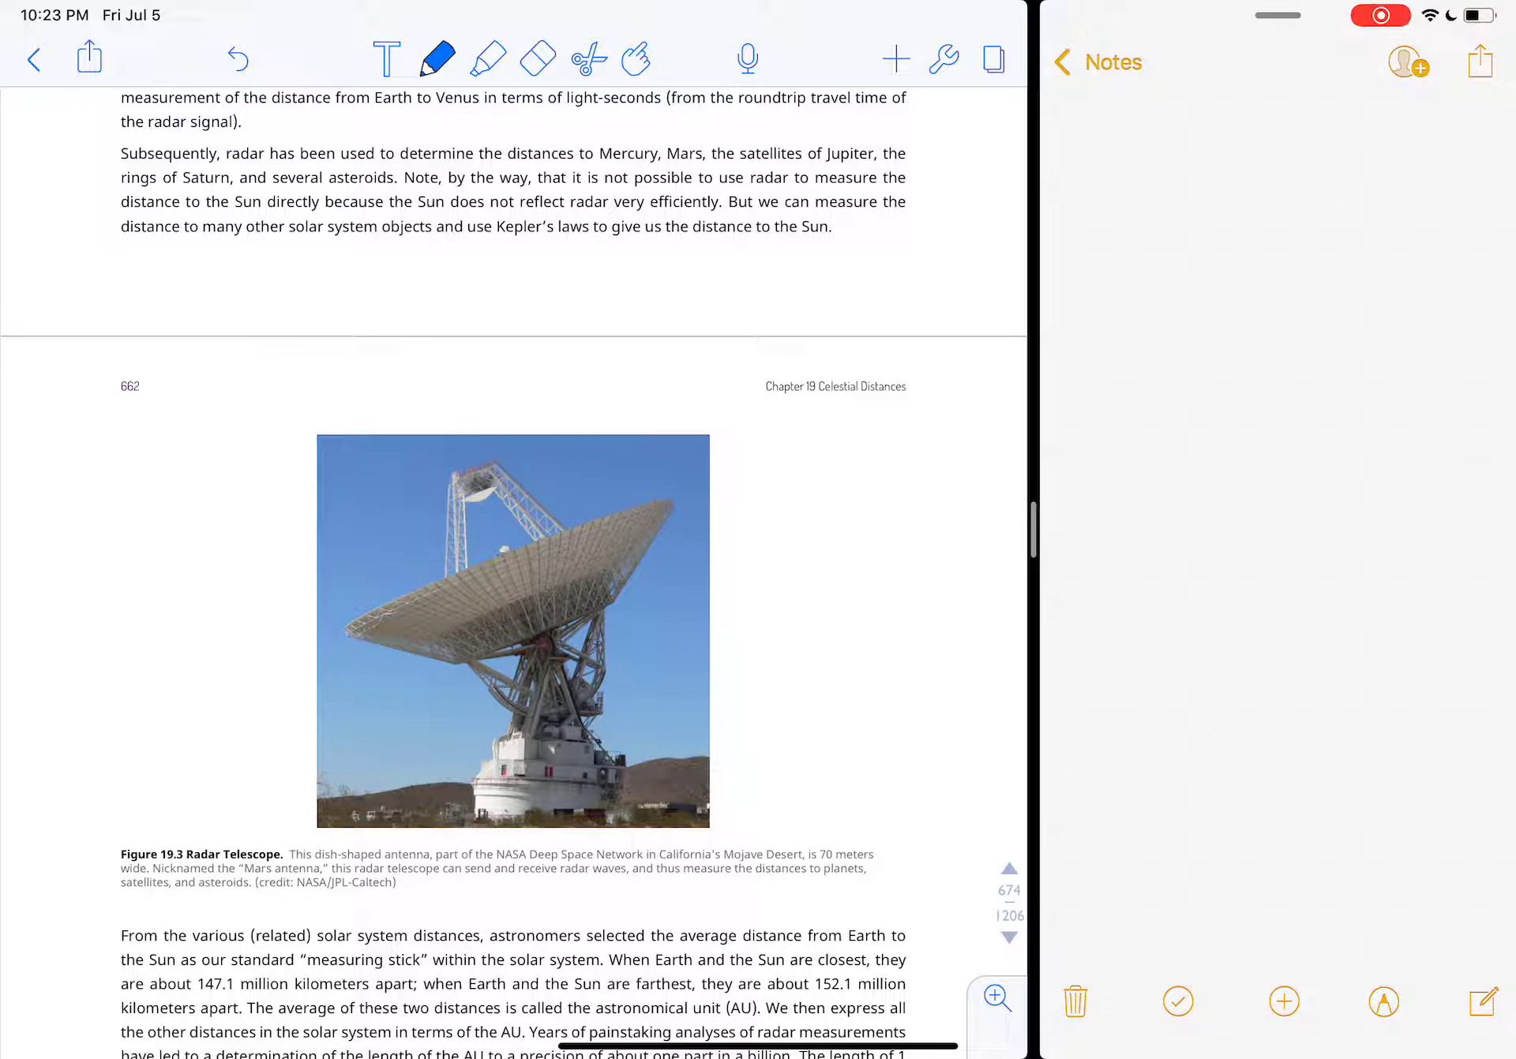
left_click(538, 59)
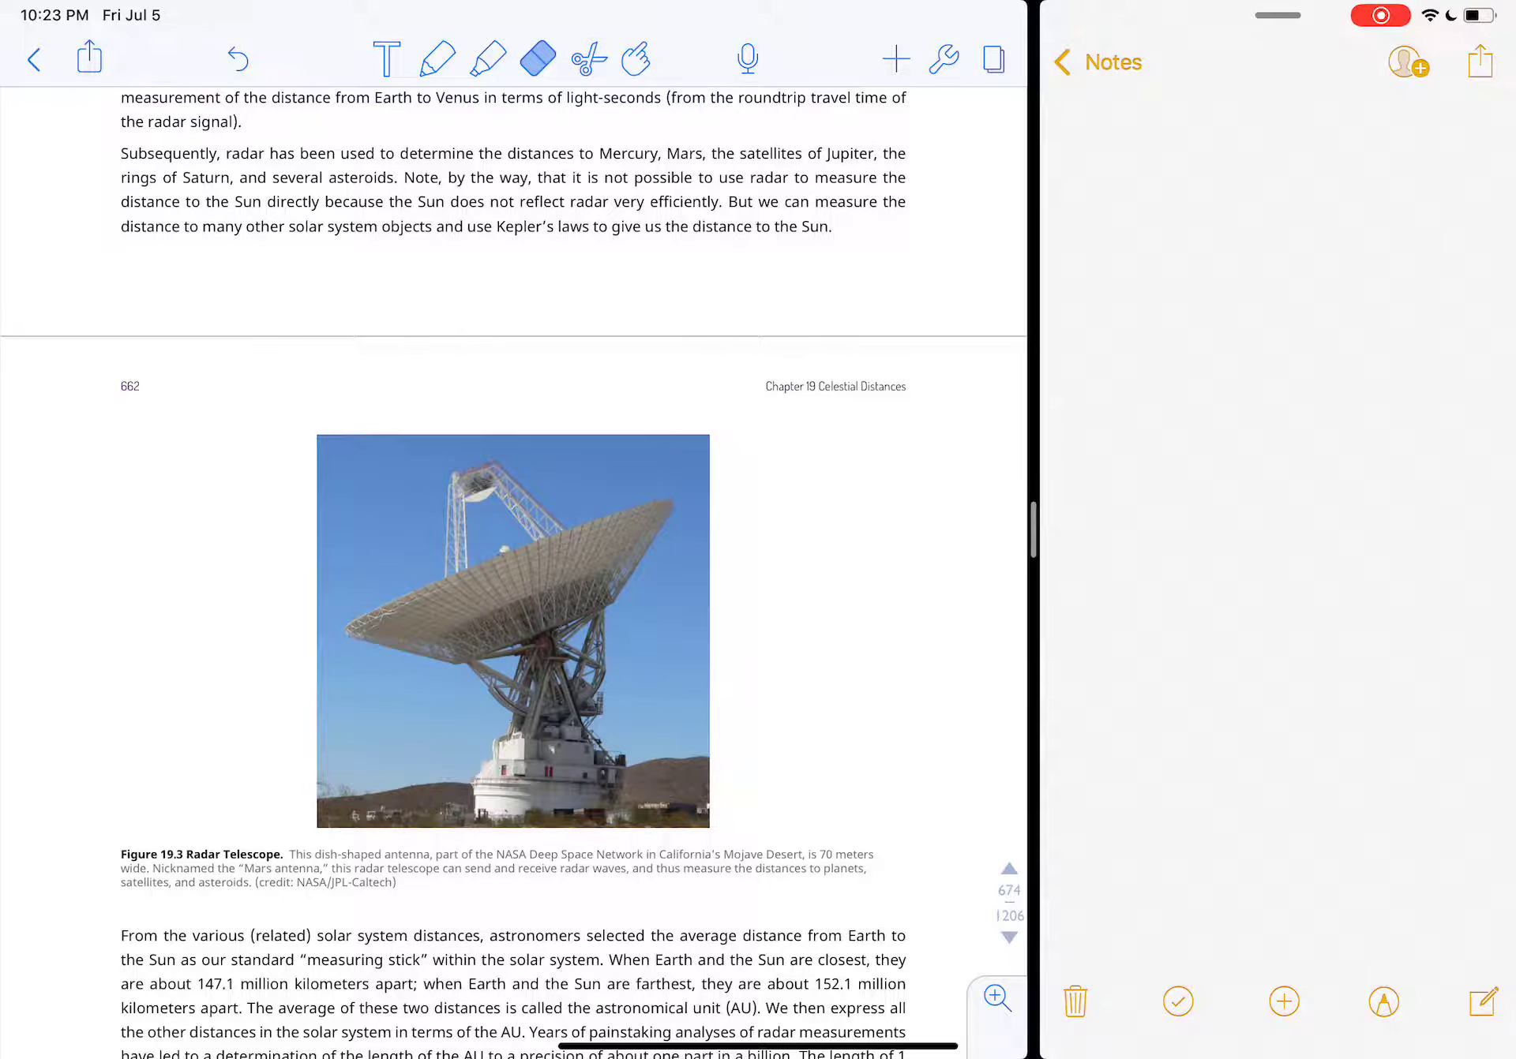
left_click_drag(445, 387, 454, 492)
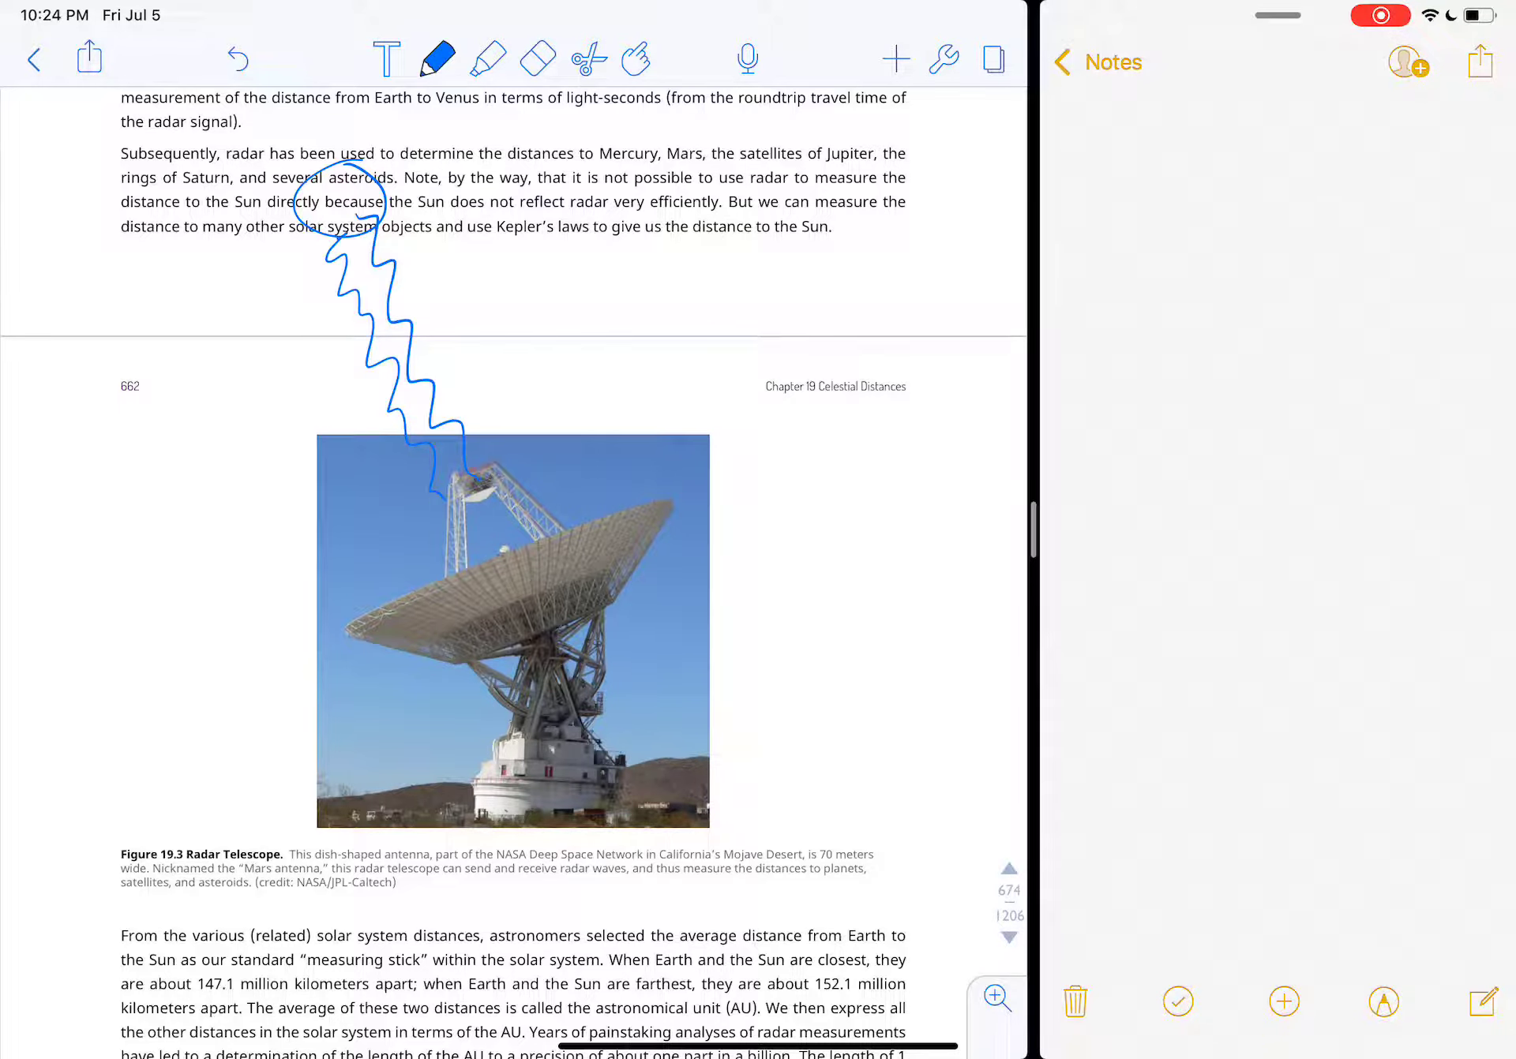
Step: Write the distance formula v·t = x beneath the radar paragraph and read on to parallax surveying
left_click_drag(483, 286, 502, 318)
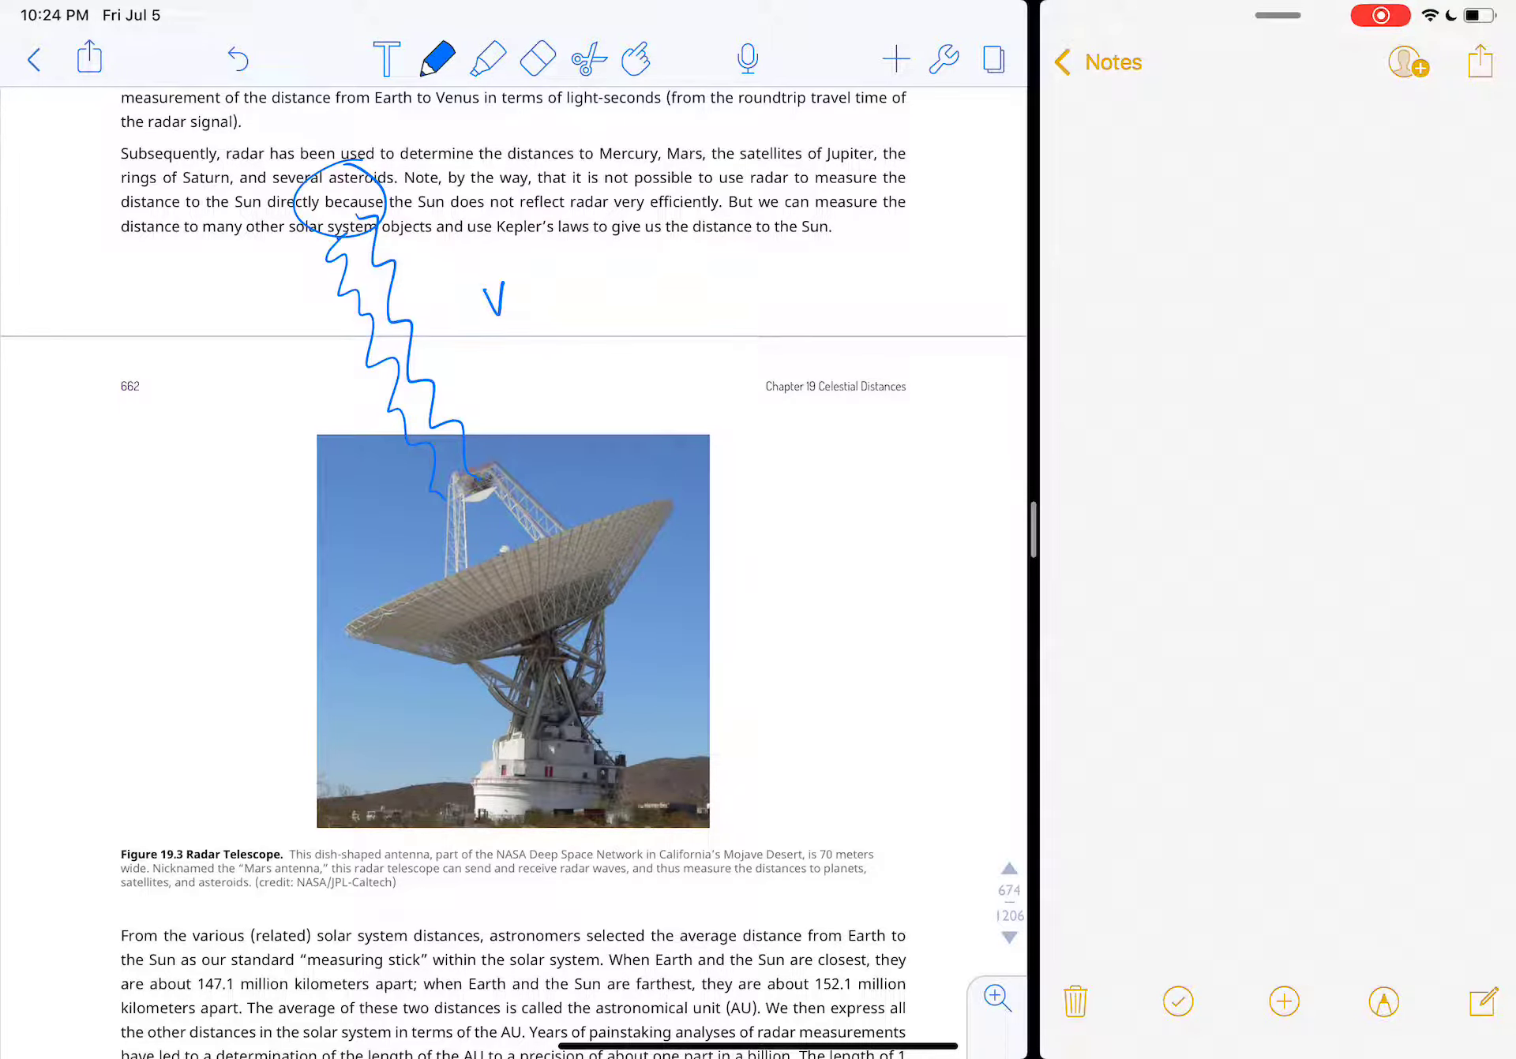
left_click_drag(483, 295, 610, 285)
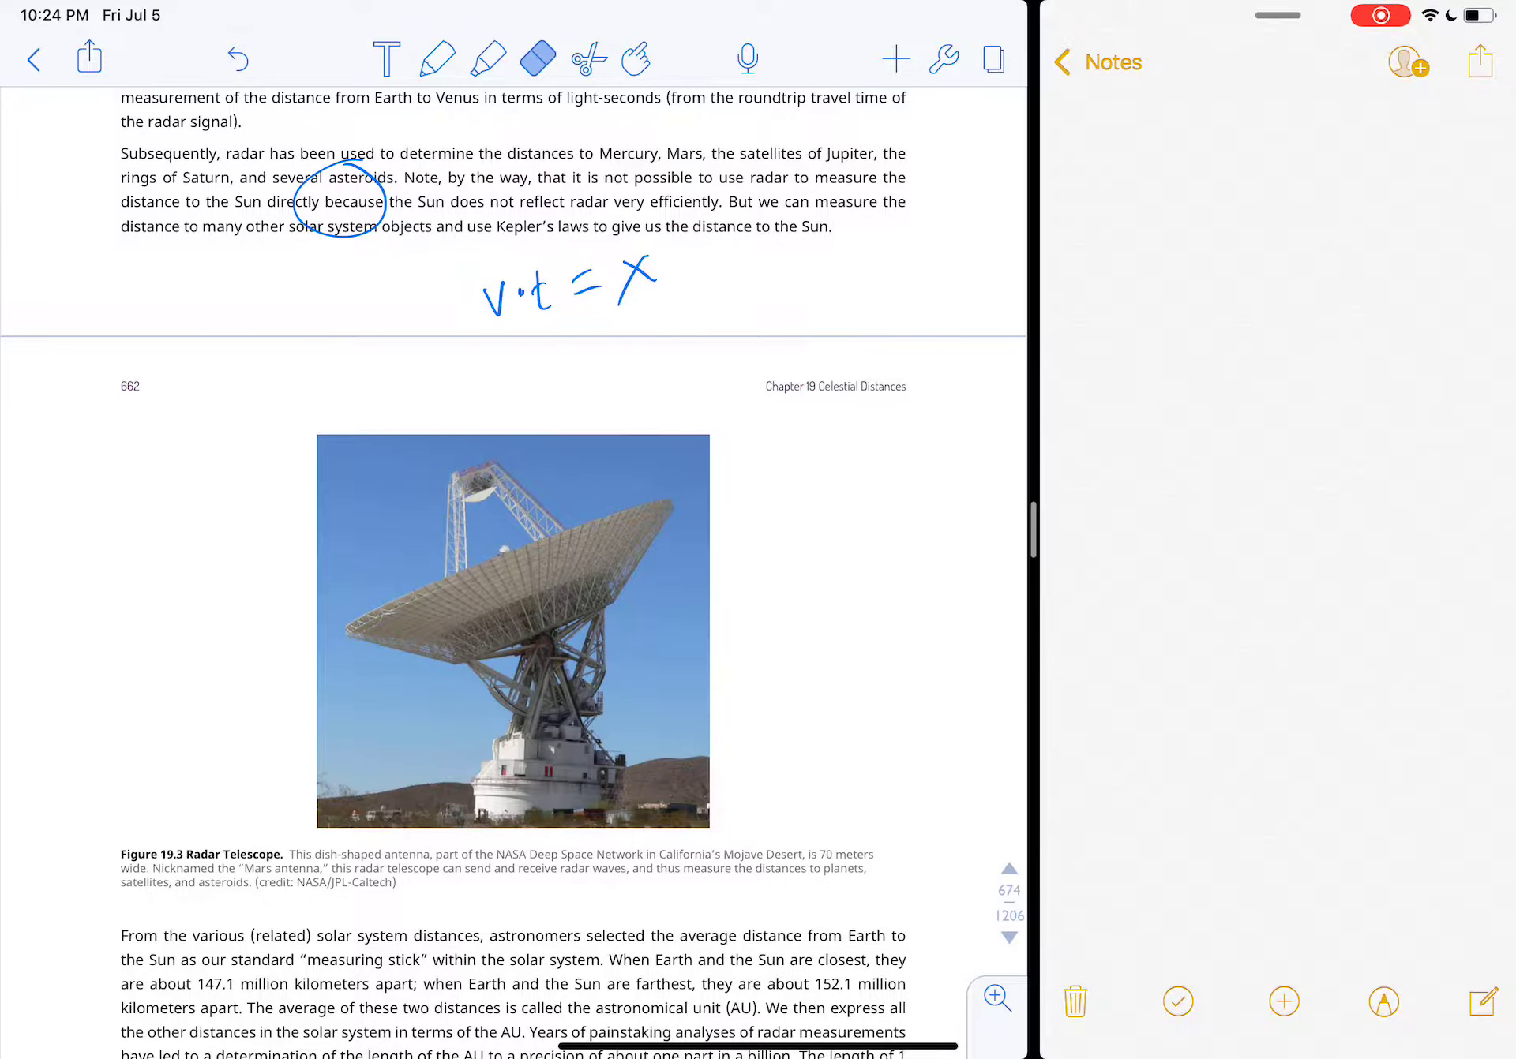
scroll("down", 3)
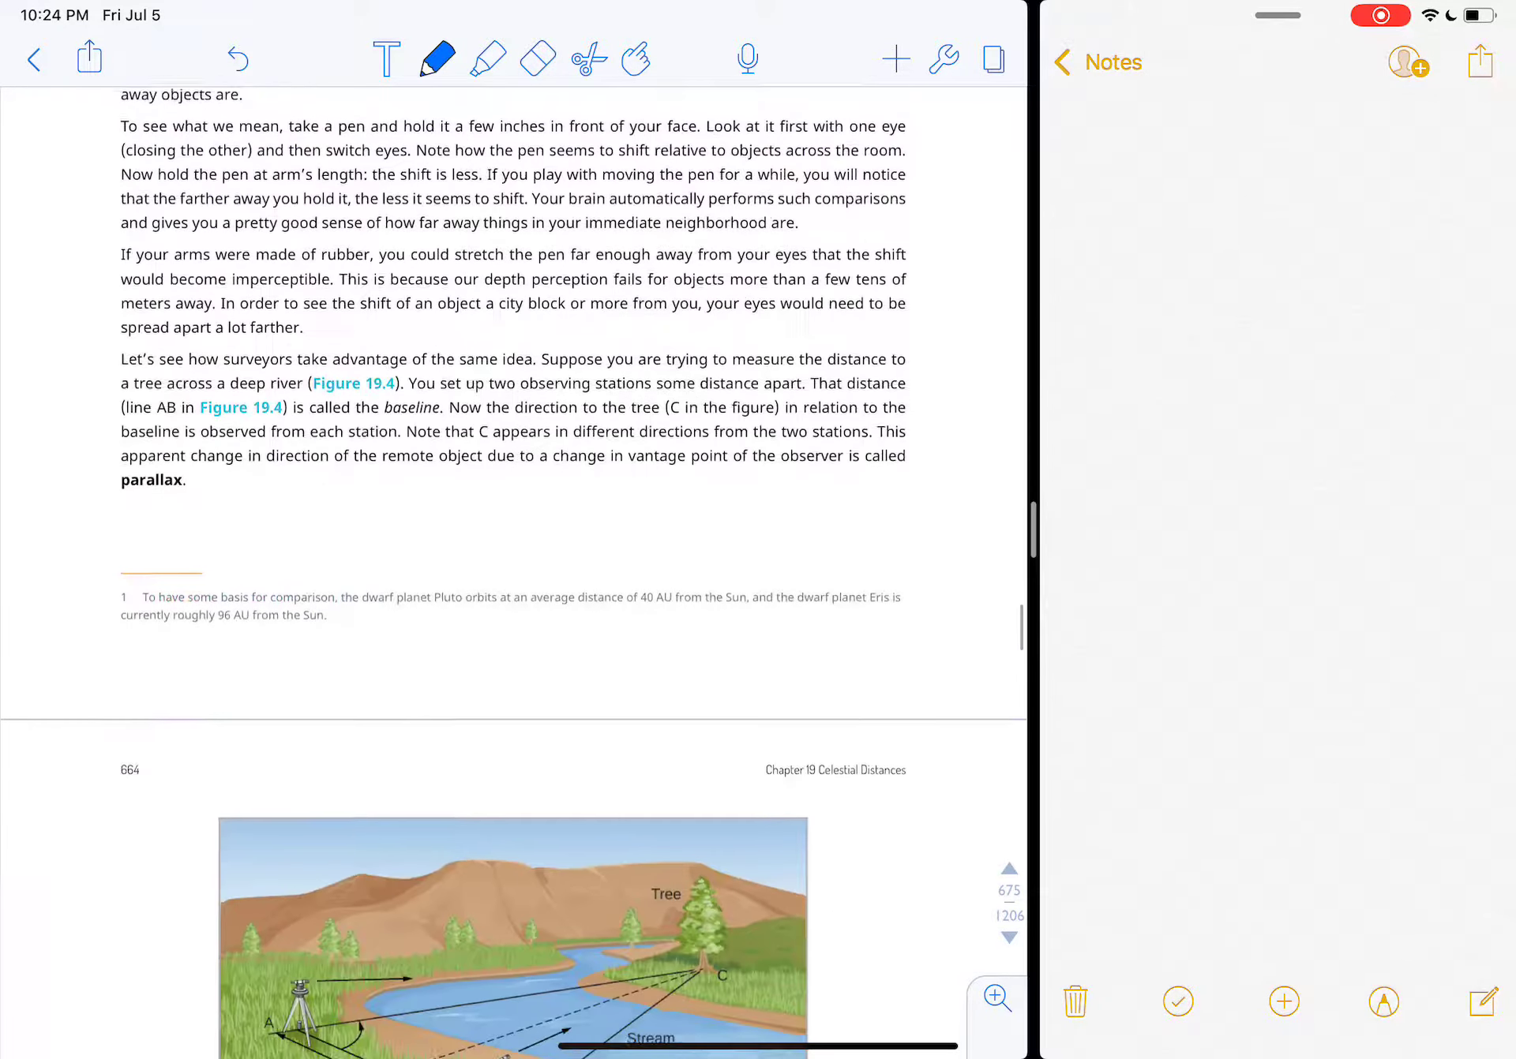
Step: Circle 'parallax' and outline triangle ABC with its baseline angle on Figure 19.4
left_click_drag(115, 464, 187, 507)
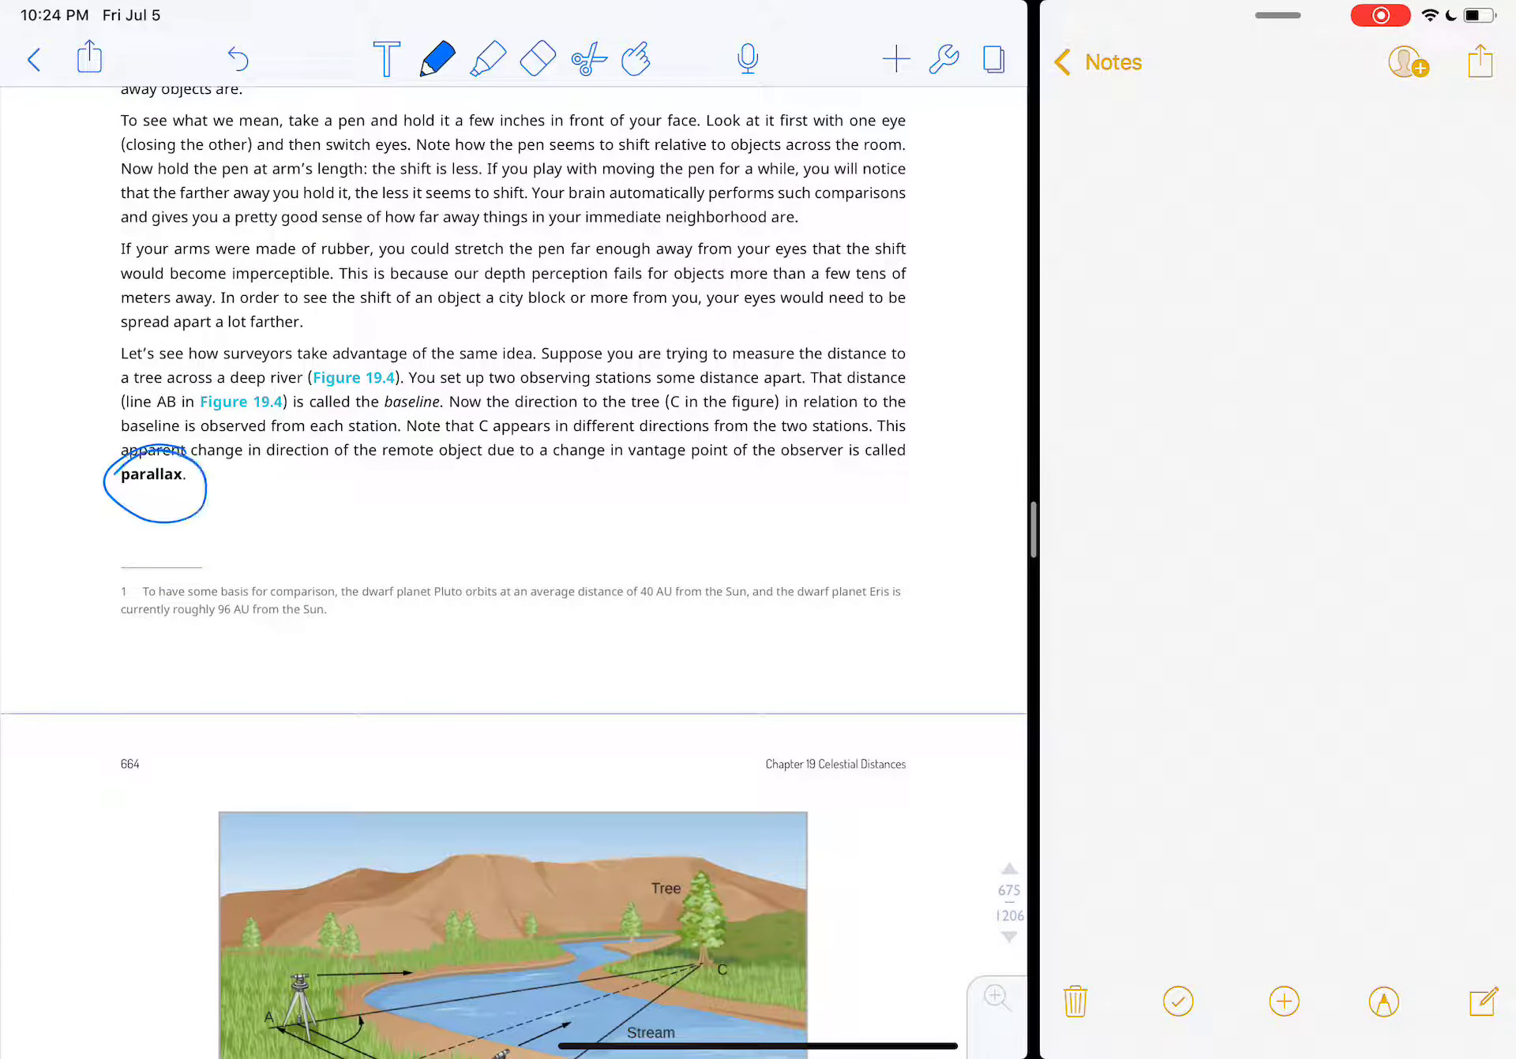
left_click(538, 58)
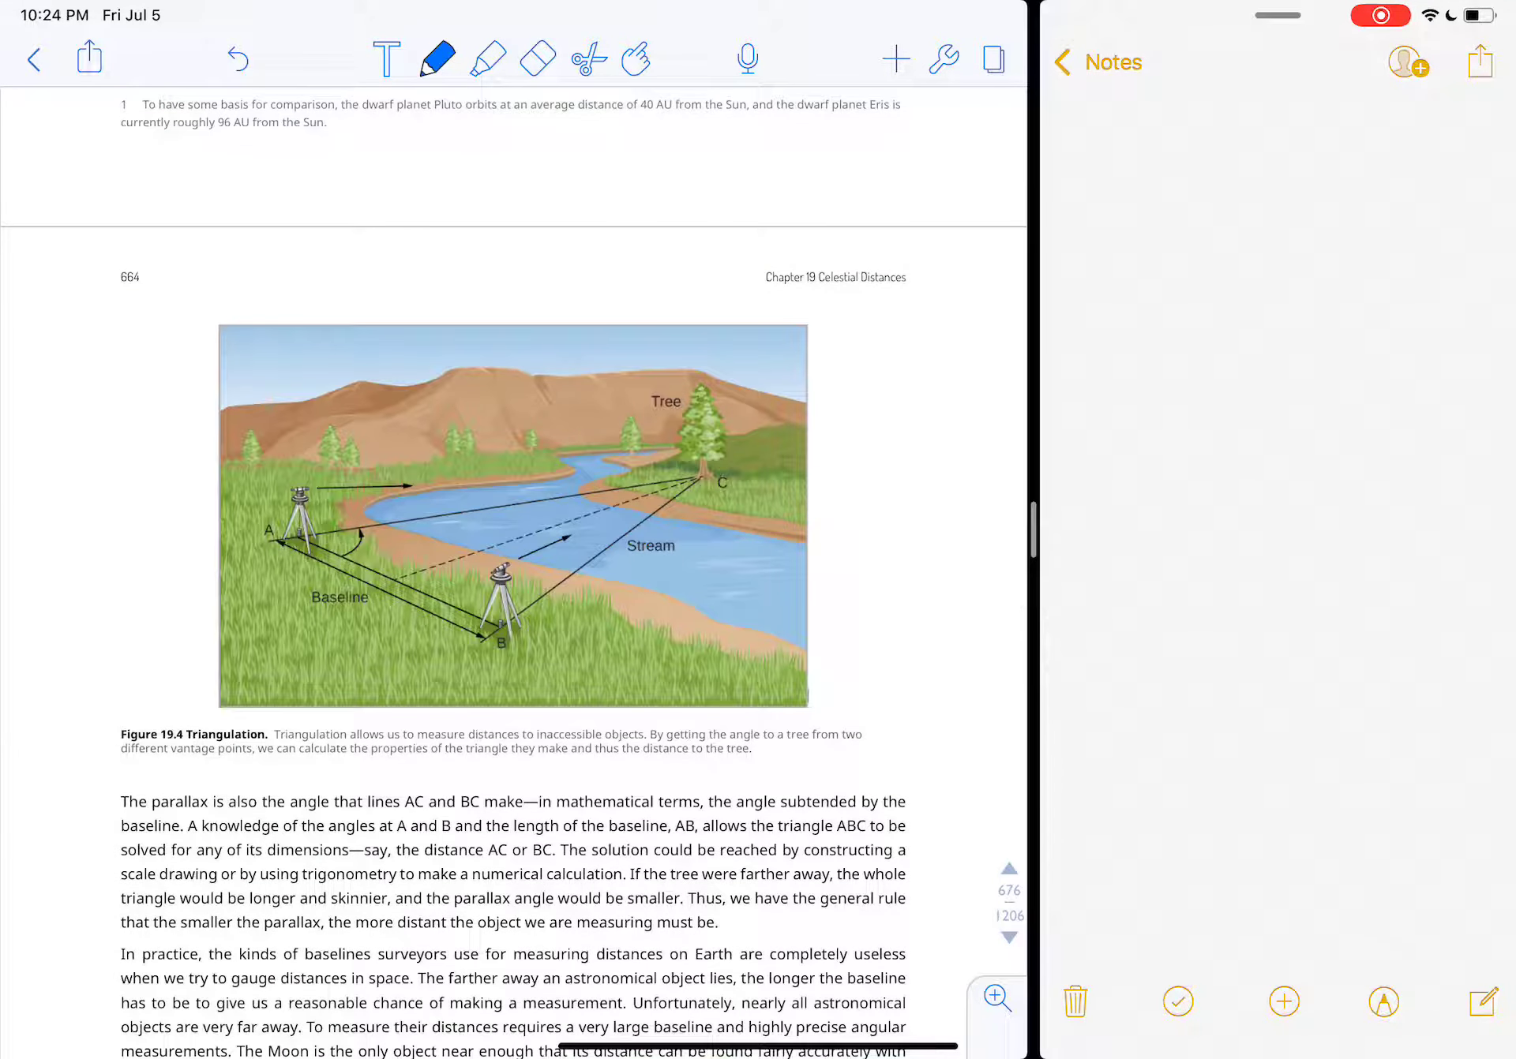
left_click_drag(283, 537, 500, 635)
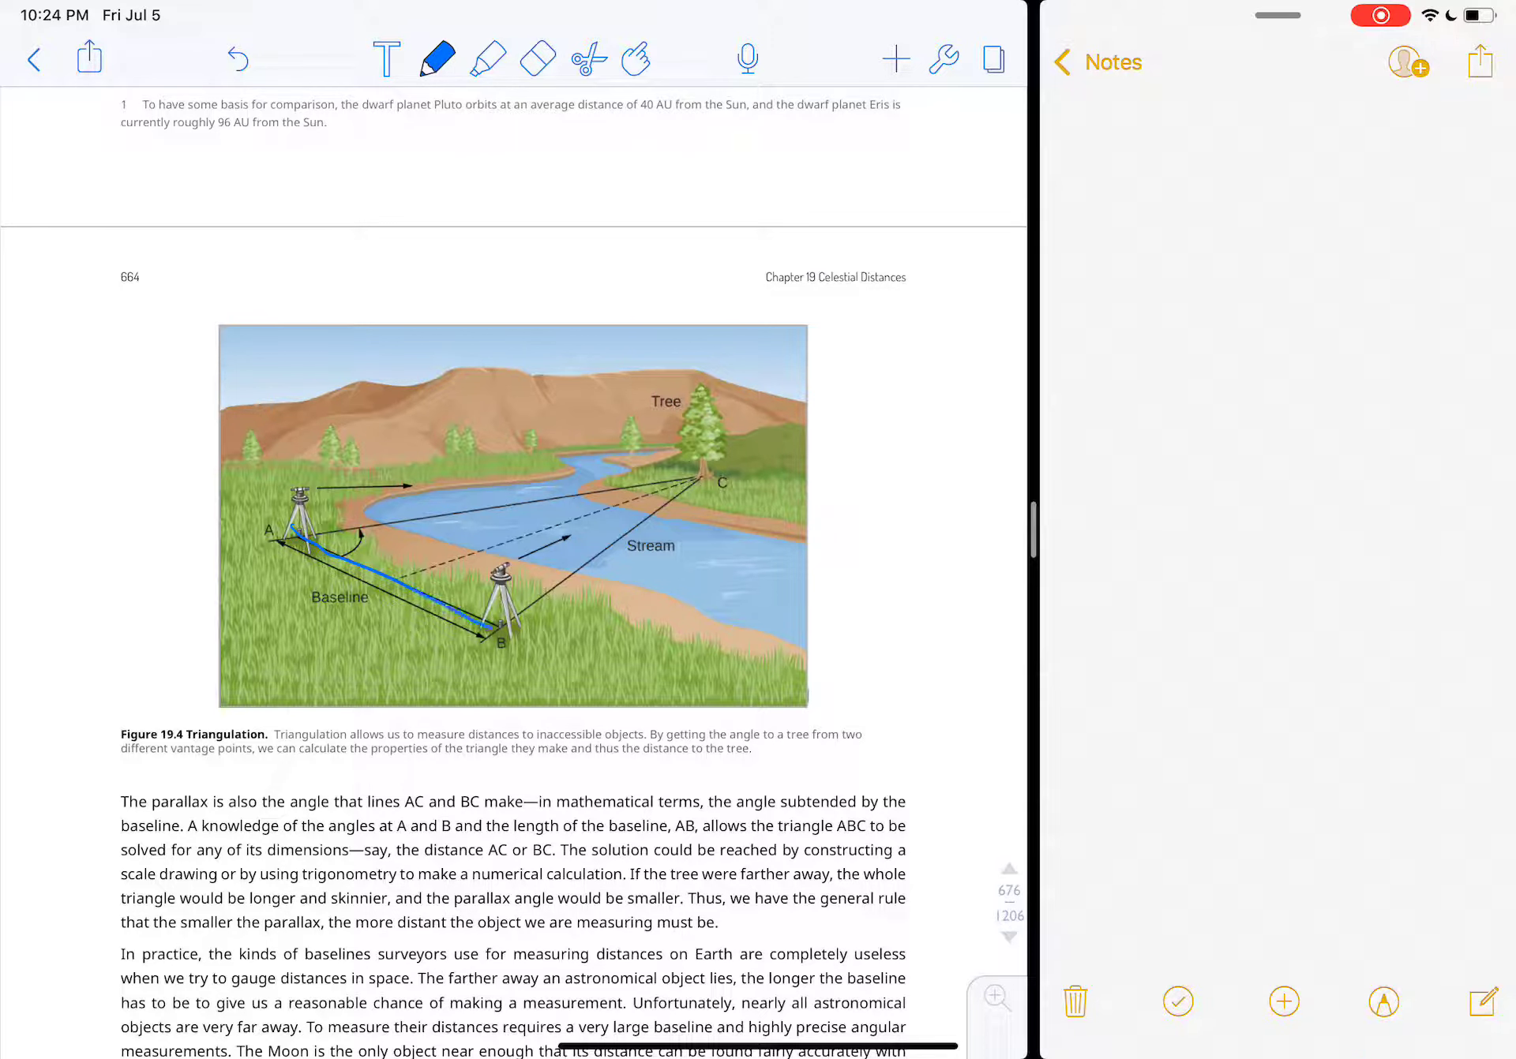
left_click_drag(284, 527, 723, 464)
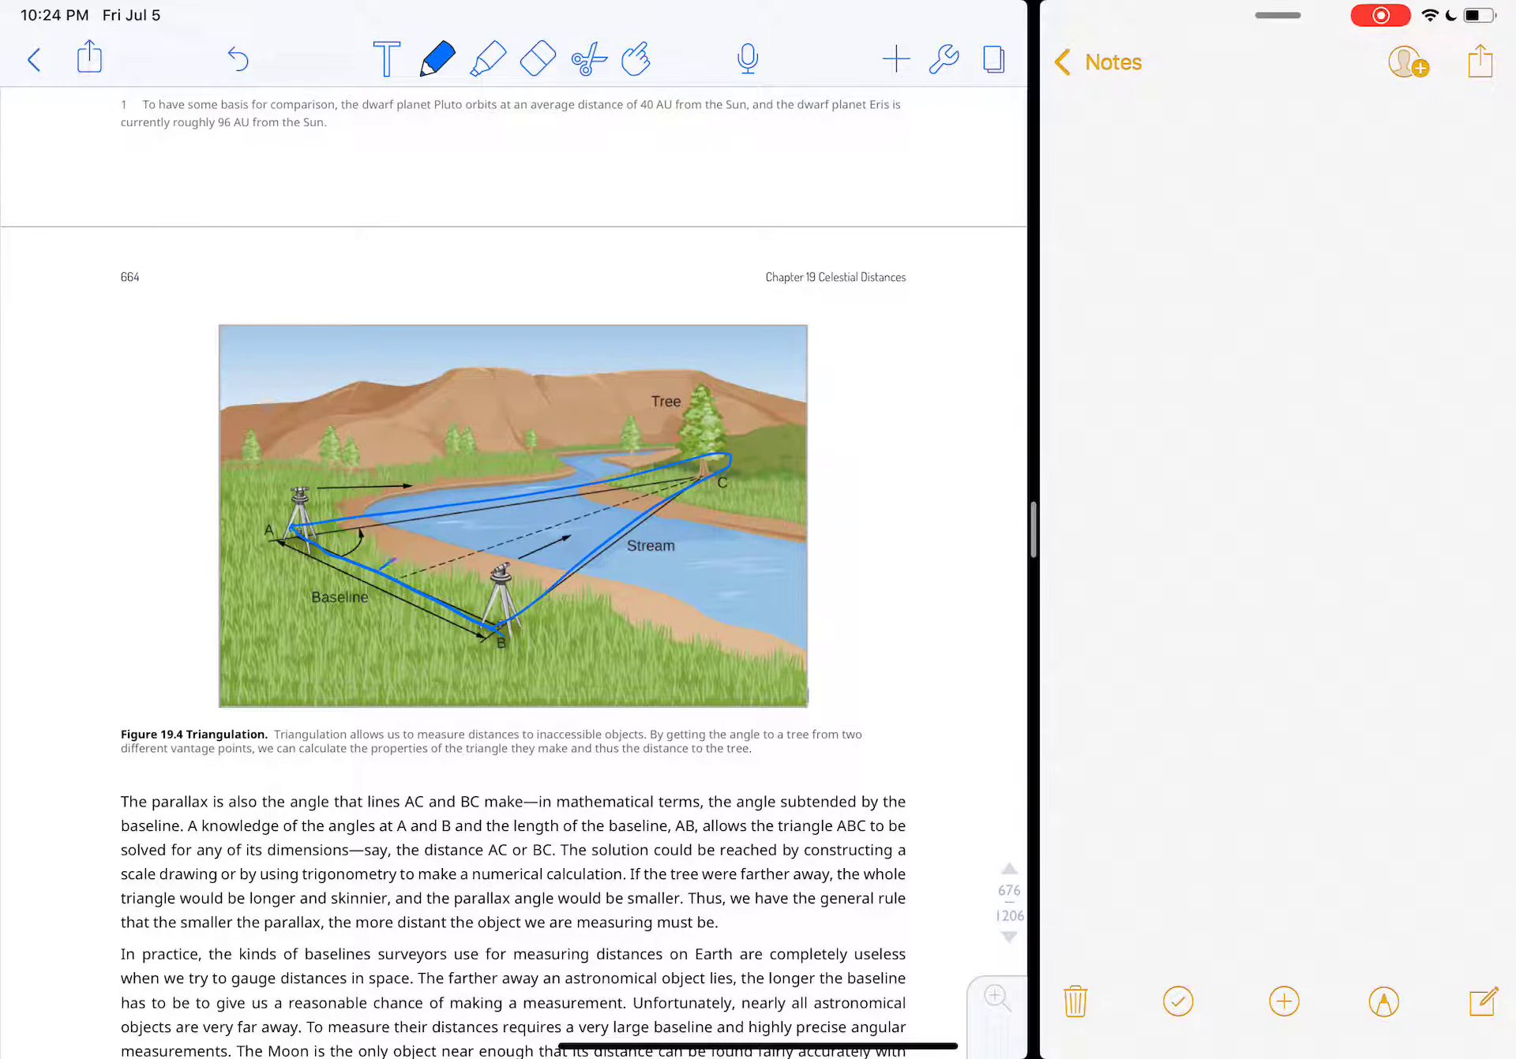
left_click_drag(386, 556, 405, 570)
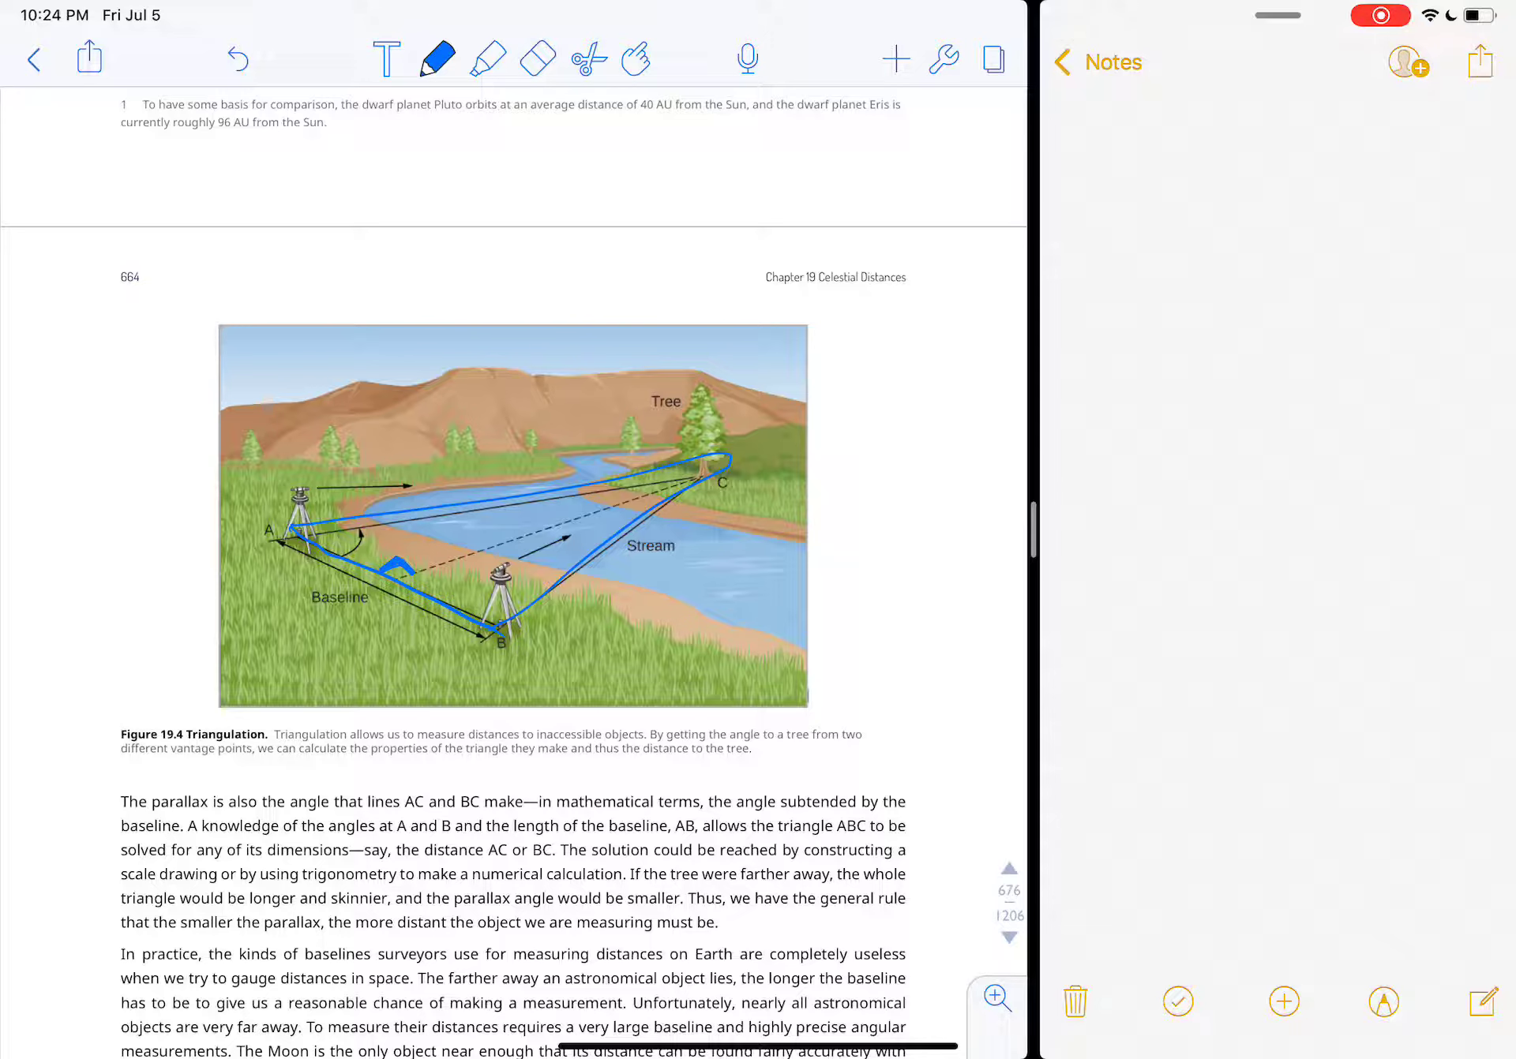
left_click_drag(406, 565, 692, 480)
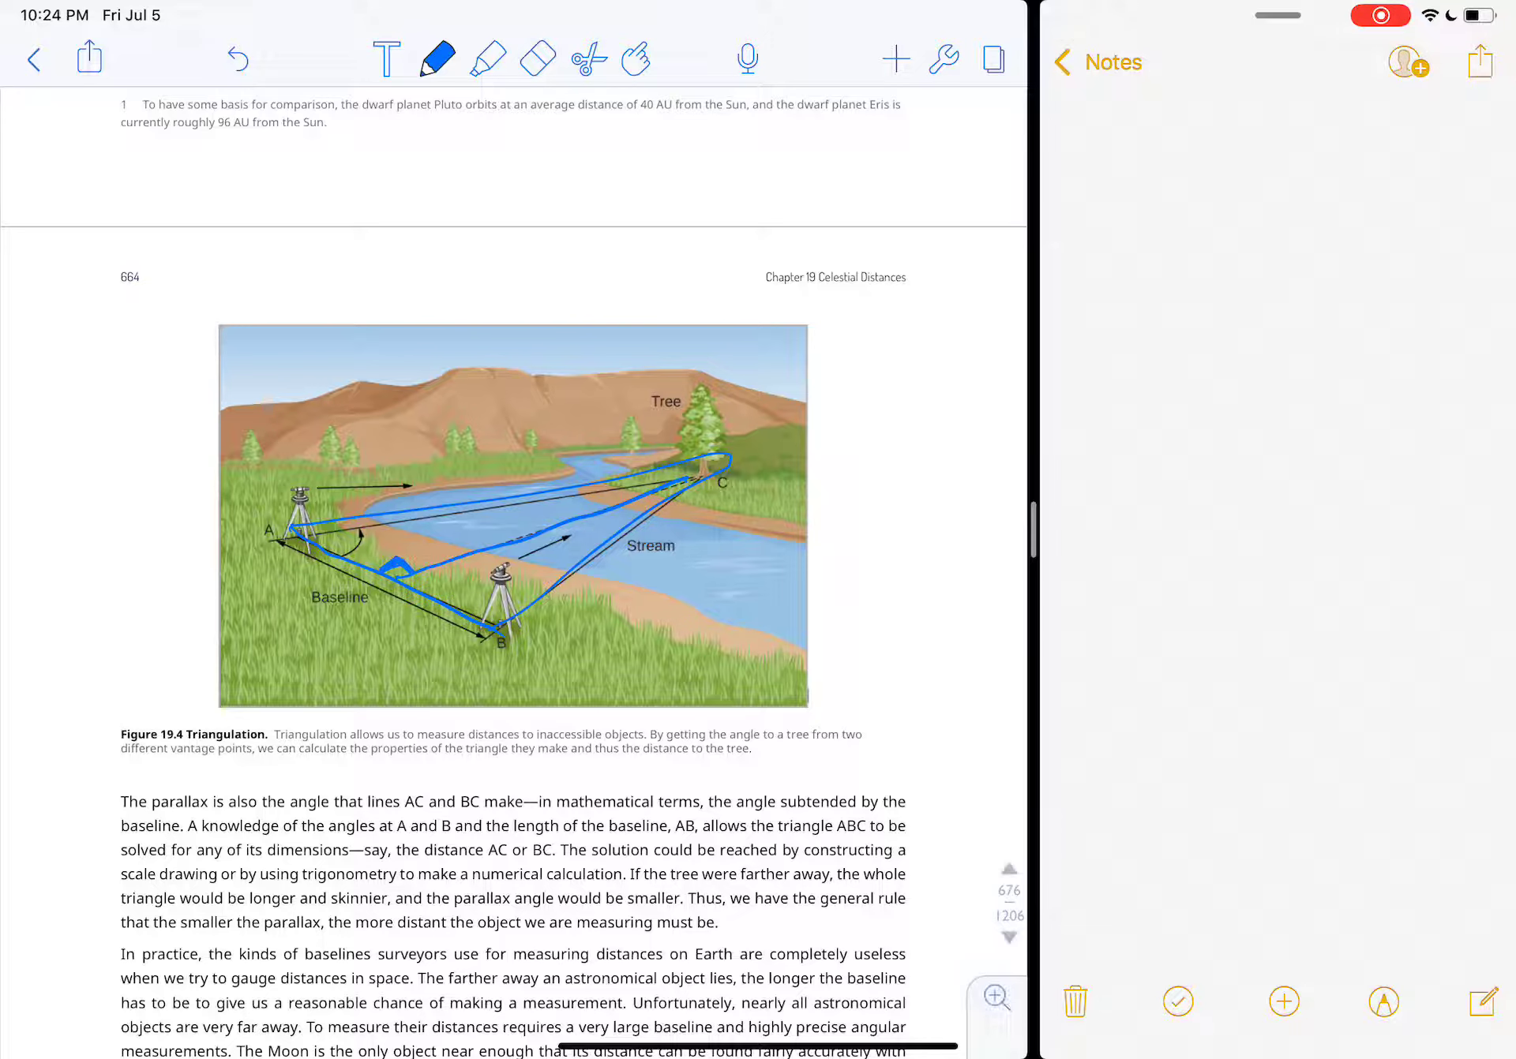
Step: Sketch a right triangle labelled opp, adj and hypotense in the margin, then scroll to page 666
left_click_drag(856, 364, 936, 456)
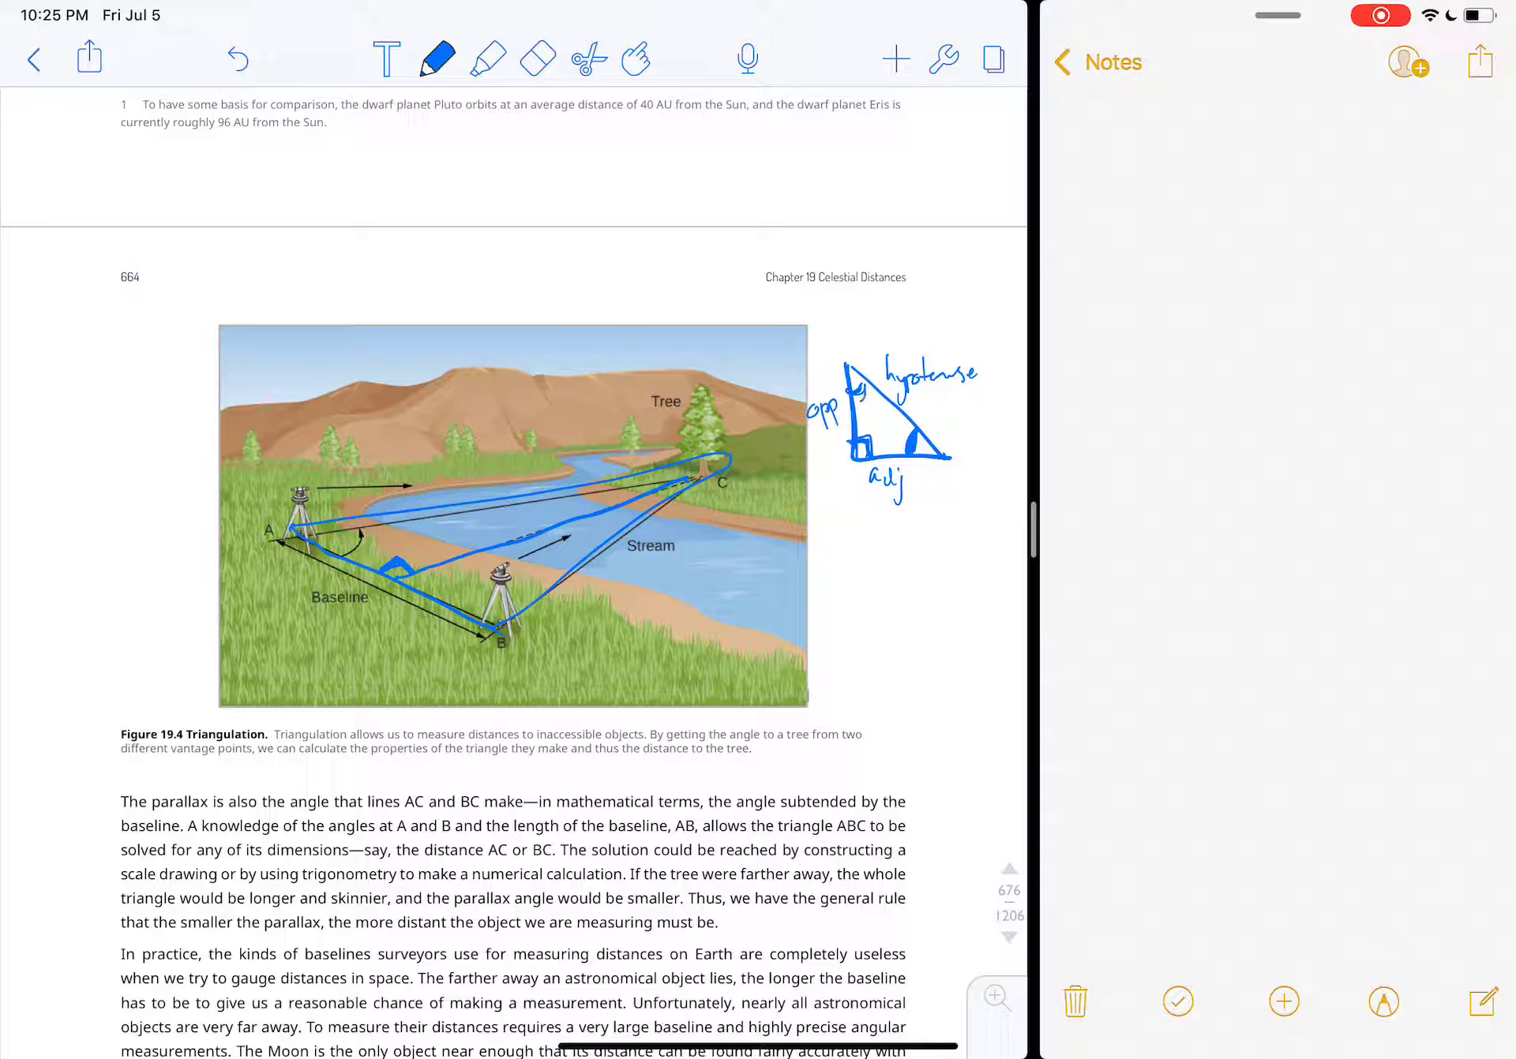
left_click_drag(865, 406, 898, 455)
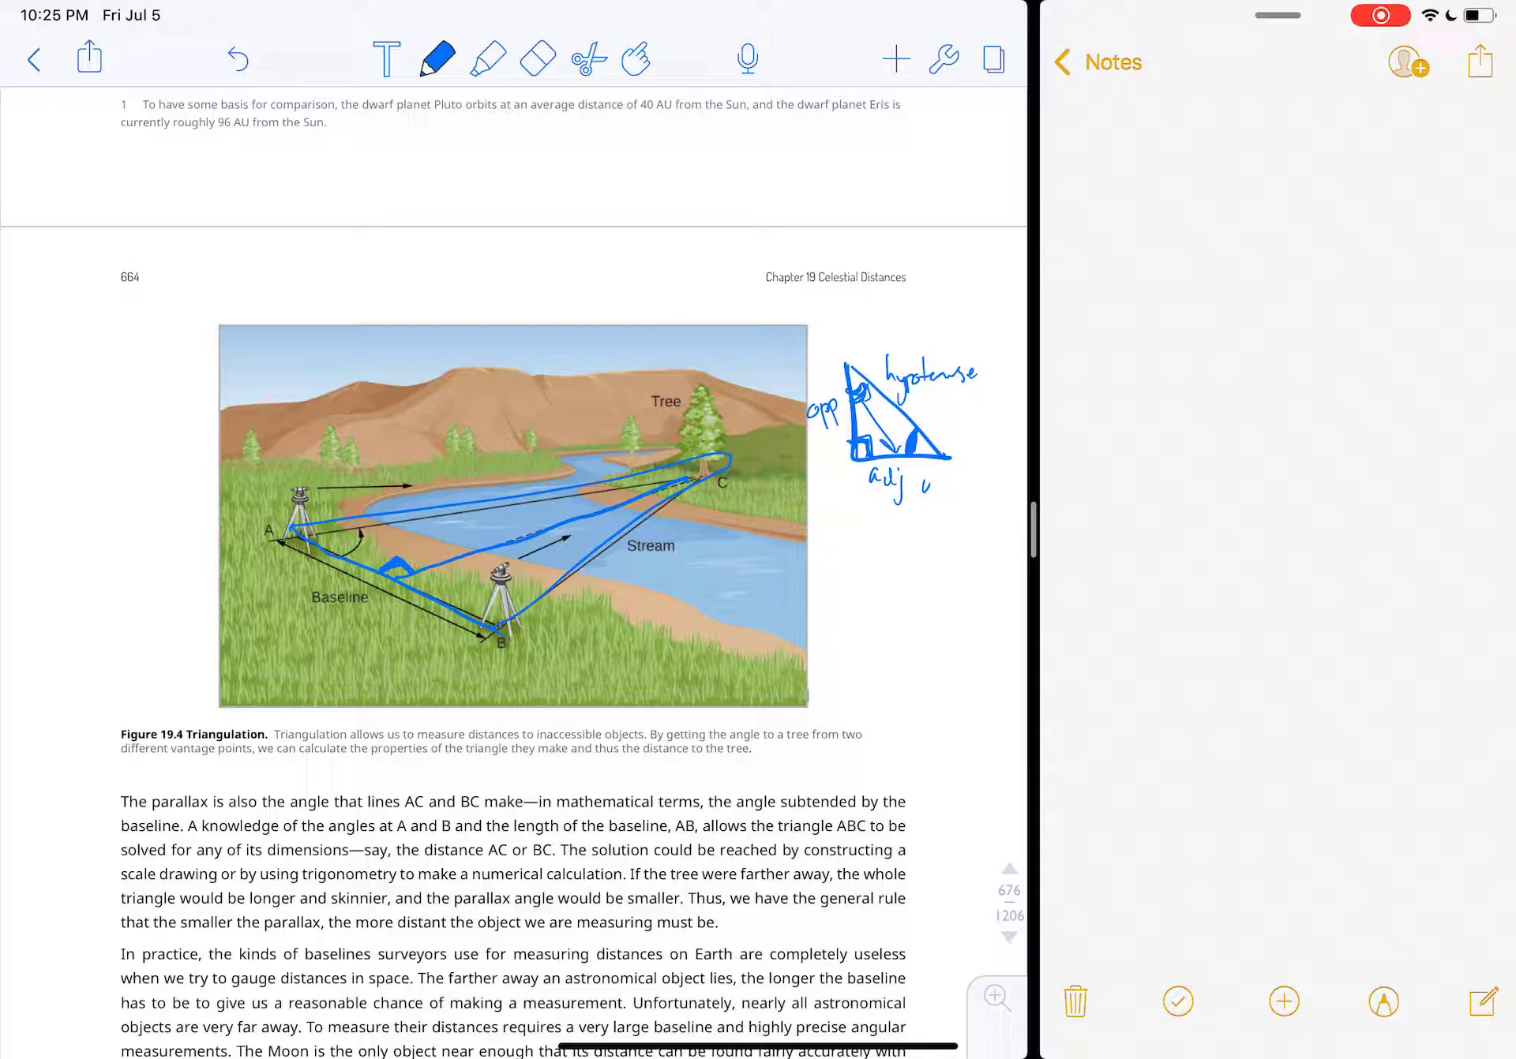
type("opp")
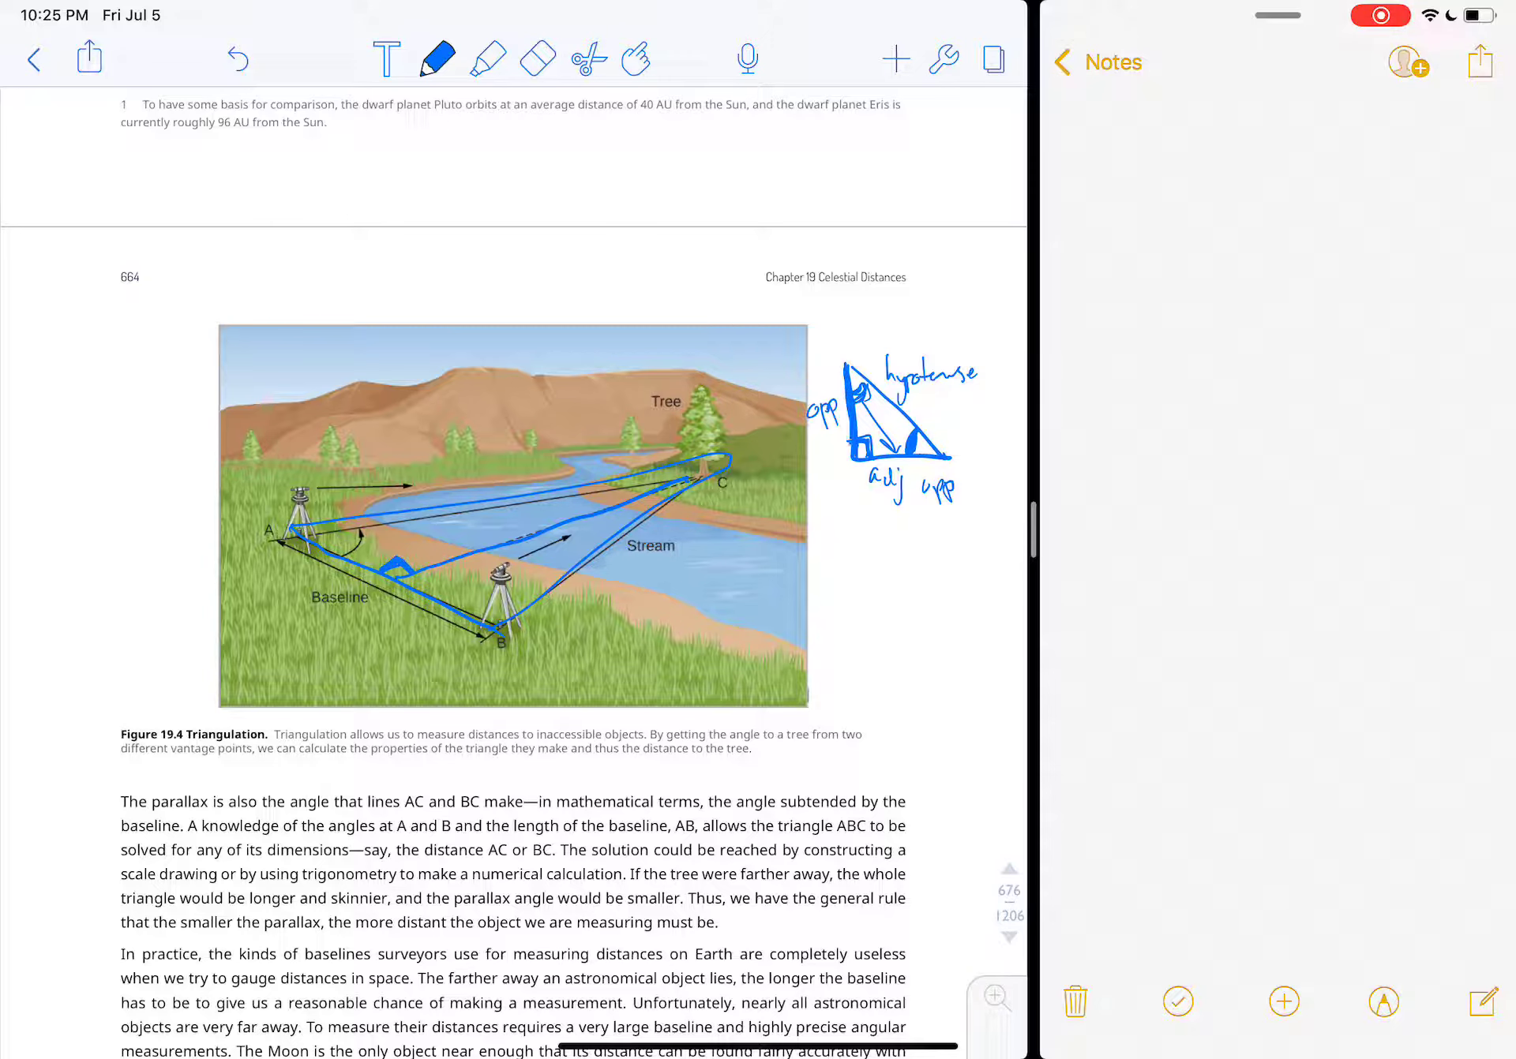
left_click_drag(875, 488, 952, 488)
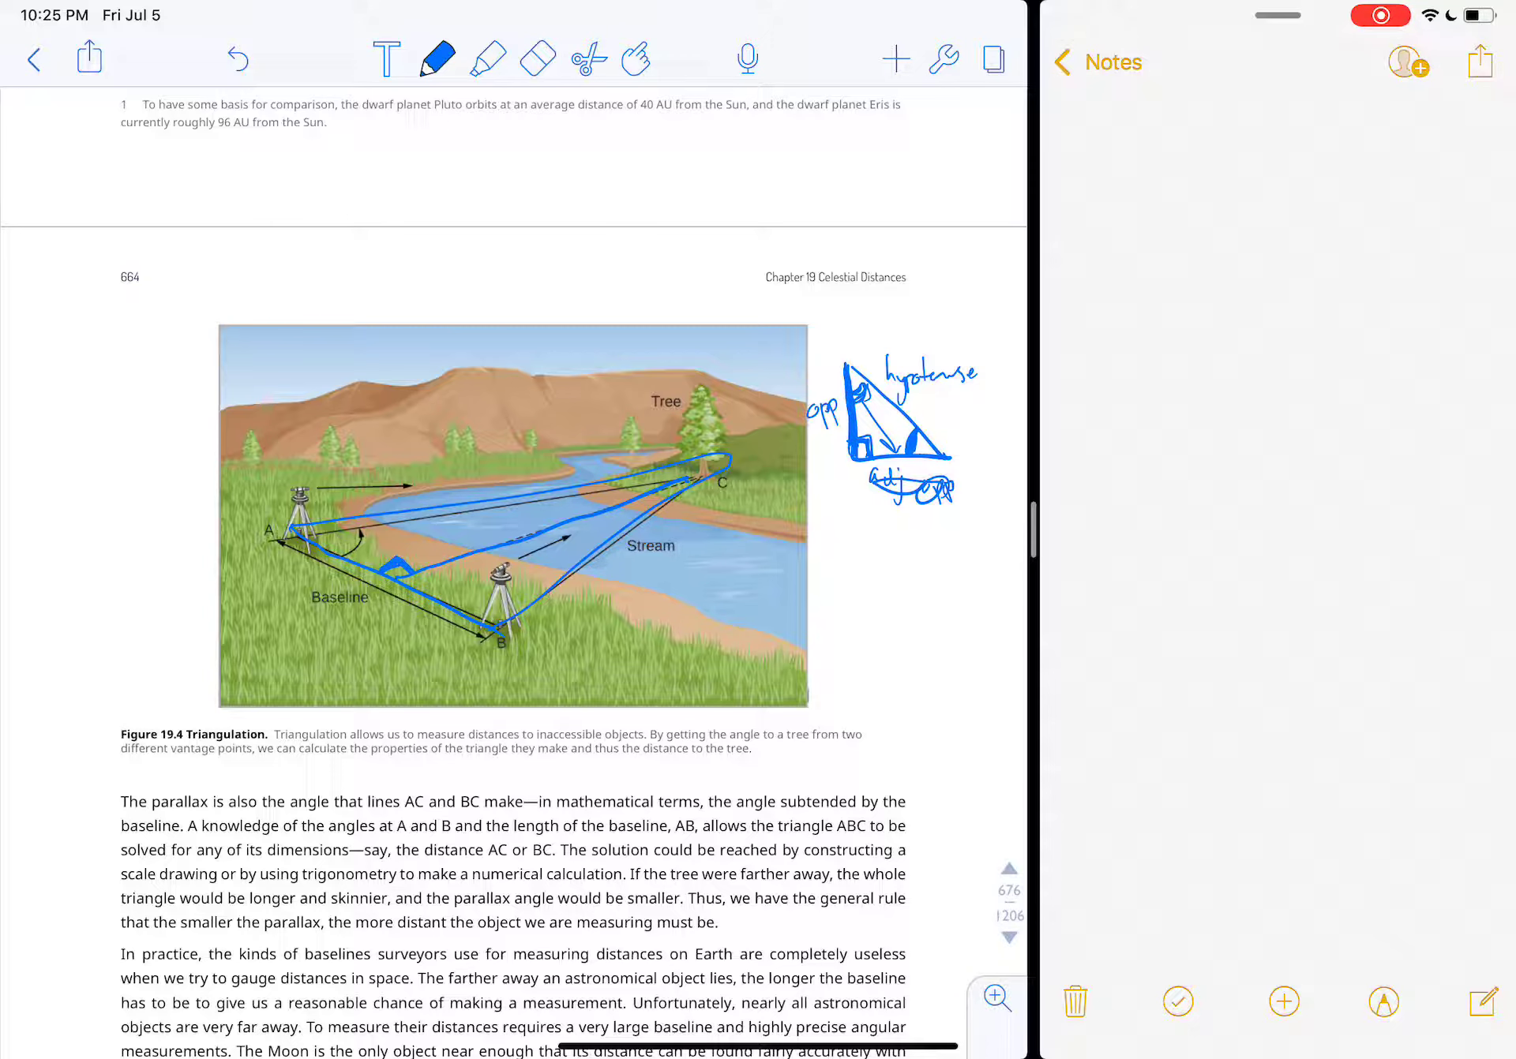
left_click(536, 58)
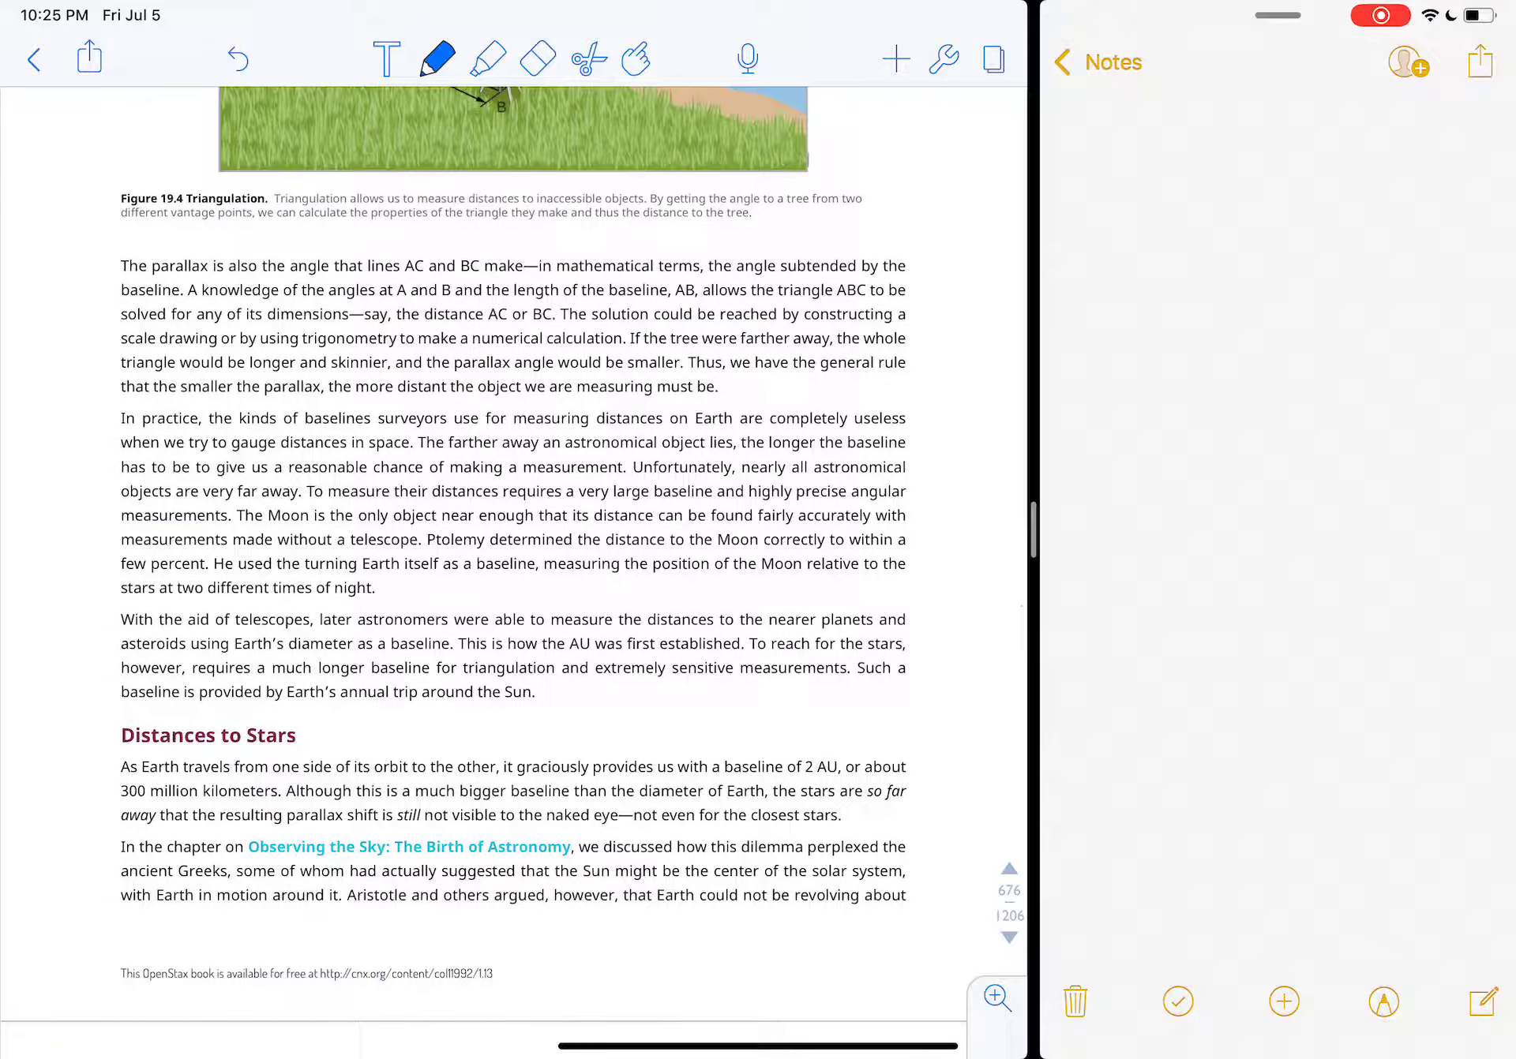
scroll("down", 3)
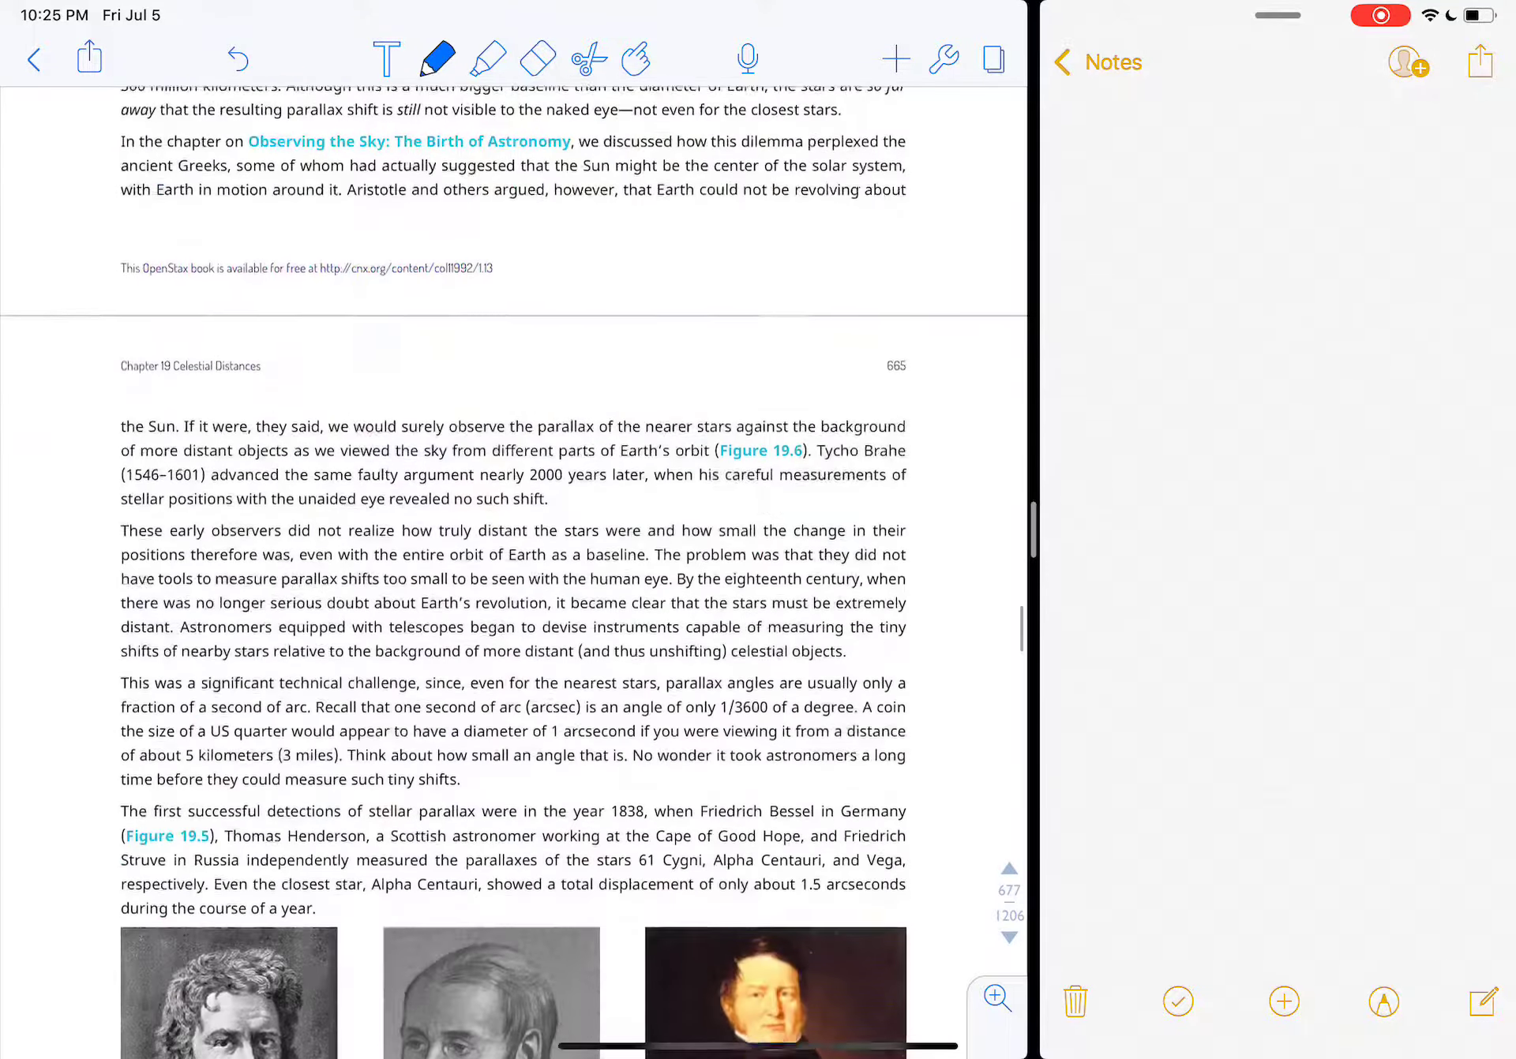
scroll("down", 3)
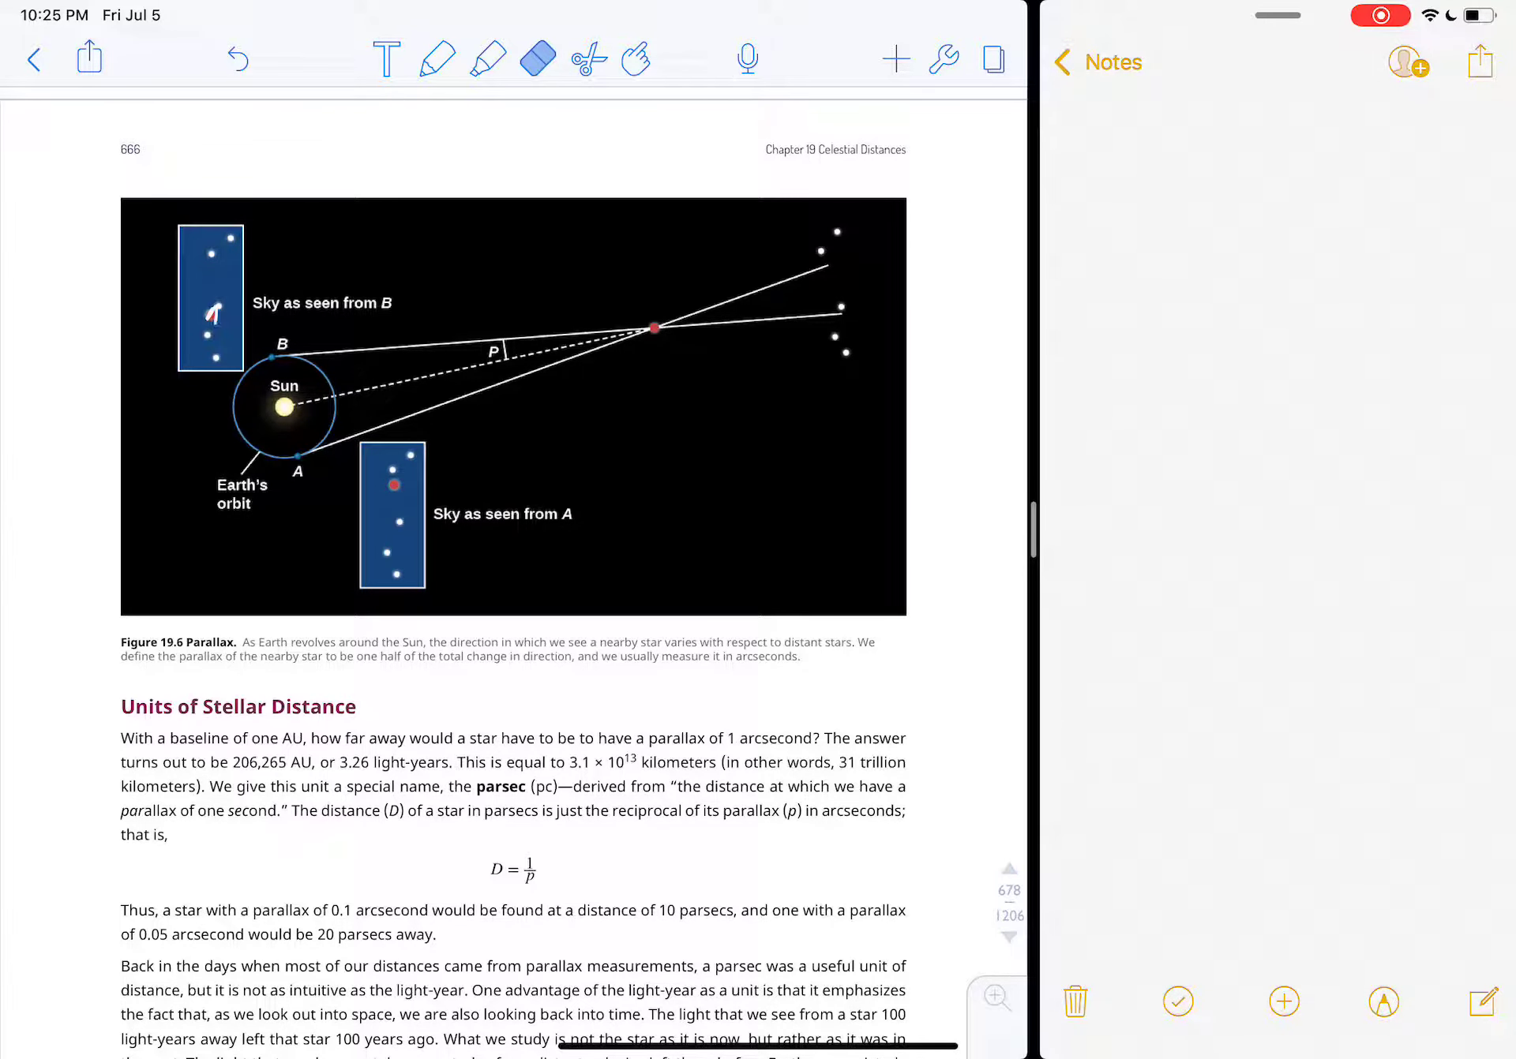
Step: With red ink, circle the nearby star in Figure 19.6 and trace the sightlines from Earth's orbit through it
left_click(436, 59)
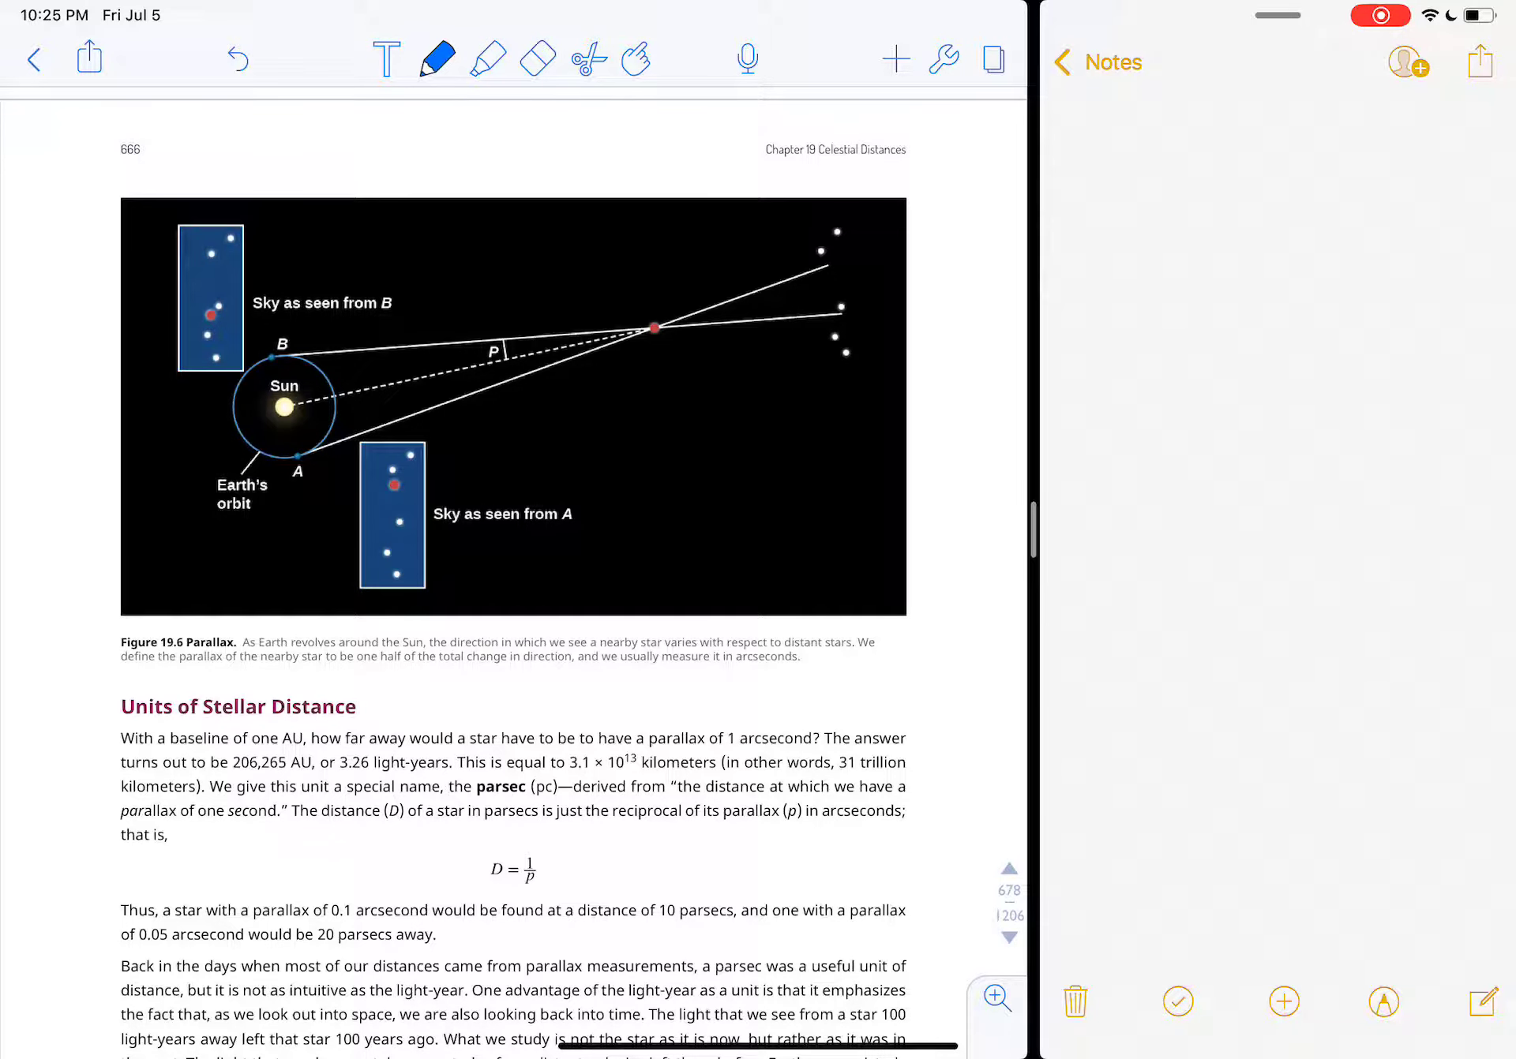
left_click(436, 59)
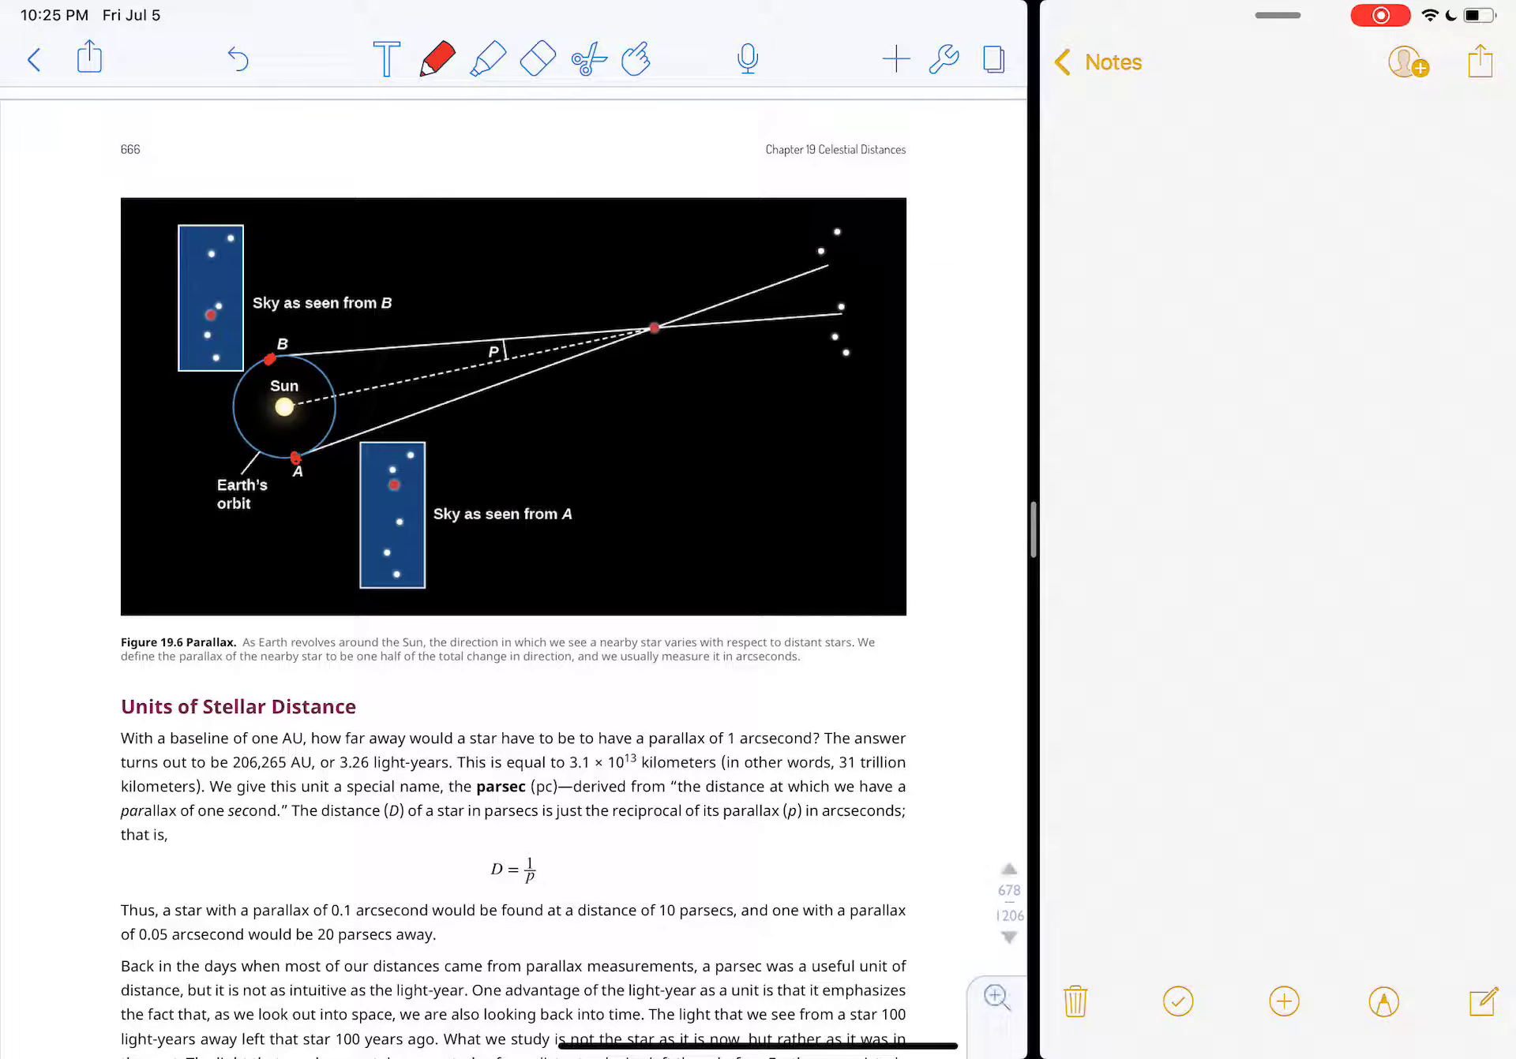
left_click_drag(256, 359, 300, 460)
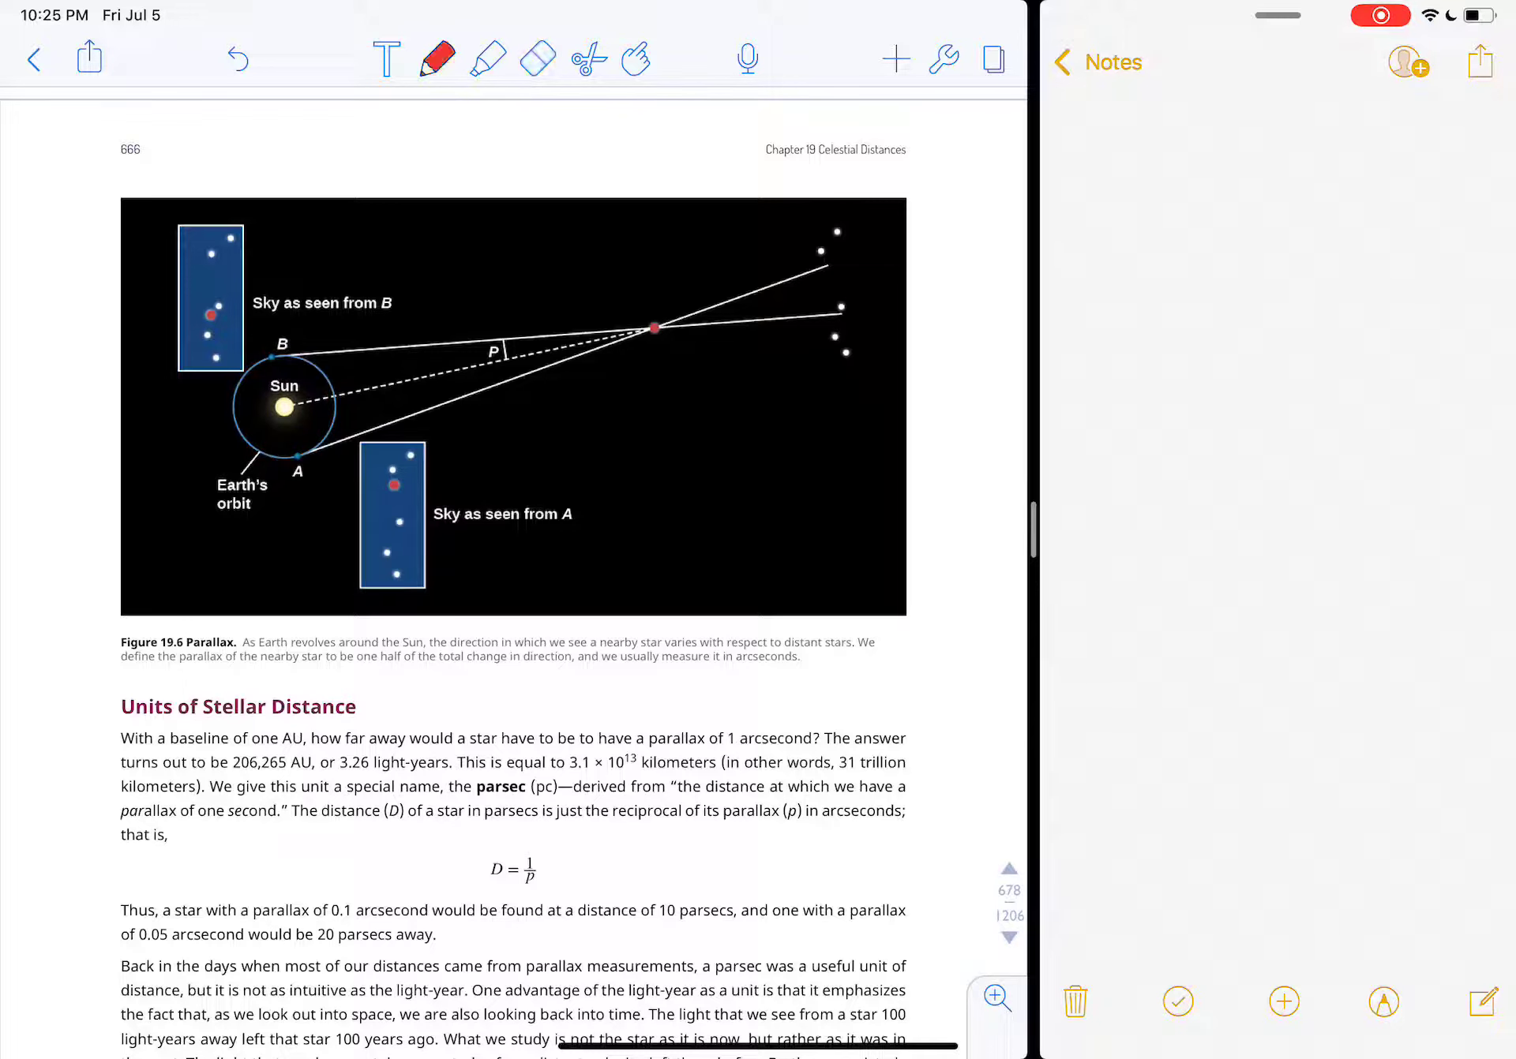
left_click_drag(628, 328, 677, 328)
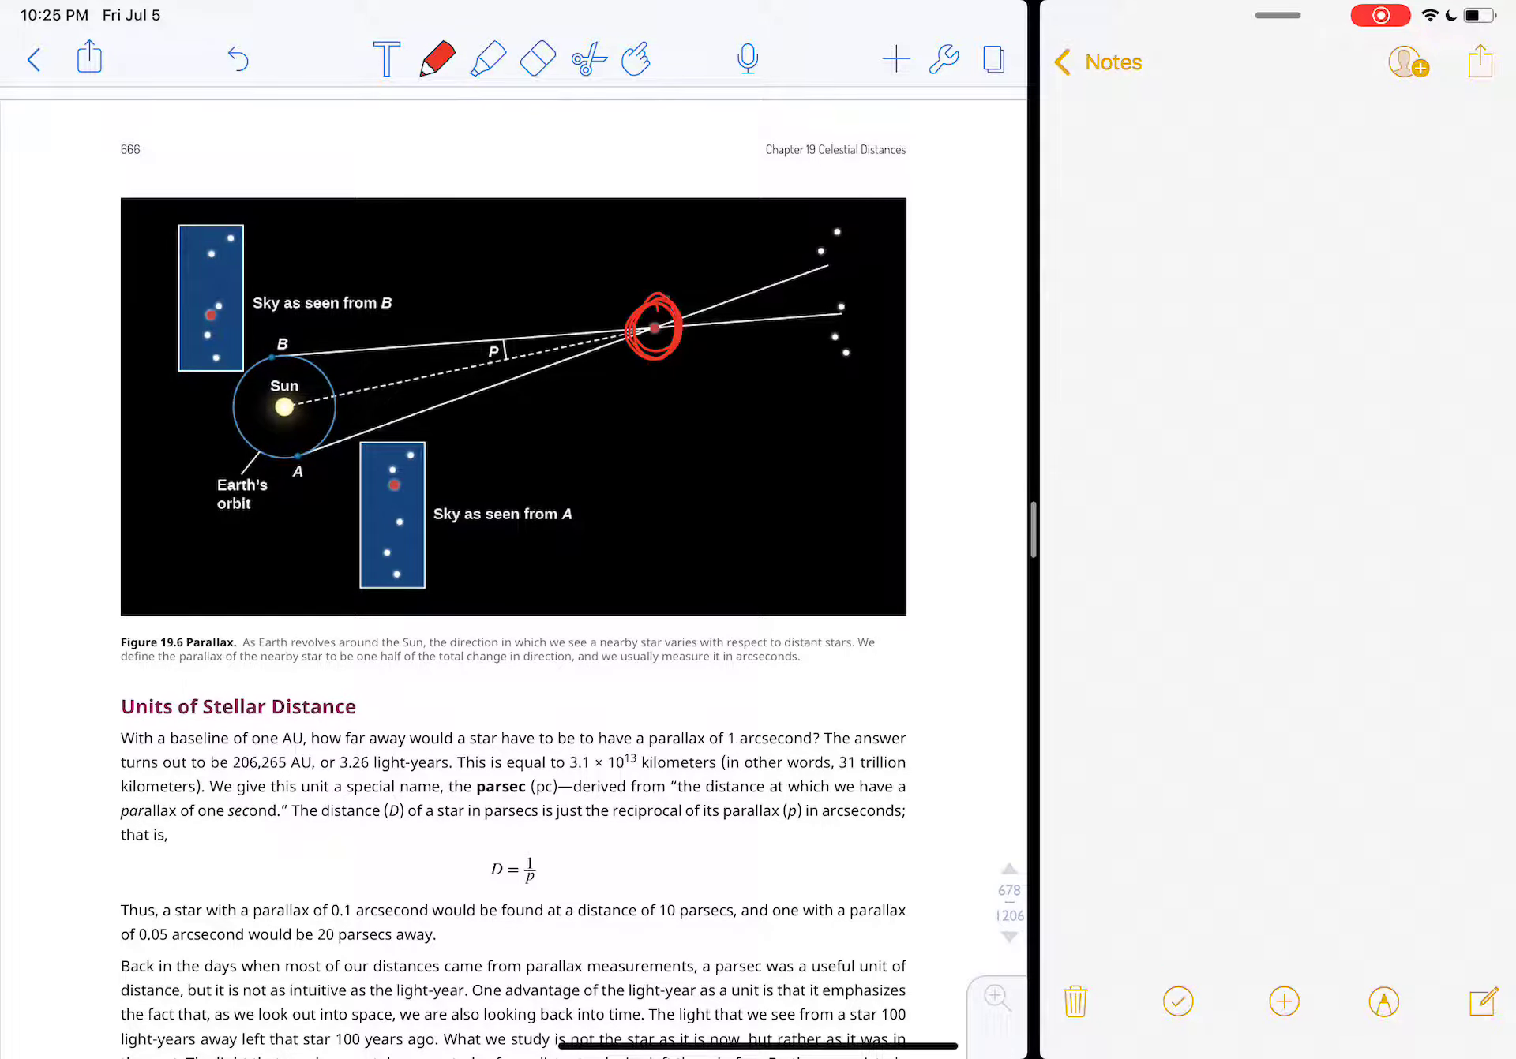
left_click_drag(281, 356, 657, 333)
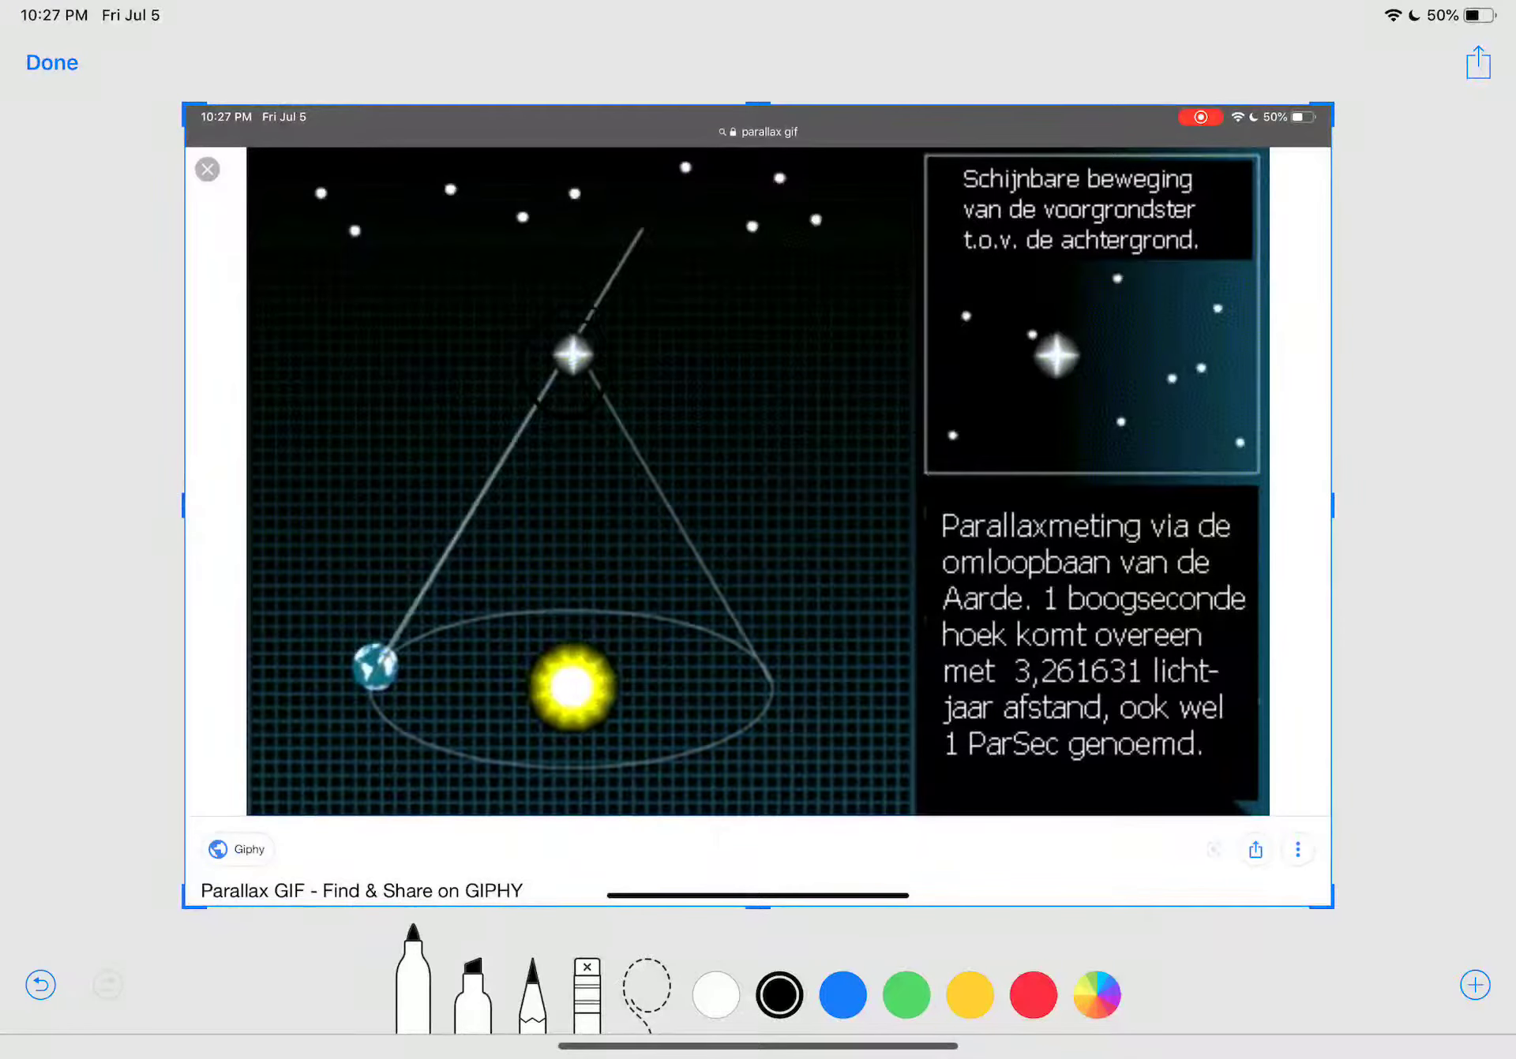
Step: Circle the foreground star, draw red sightlines to the background stars, and a yellow star-to-Sun line
left_click_drag(542, 328, 618, 387)
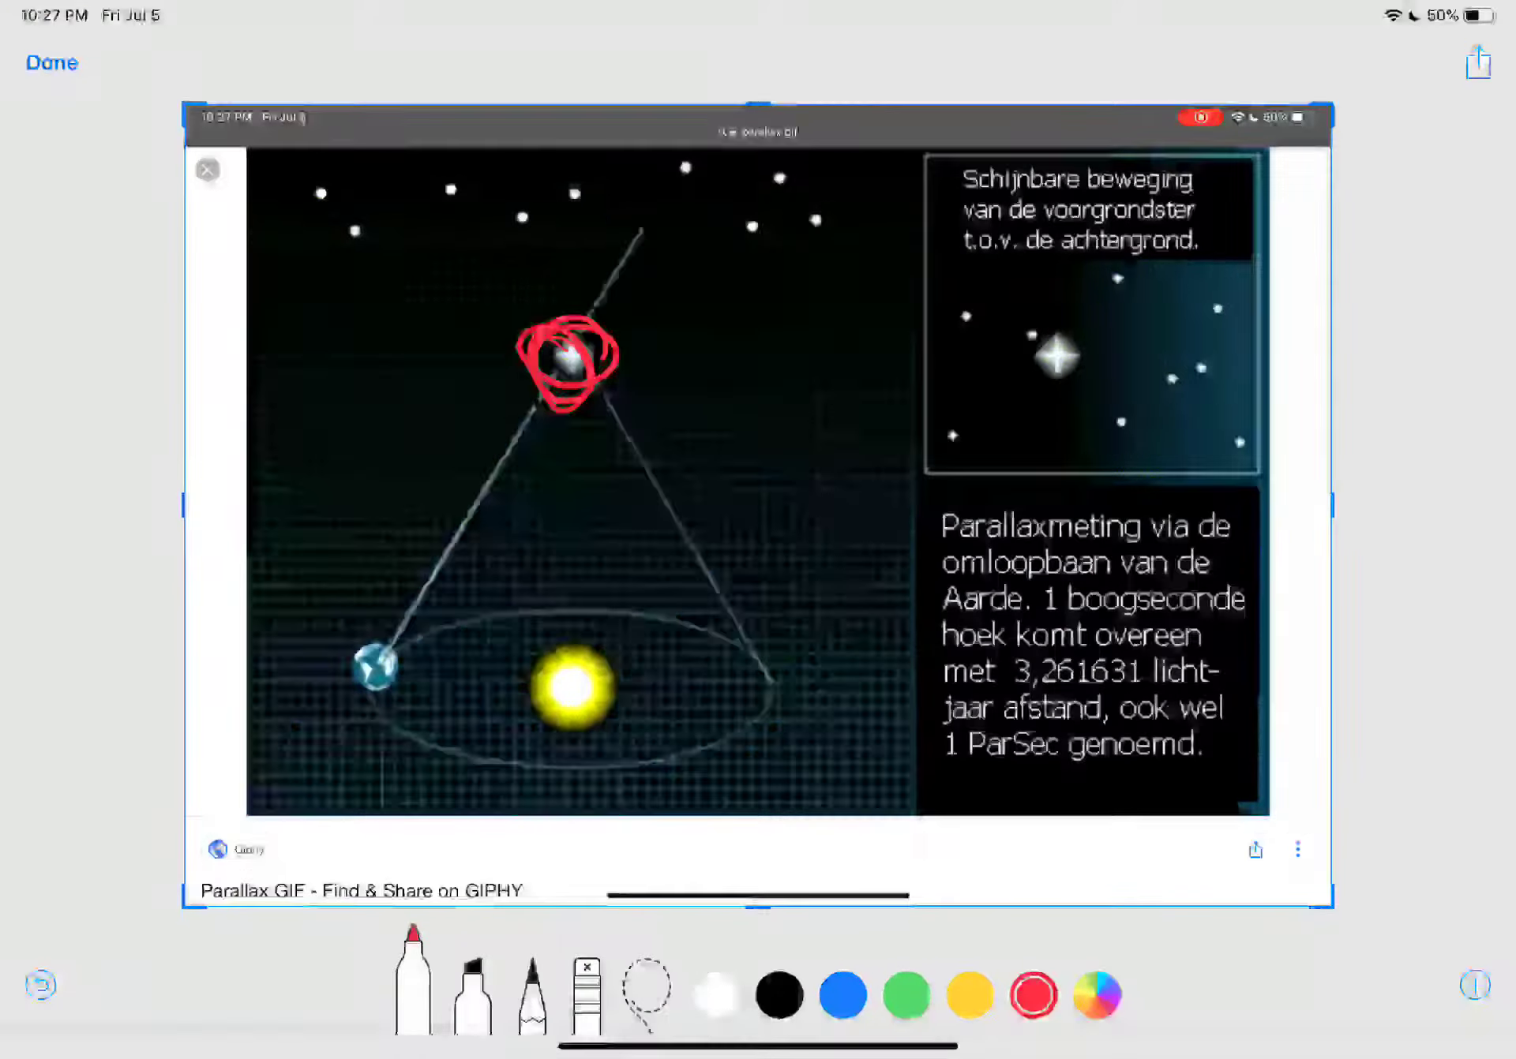
left_click_drag(369, 666, 661, 208)
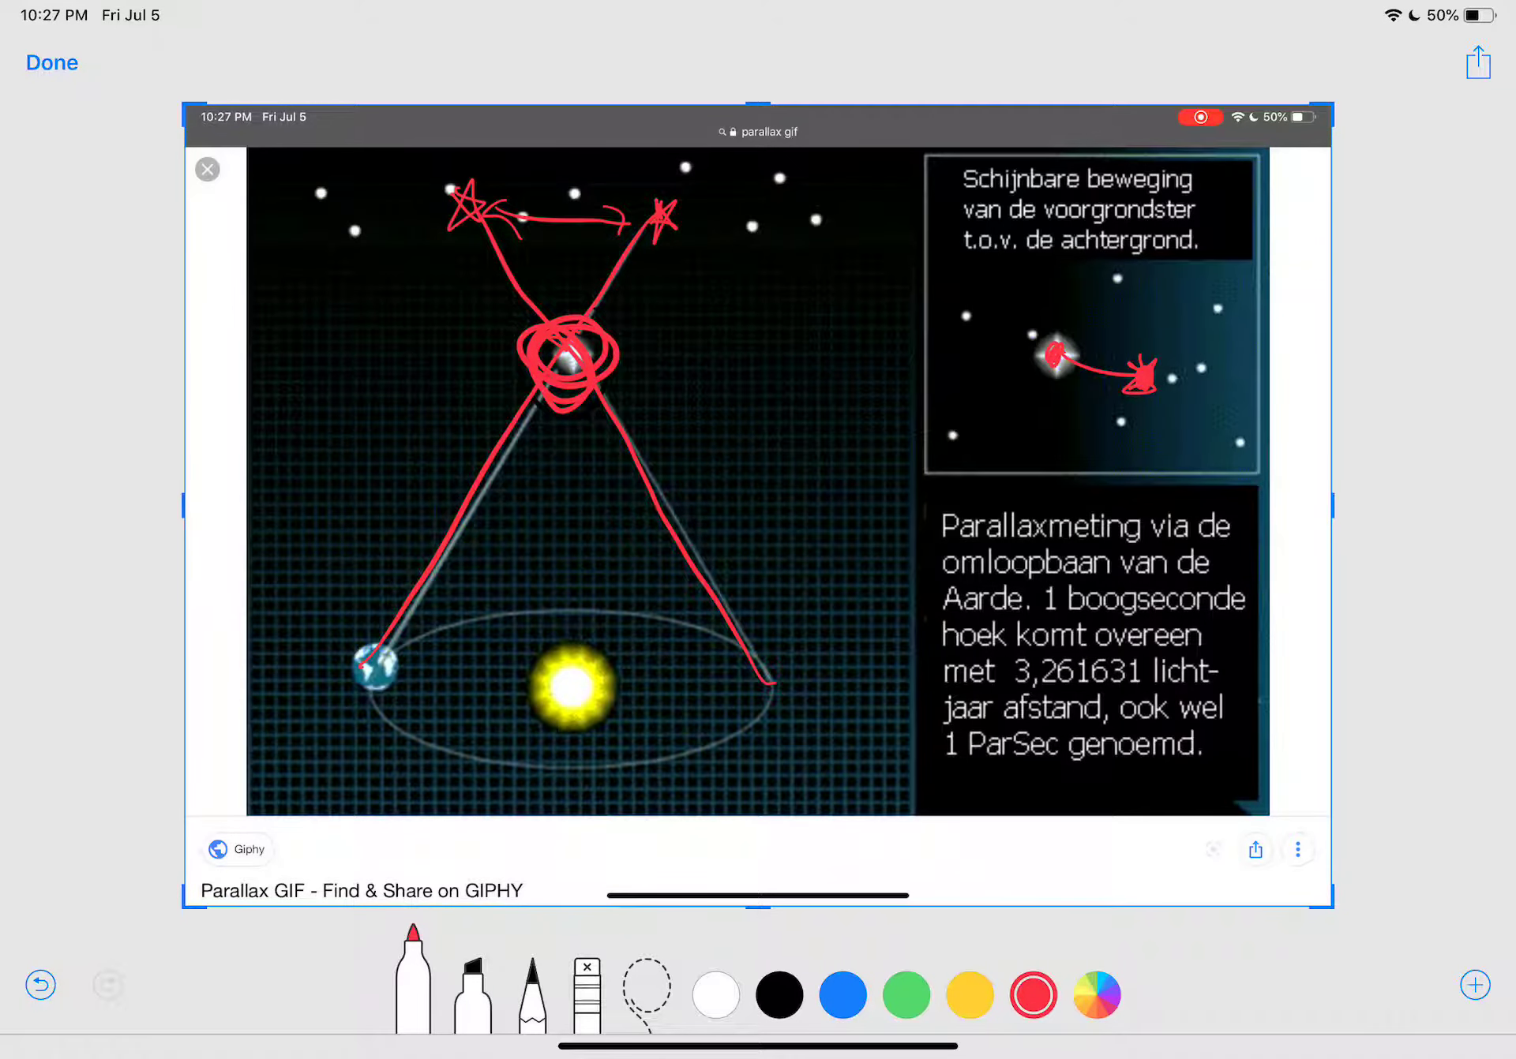
left_click(585, 996)
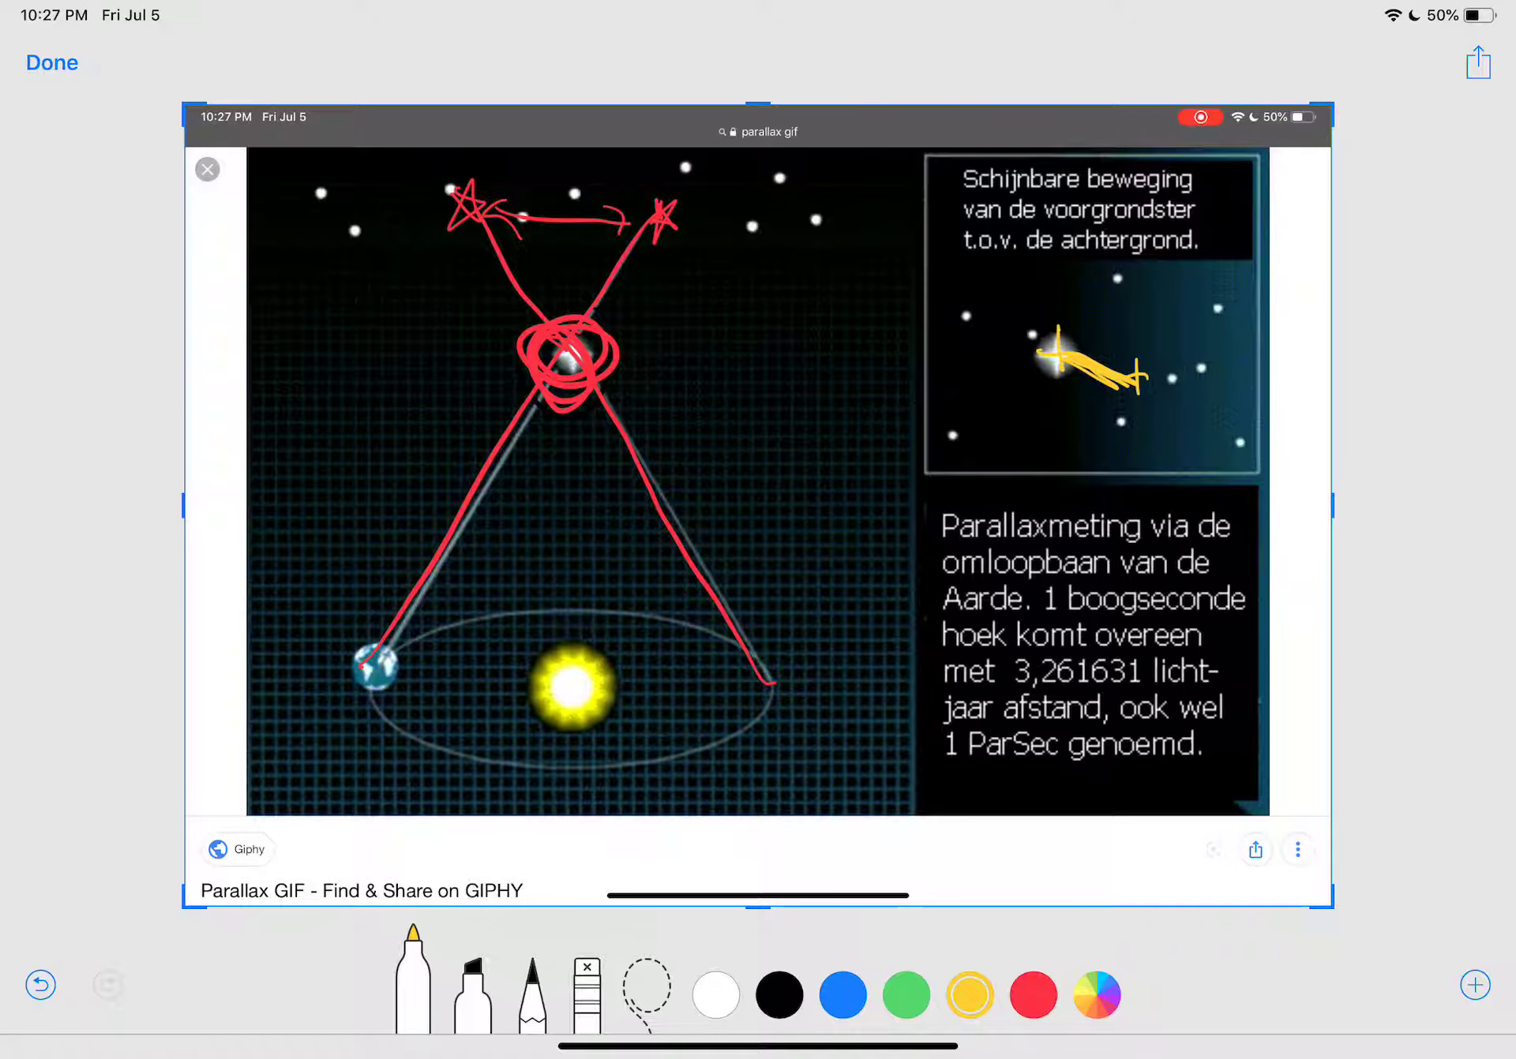
left_click_drag(527, 440, 610, 436)
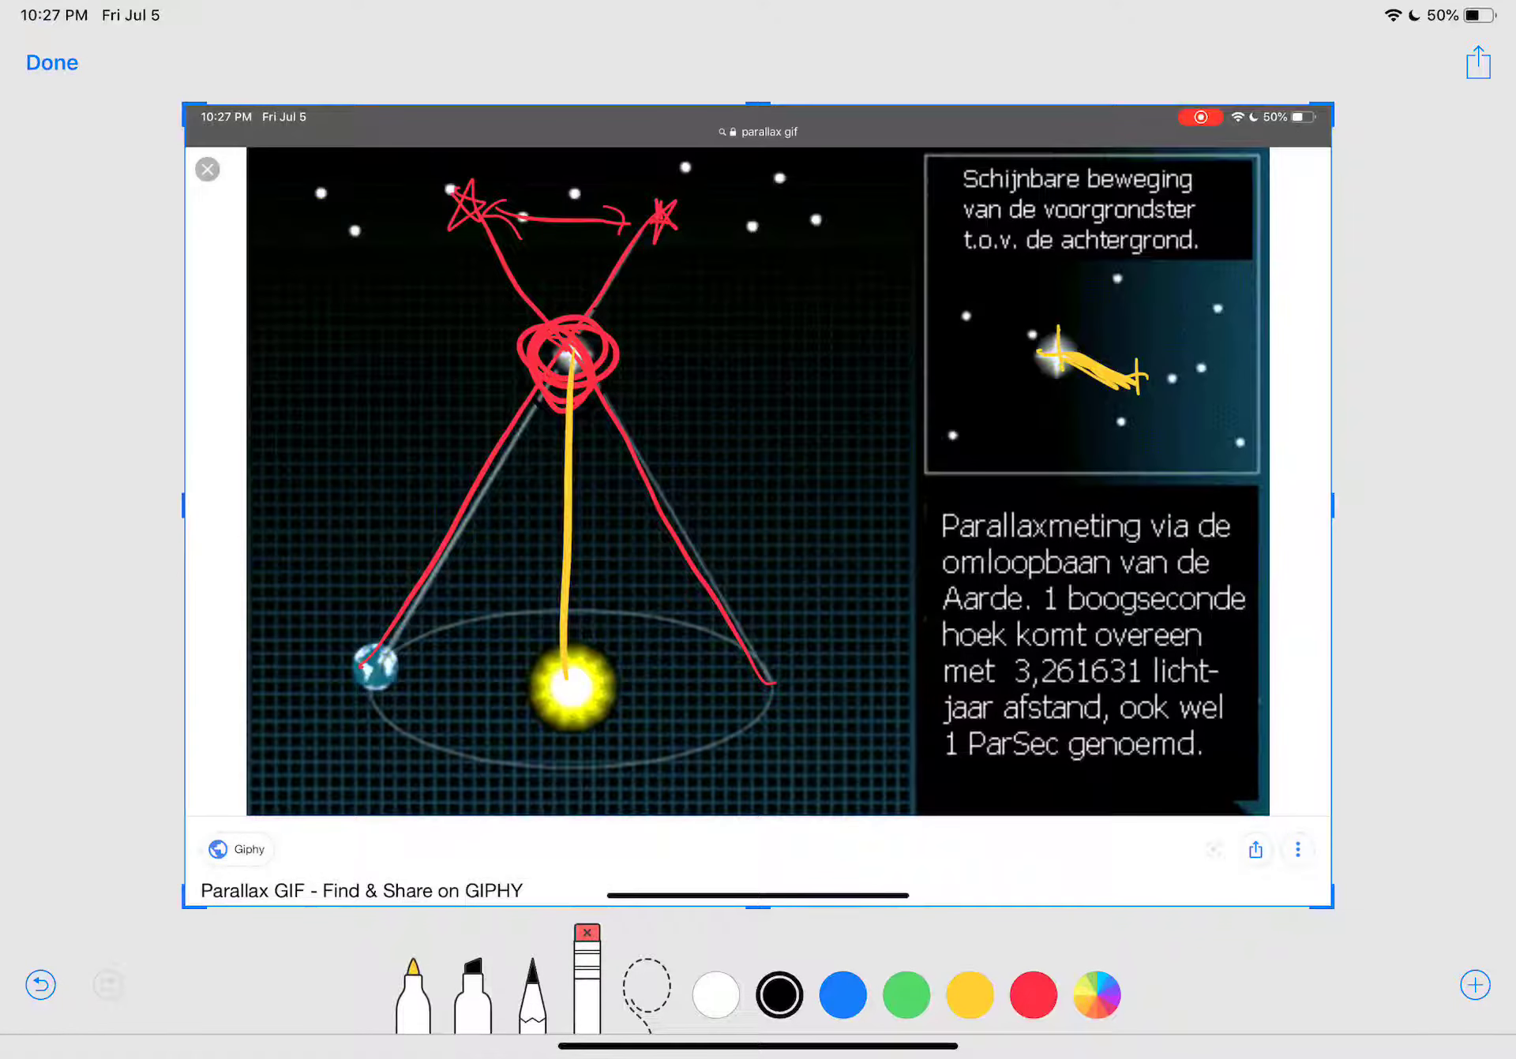
Step: Label the triangle θ, opp, adj and 1 AU with distance D, and box tanθ = 1 AU/D
left_click_drag(382, 671, 537, 667)
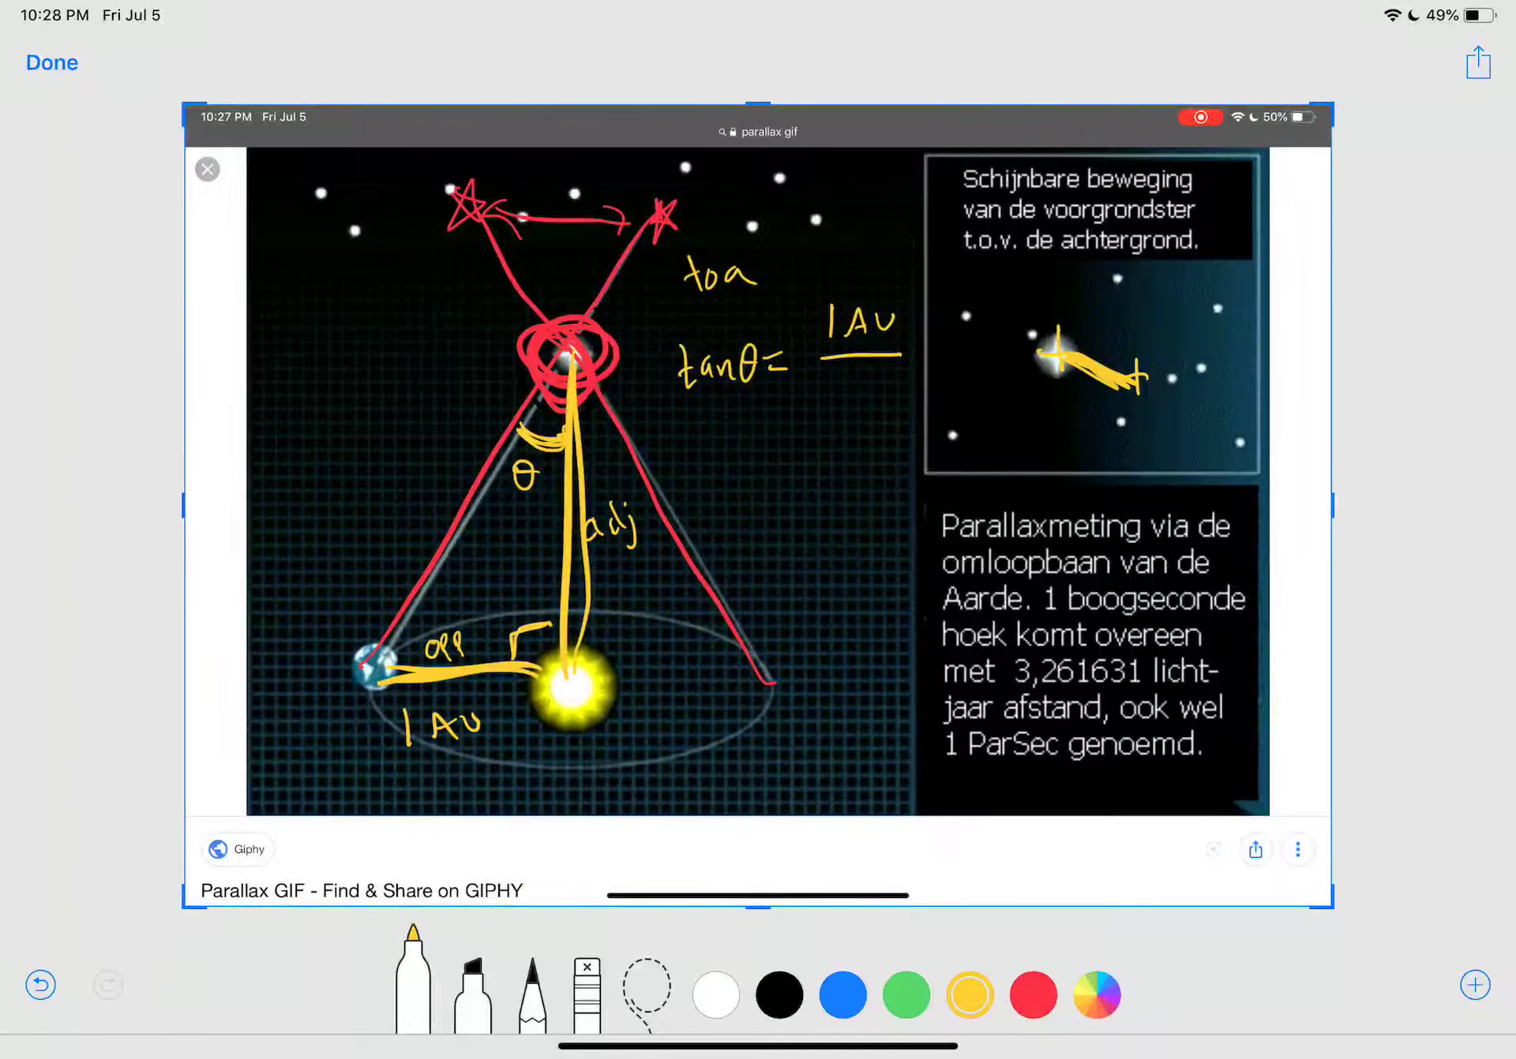
type("D")
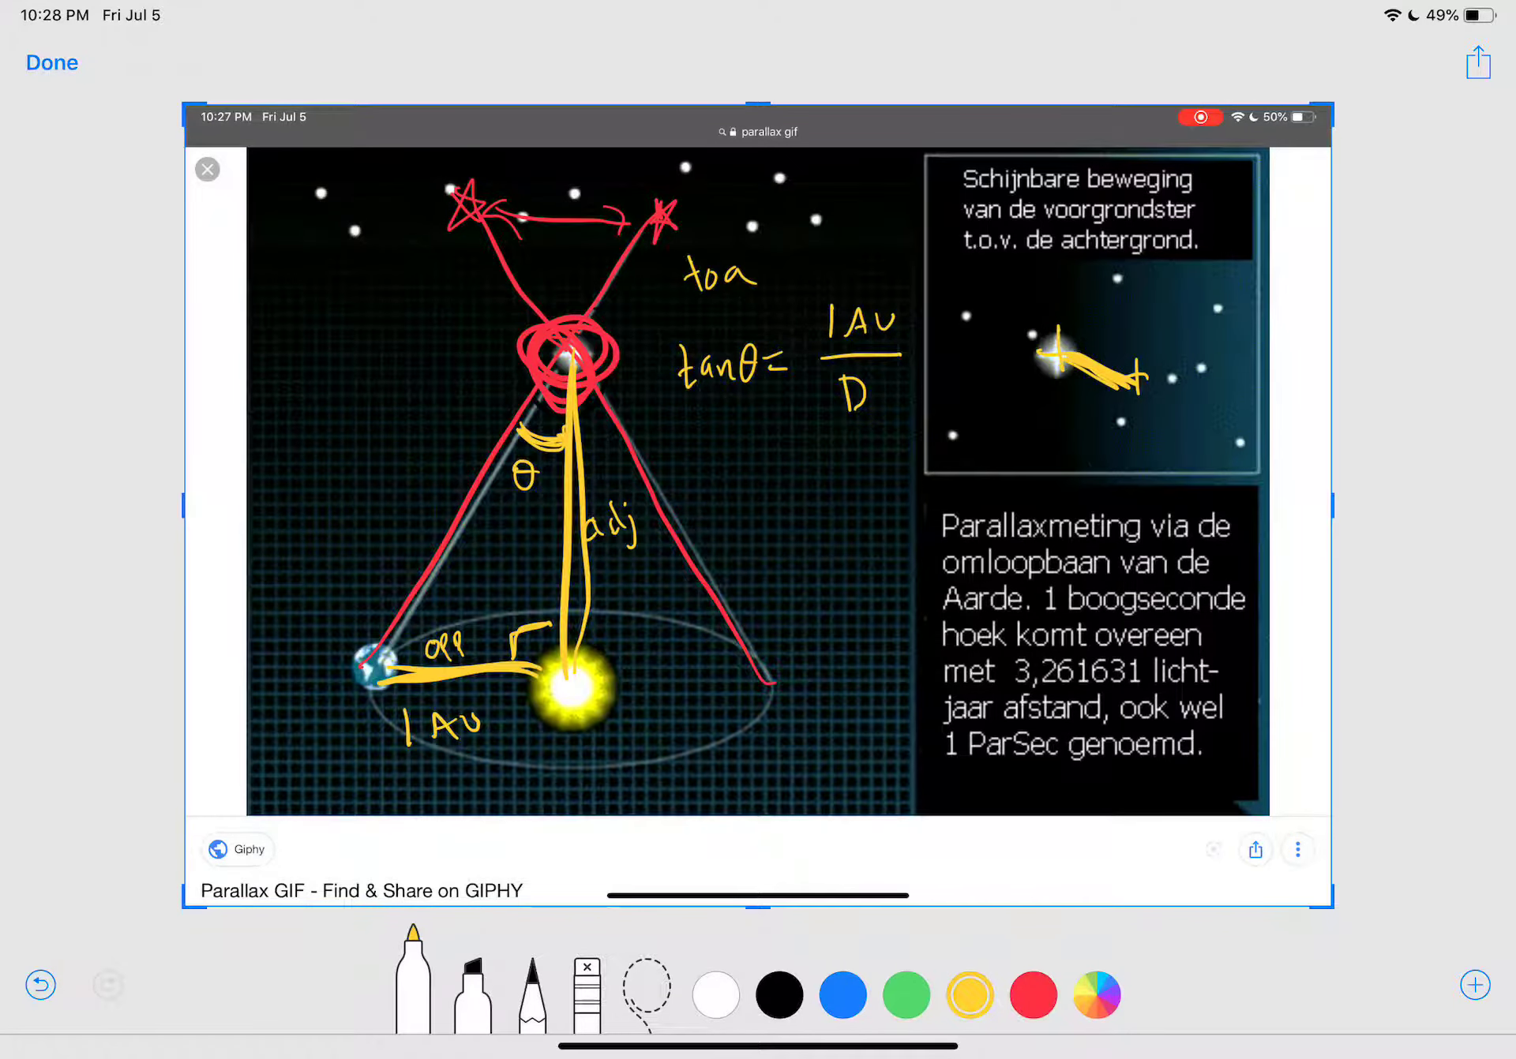
left_click_drag(580, 386, 575, 657)
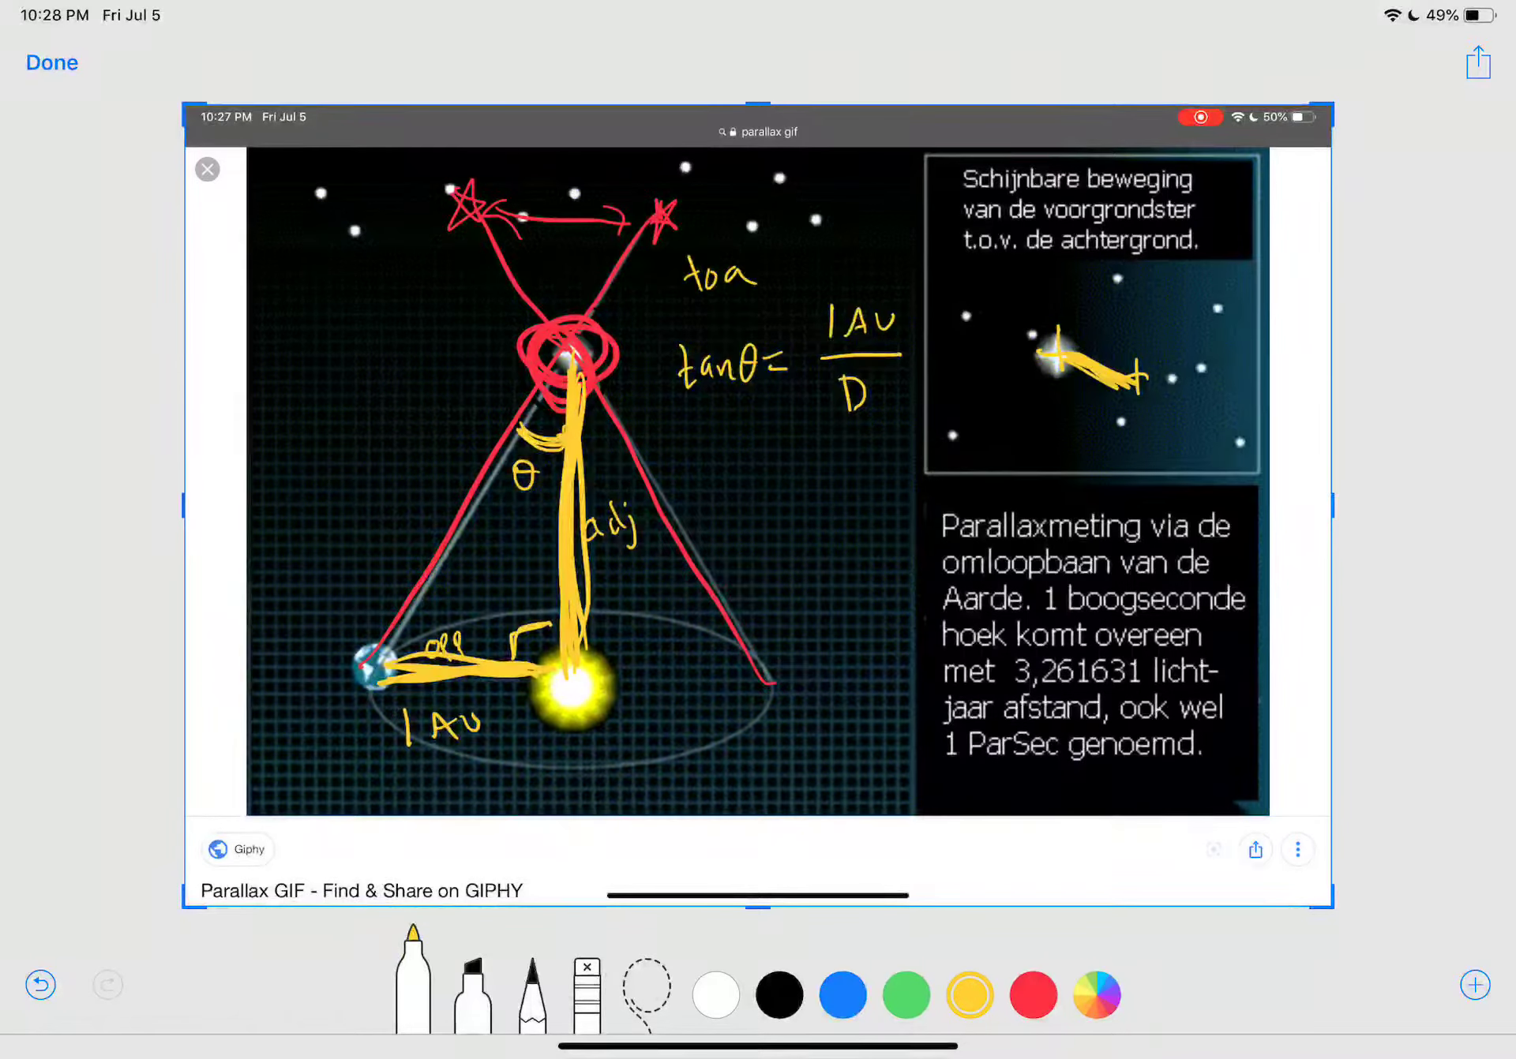
left_click_drag(566, 359, 584, 821)
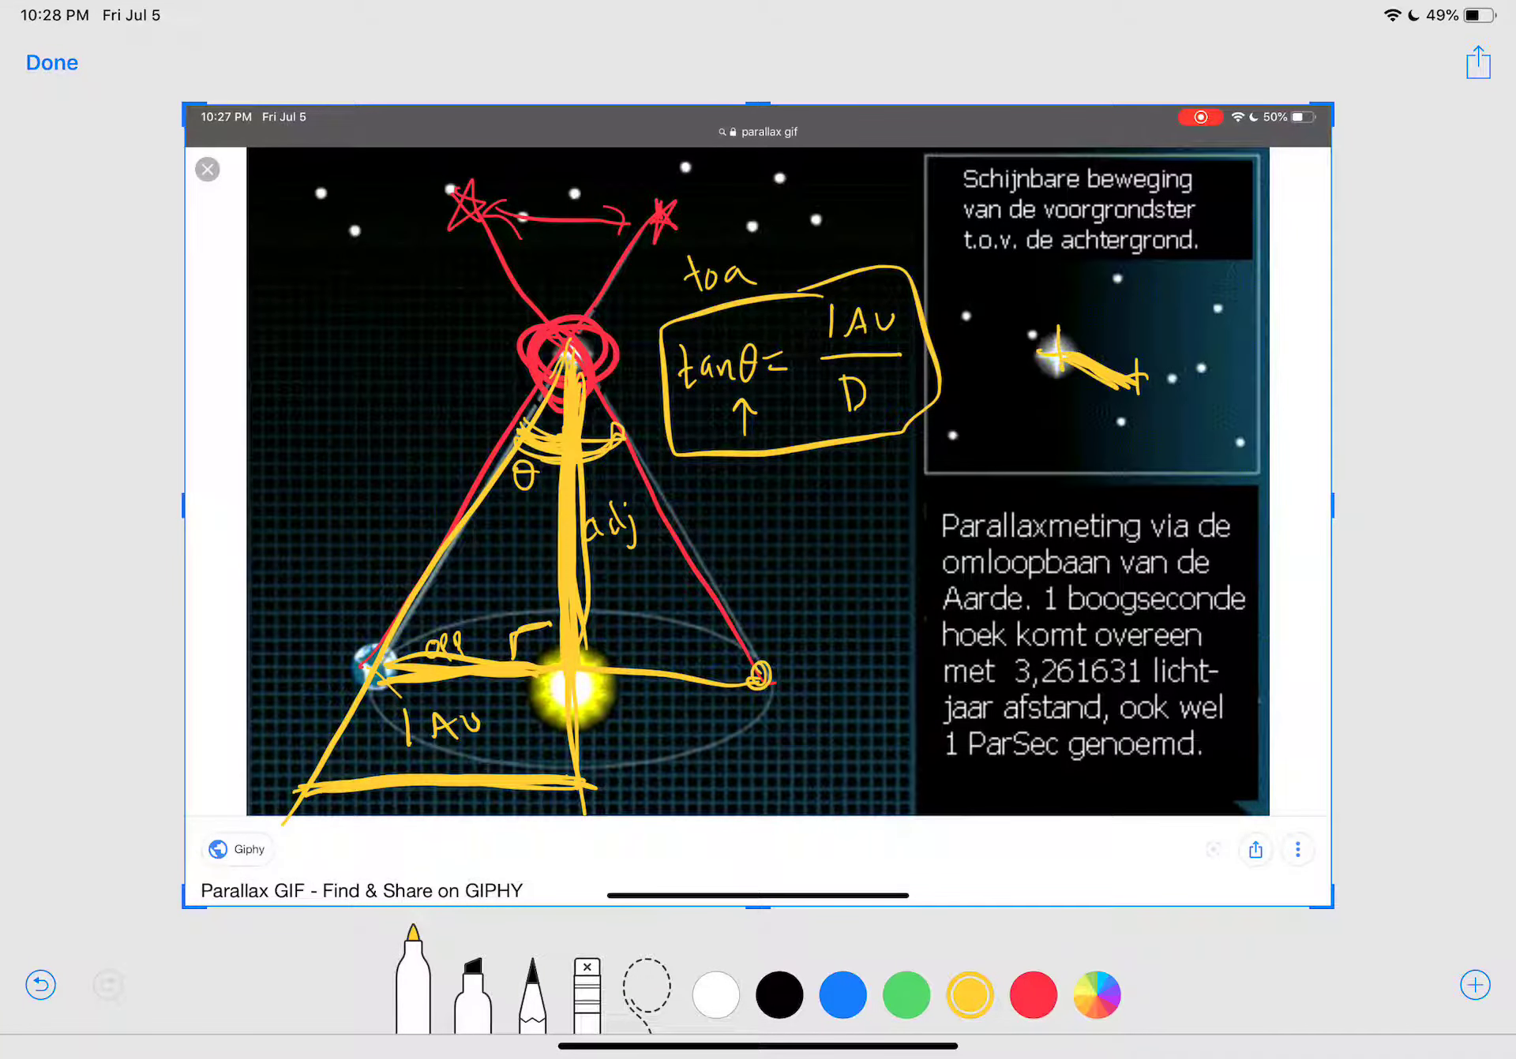
left_click_drag(465, 217, 656, 218)
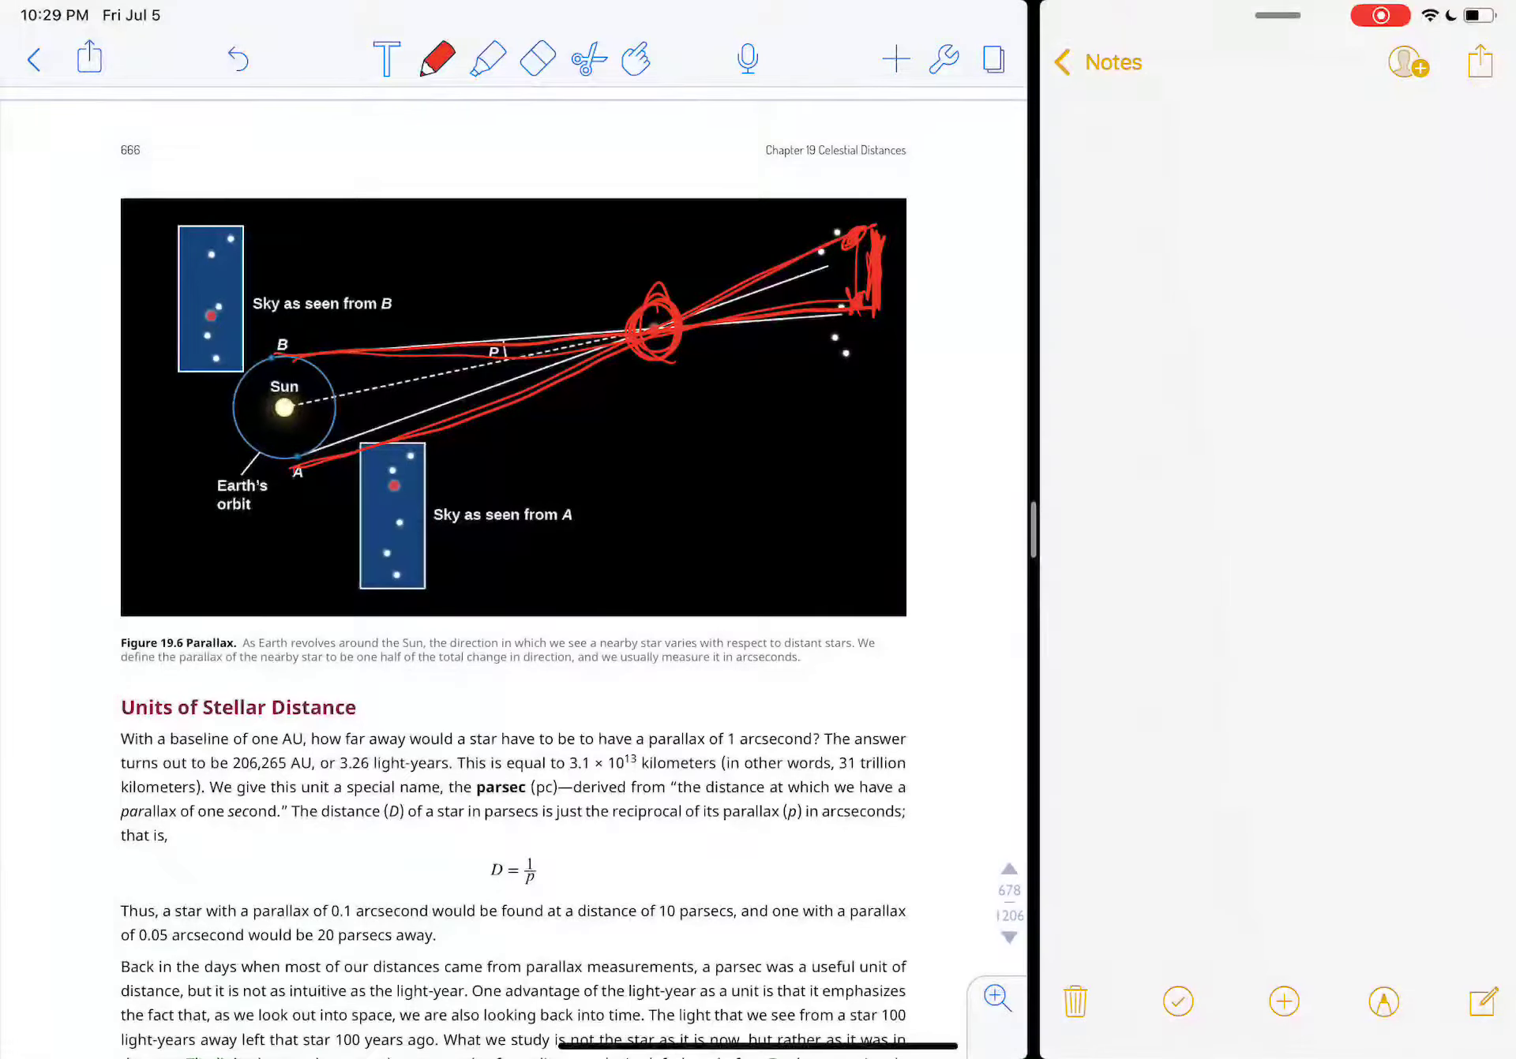
Step: Circle 'parsec', the D = 1/p formula and the 3.26 light-year conversion in red
scroll("down", 3)
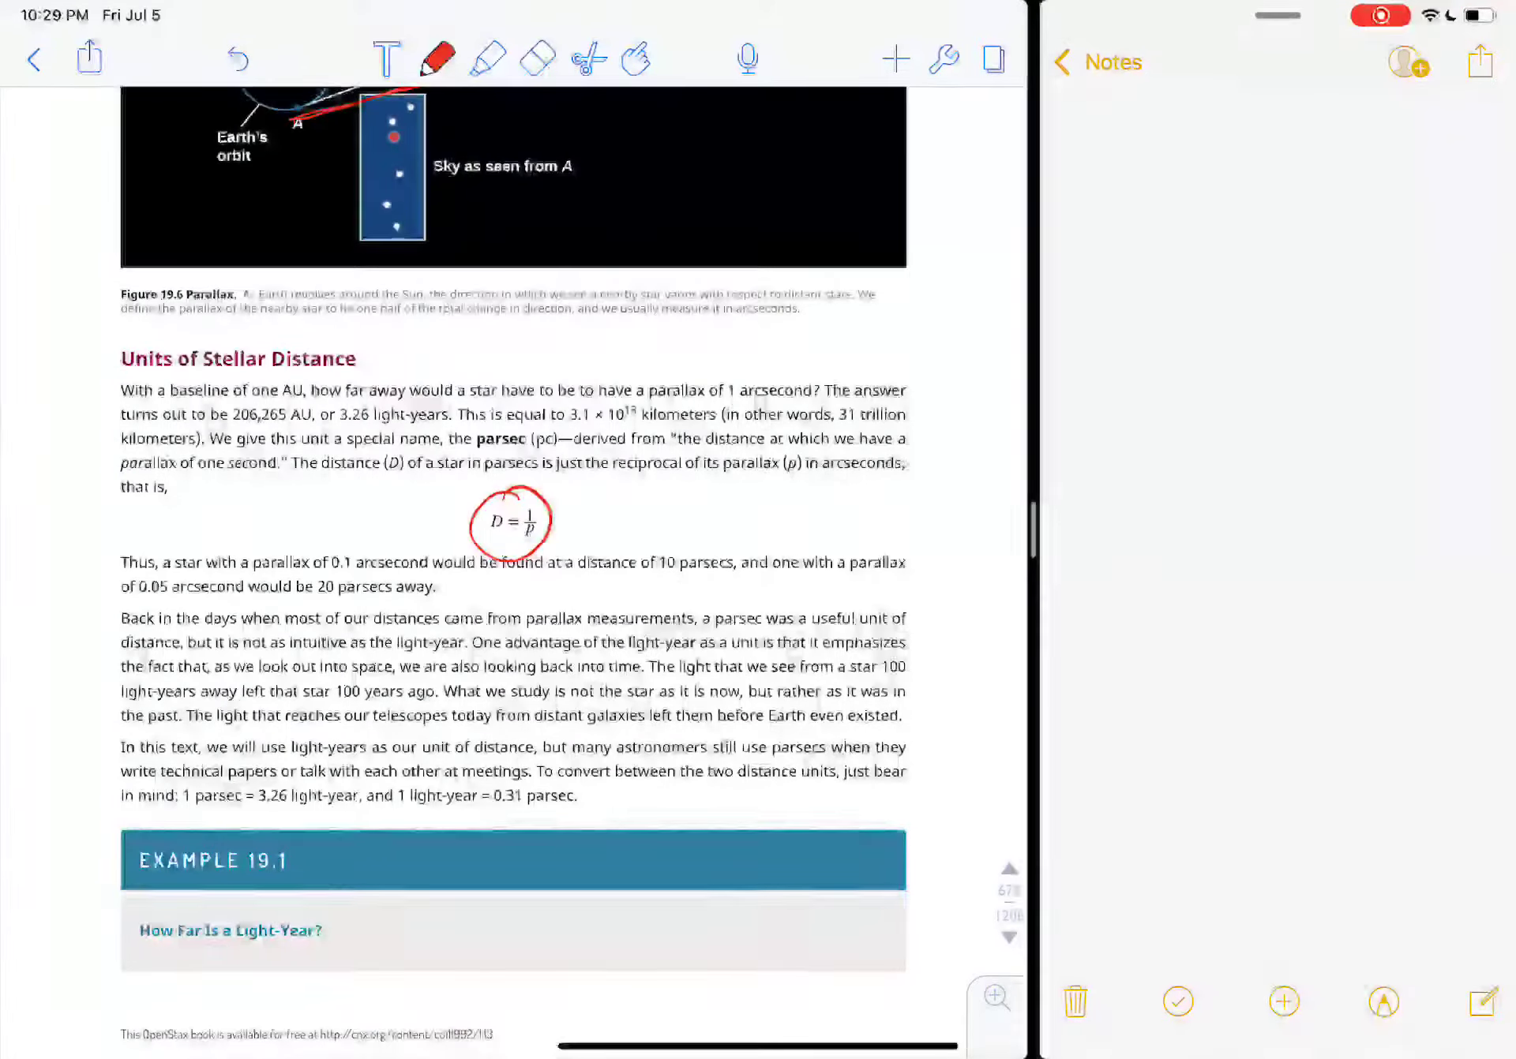
left_click_drag(474, 429, 532, 454)
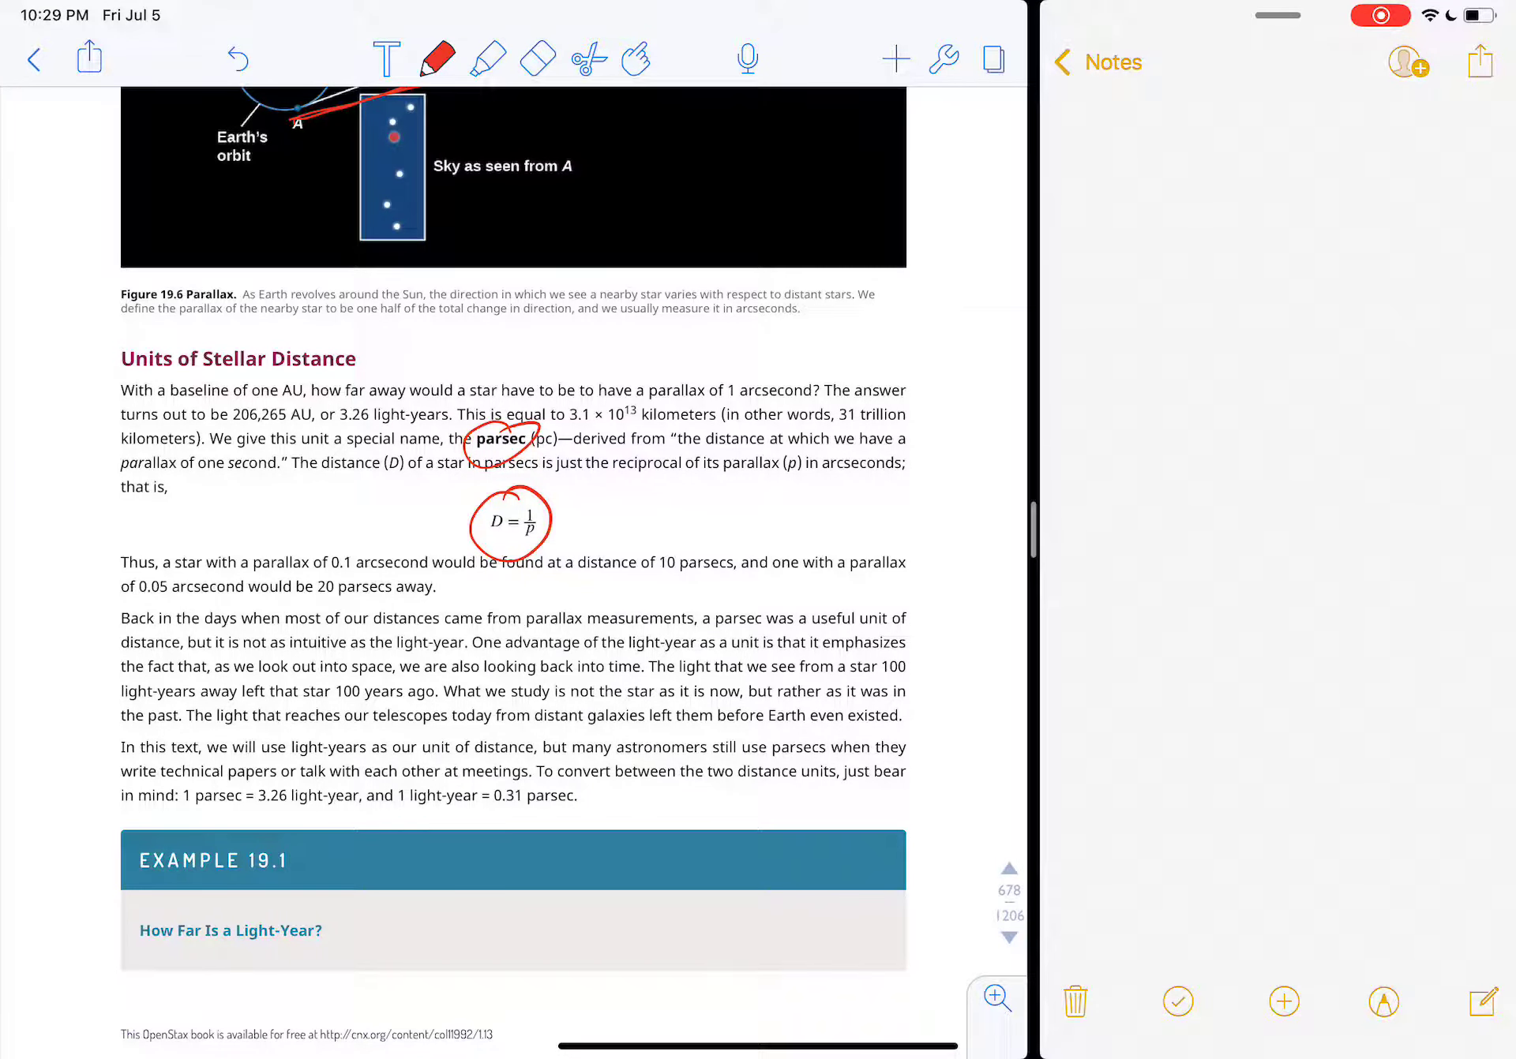
left_click_drag(256, 774, 300, 821)
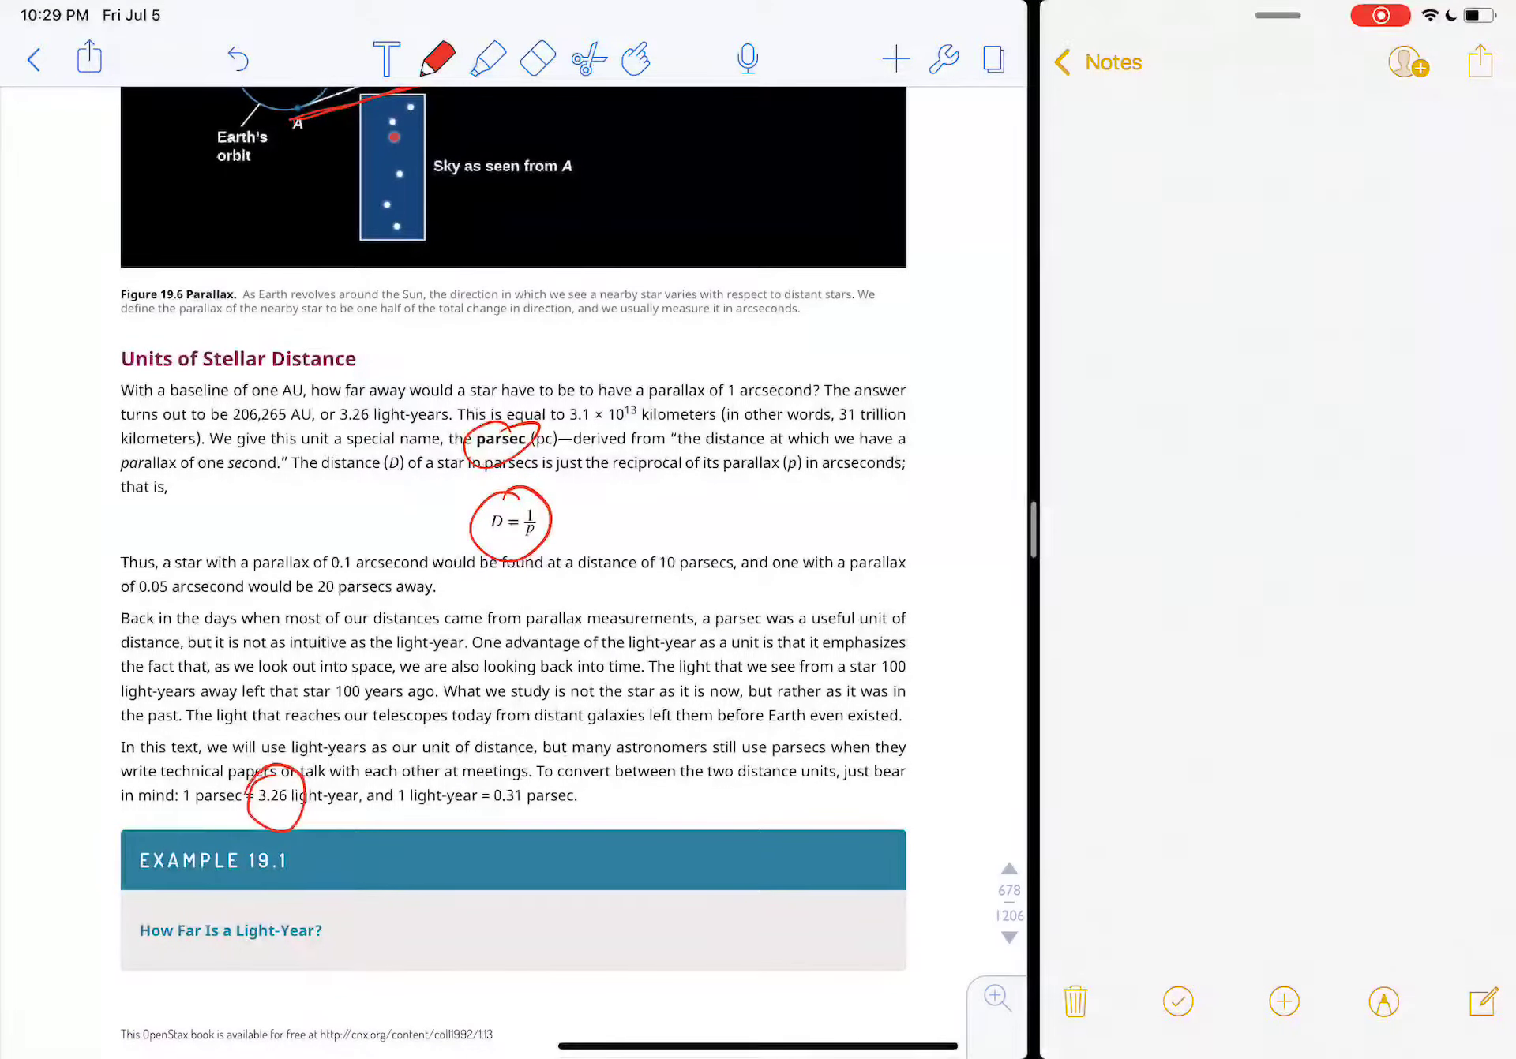
scroll("down", 3)
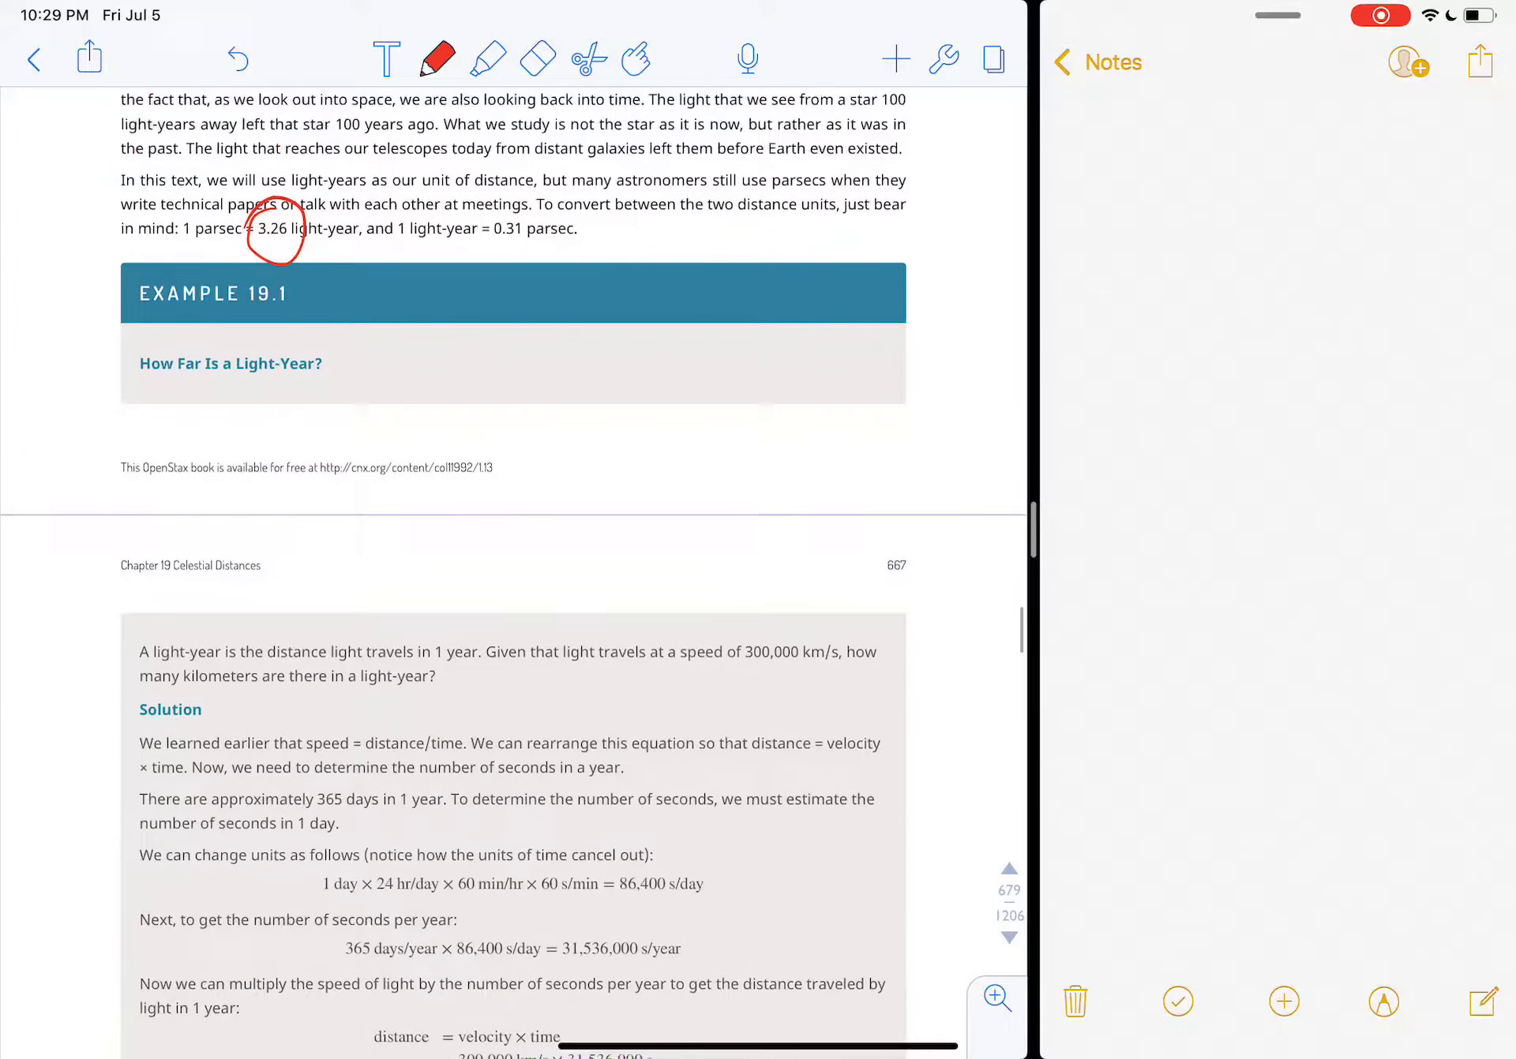
scroll("down", 3)
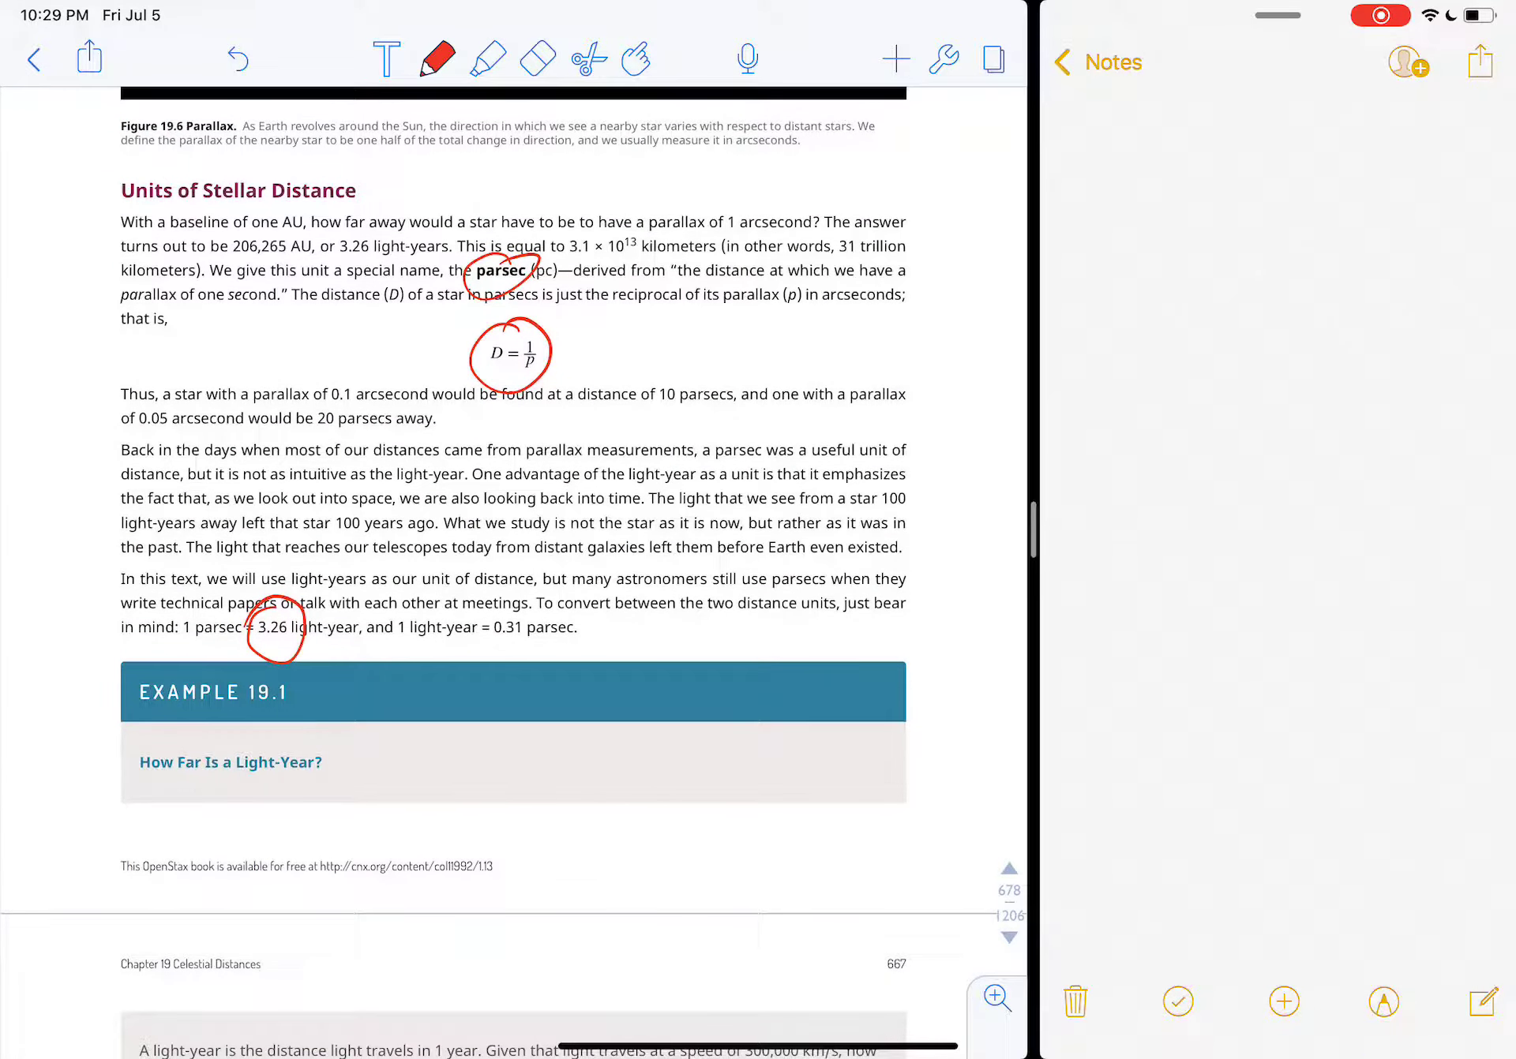
left_click_drag(793, 291, 919, 310)
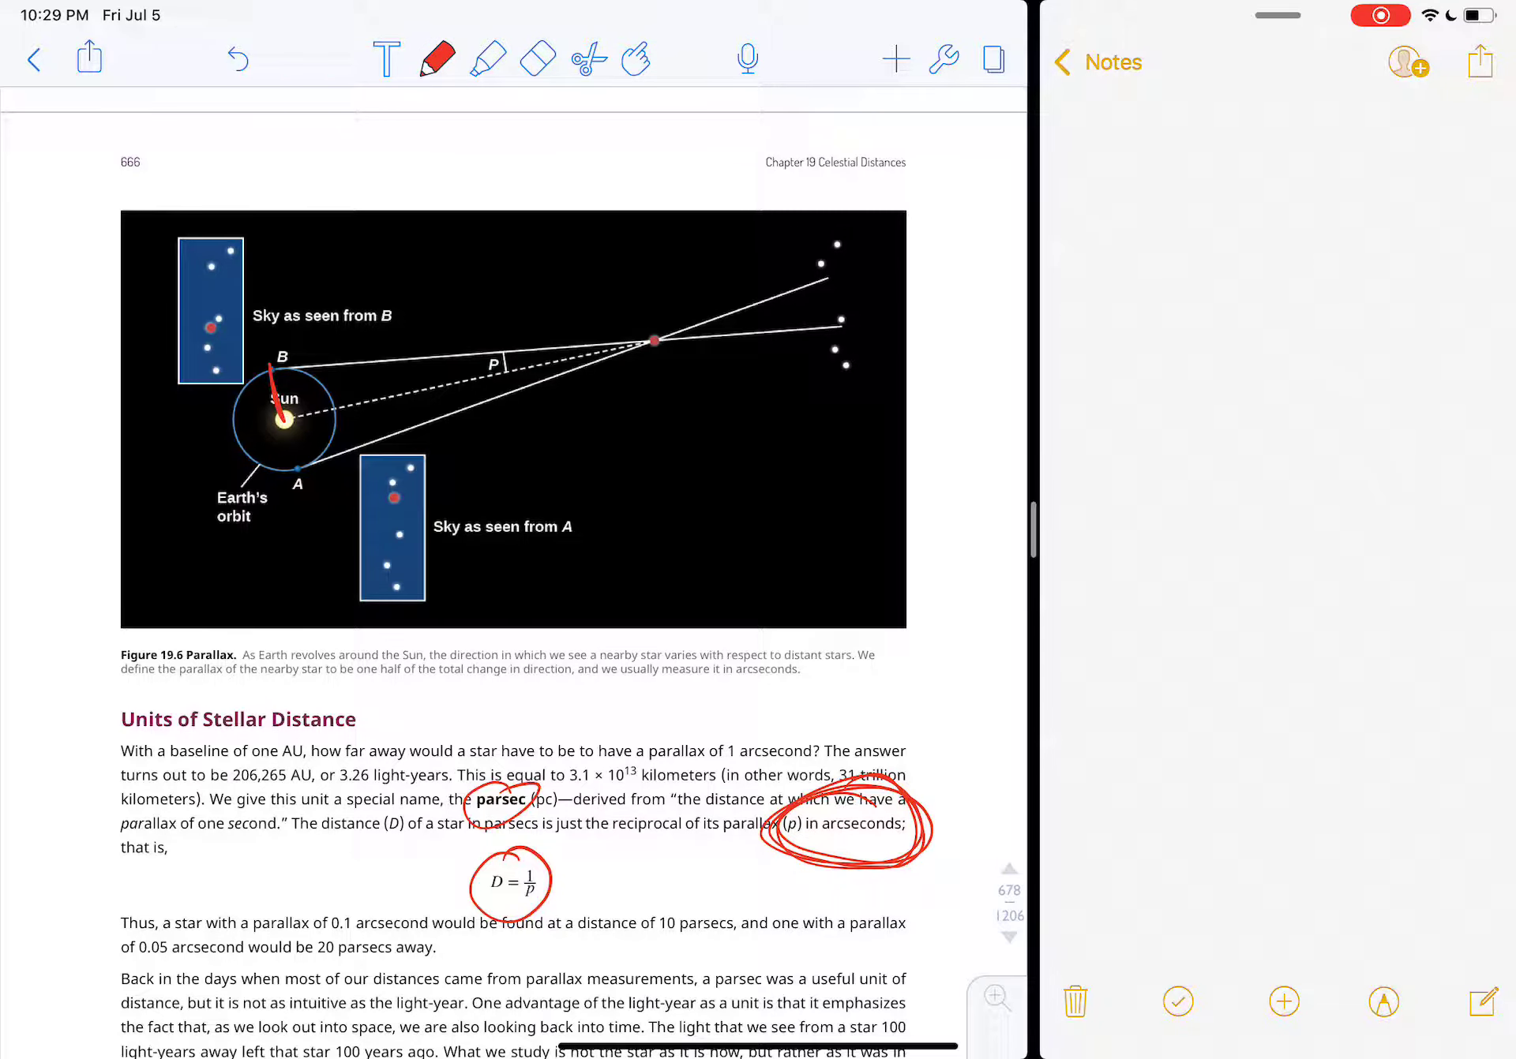
Step: Label Figure 19.6 with 1 AU, 1″ and D, trace the Sun–star line, and write 1 parsec = 1 AU/1″
left_click_drag(233, 415, 241, 435)
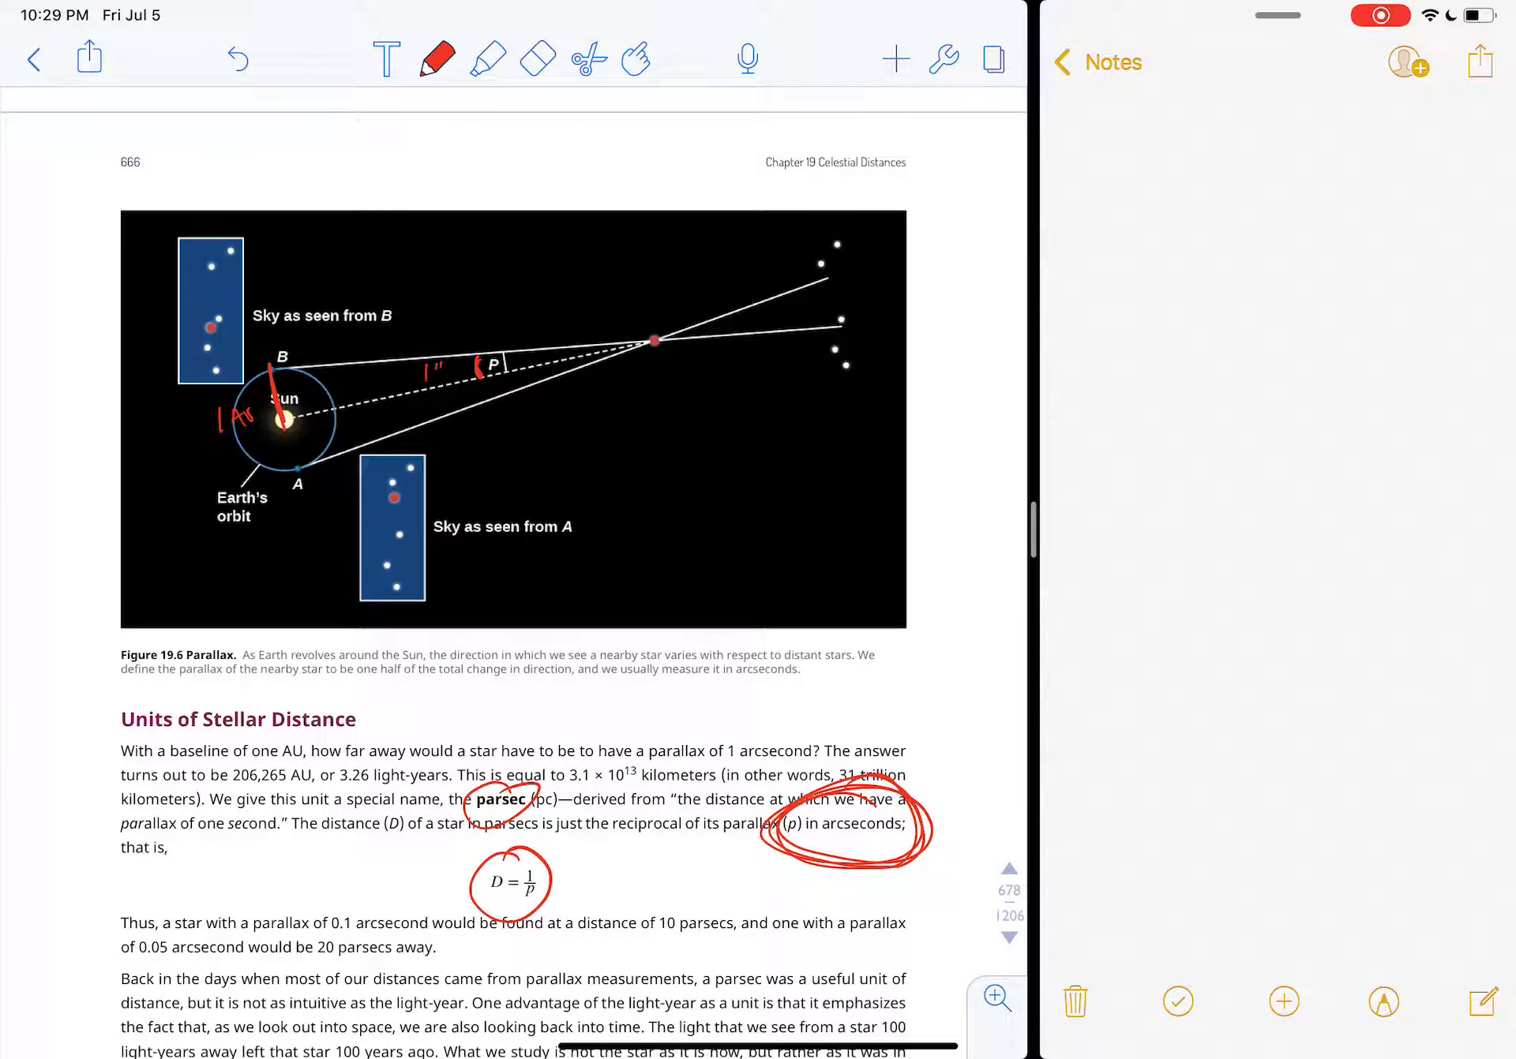
left_click_drag(368, 406, 387, 424)
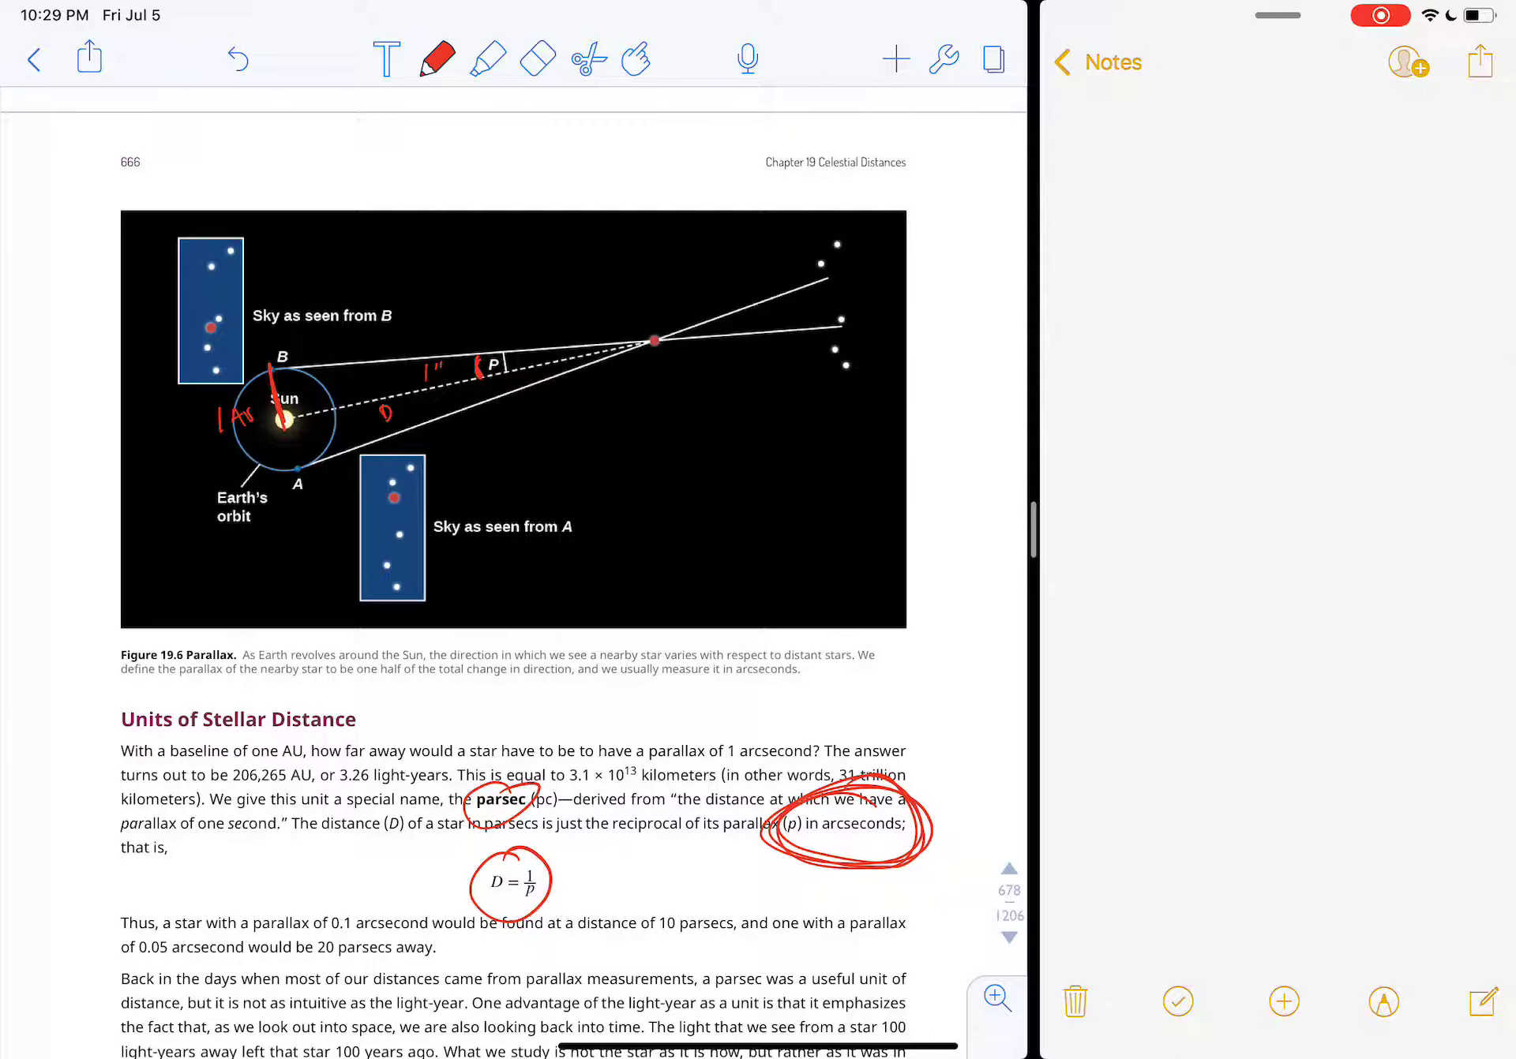
left_click_drag(281, 415, 655, 370)
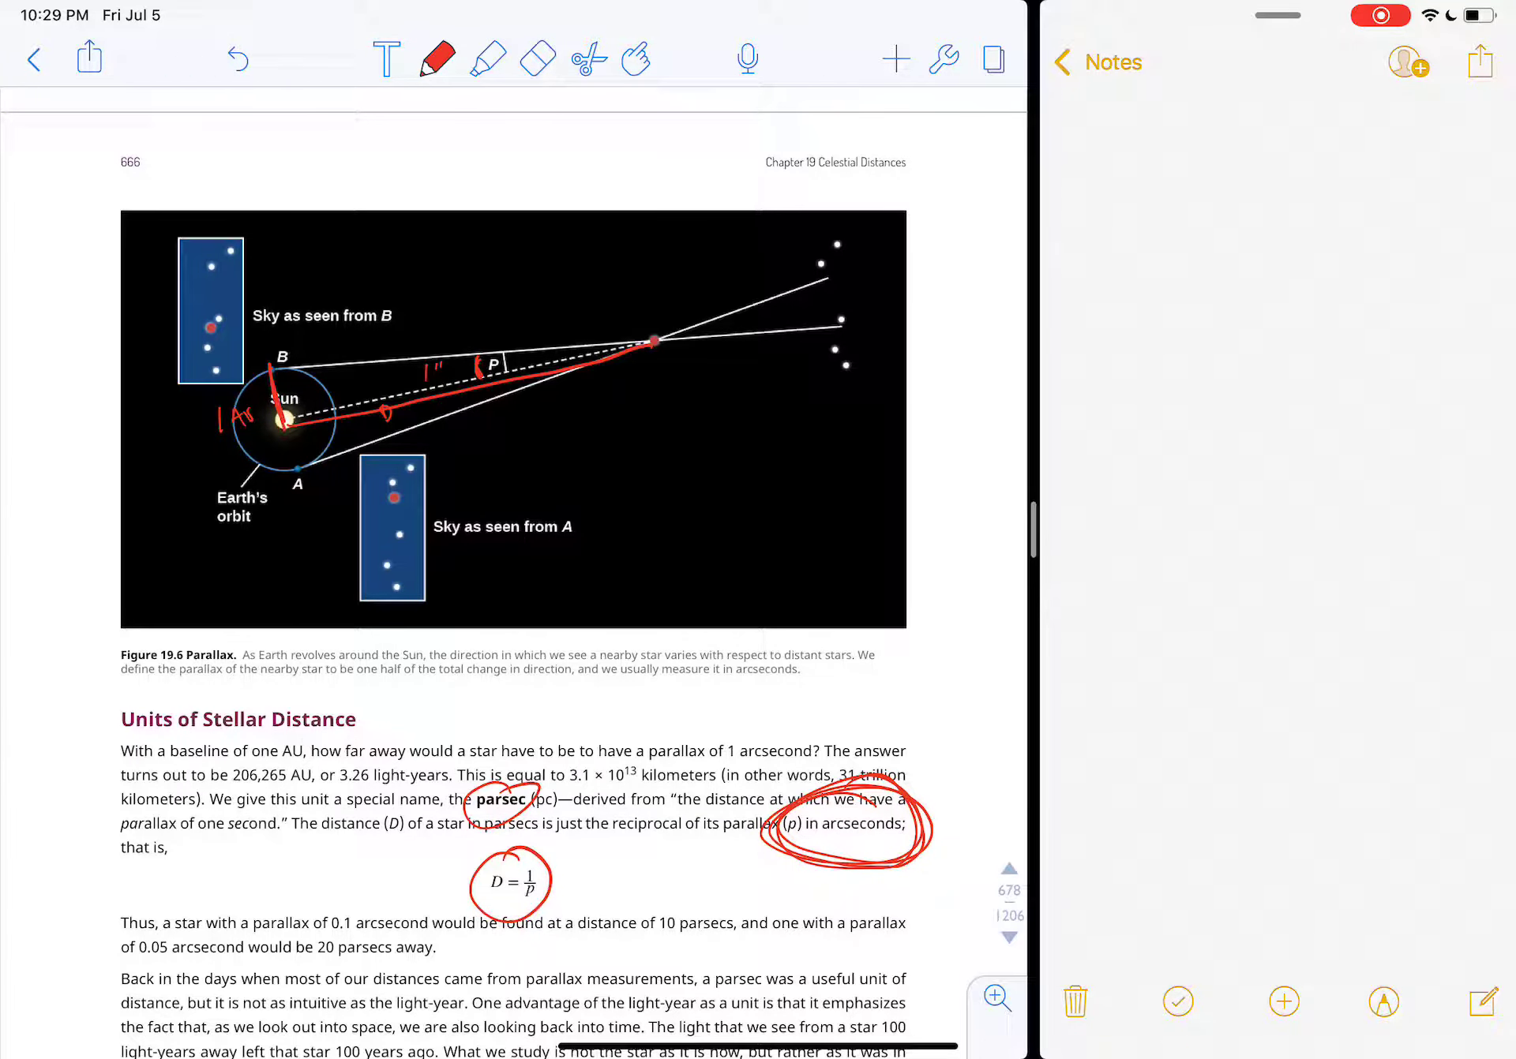
left_click_drag(579, 410, 587, 455)
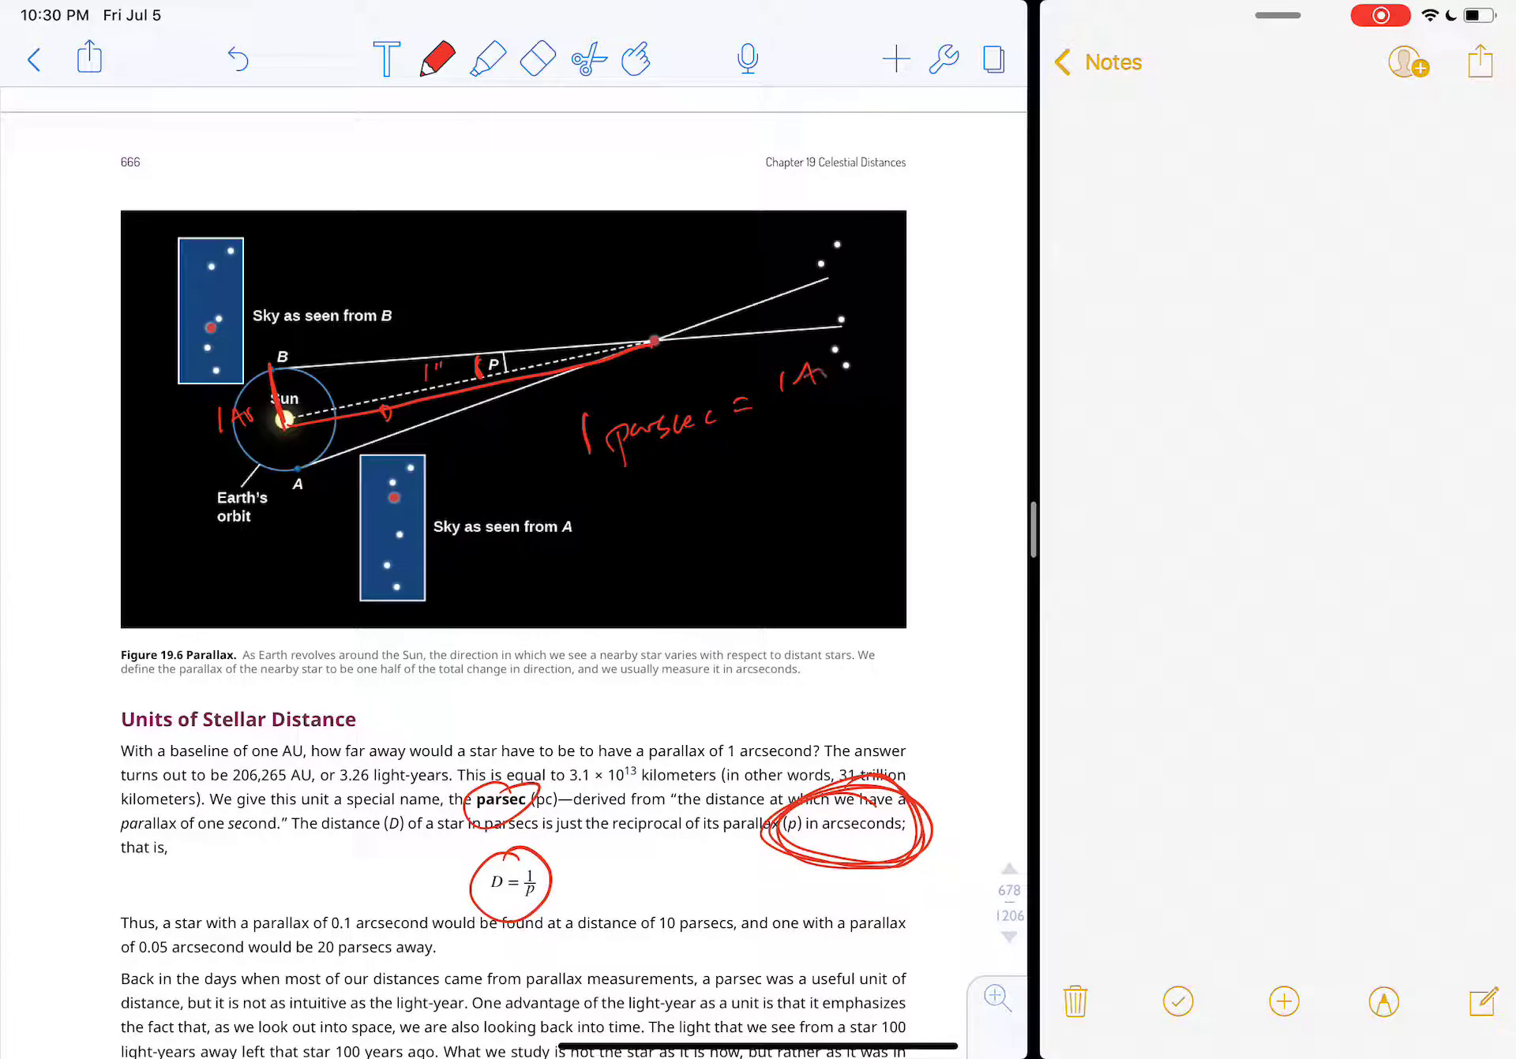
left_click_drag(802, 387, 821, 429)
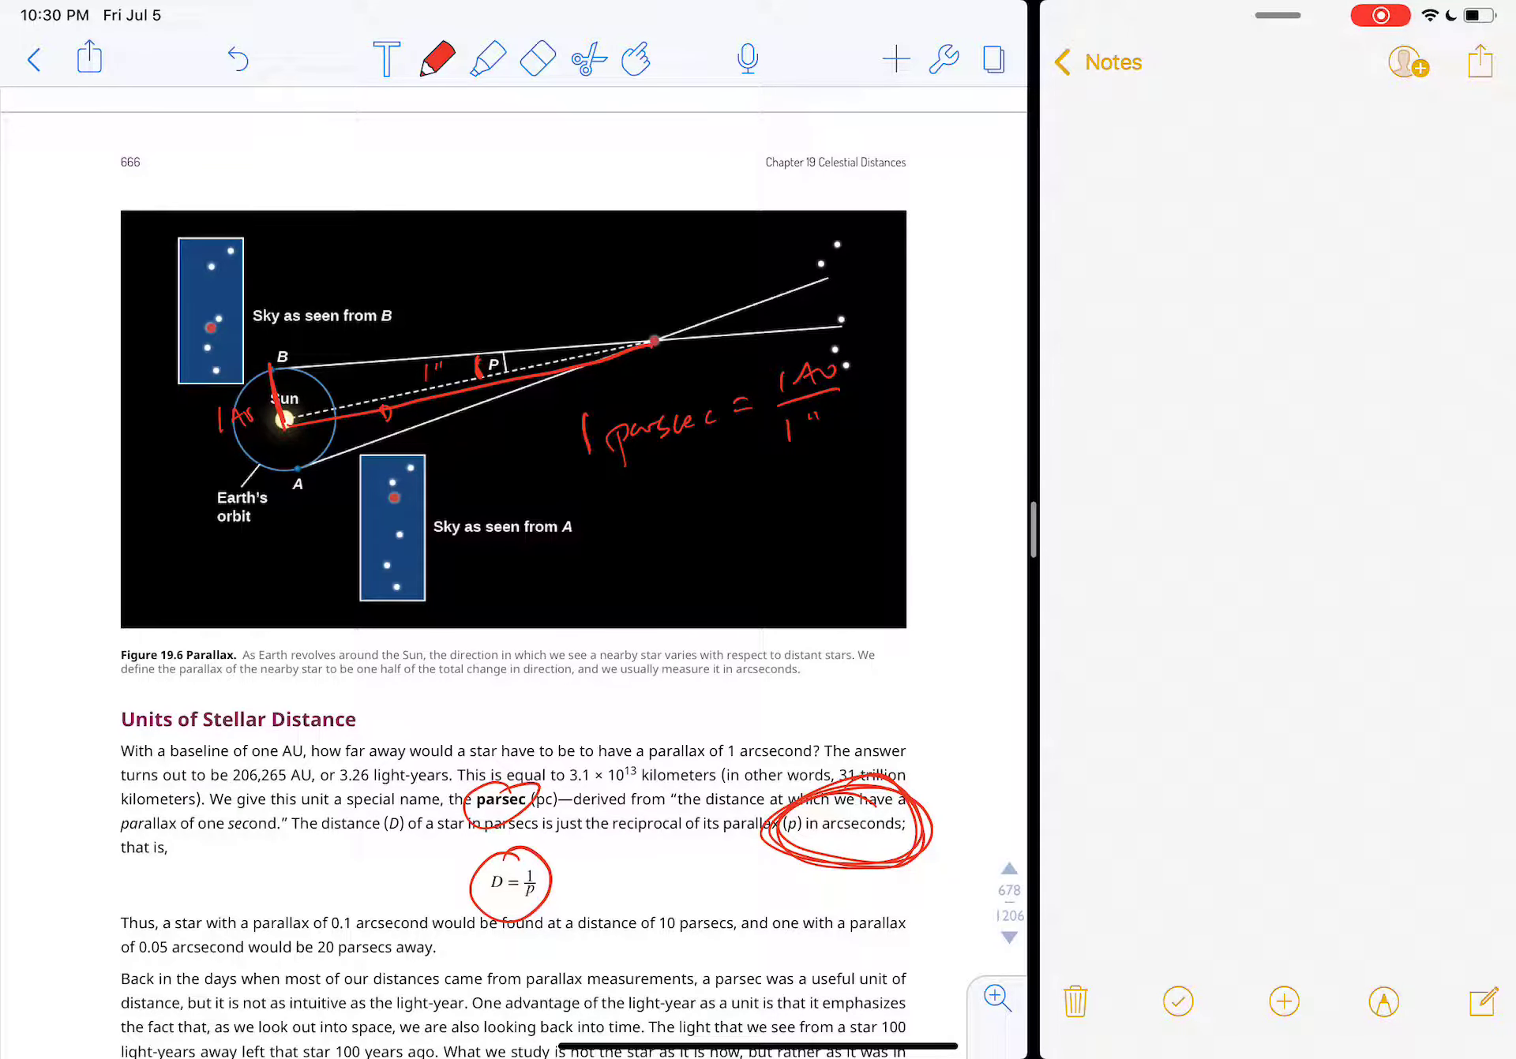
scroll("down", 3)
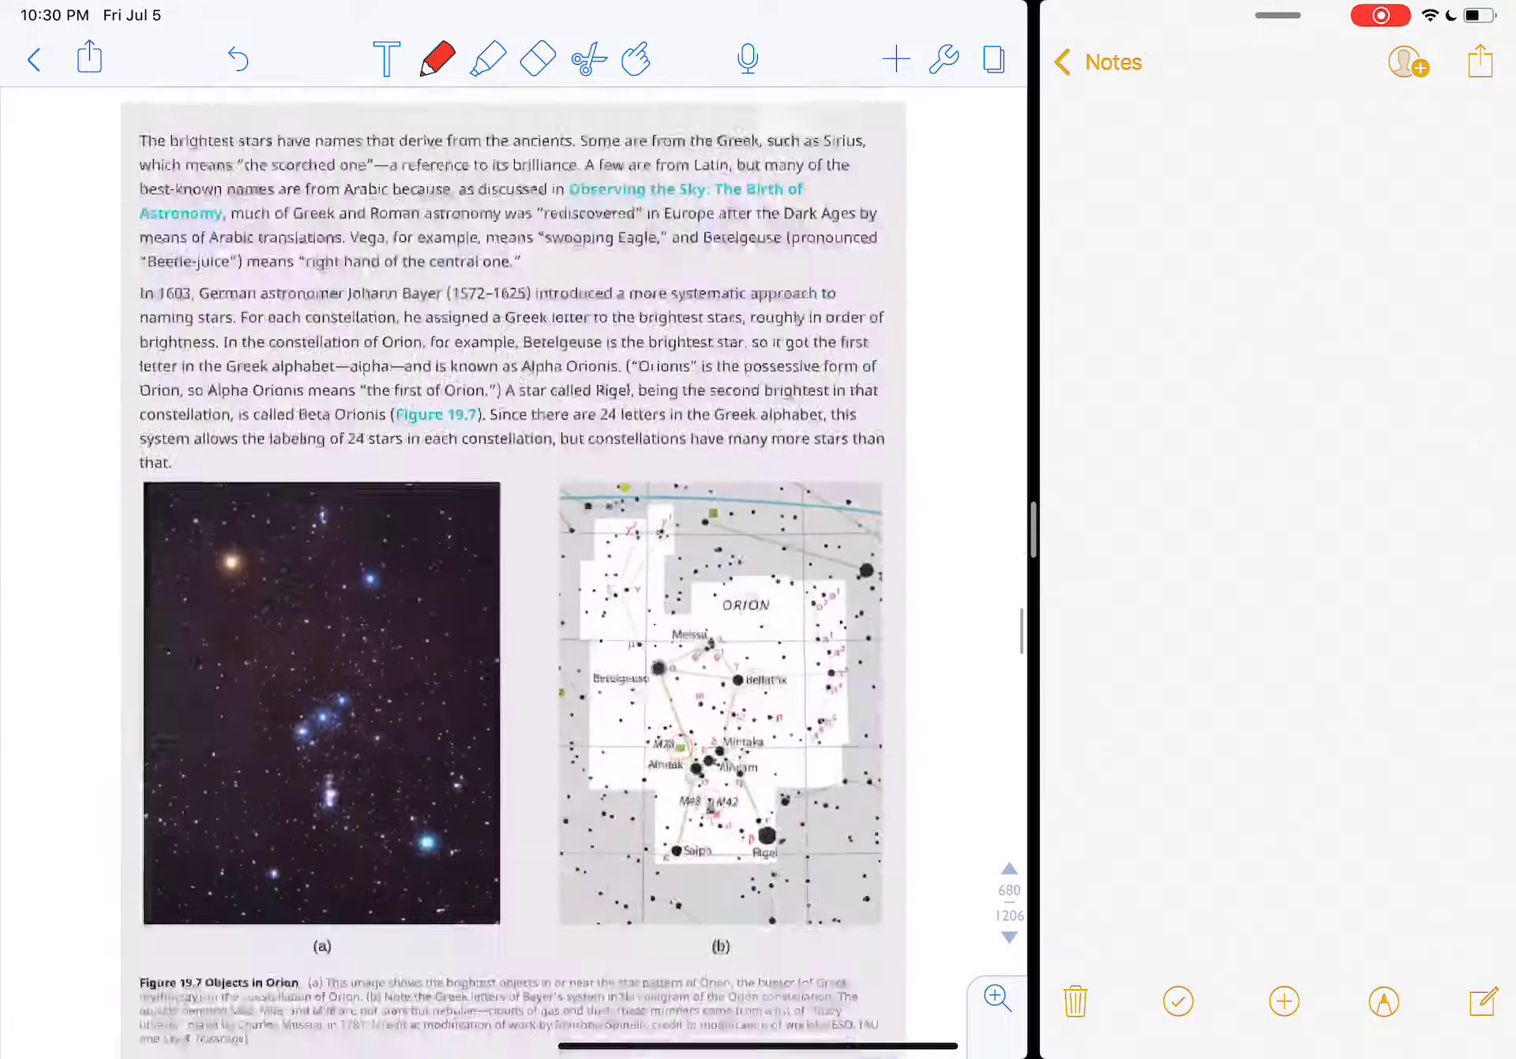
Step: Circle the two brightest stars in the Orion photo of Figure 19.7 and scroll on to the H–R diagram
scroll("down", 3)
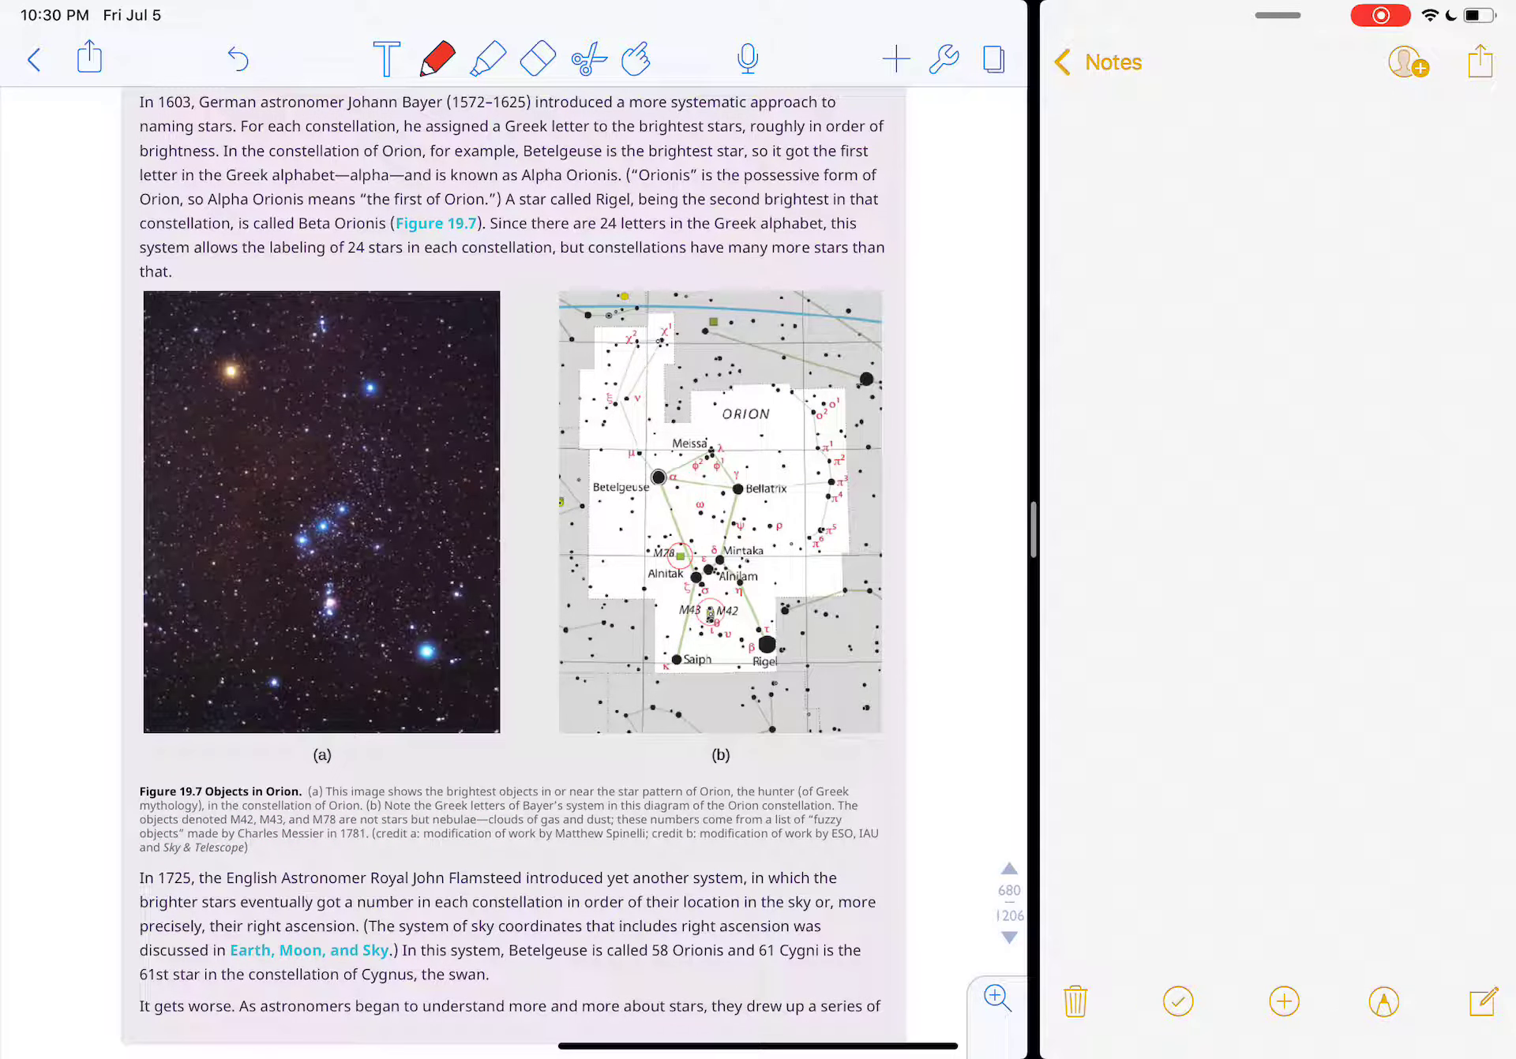
left_click_drag(228, 328, 429, 677)
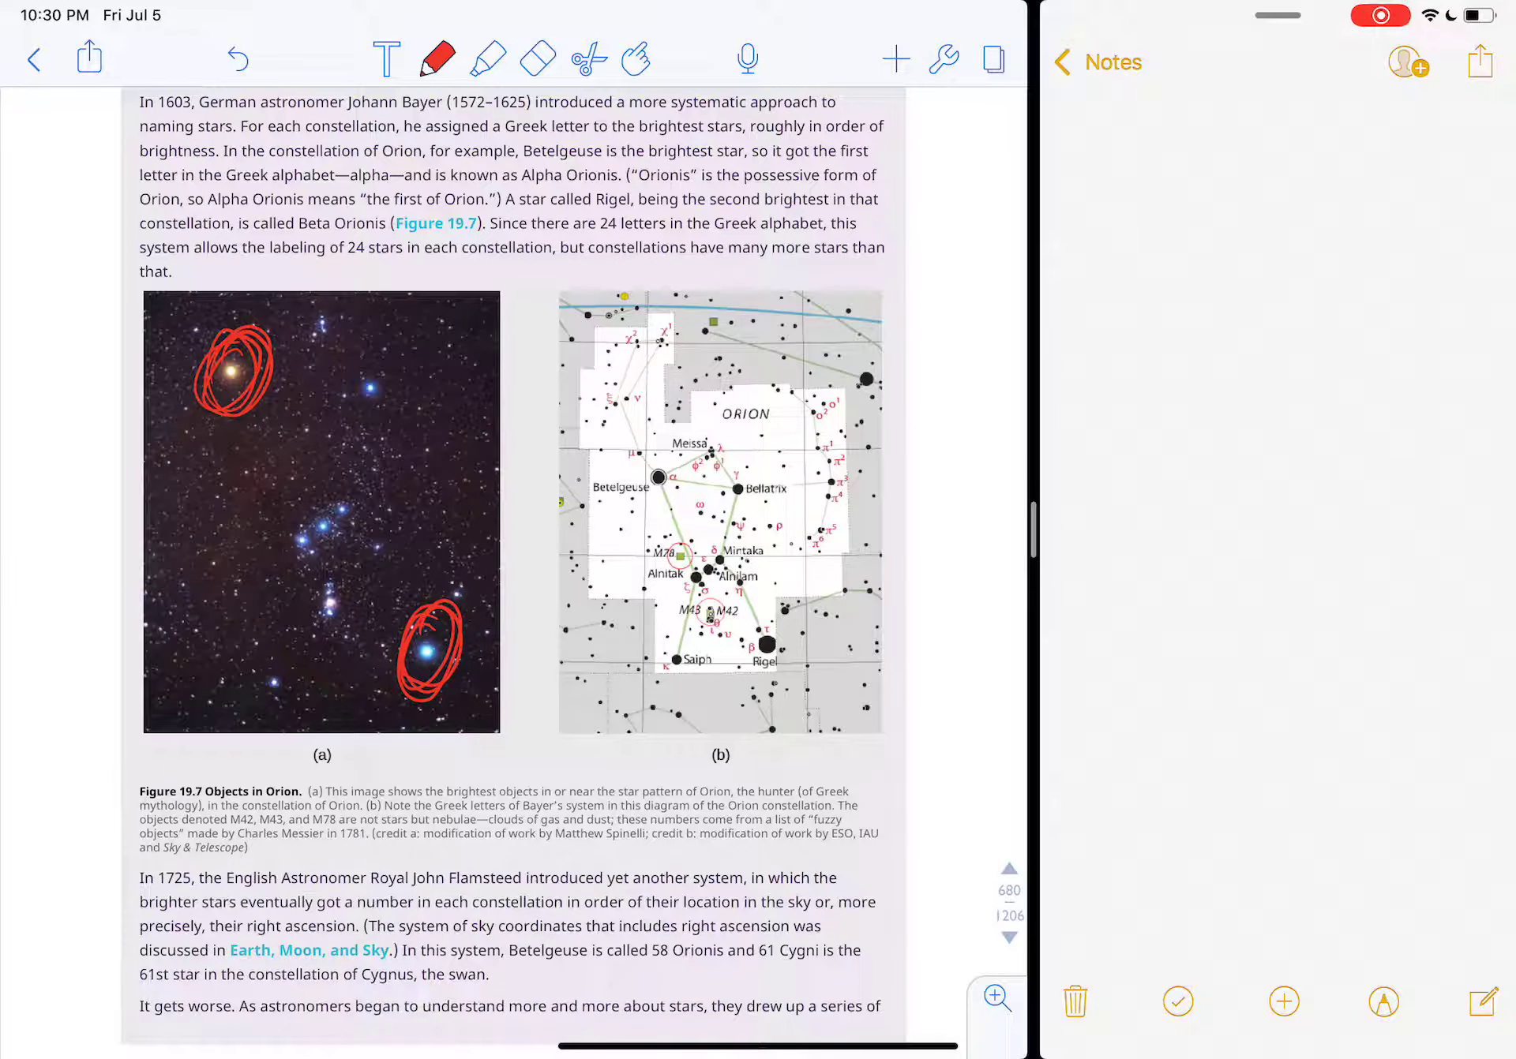
scroll("down", 3)
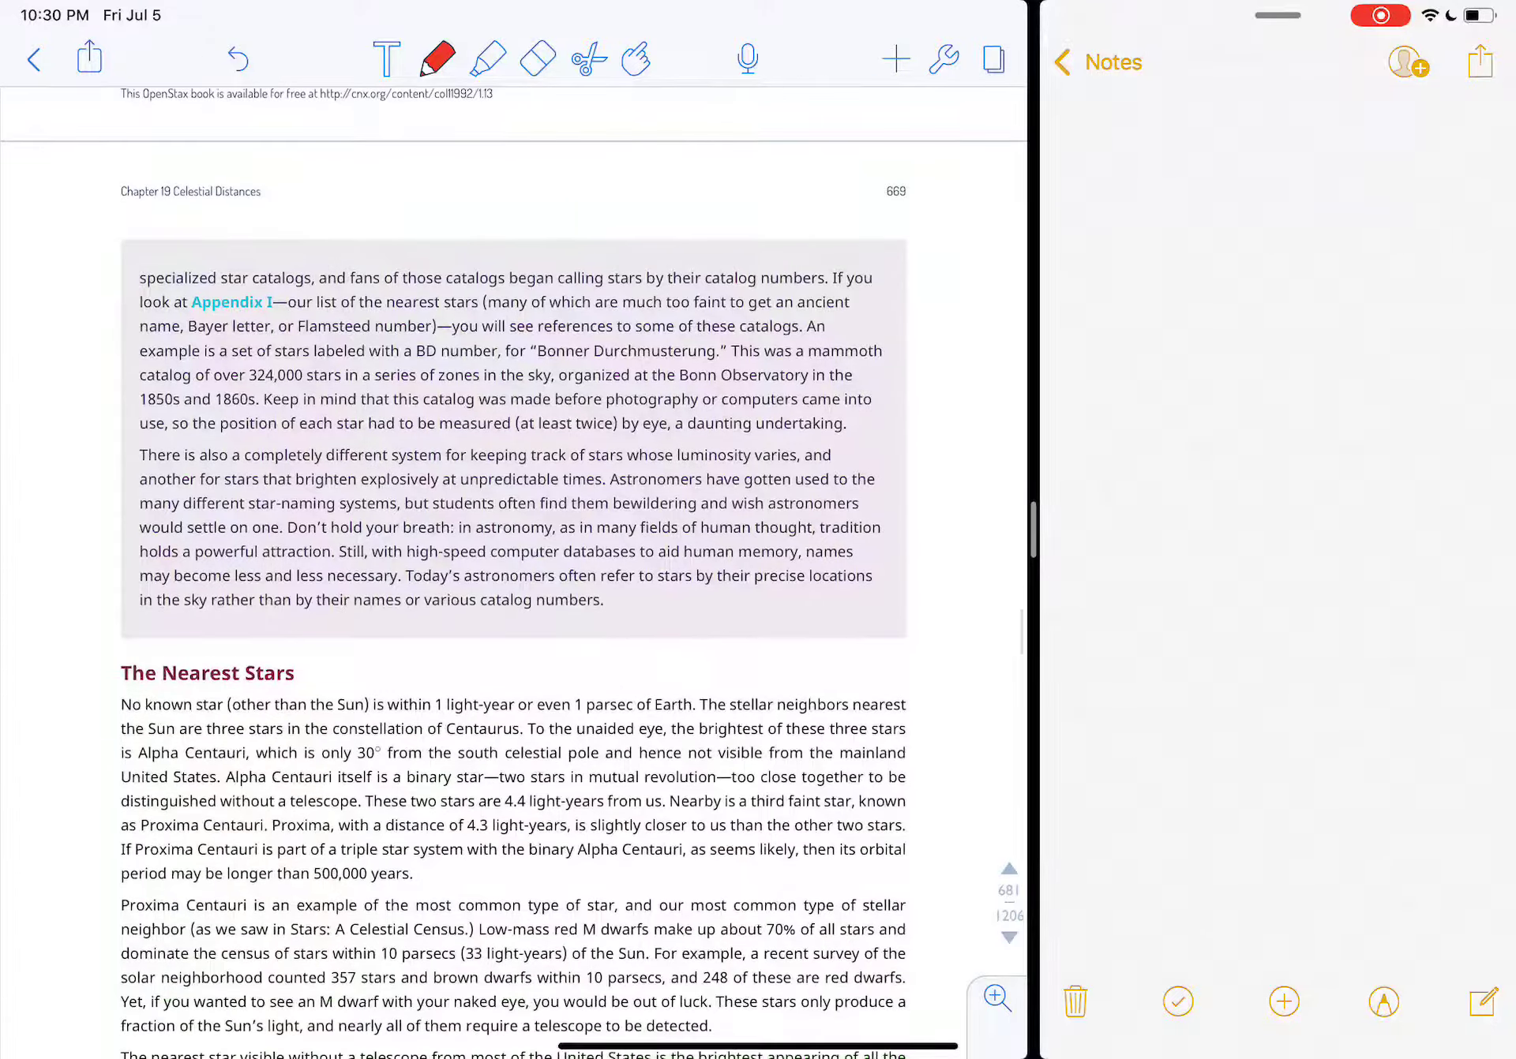
scroll("down", 3)
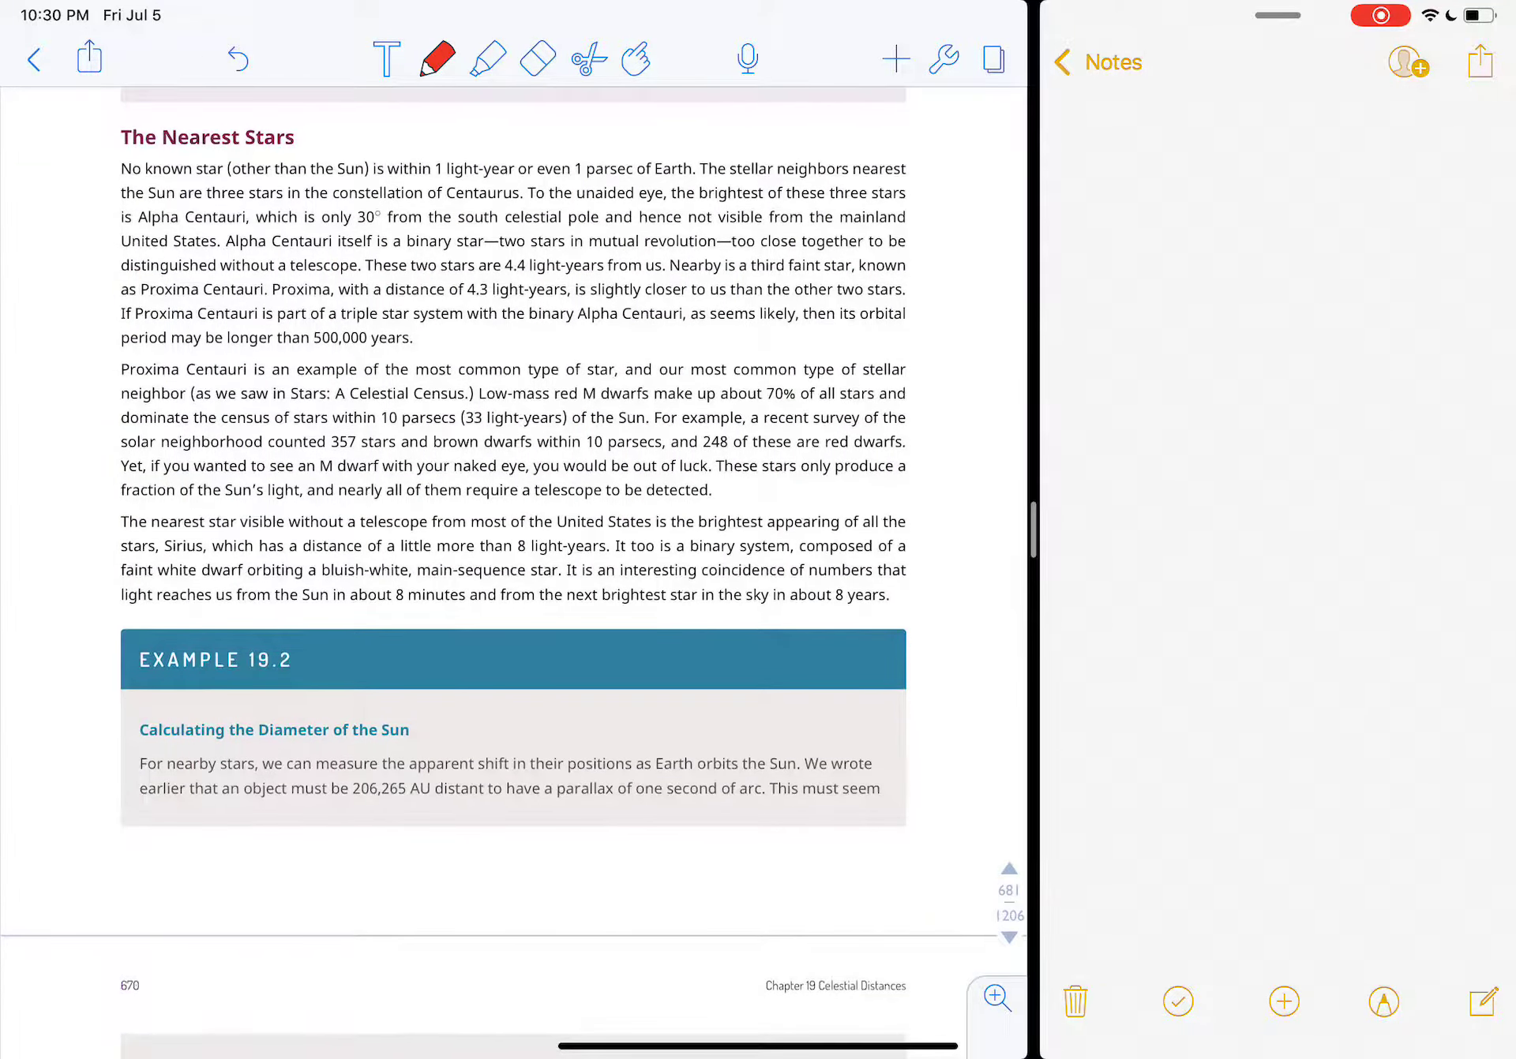
scroll("down", 3)
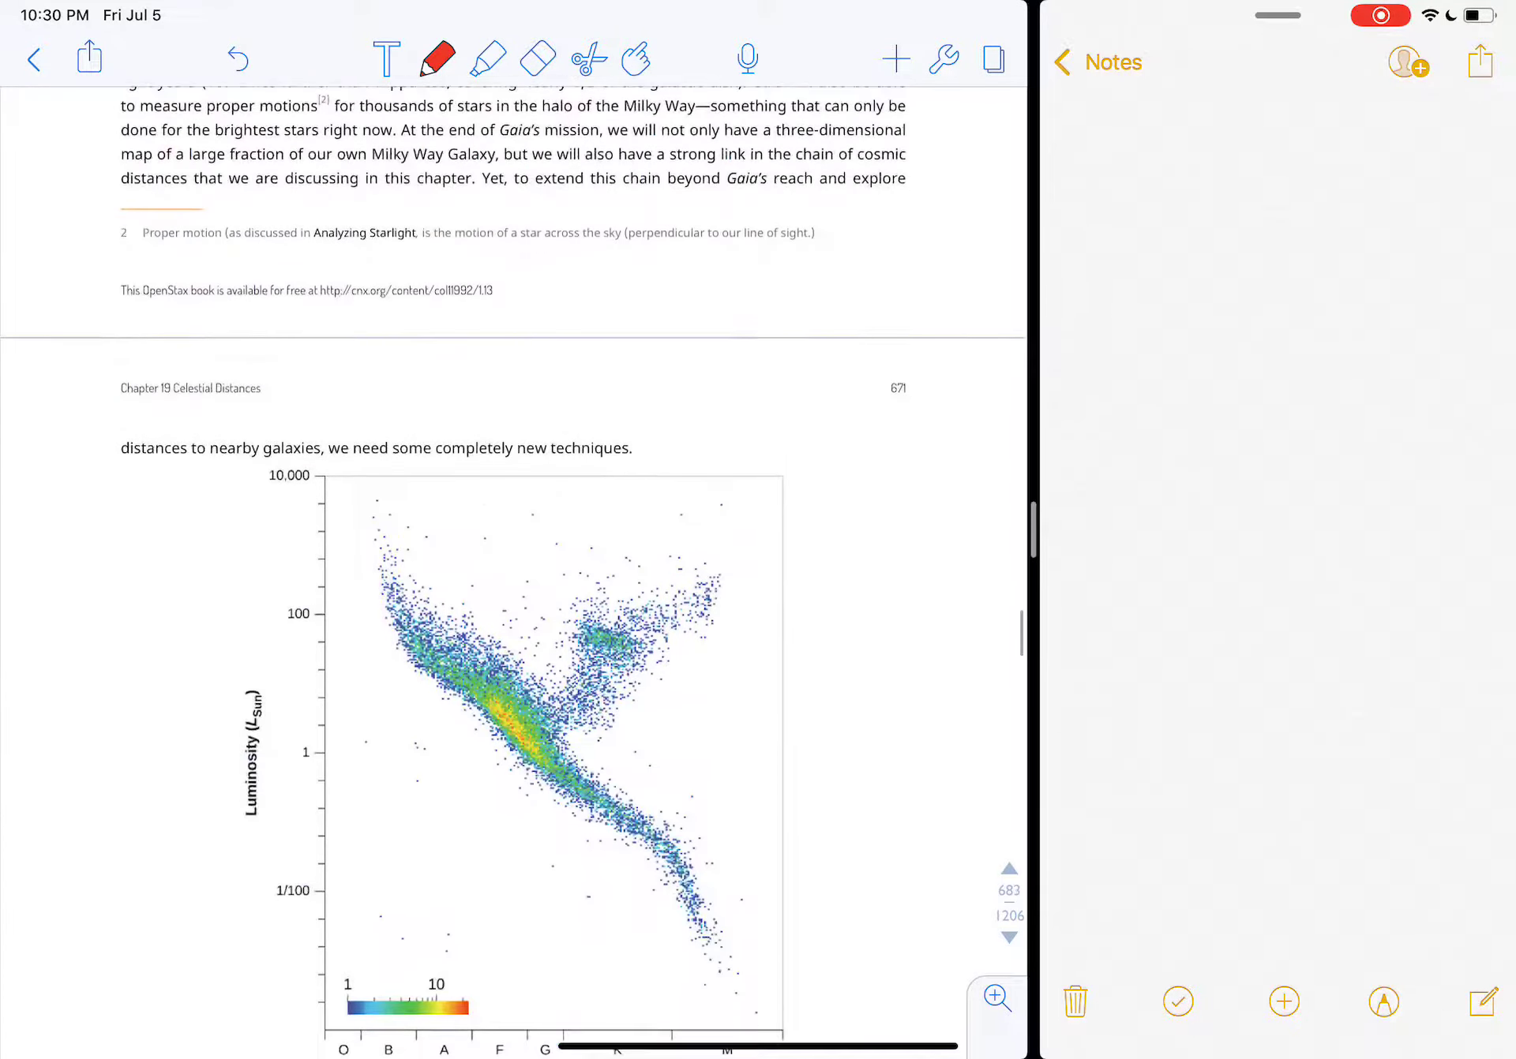
scroll("down", 3)
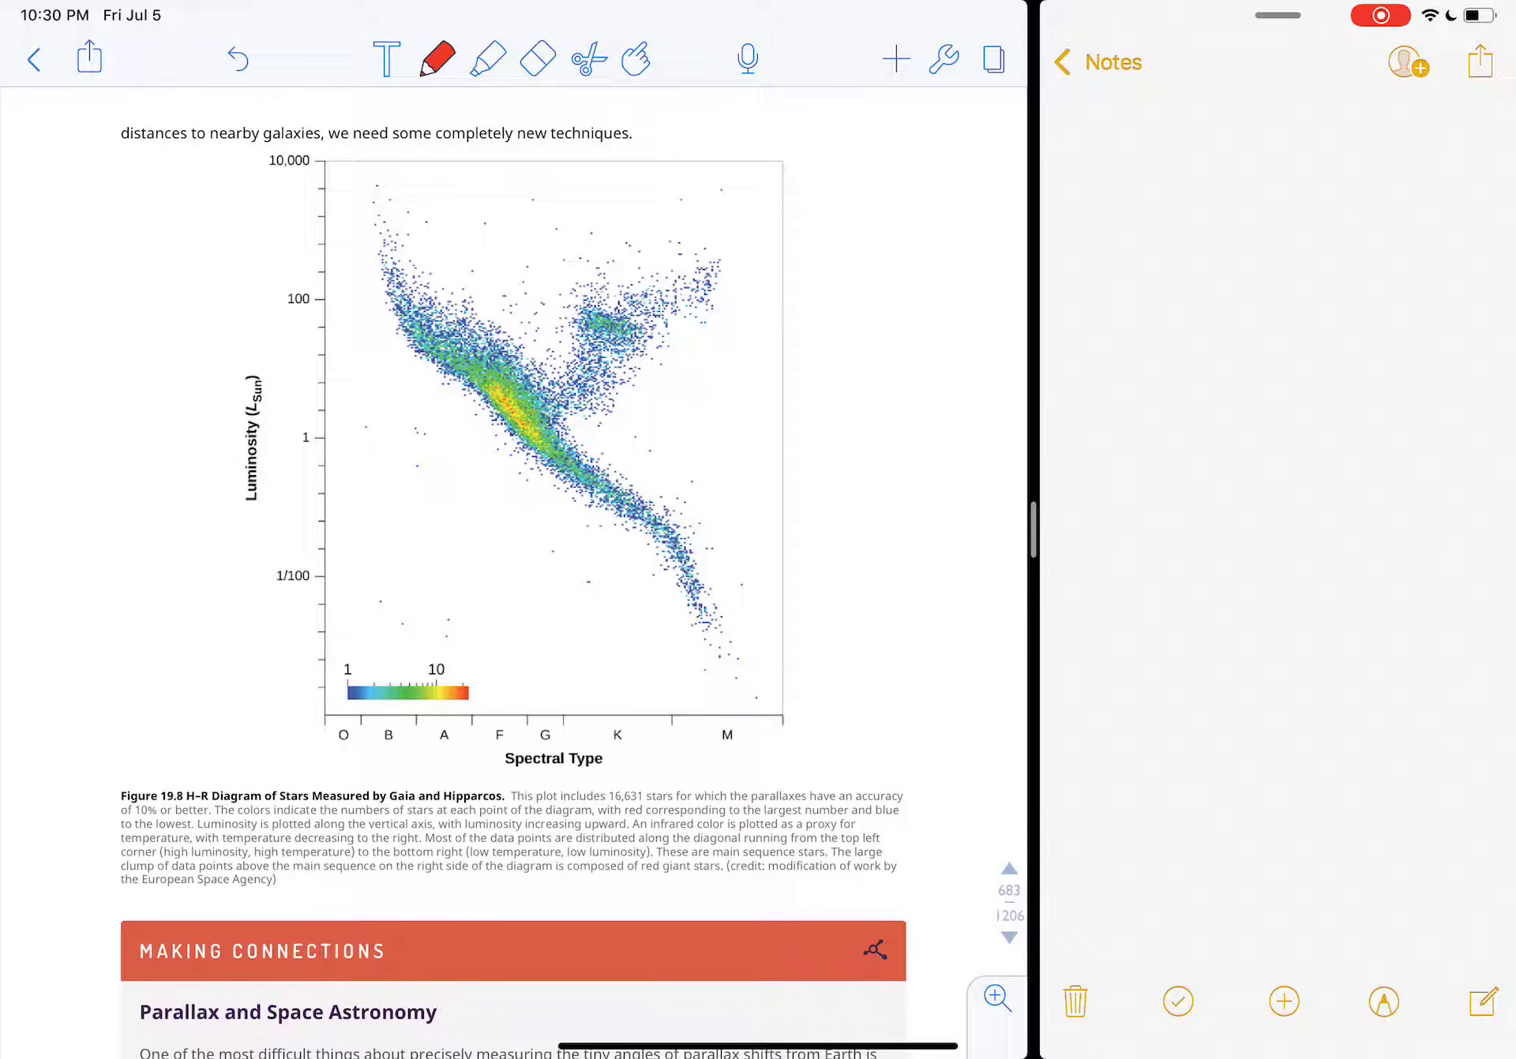
Step: Circle Gaia and Hipparcos in the caption, outline the main sequence and giant branch, then reach Variable Stars
left_click_drag(387, 783, 396, 773)
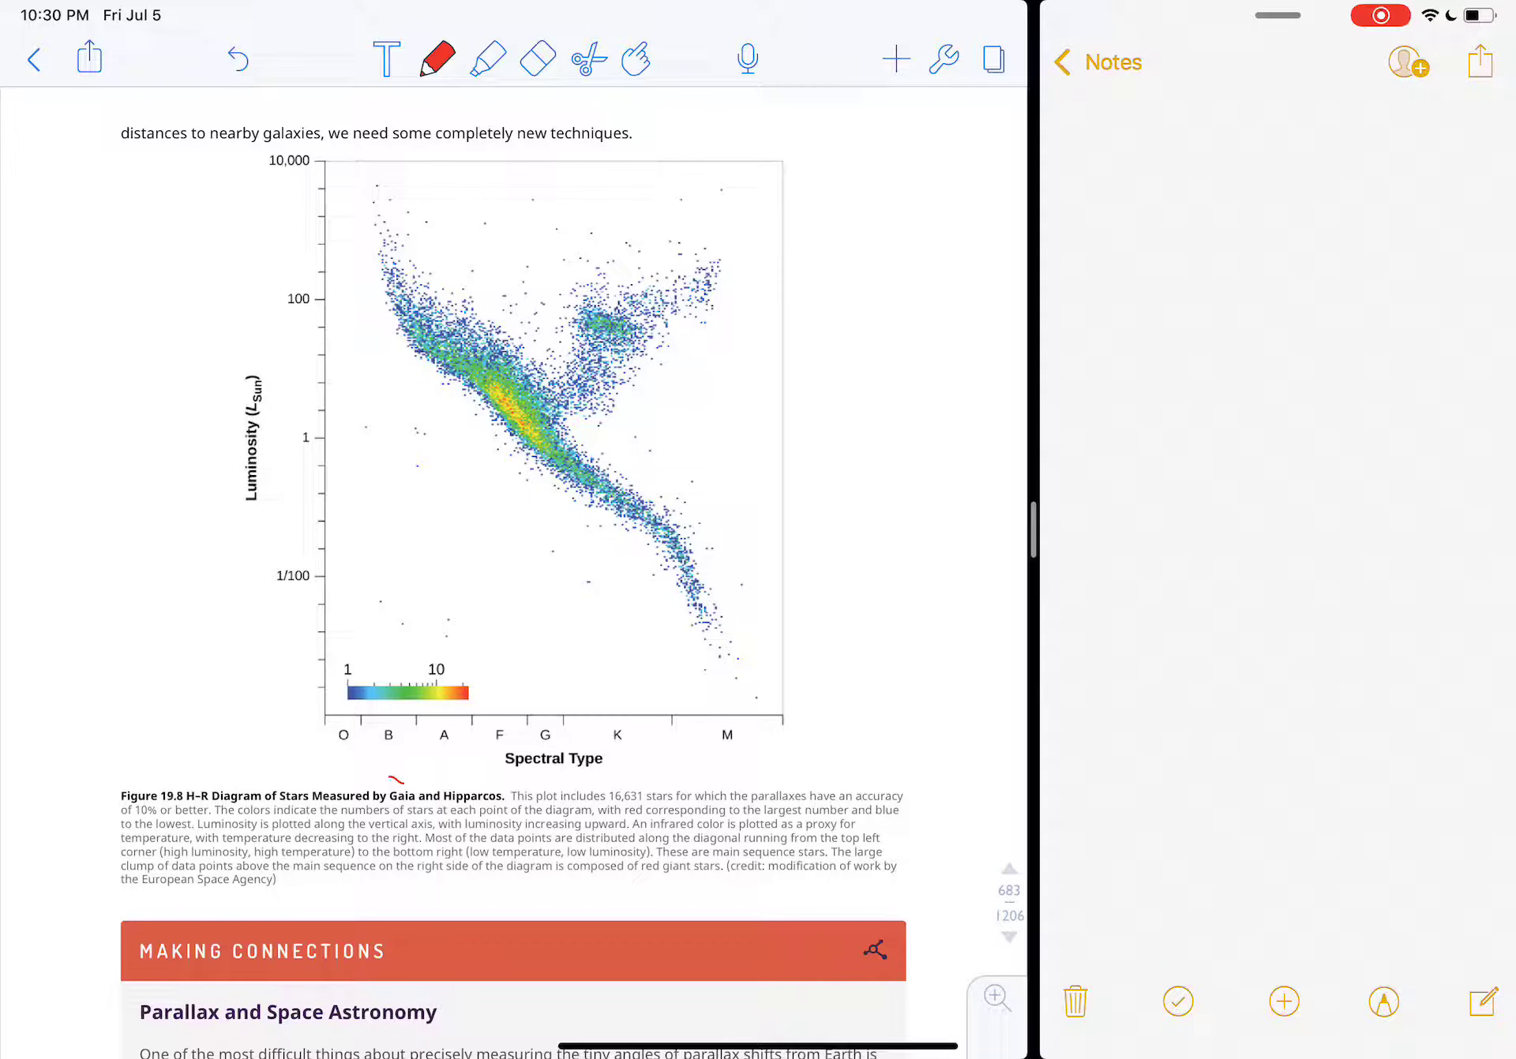
left_click_drag(396, 802, 502, 783)
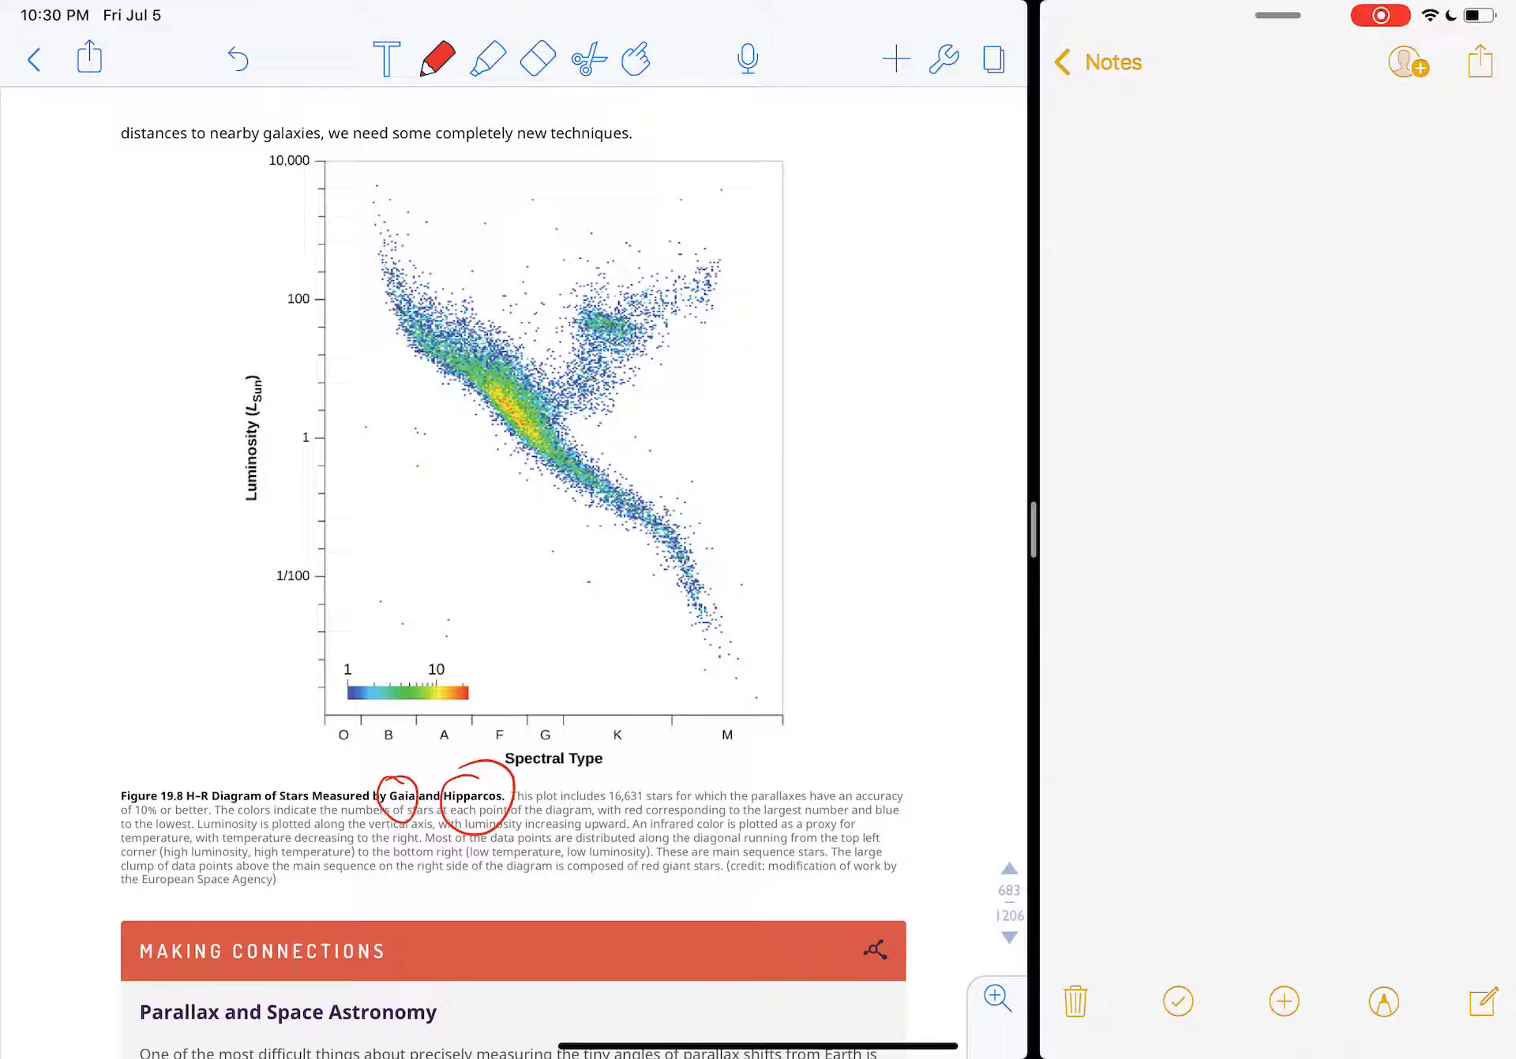
left_click_drag(396, 261, 720, 628)
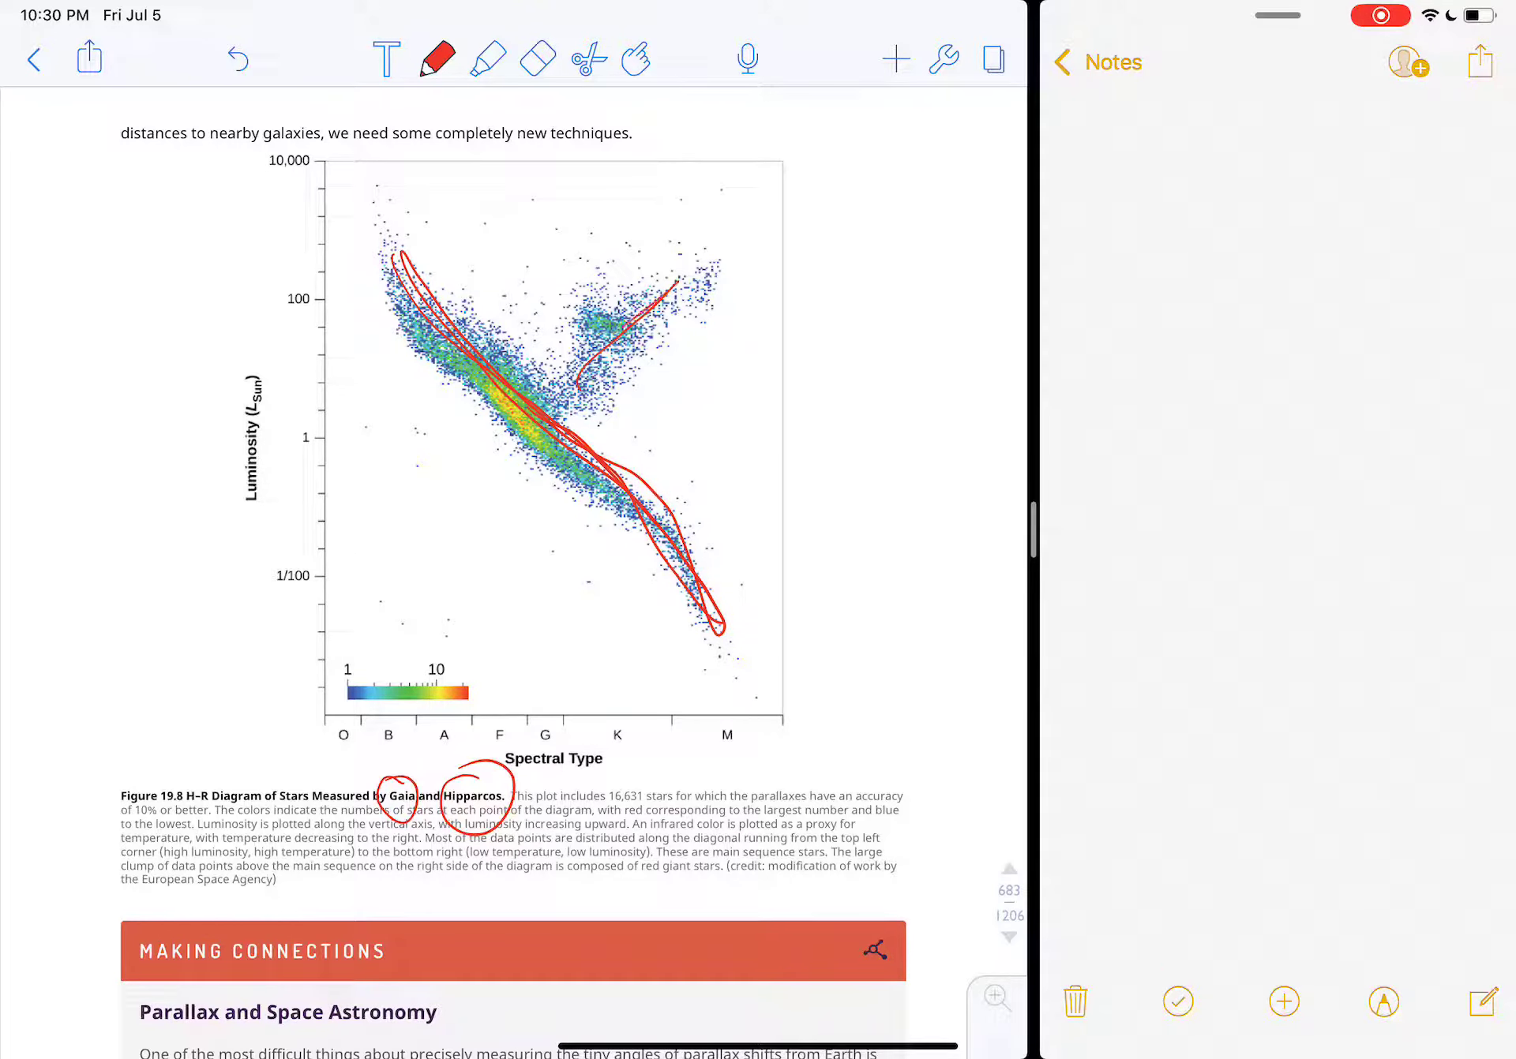
left_click_drag(580, 396, 720, 247)
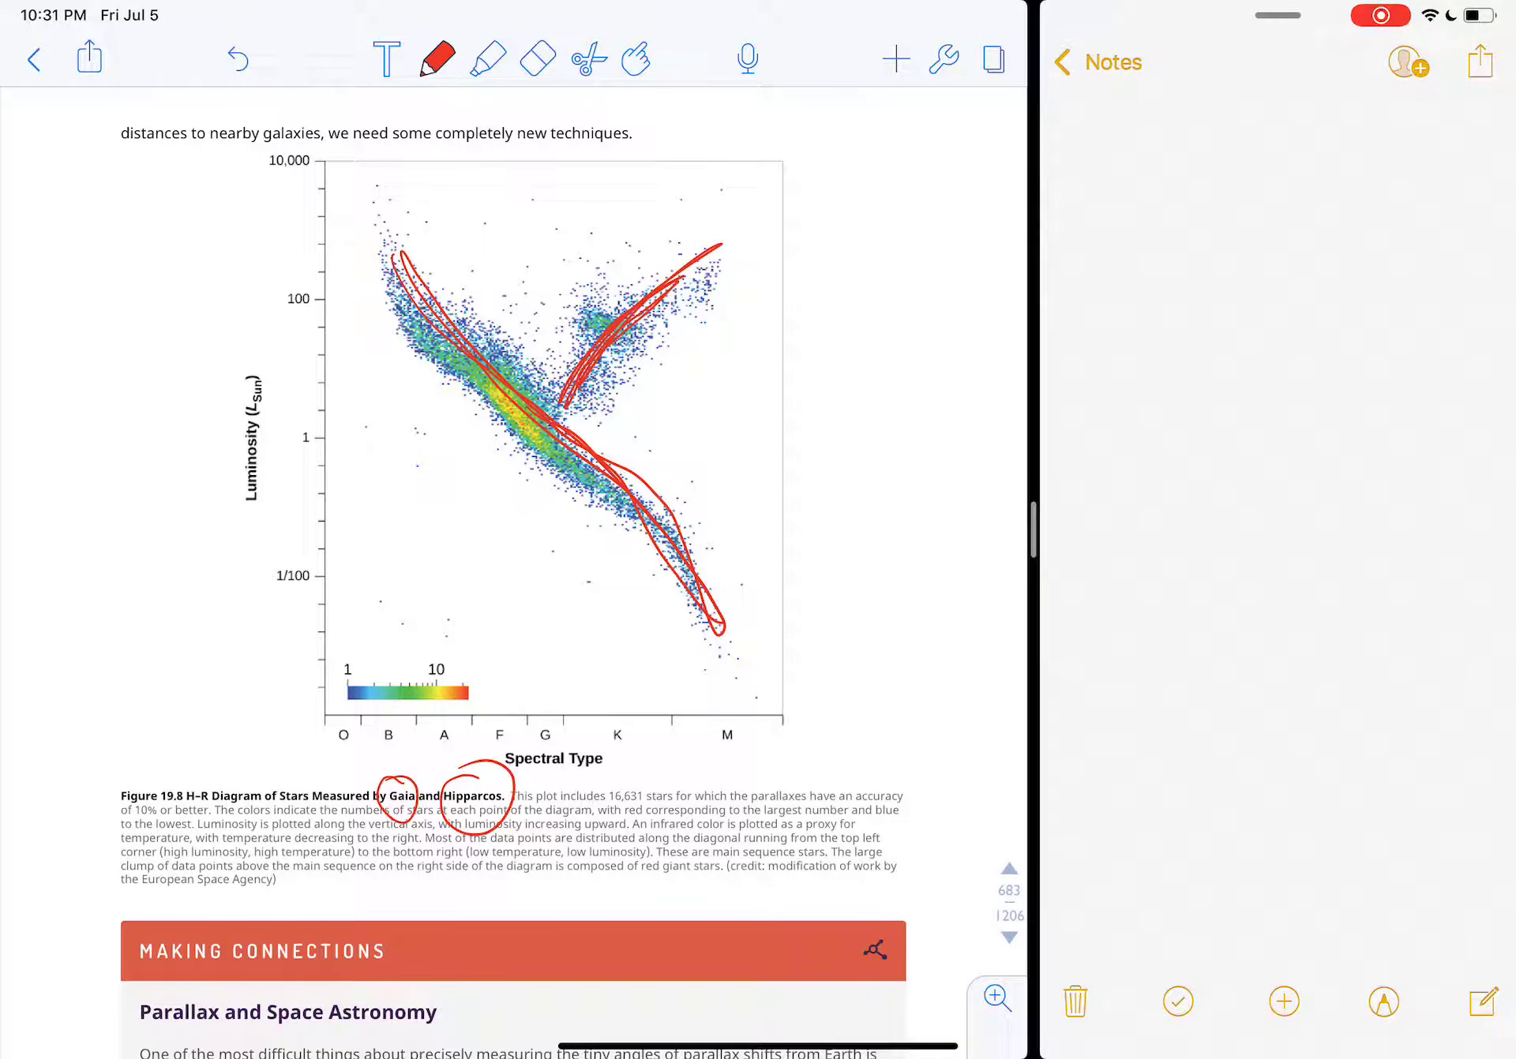
left_click(537, 58)
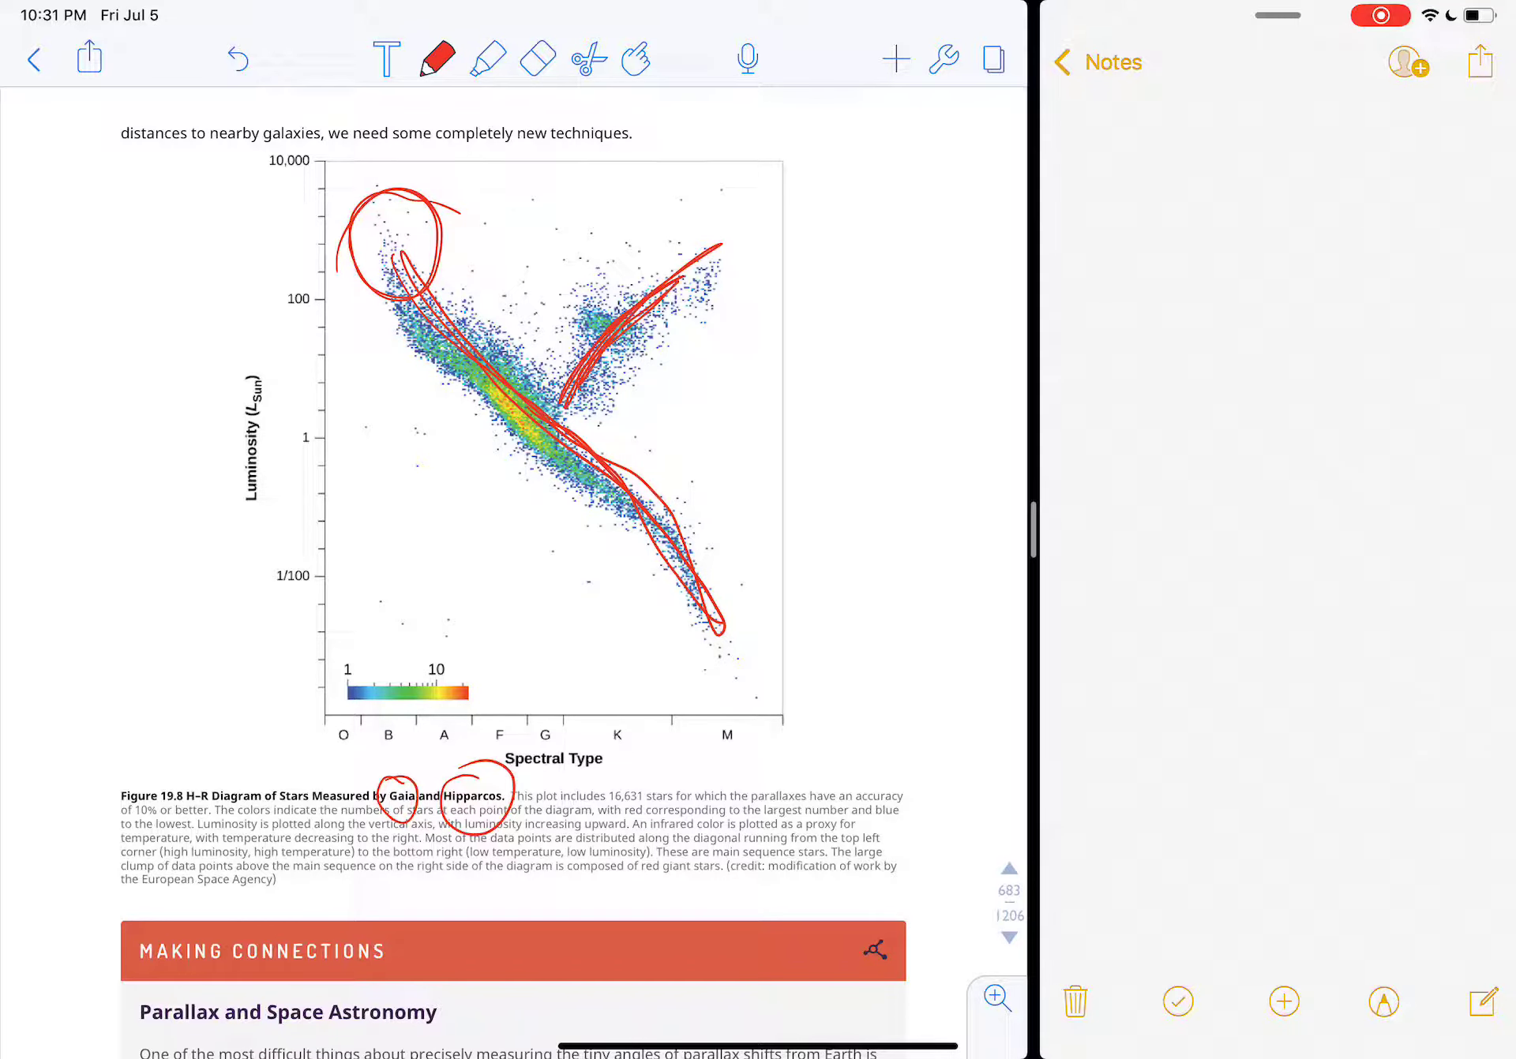
left_click_drag(368, 580, 455, 666)
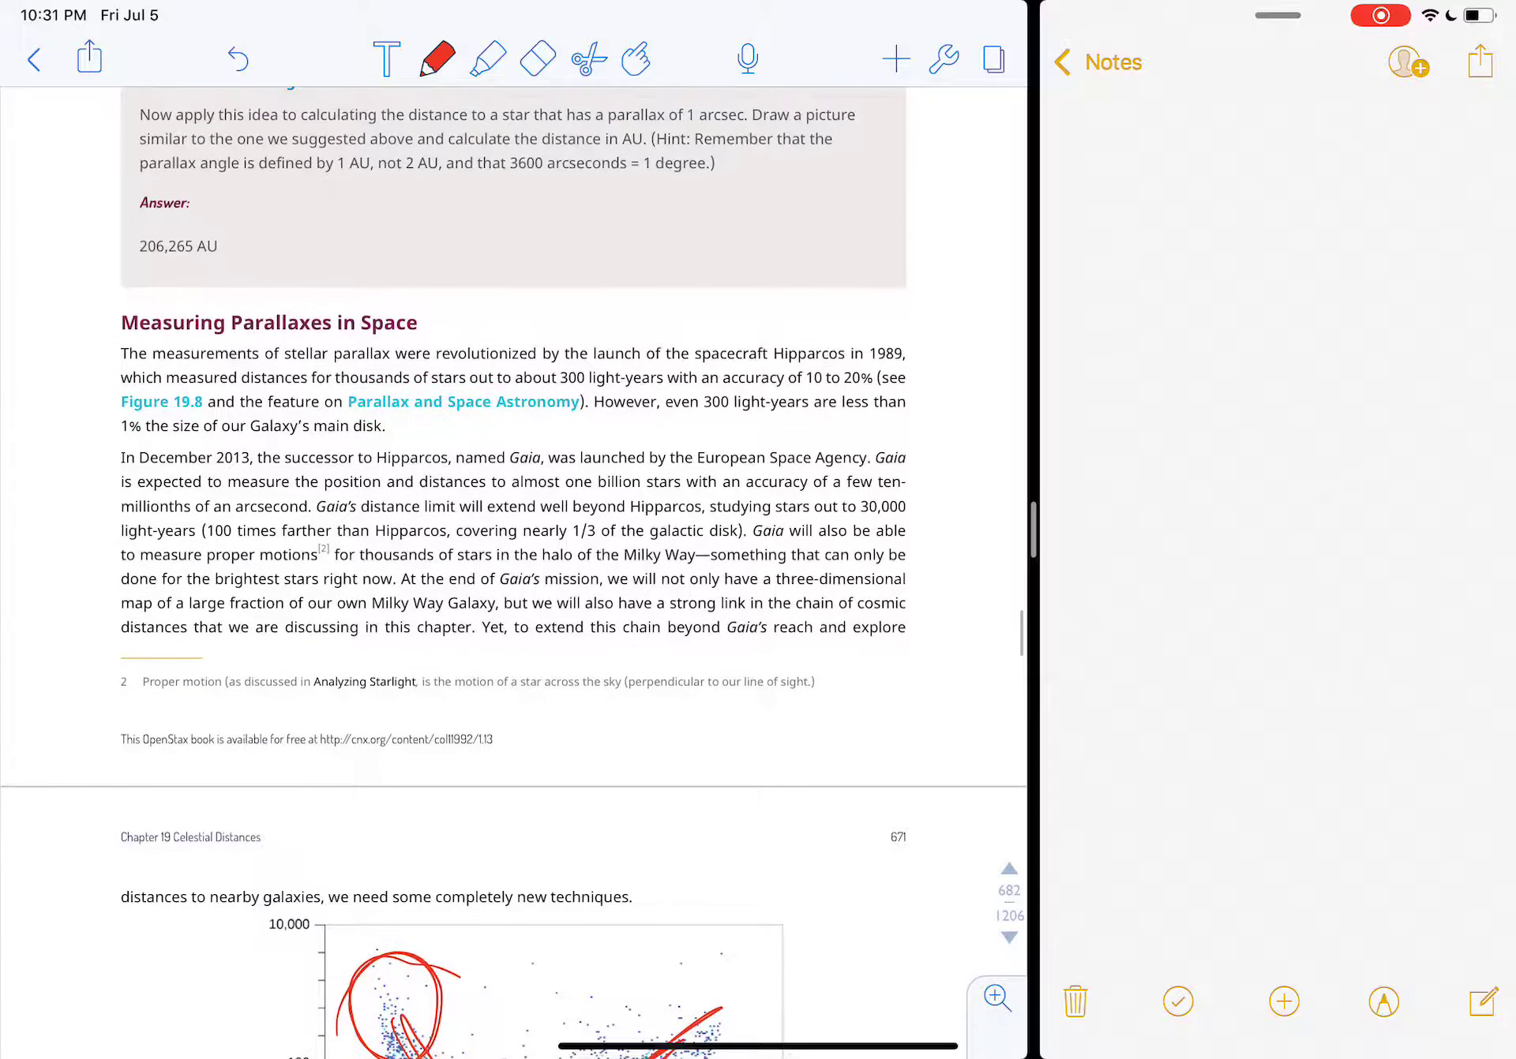
left_click_drag(599, 474, 678, 542)
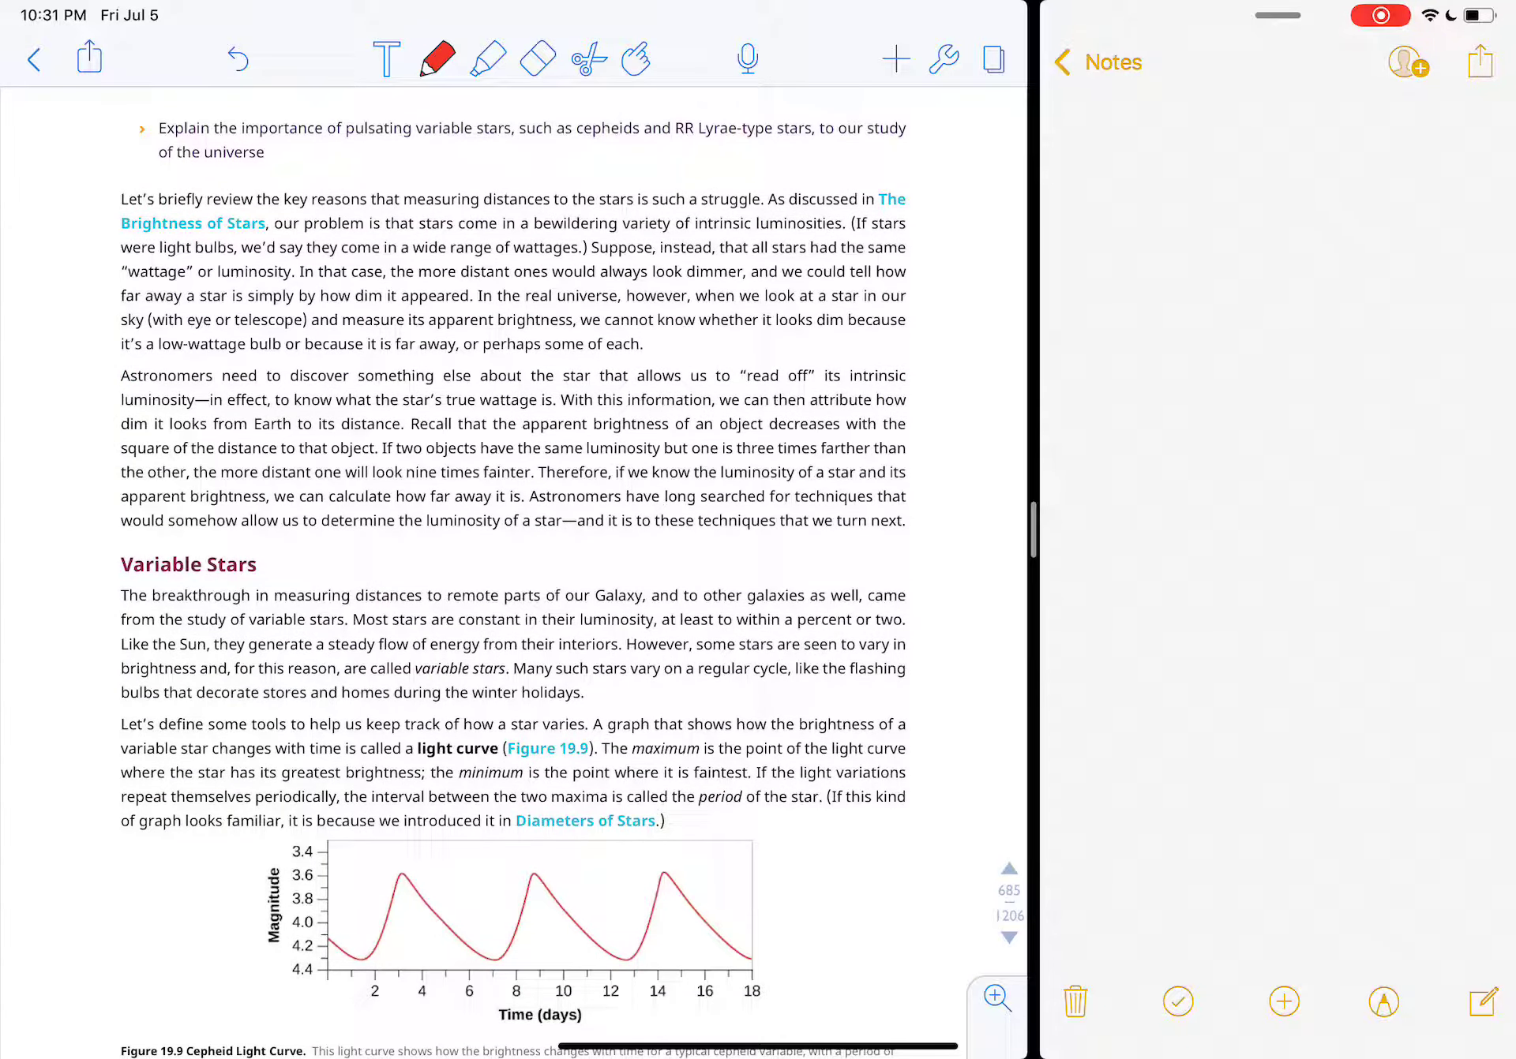
Step: Redo the Cepheid light-curve markup so only the Time (days) axis label stays heavily circled in red
scroll("down", 3)
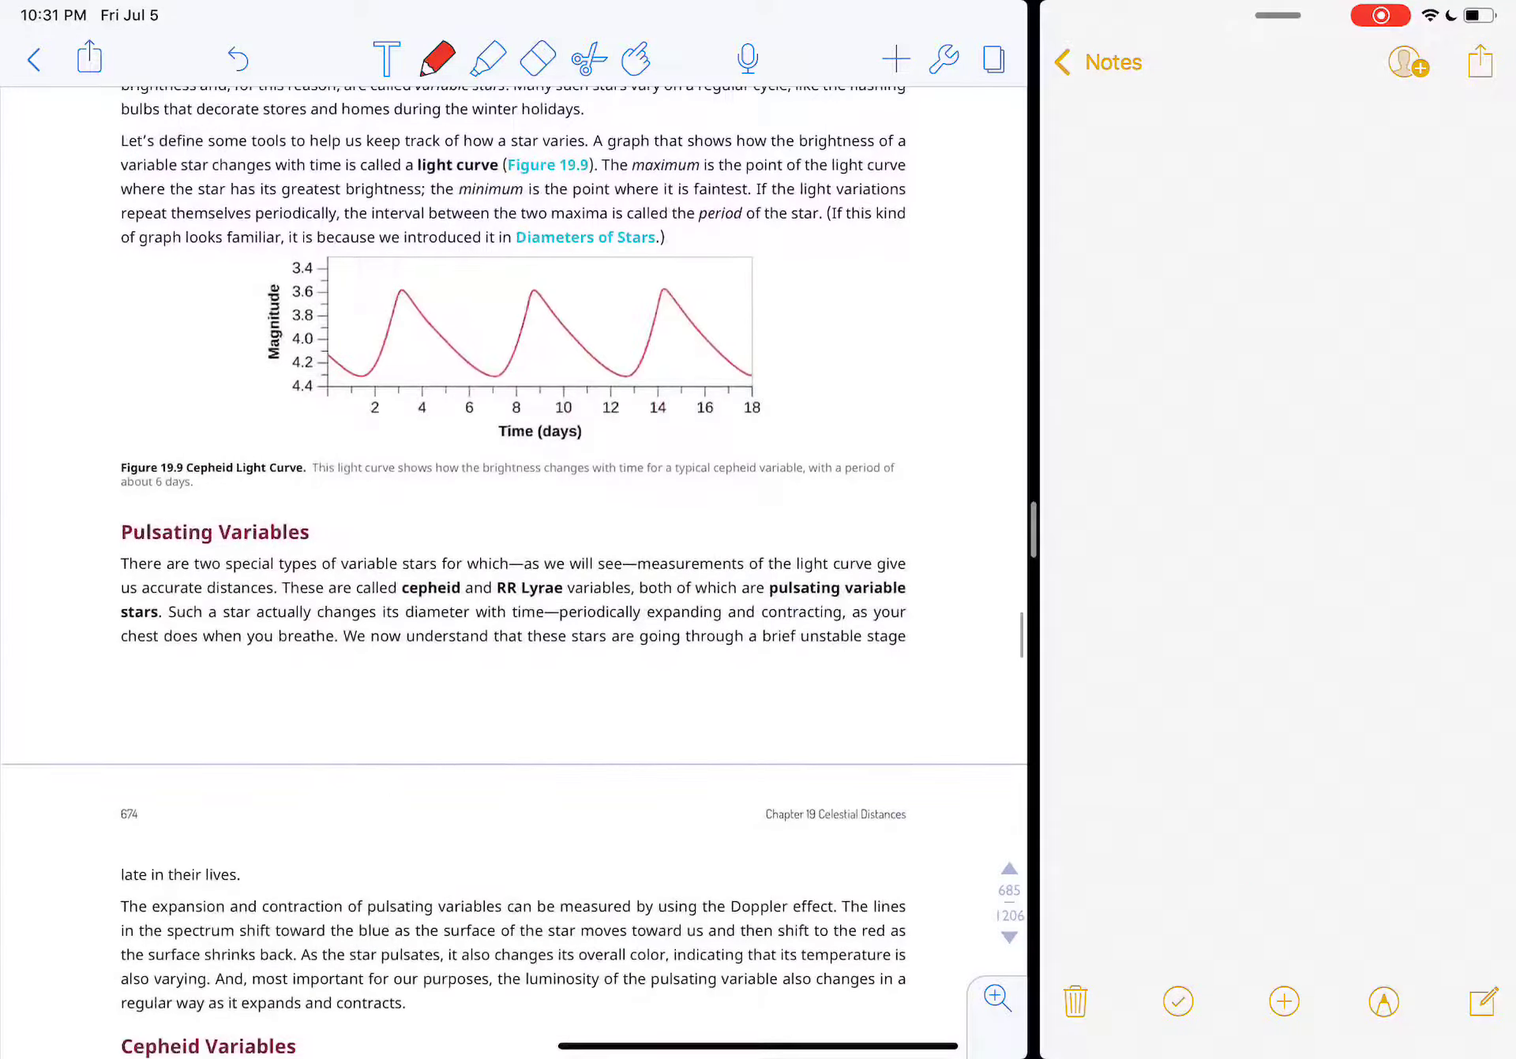
scroll("down", 3)
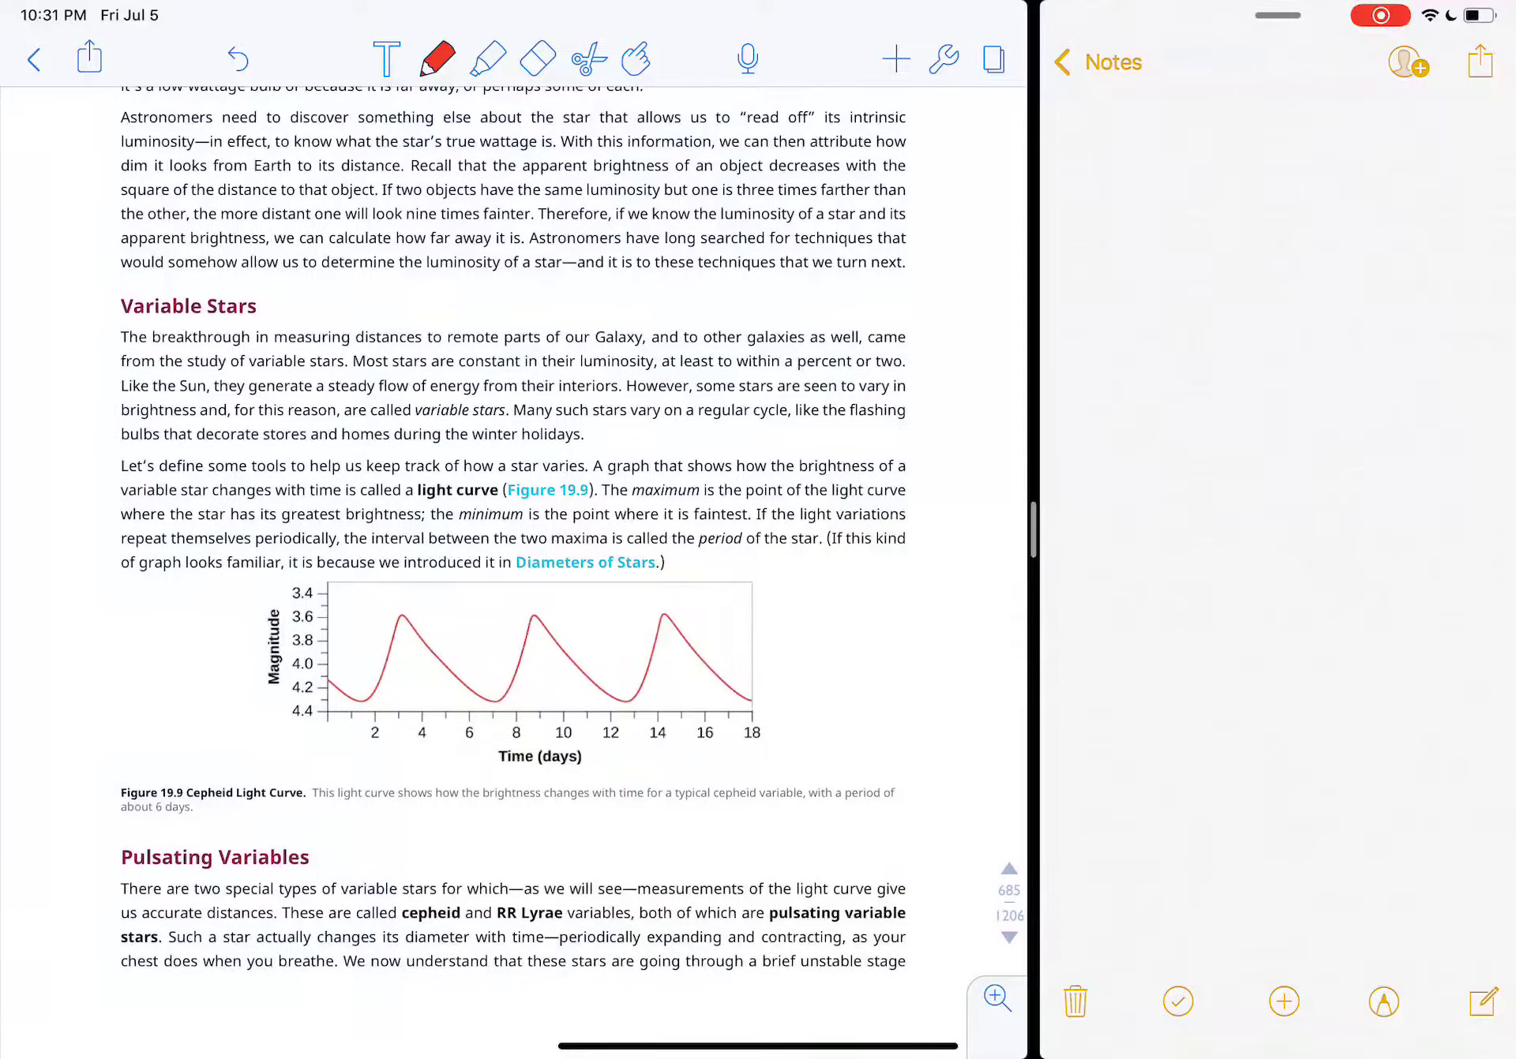
scroll("down", 3)
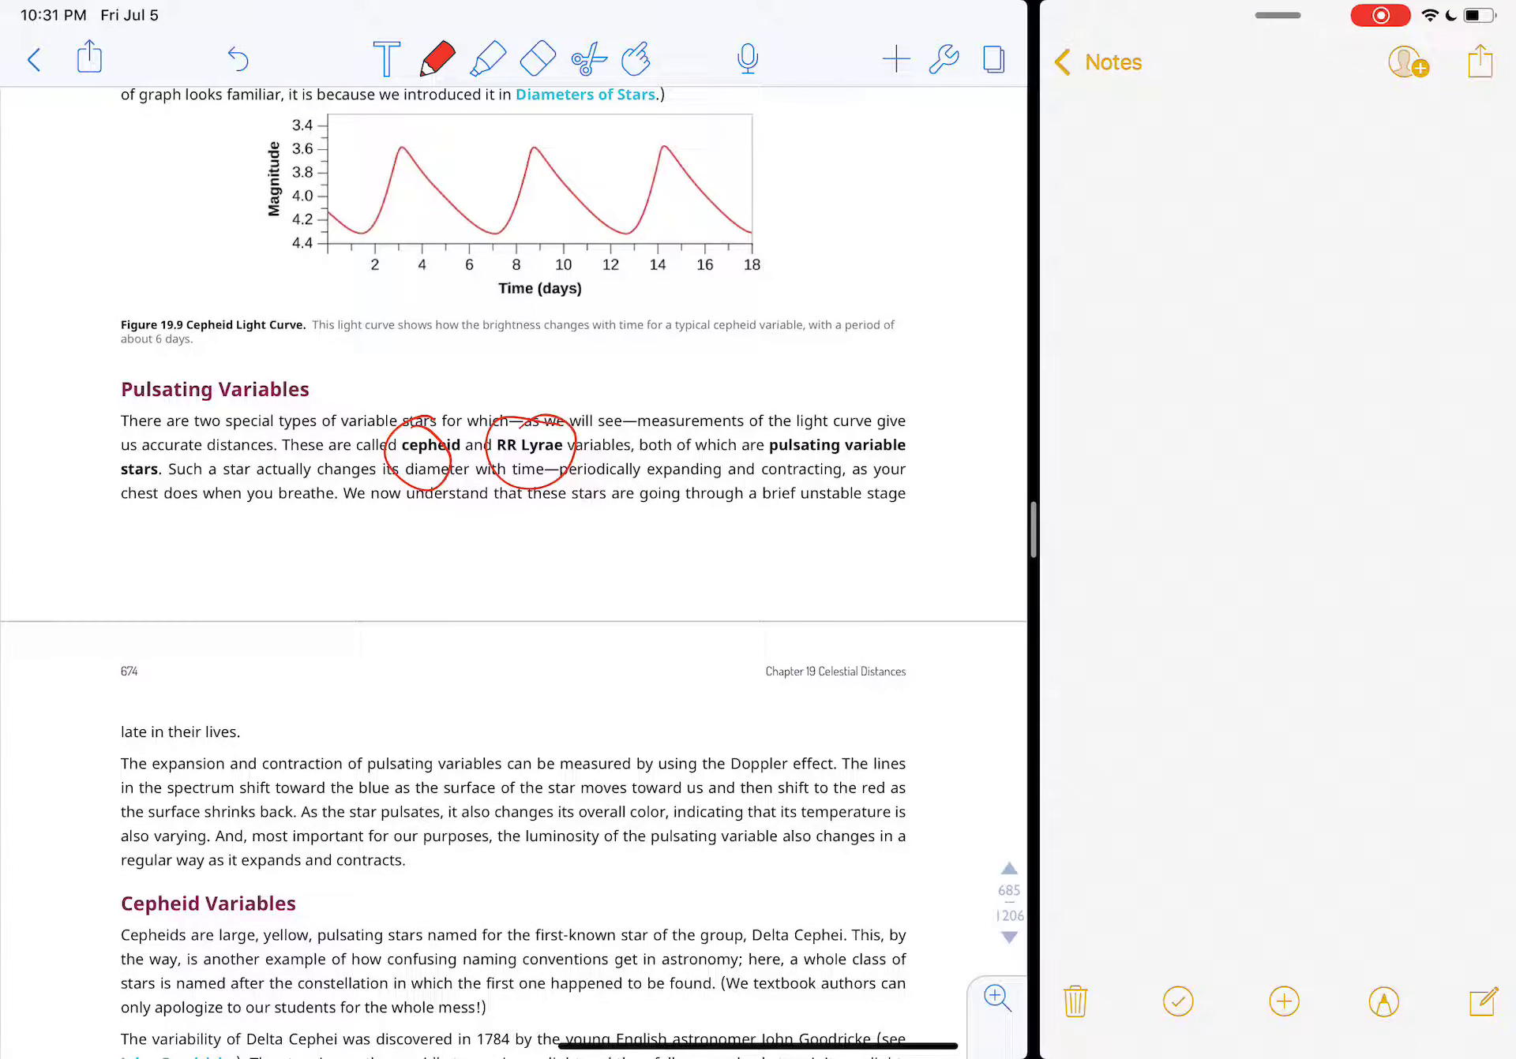
left_click(536, 58)
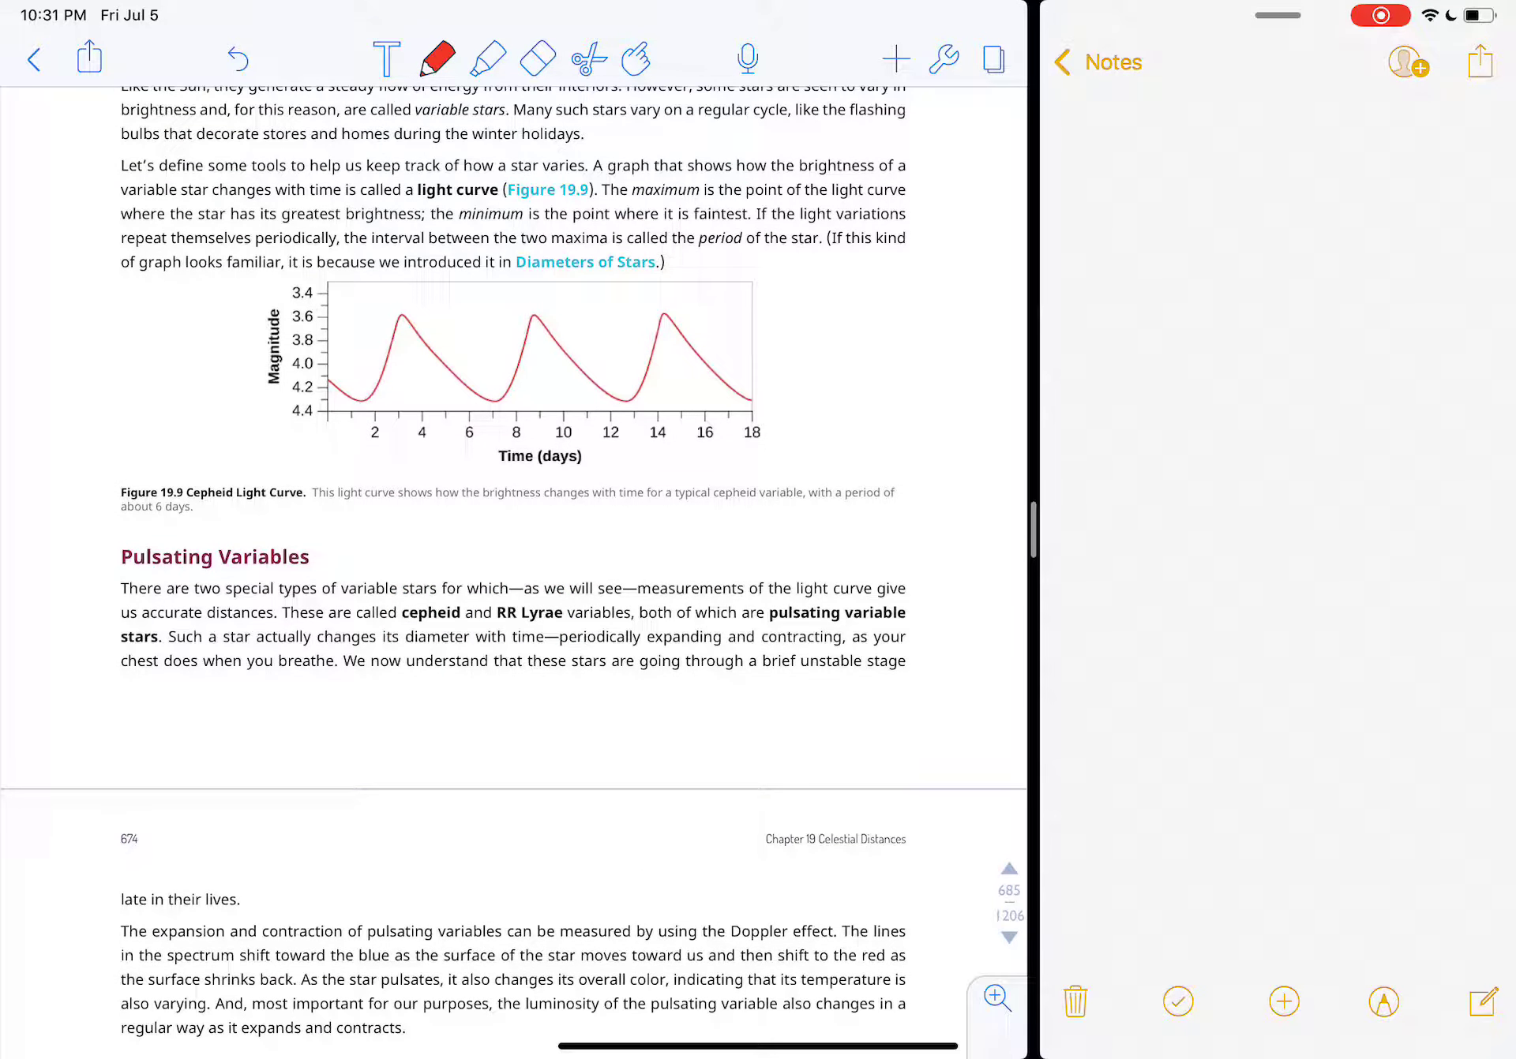
left_click_drag(260, 291, 281, 396)
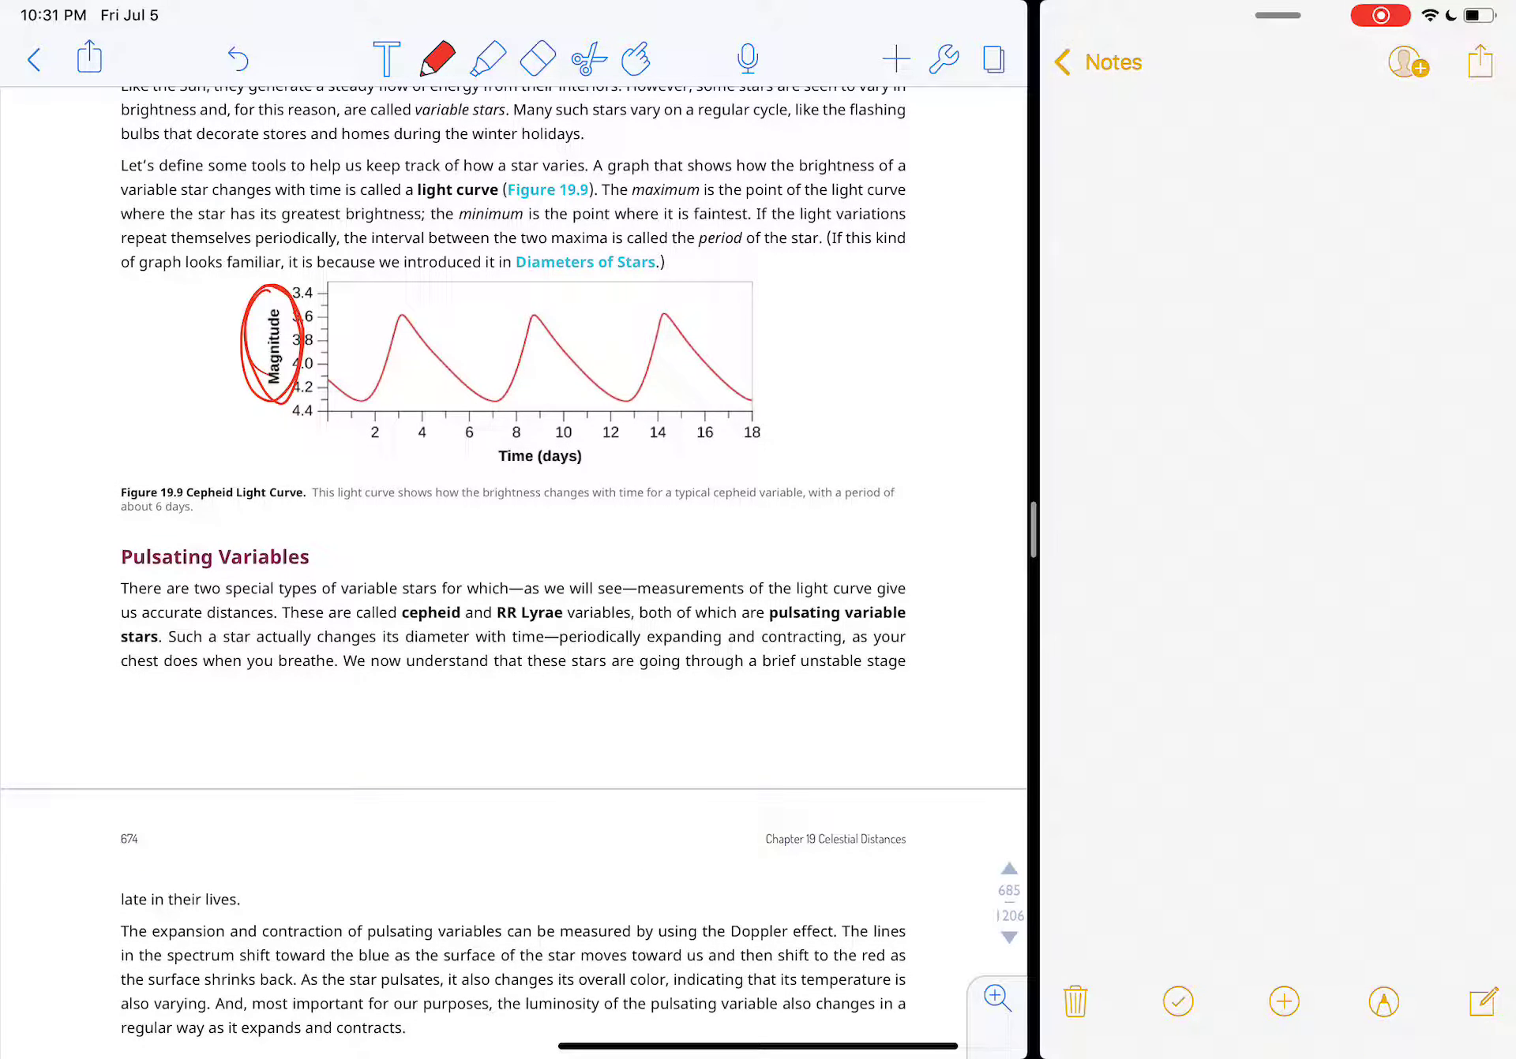
left_click_drag(493, 456, 585, 456)
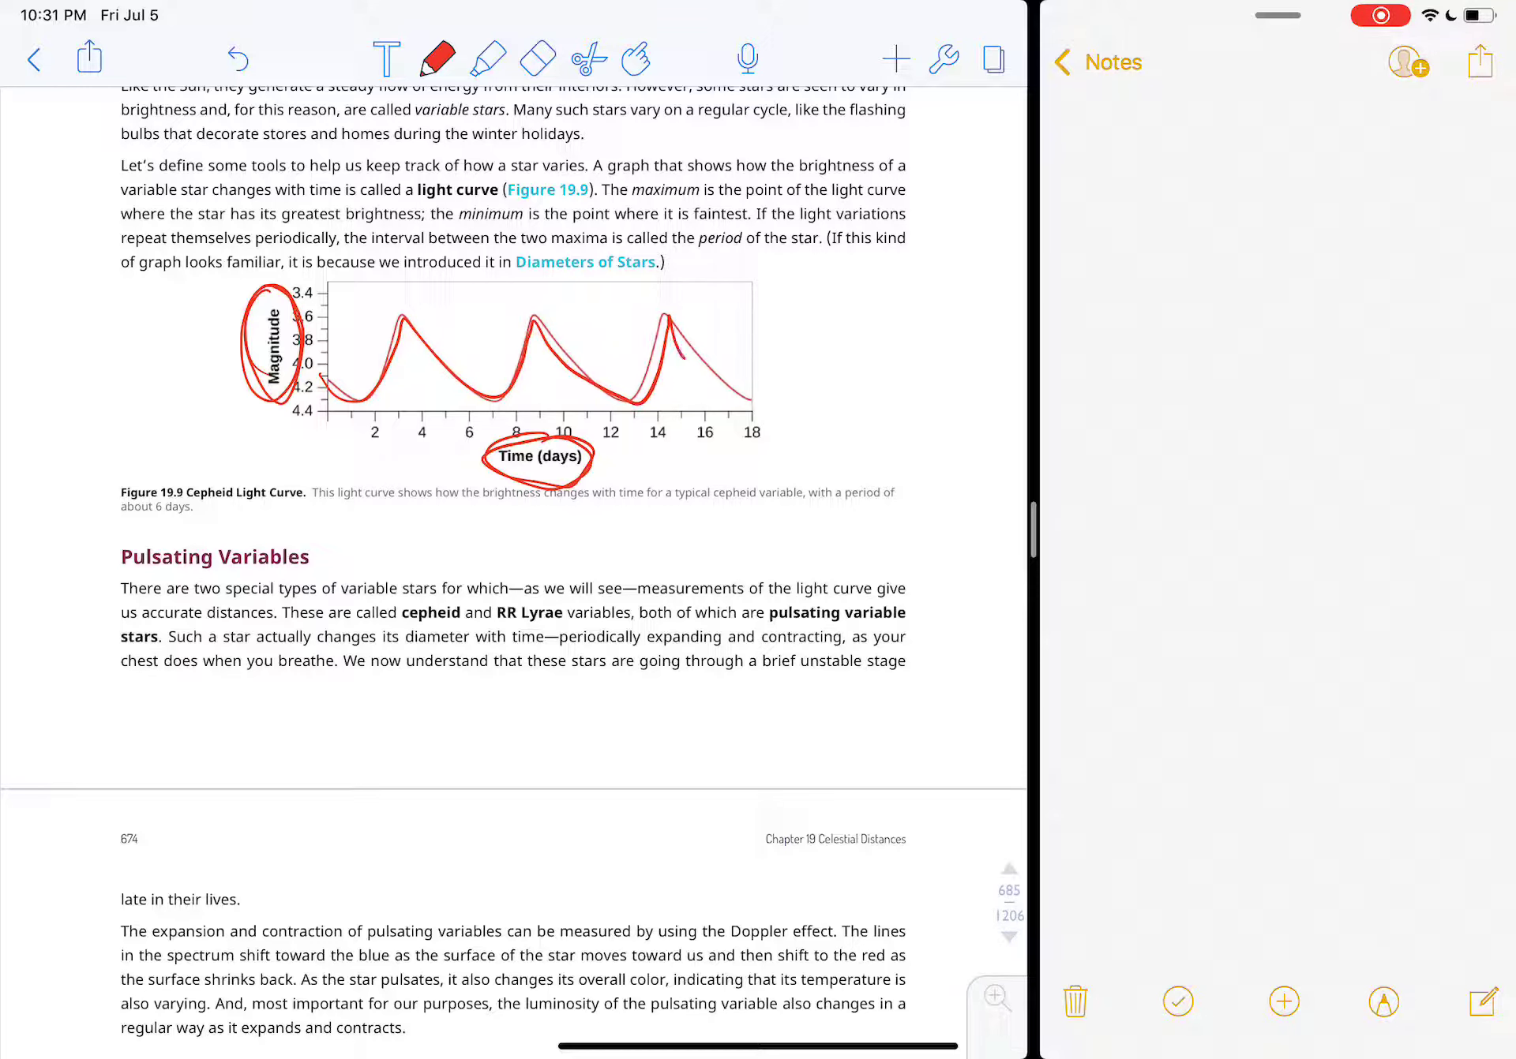
left_click(537, 58)
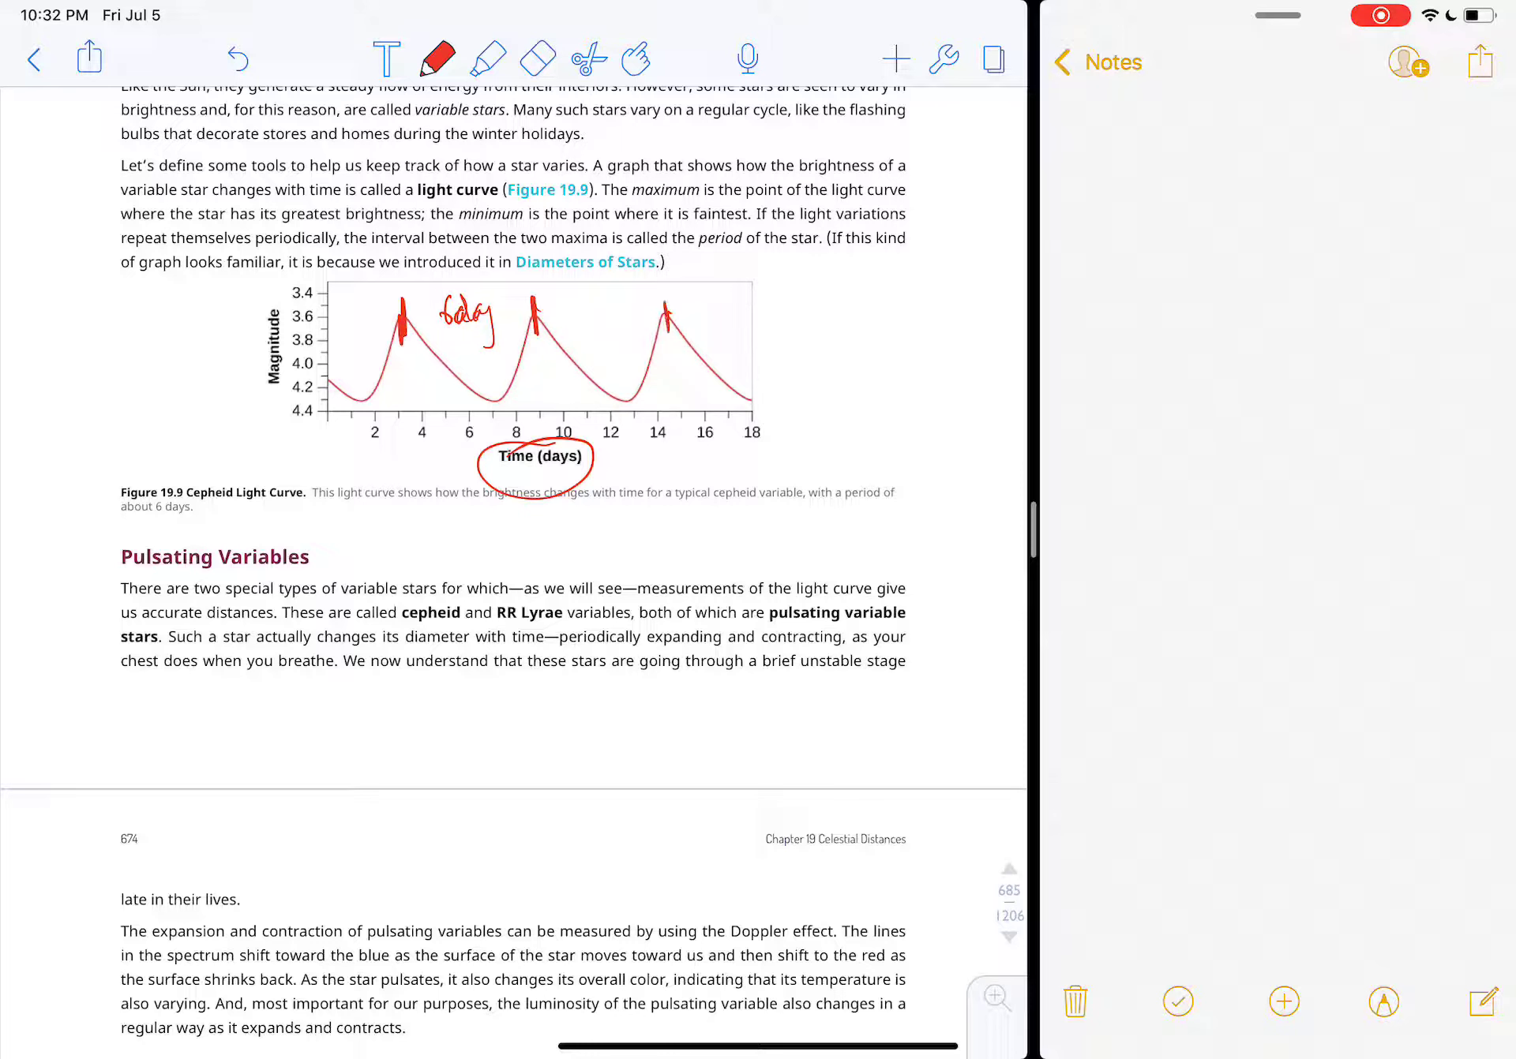
left_click(537, 59)
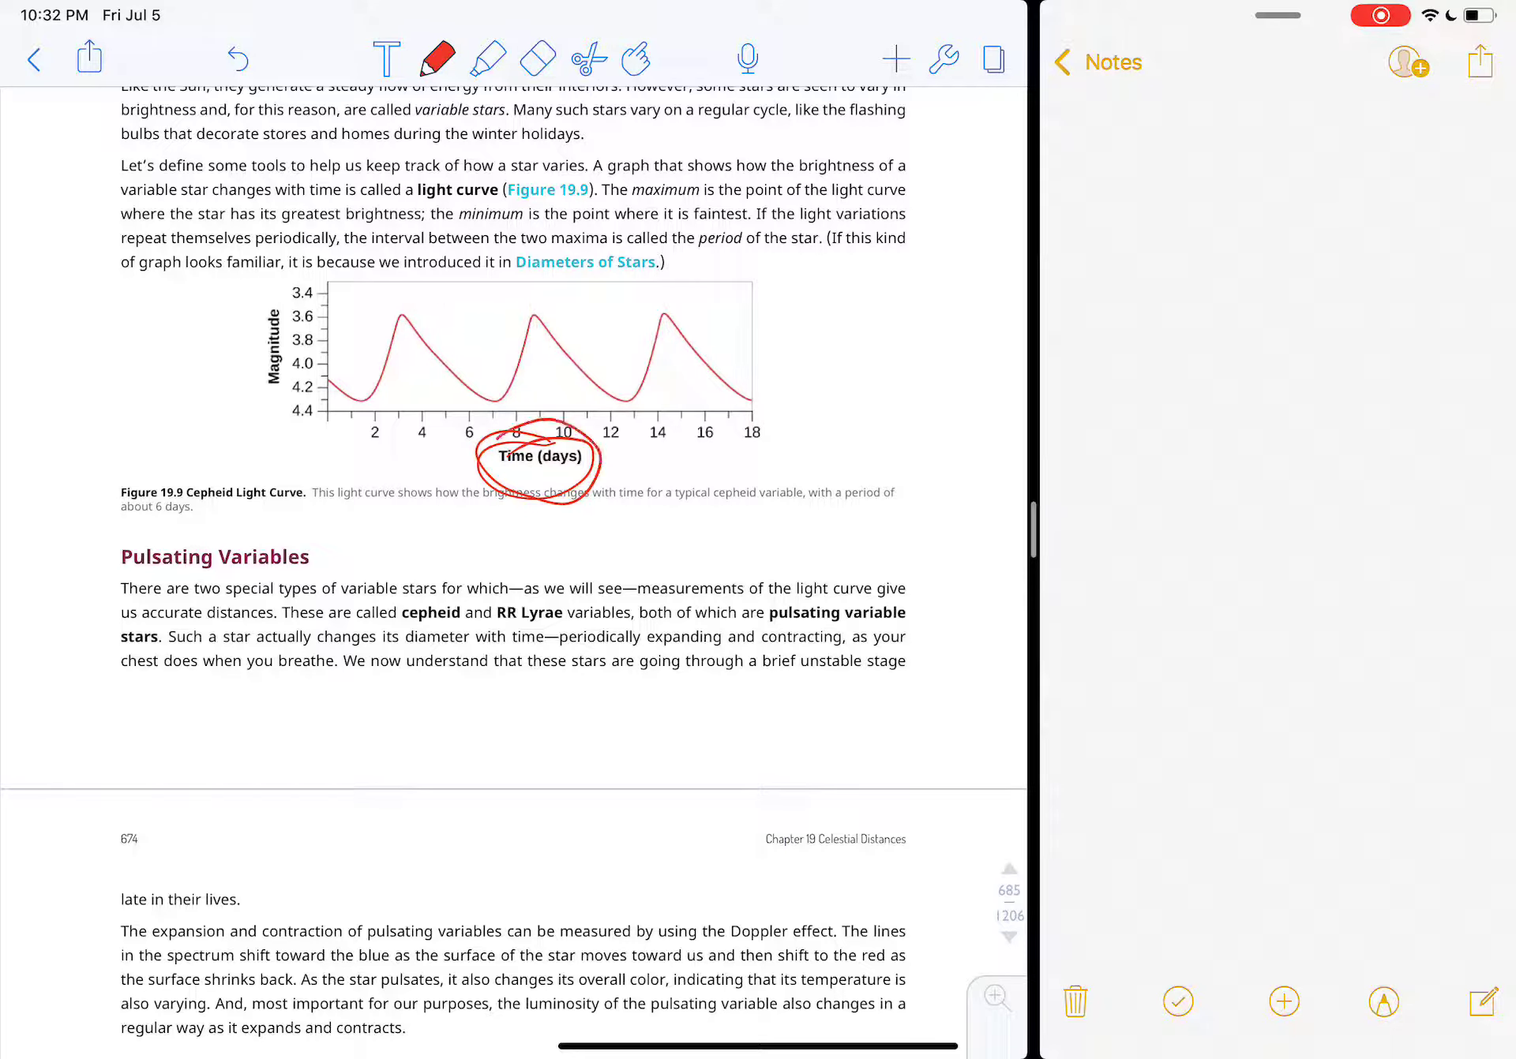
left_click_drag(511, 436, 579, 474)
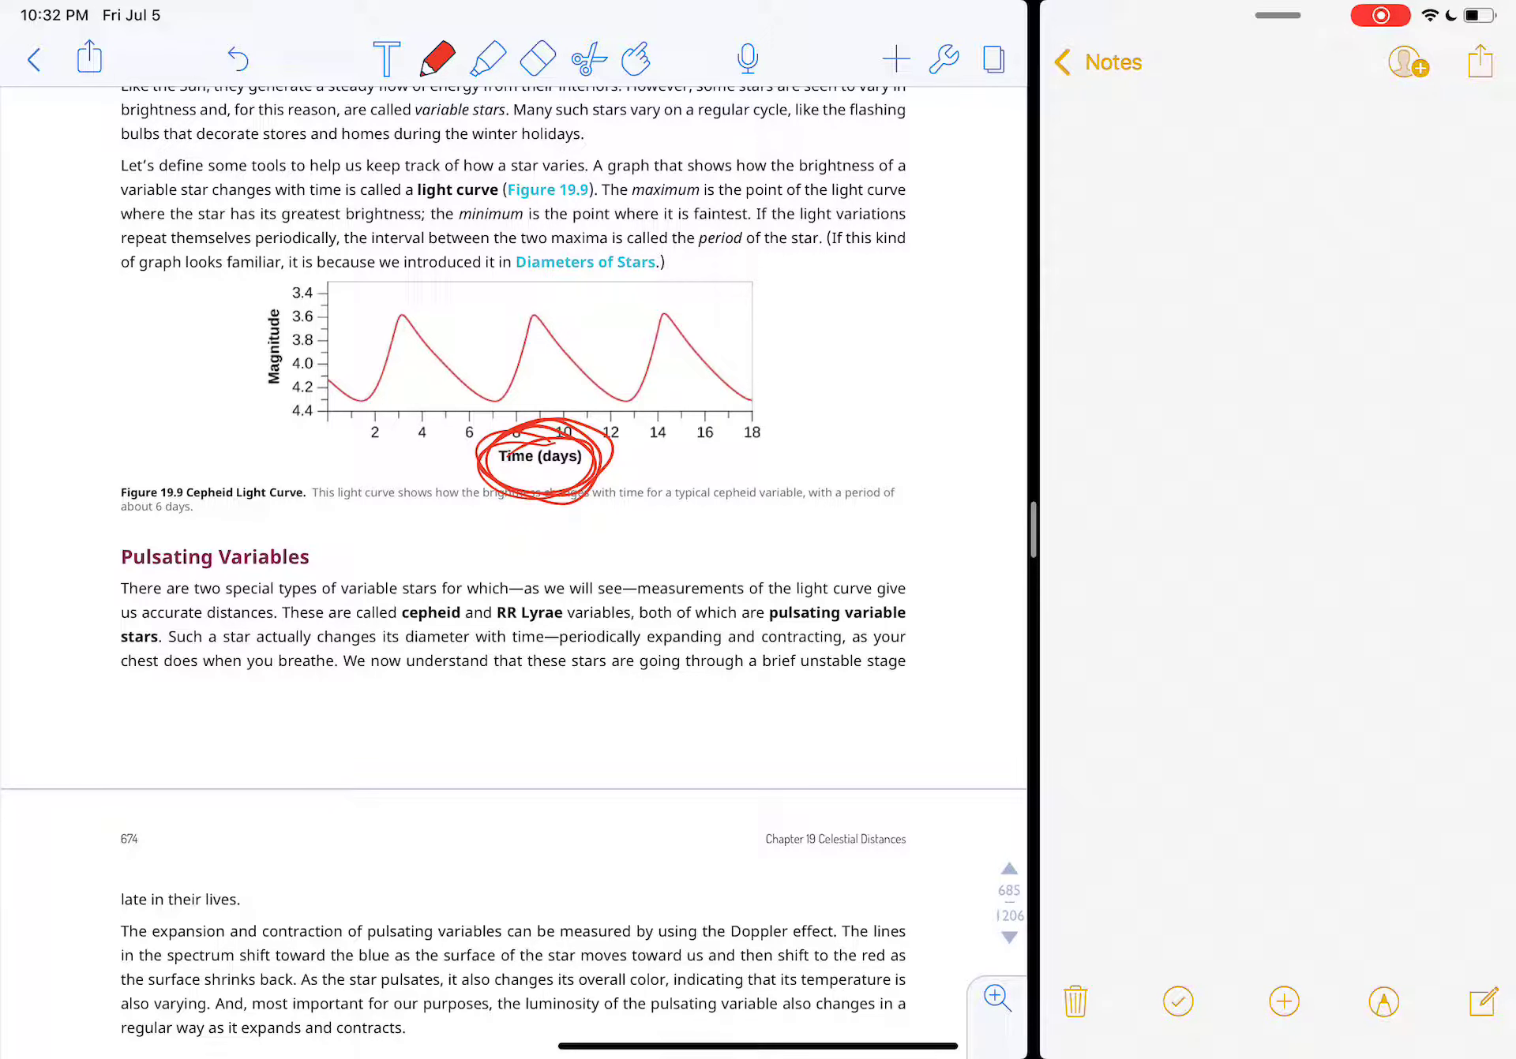
scroll("down", 3)
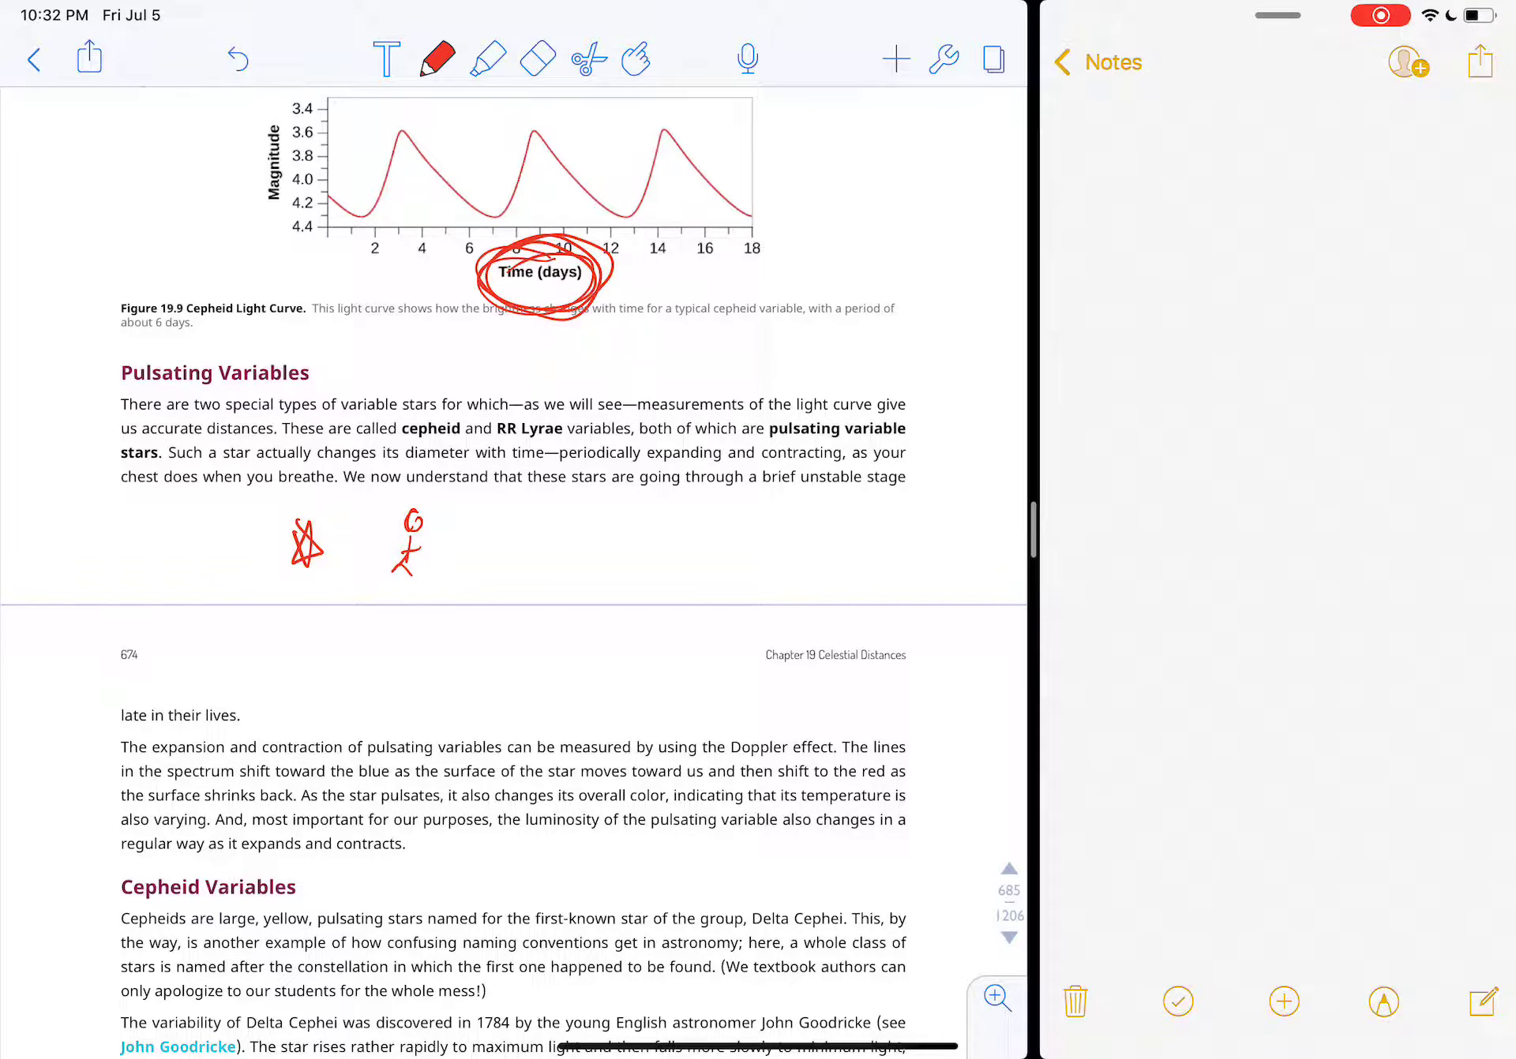
Step: Erase the stick-figure doodles and circle 'cepheid' and 'RR Lyrae' in the Pulsating Variables paragraph
left_click_drag(729, 506, 729, 584)
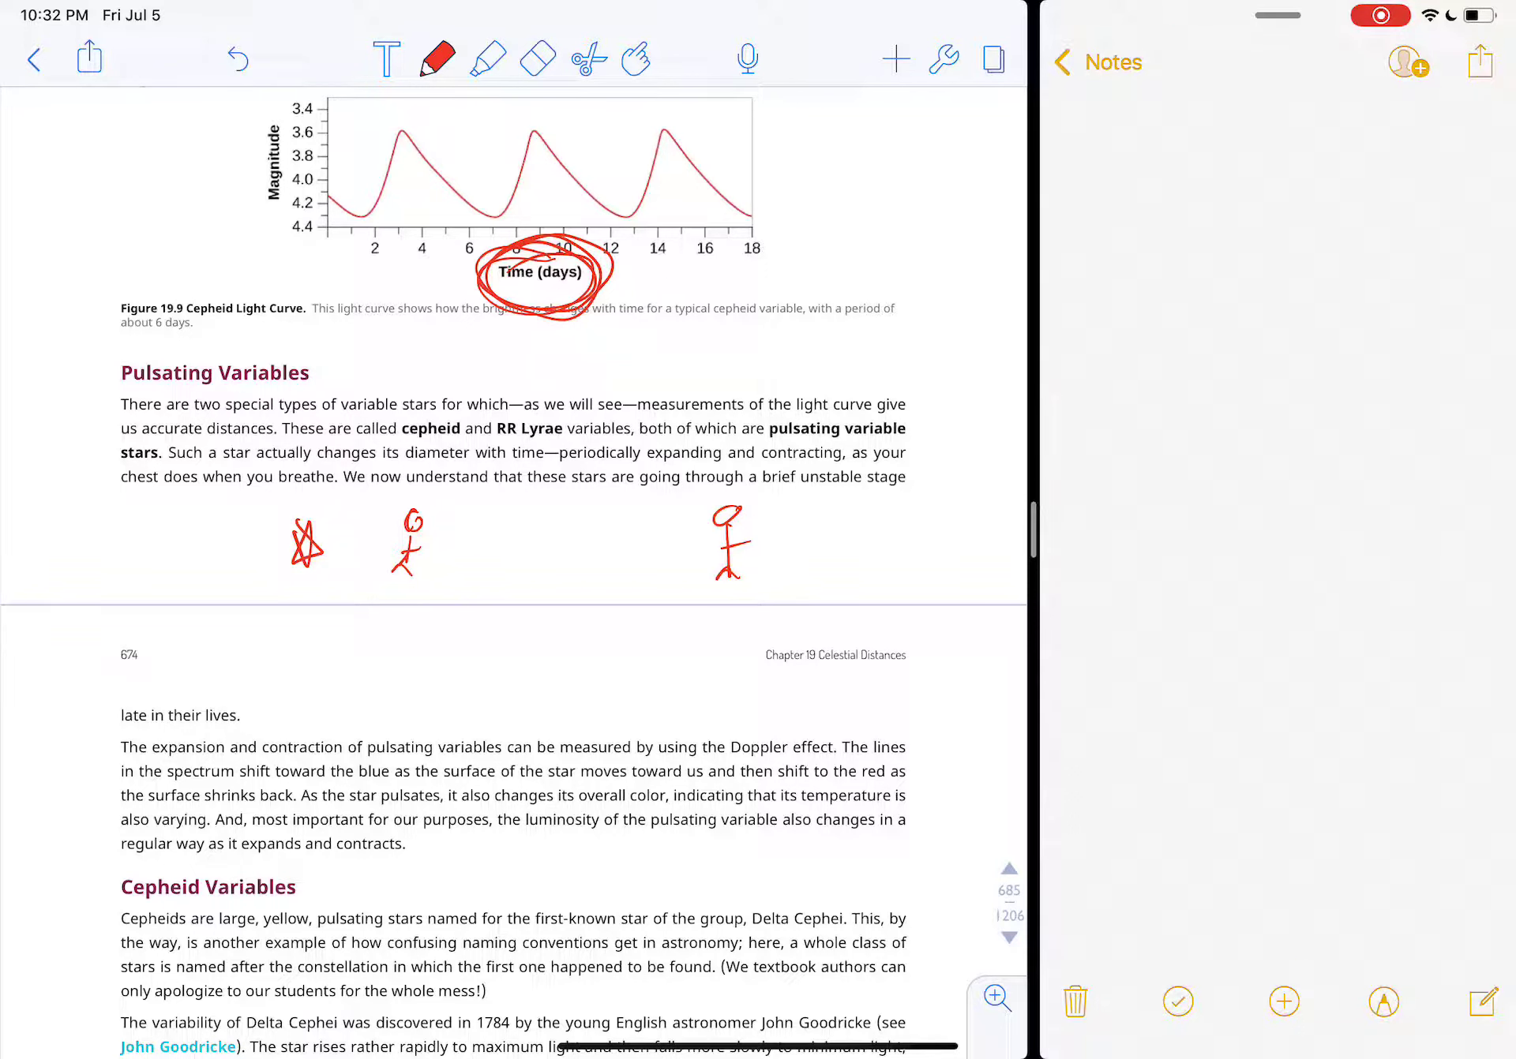
left_click_drag(295, 541, 473, 553)
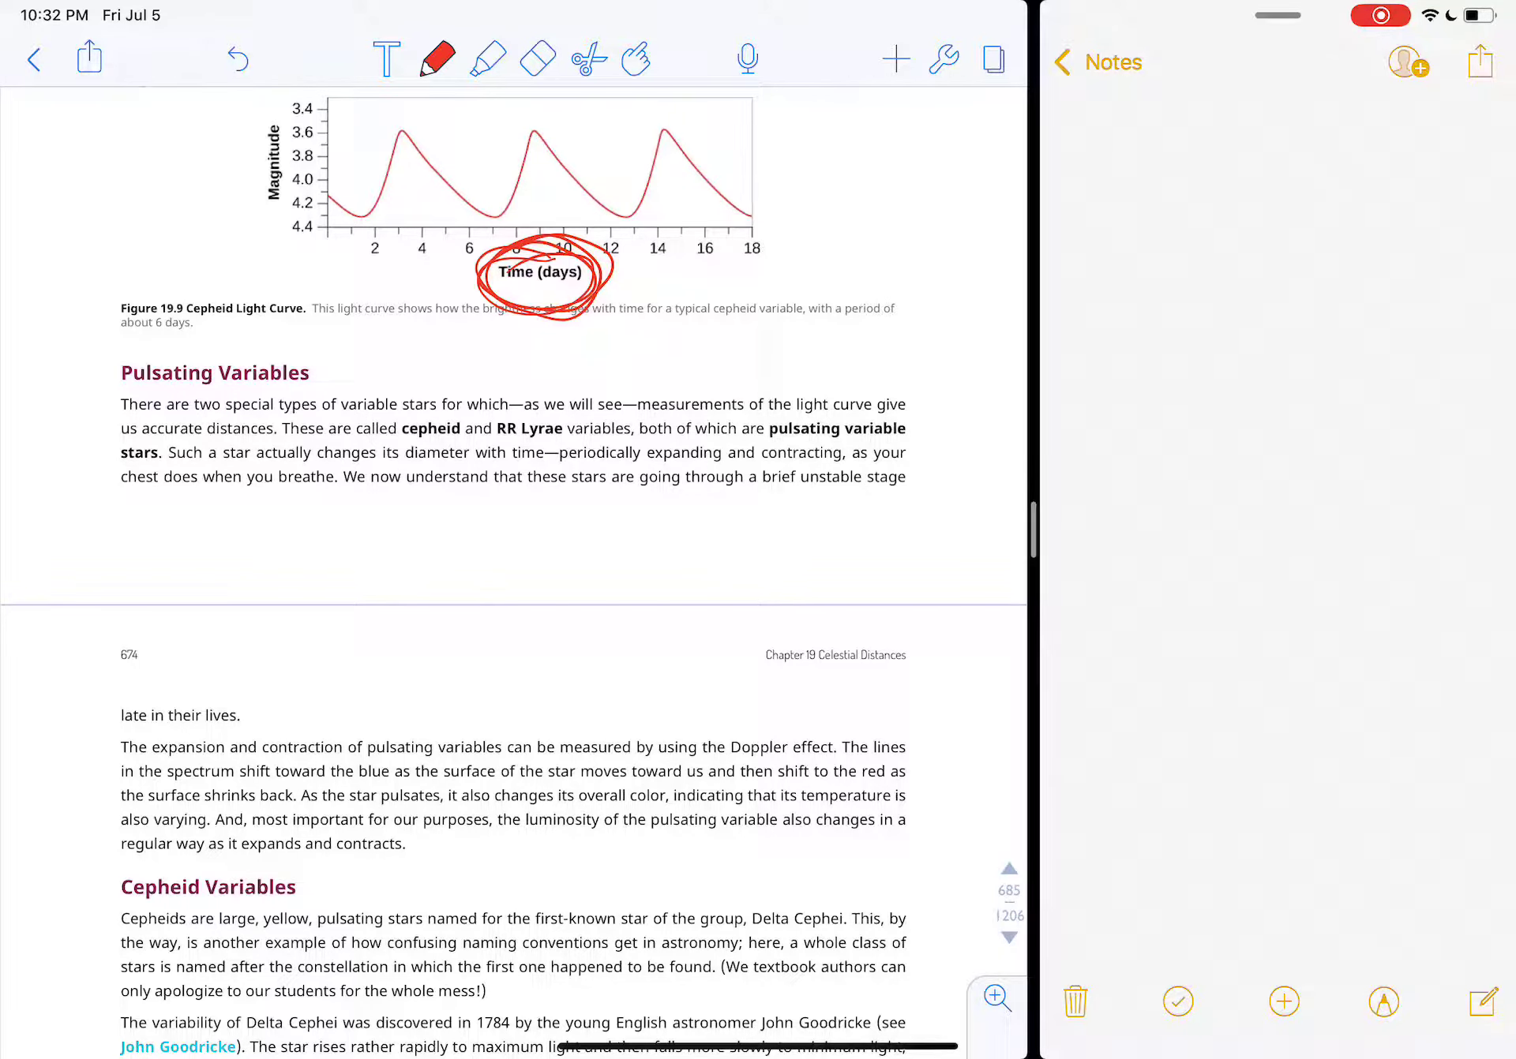
left_click_drag(396, 428, 464, 428)
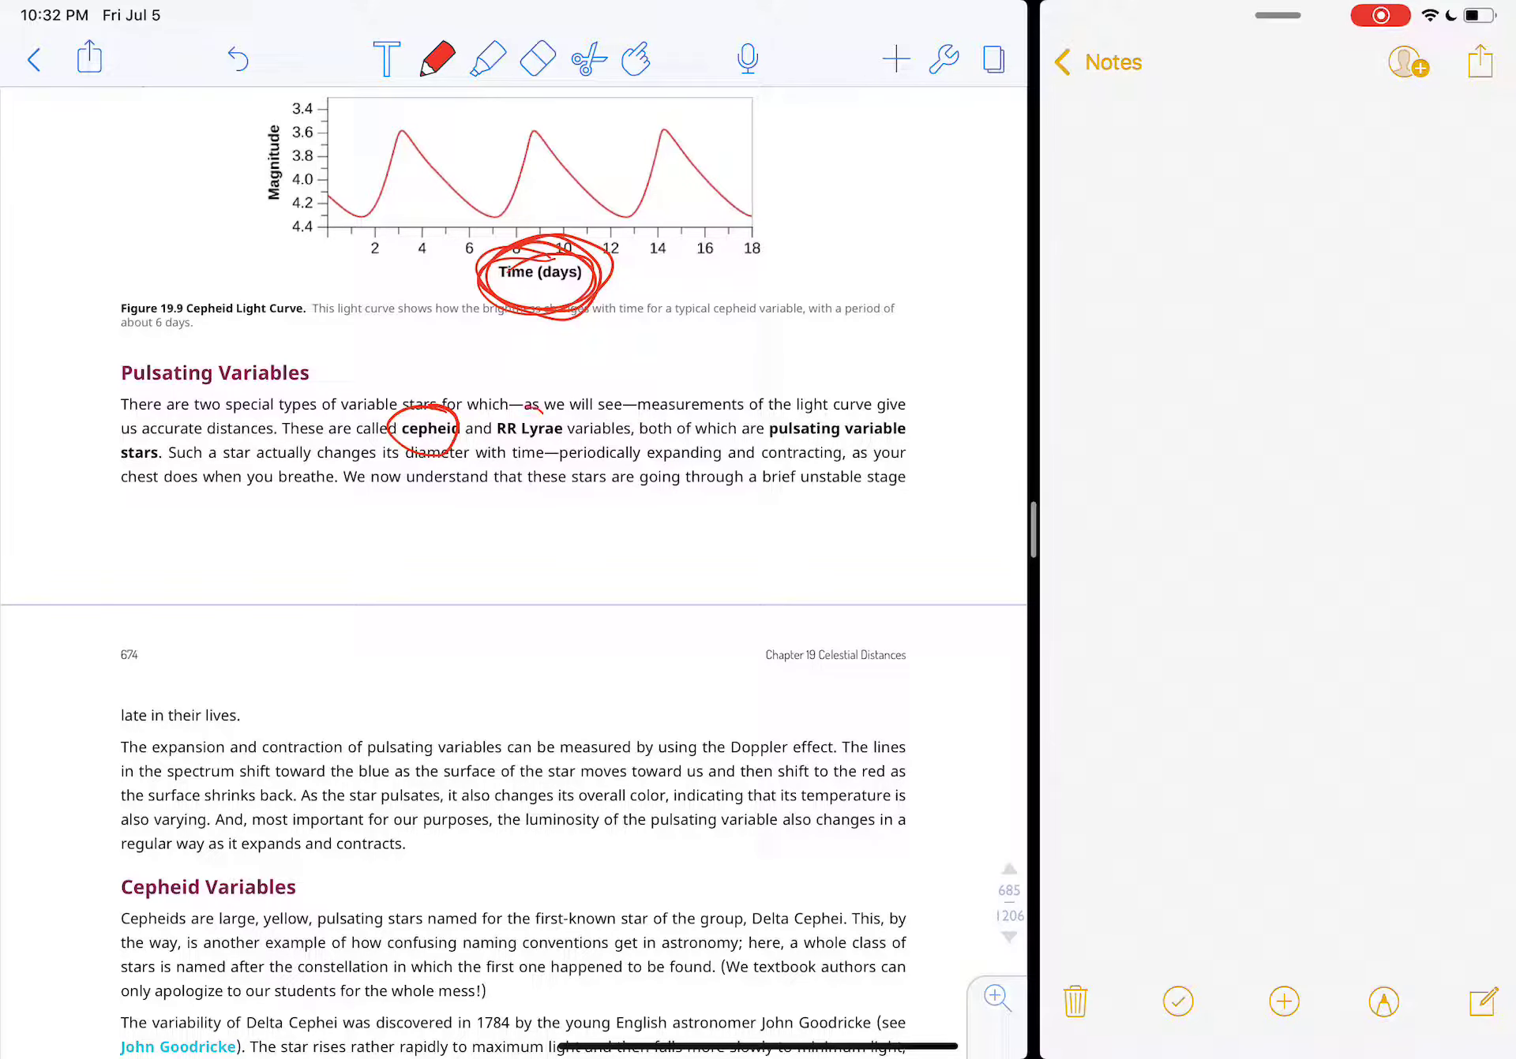
left_click_drag(492, 428, 565, 428)
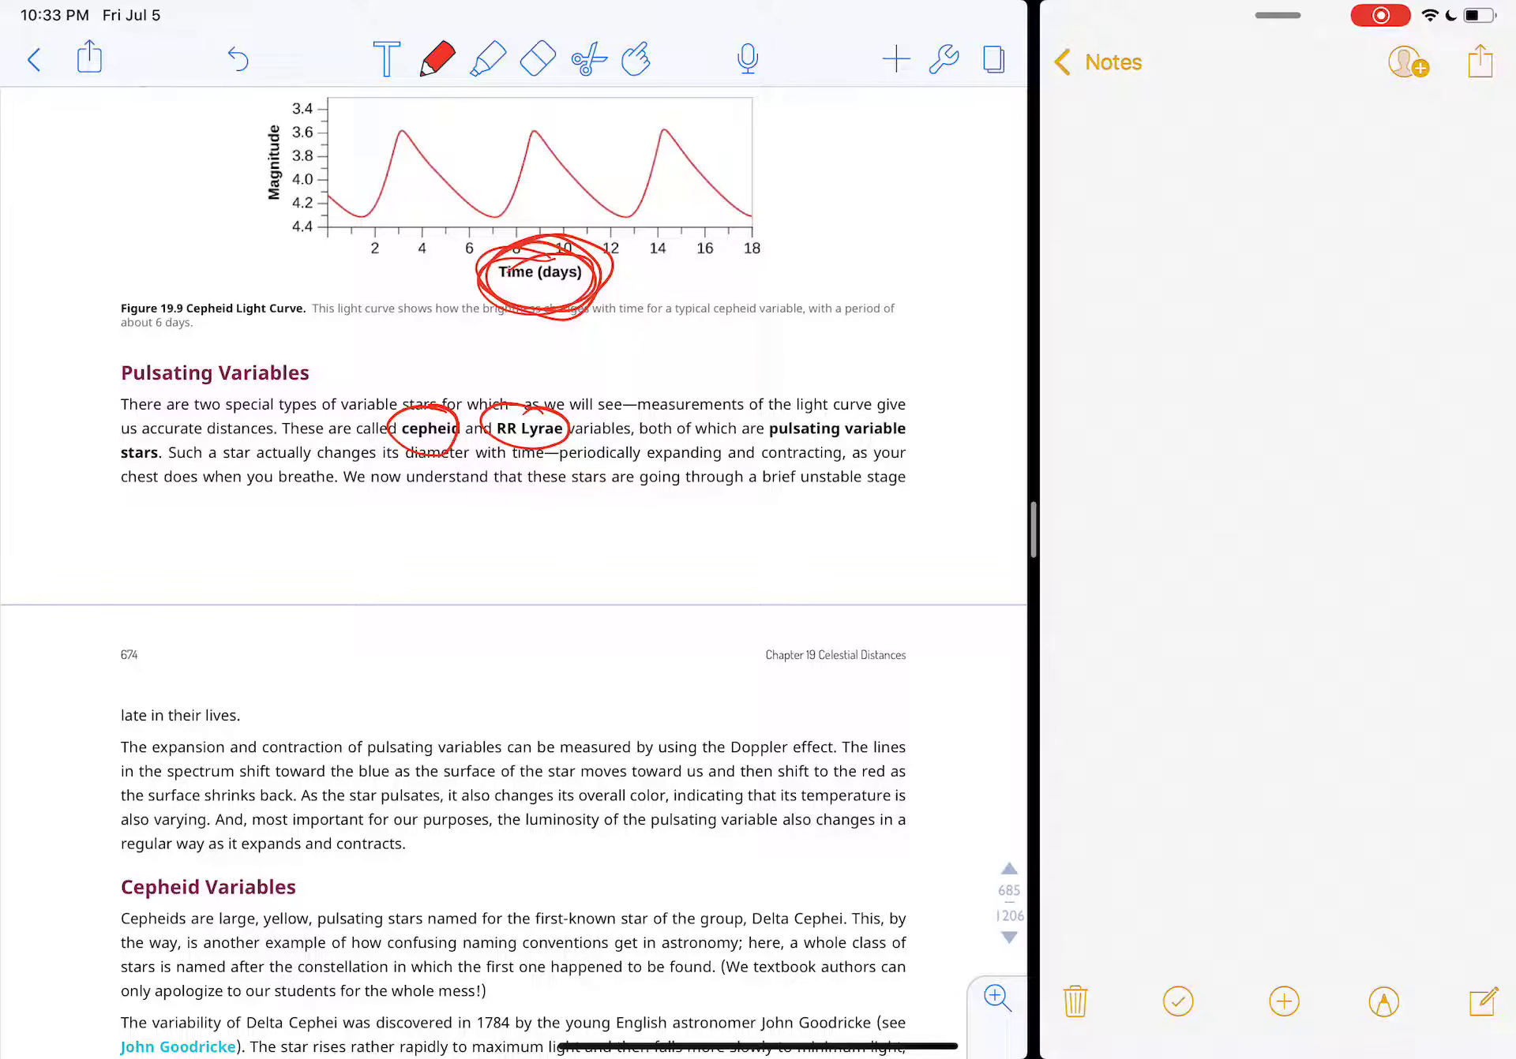
scroll("down", 3)
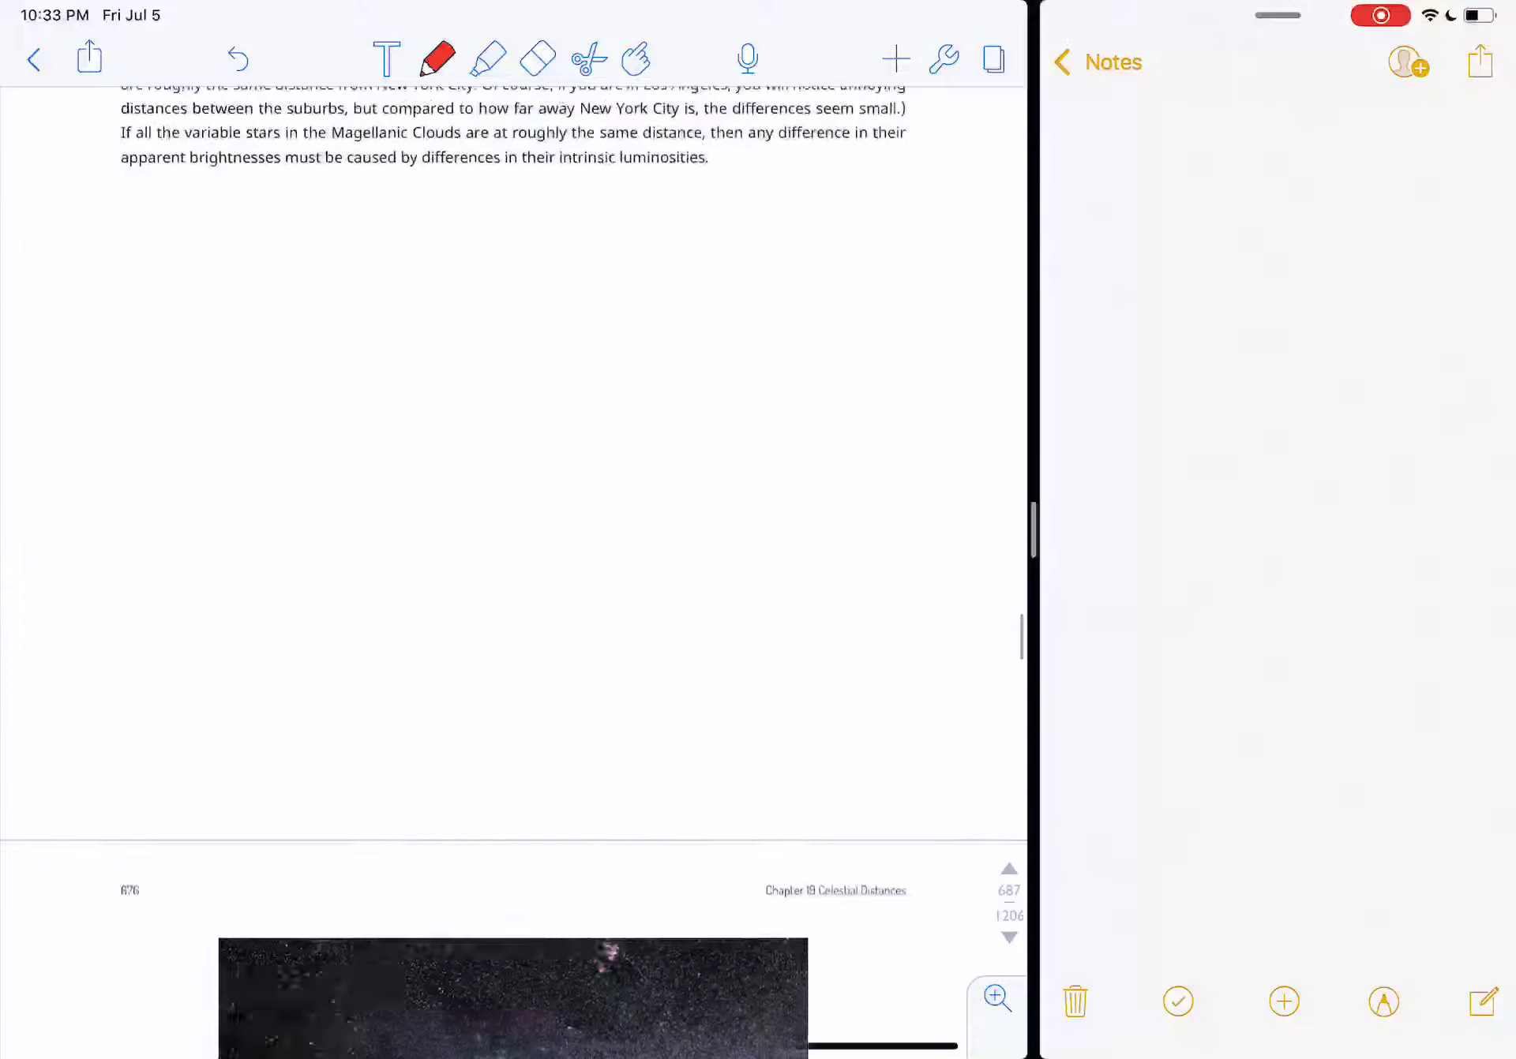
Step: Circle Figure 19.14's axis labels, draw a trend line, and trace luminosity 1000 to the 10-day period
scroll("down", 3)
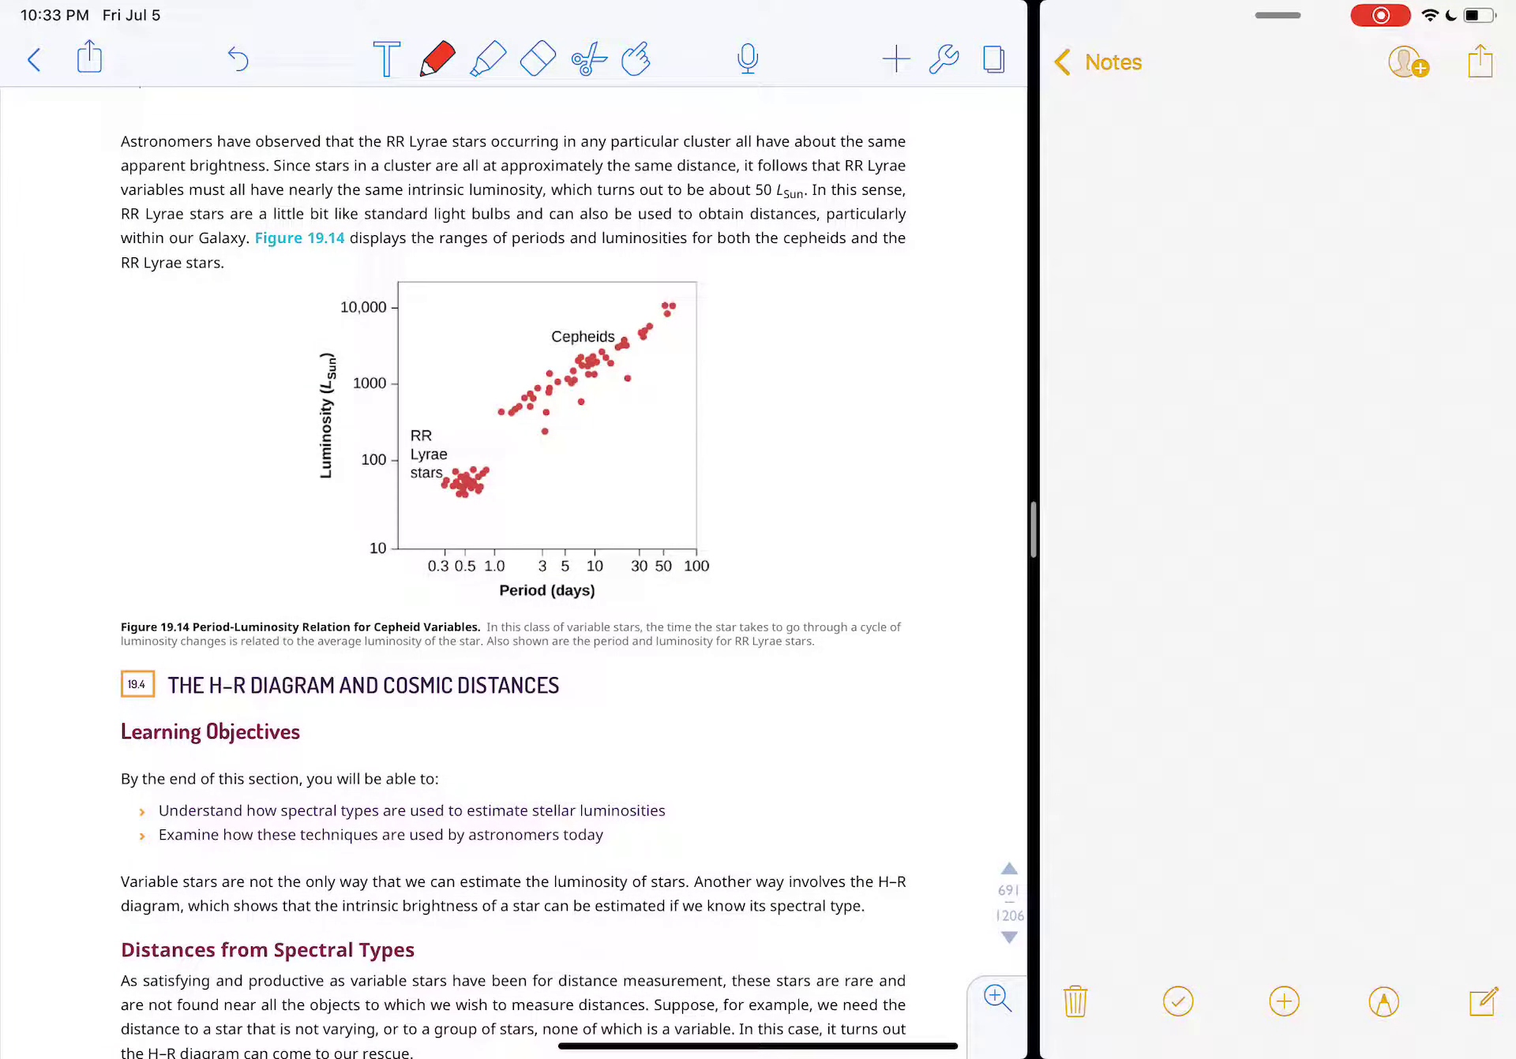
left_click_drag(329, 319, 324, 483)
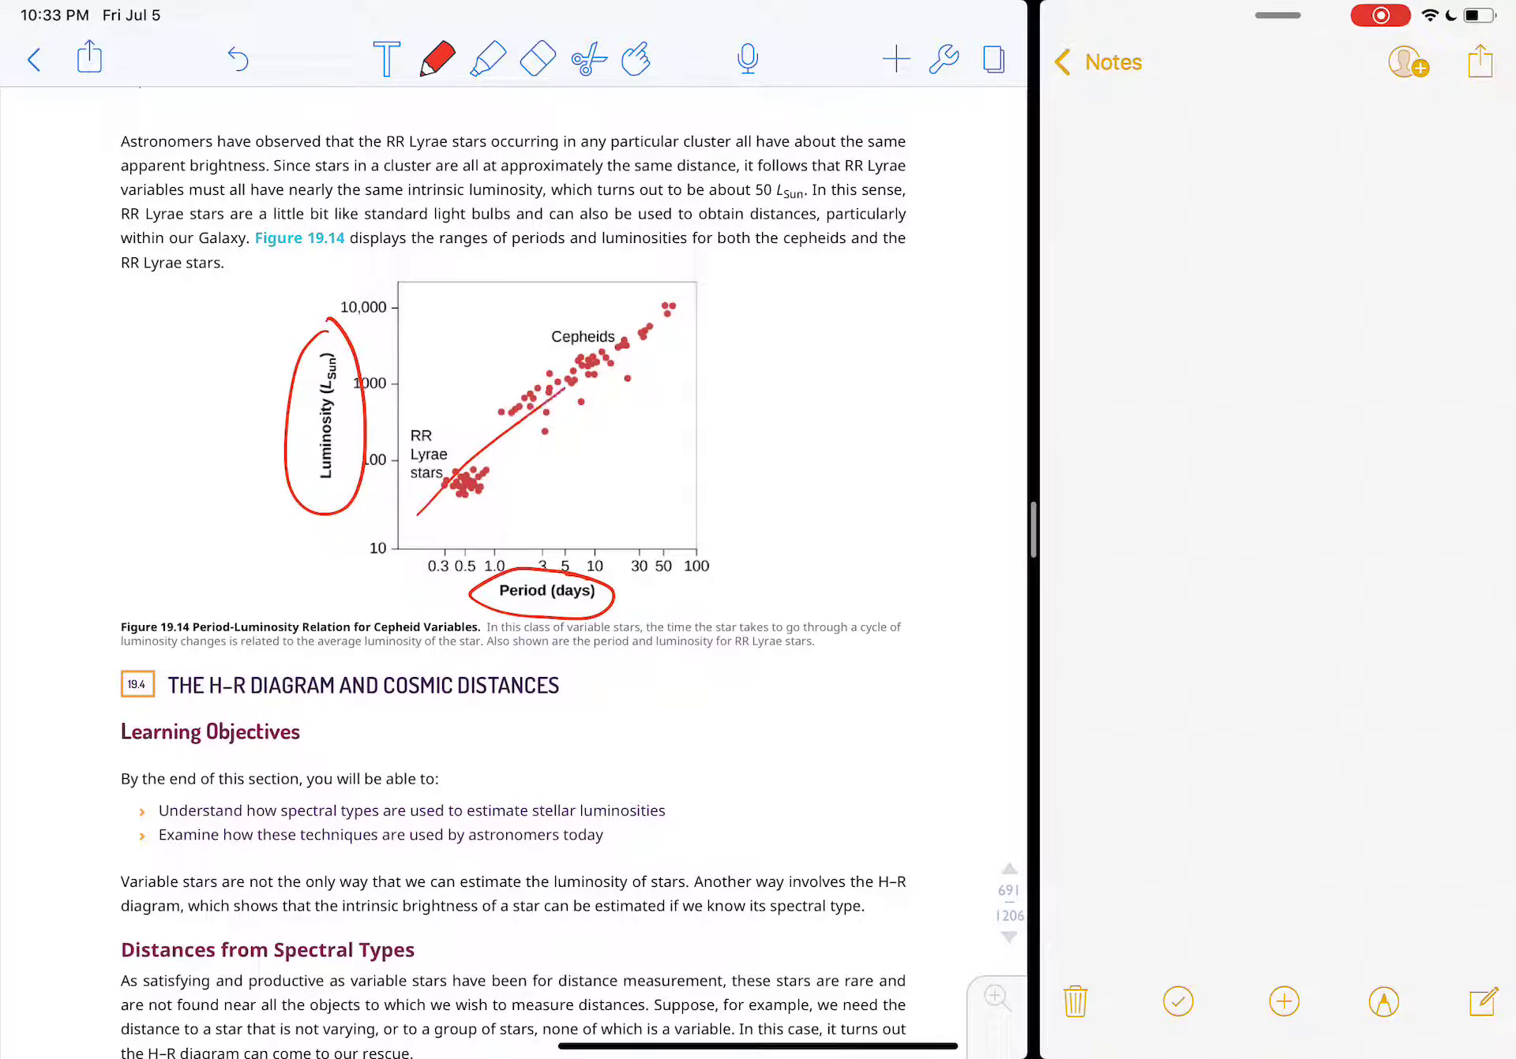
left_click_drag(424, 511, 696, 286)
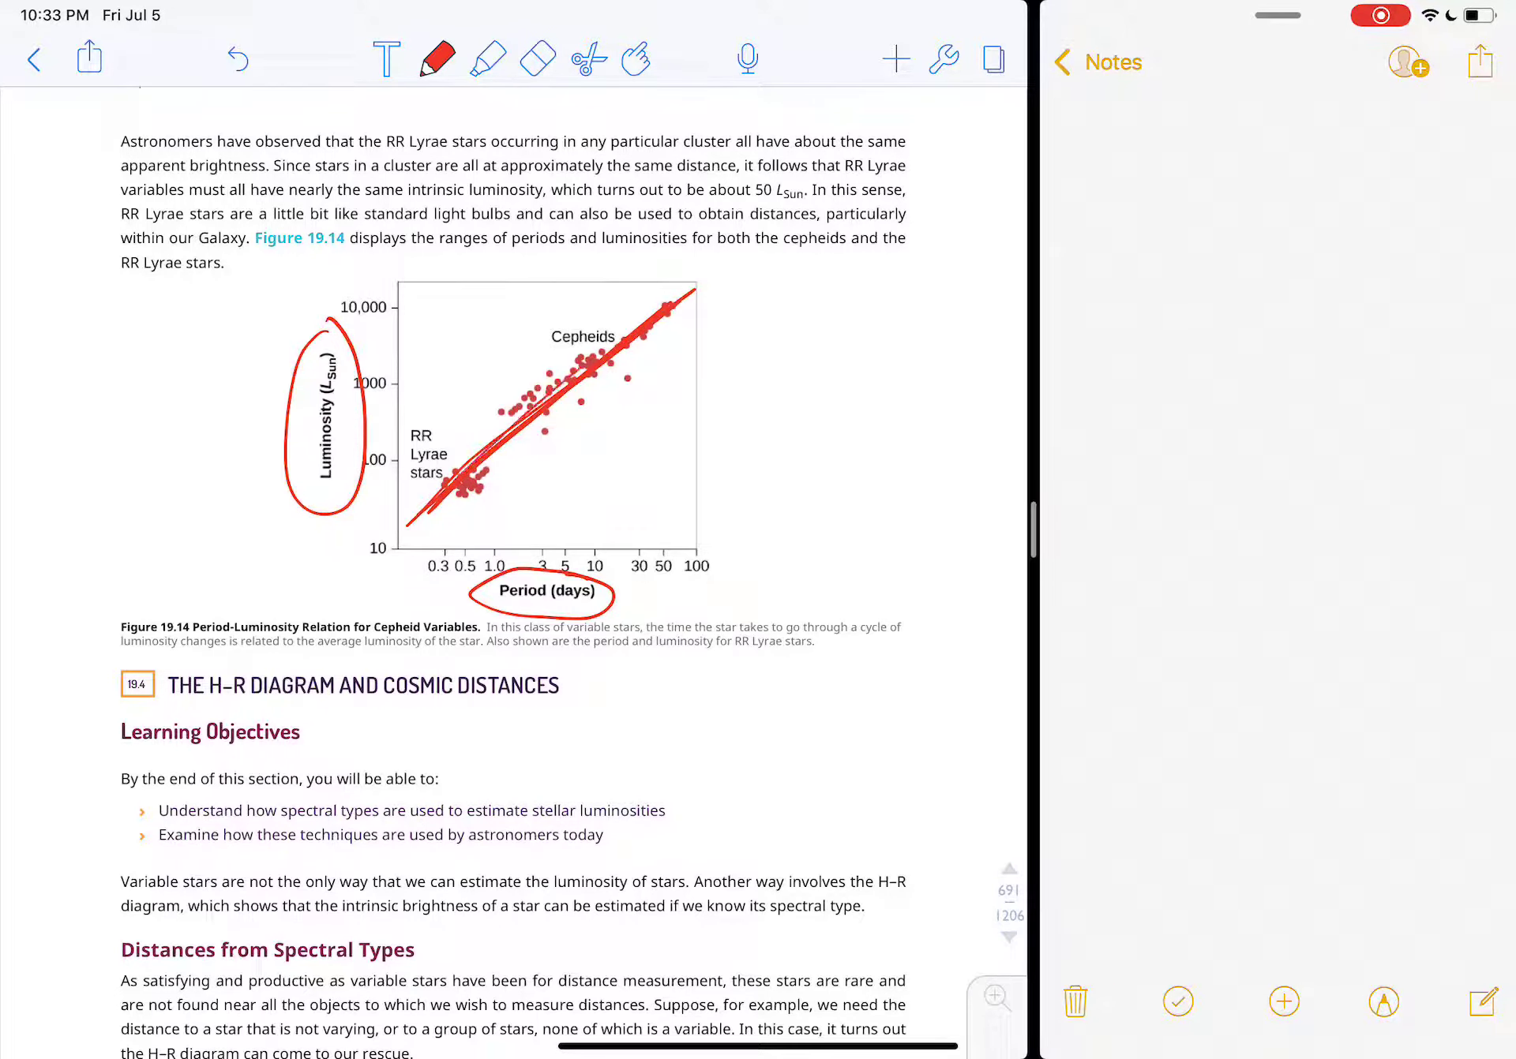
left_click_drag(416, 522, 687, 290)
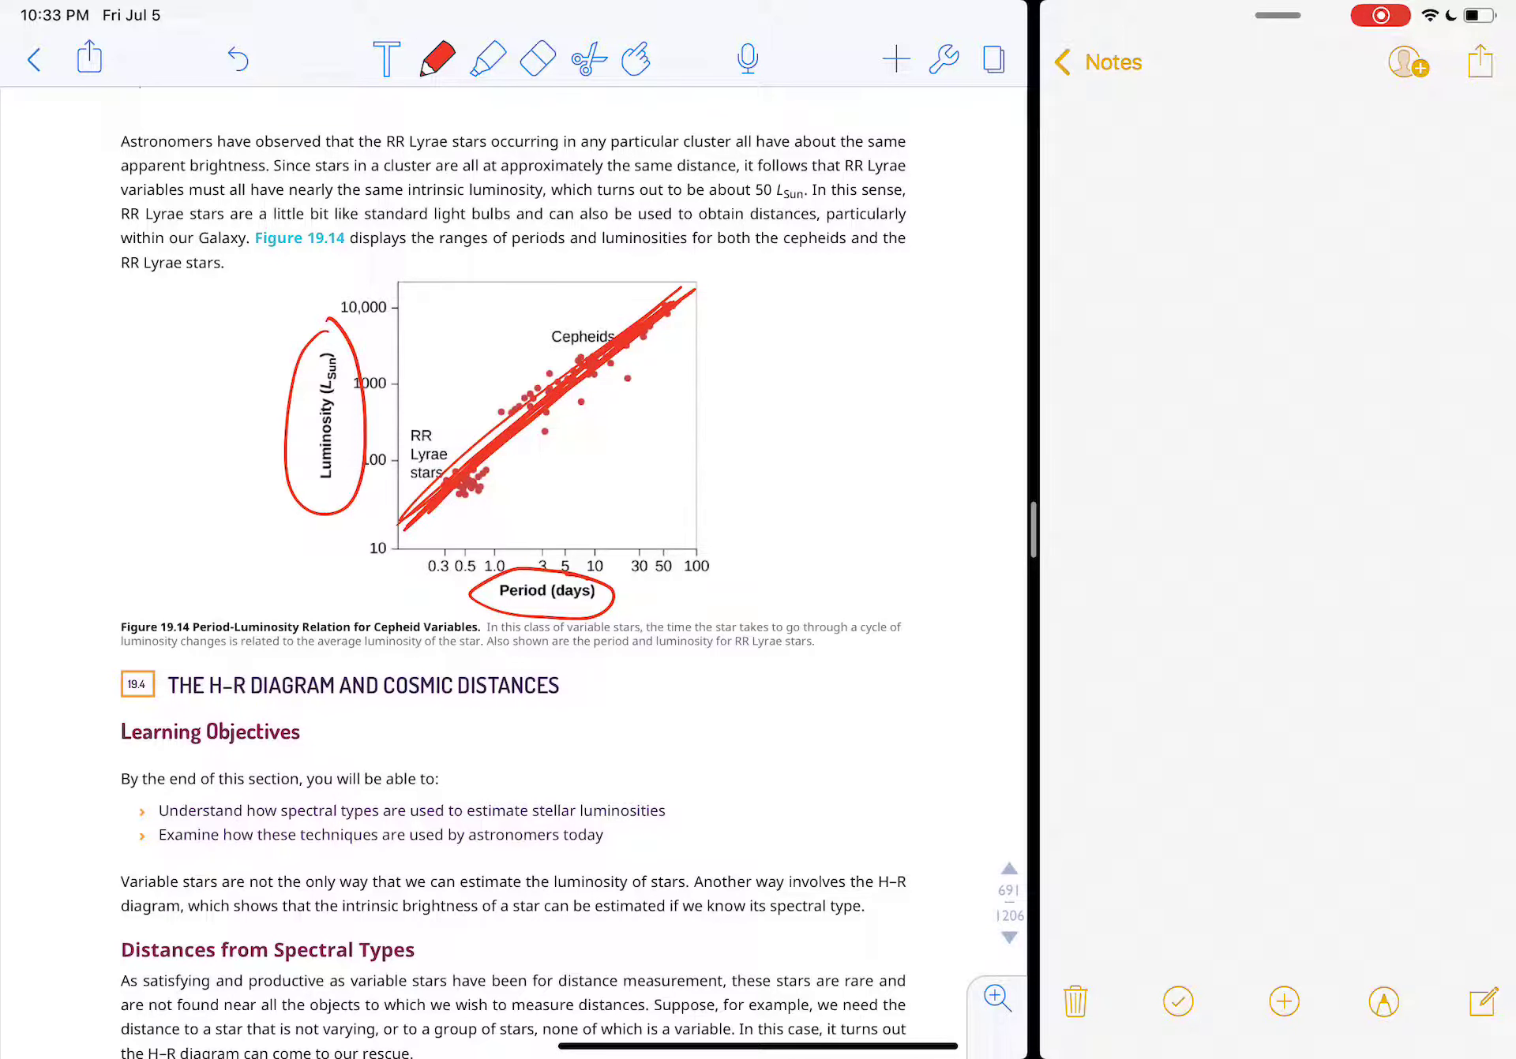
left_click_drag(474, 593, 610, 594)
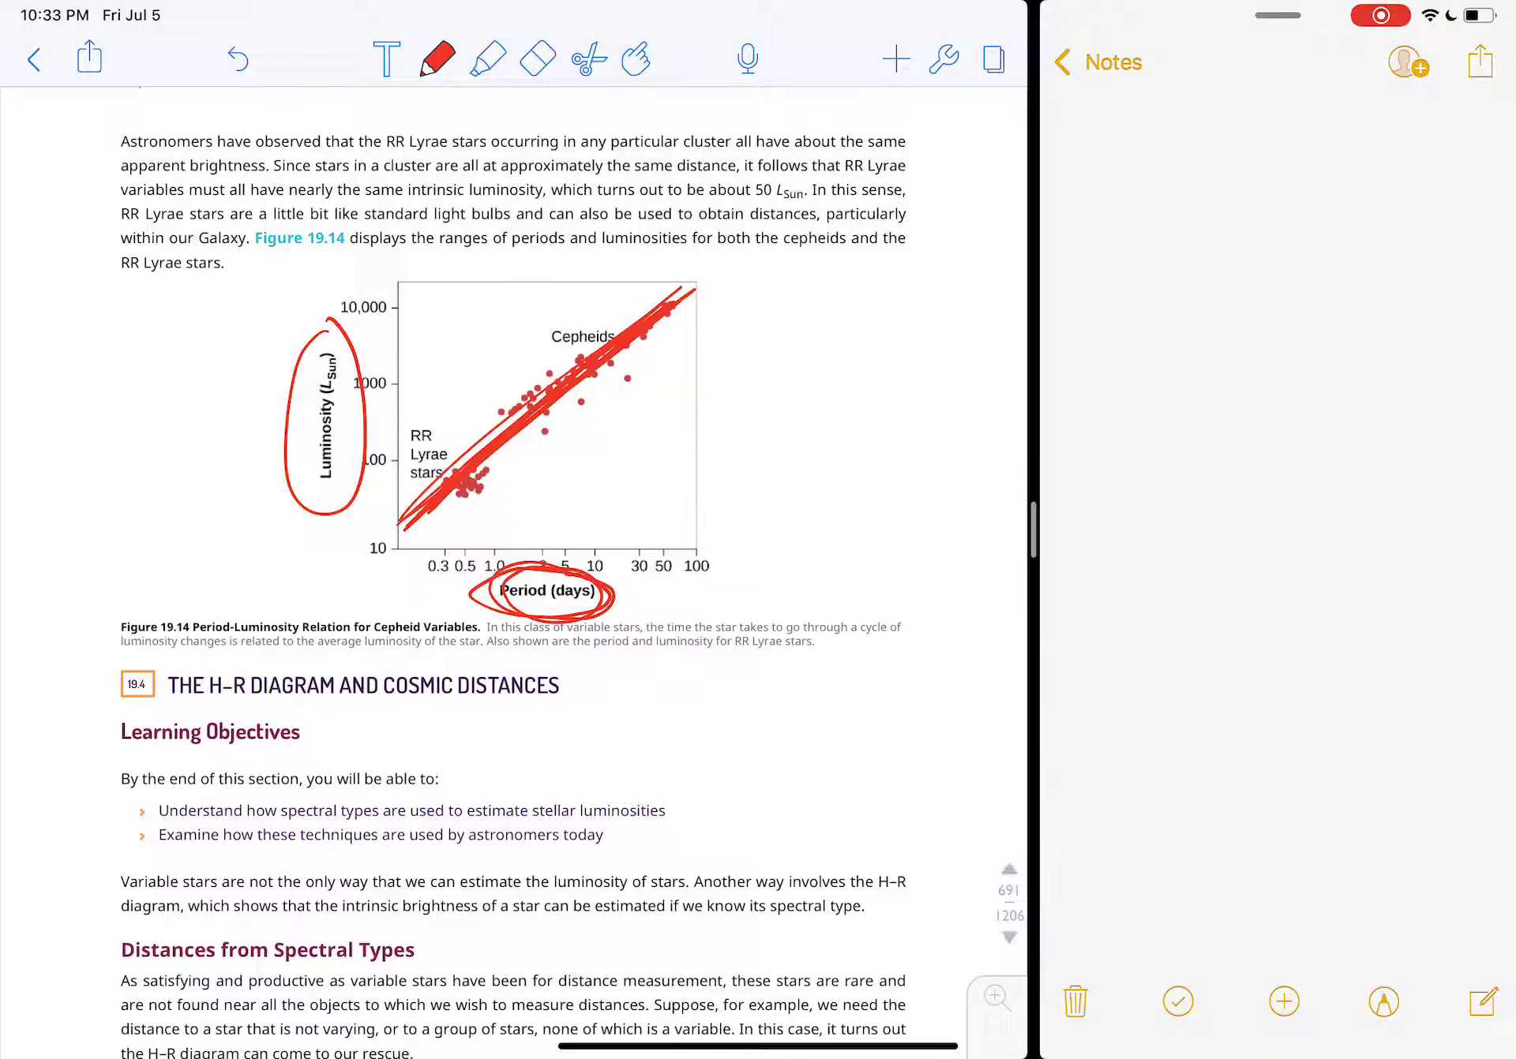
left_click_drag(565, 363, 588, 556)
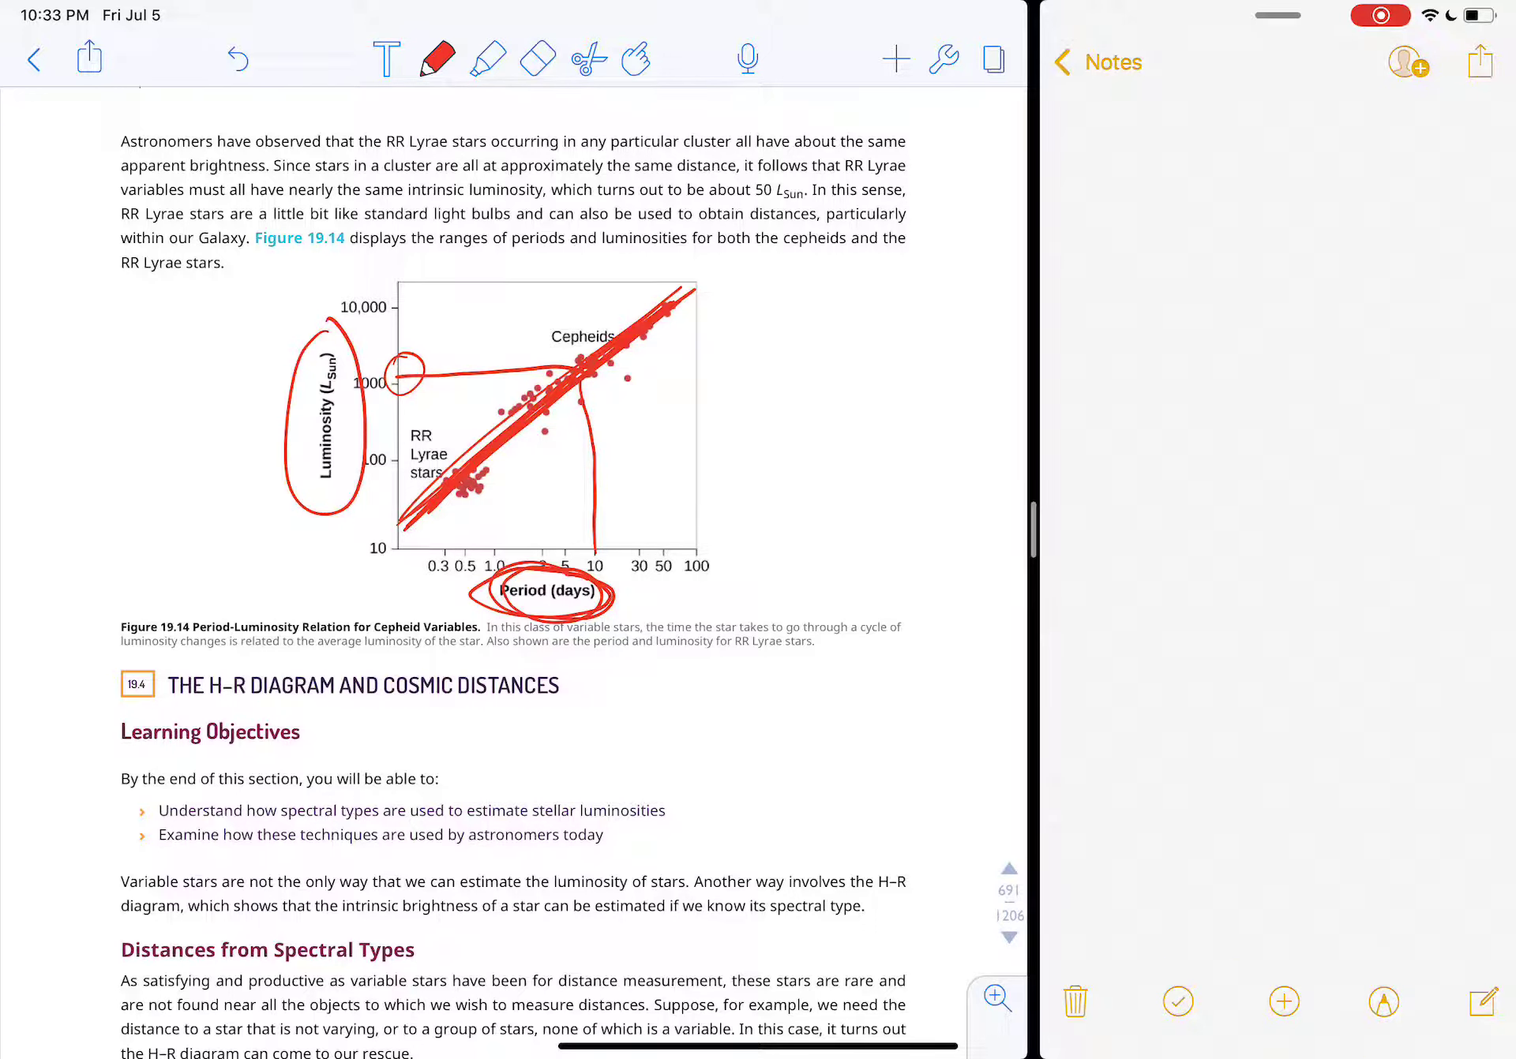
left_click_drag(579, 542, 596, 555)
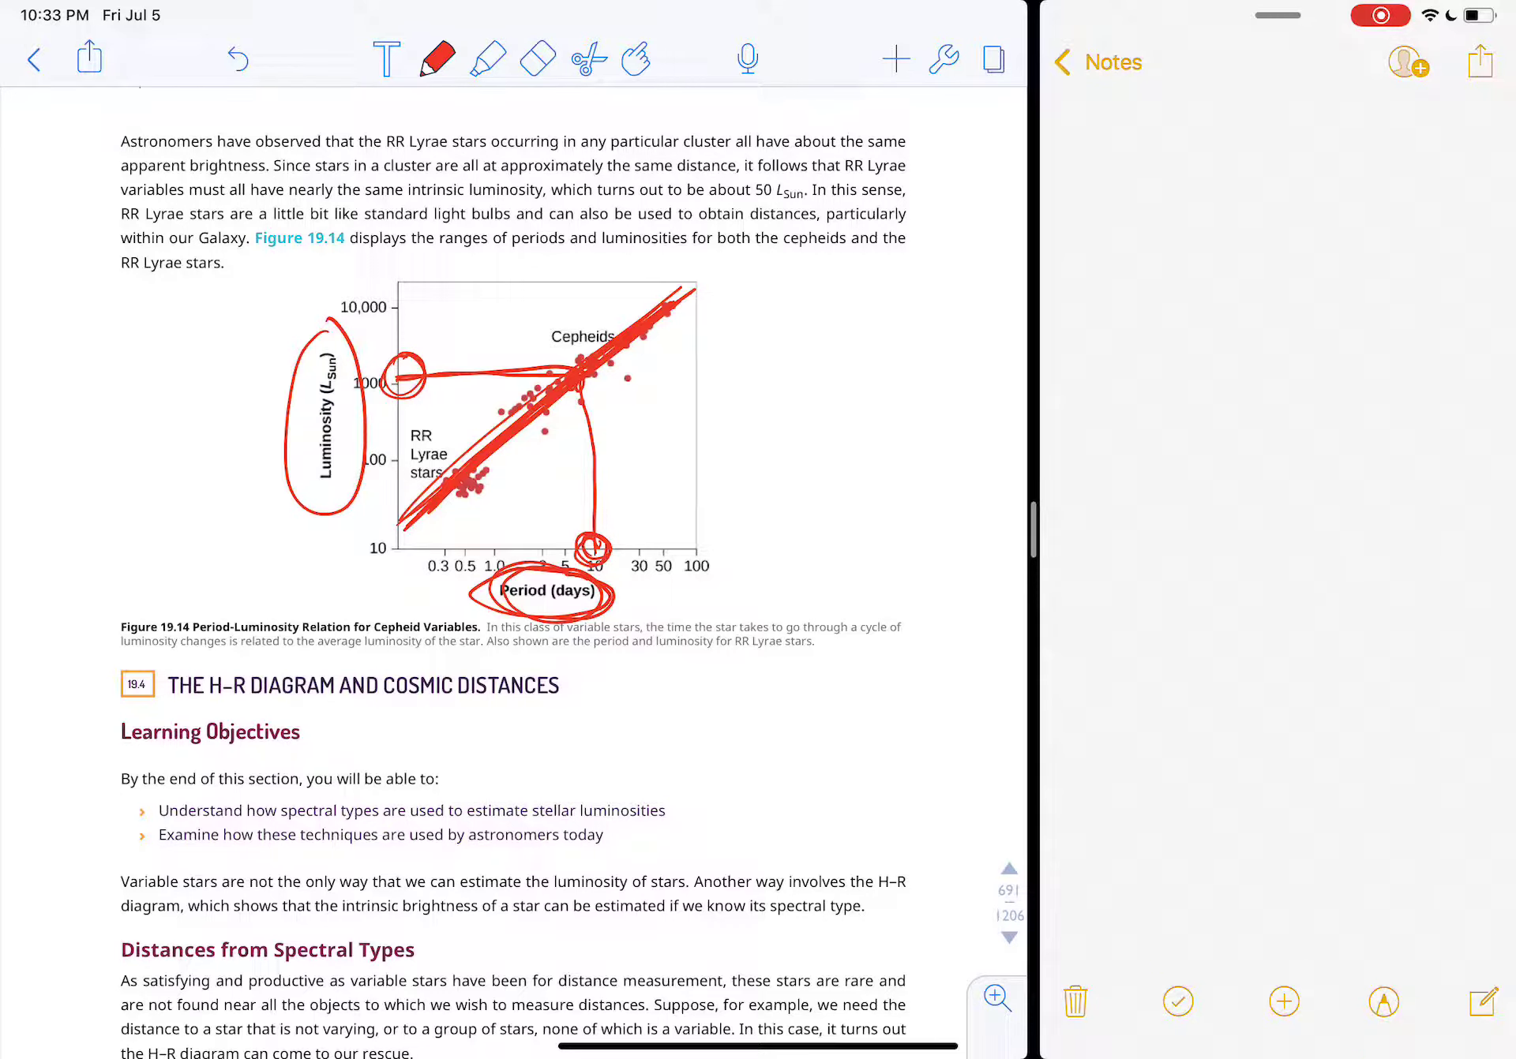
Step: Clear that markup and draw red read-off lines for the RR Lyrae cluster and cepheids at 30 days
left_click(536, 59)
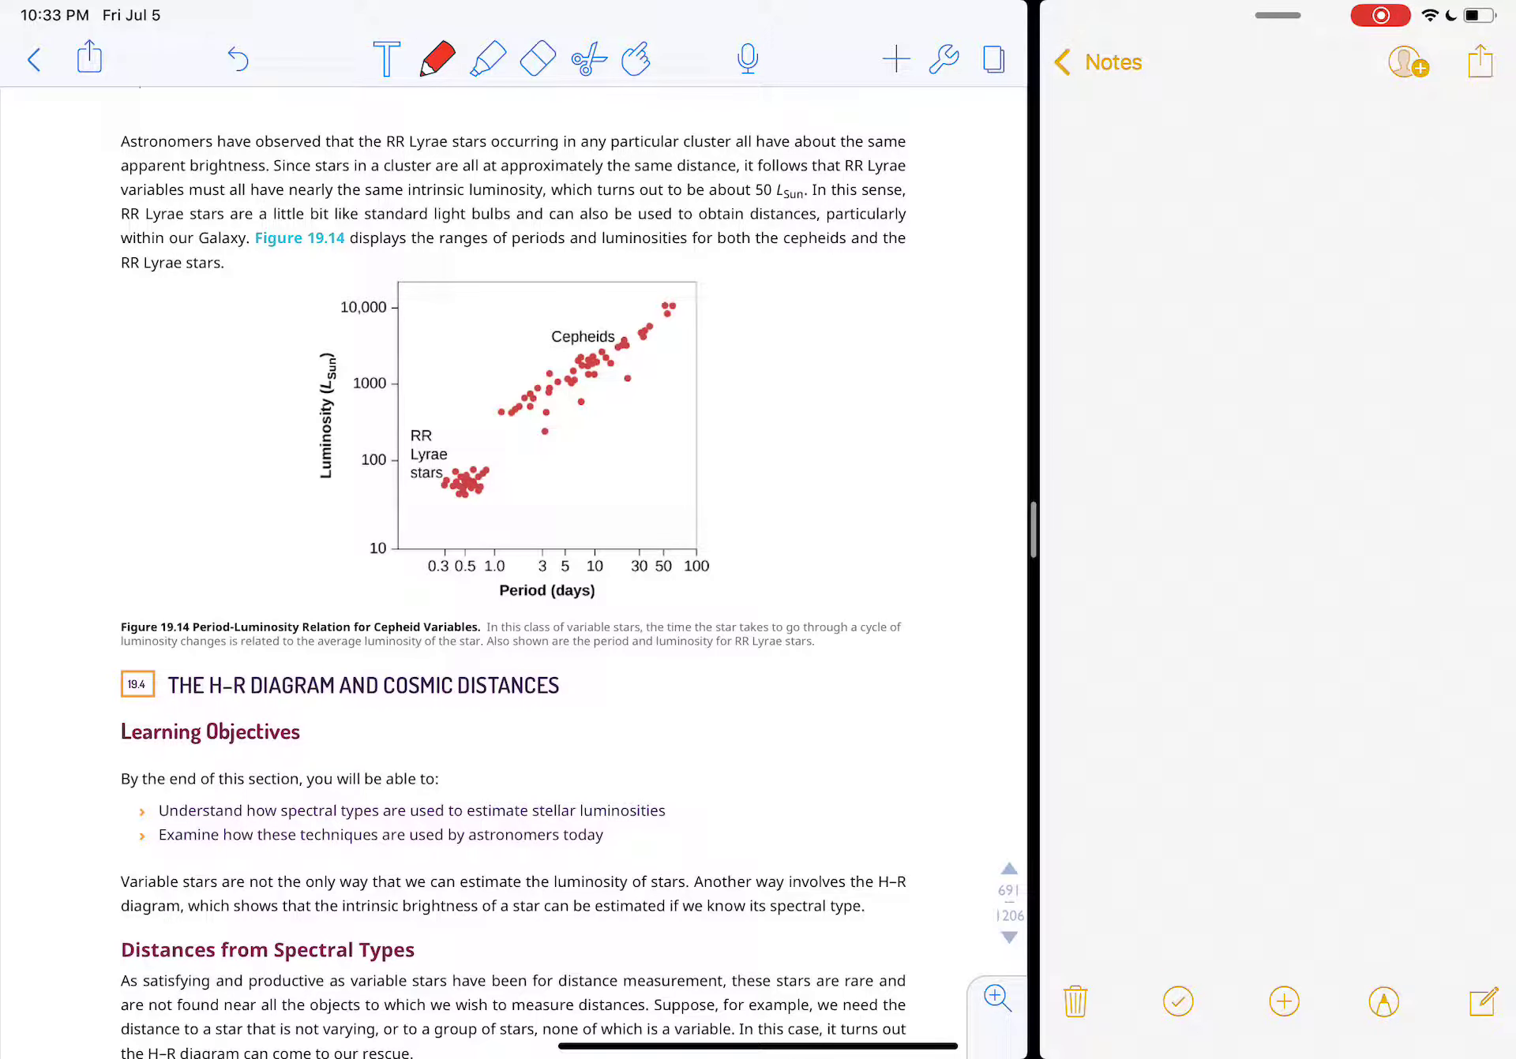
left_click_drag(460, 483, 445, 543)
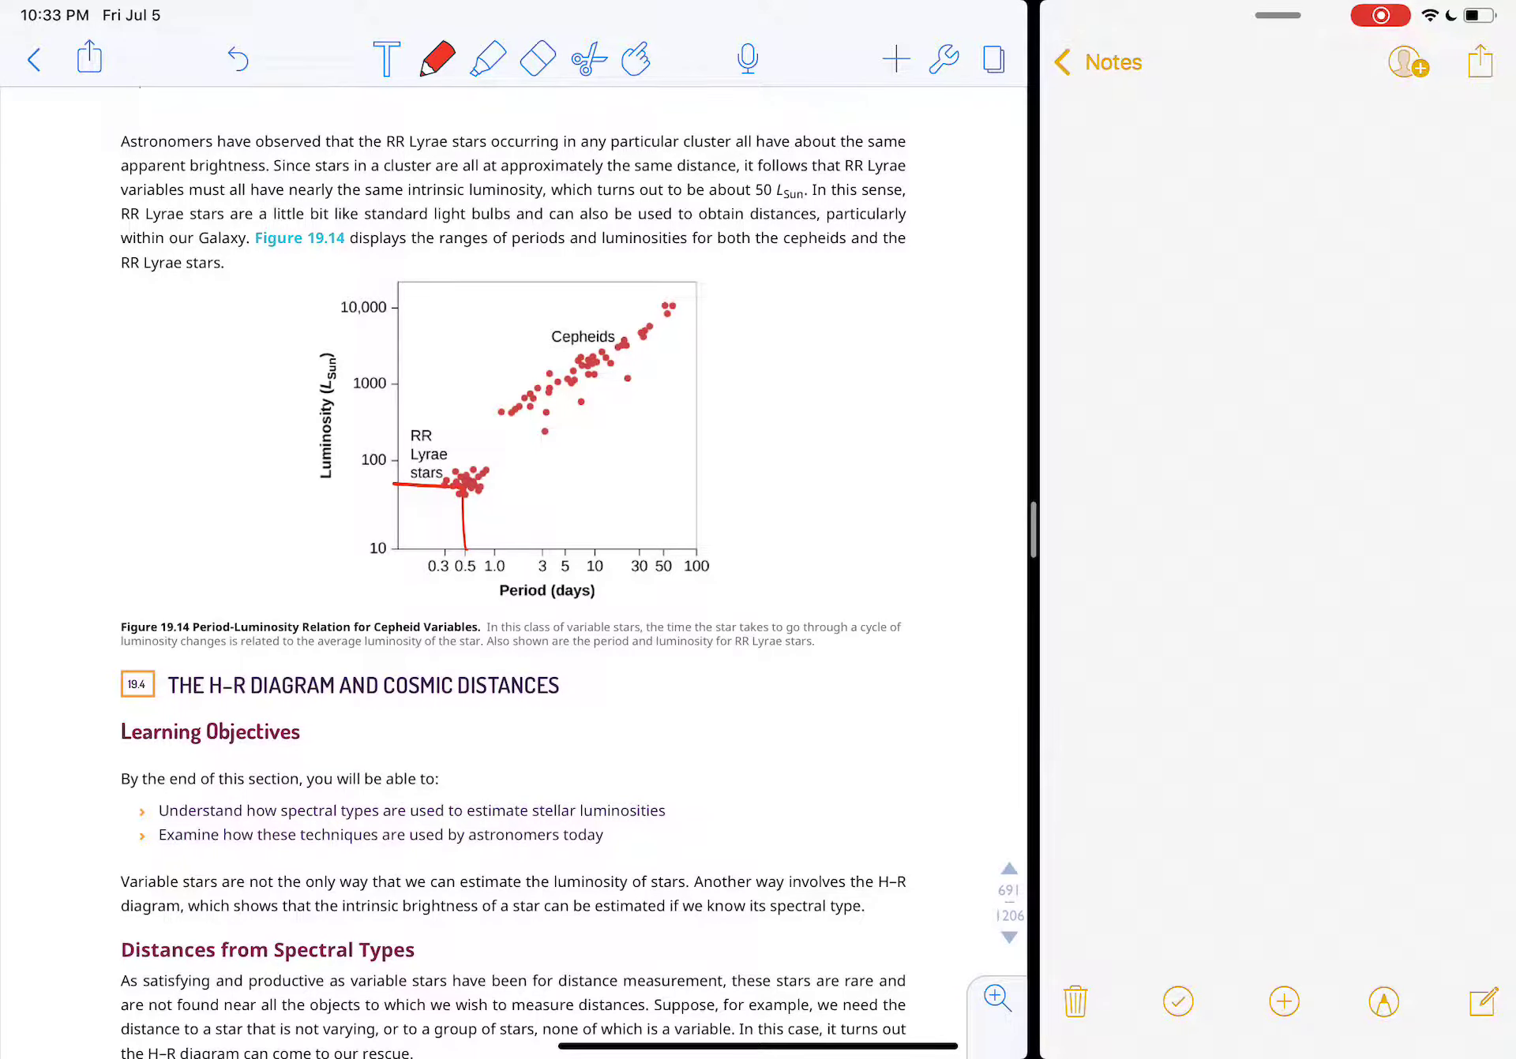
left_click_drag(629, 347, 639, 551)
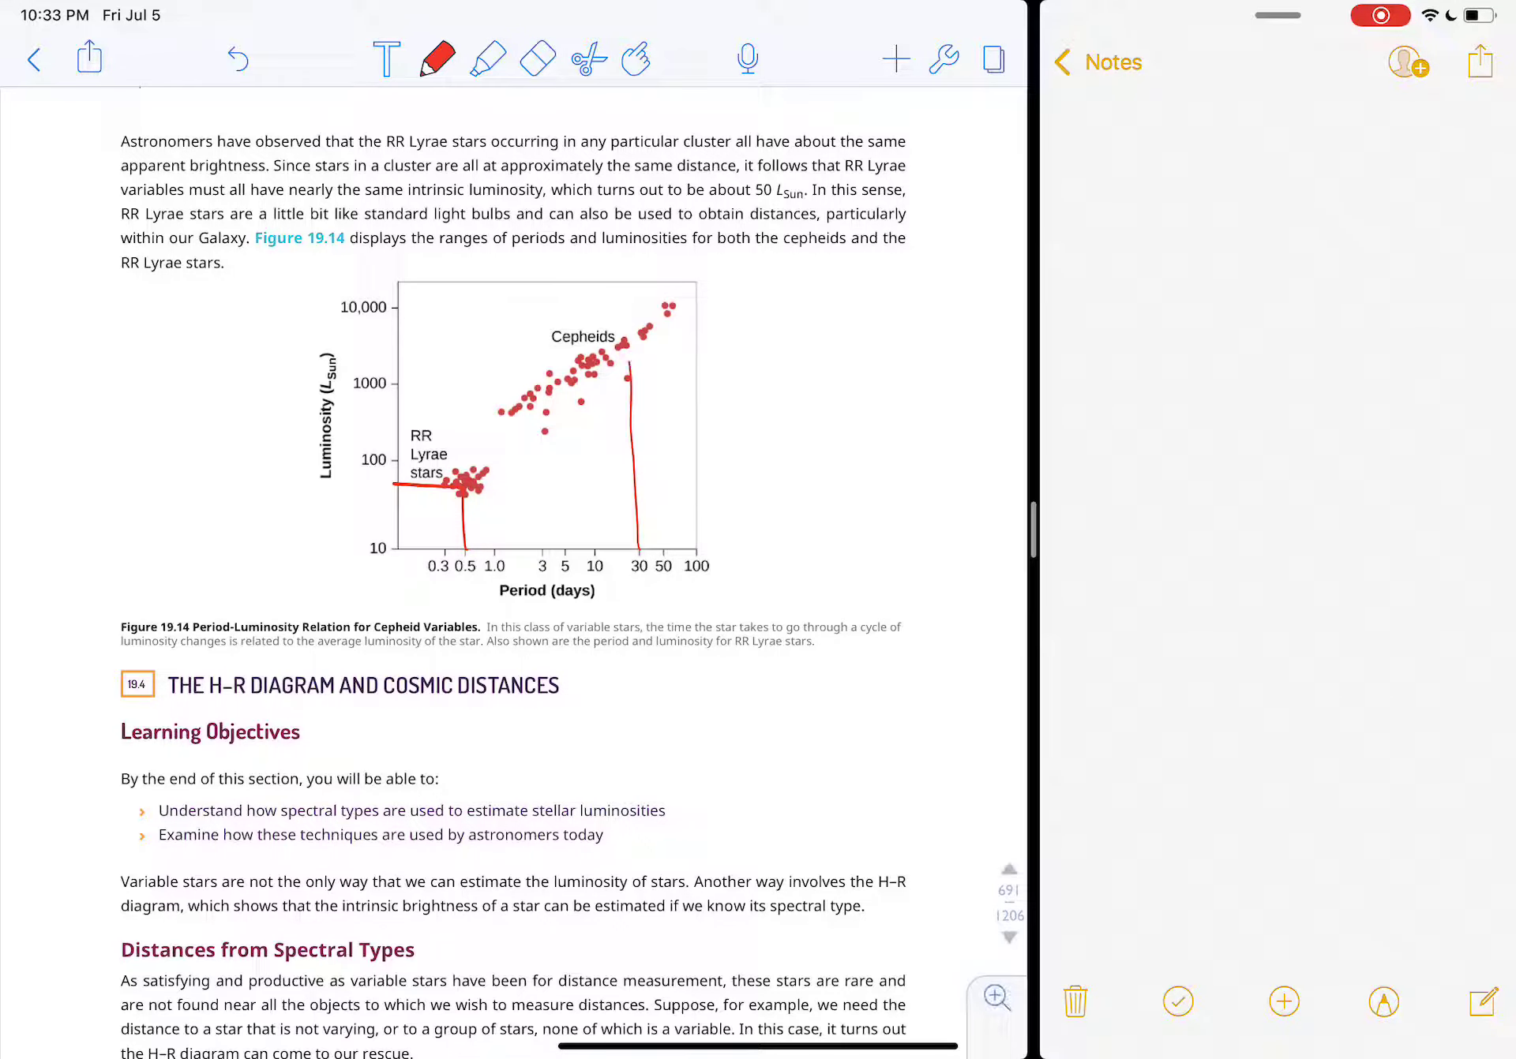
scroll("down", 3)
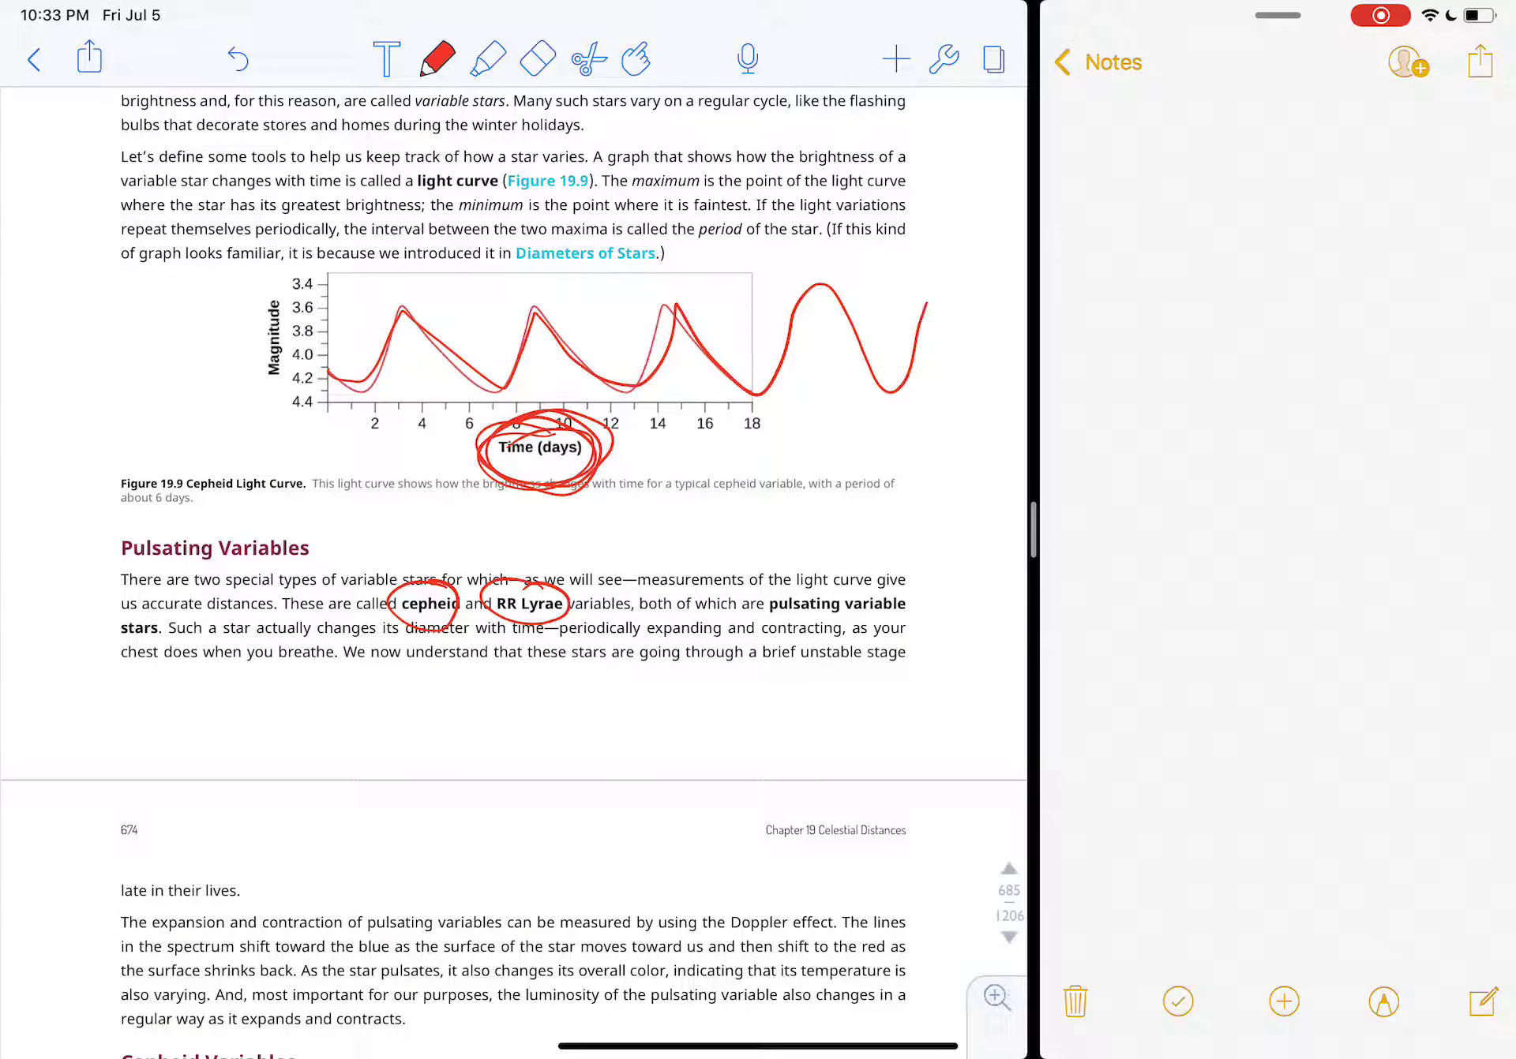
Step: Clear the light-curve page's red marks, switch back to the red pen and move down past the Period-Luminosity Relation heading
left_click(538, 58)
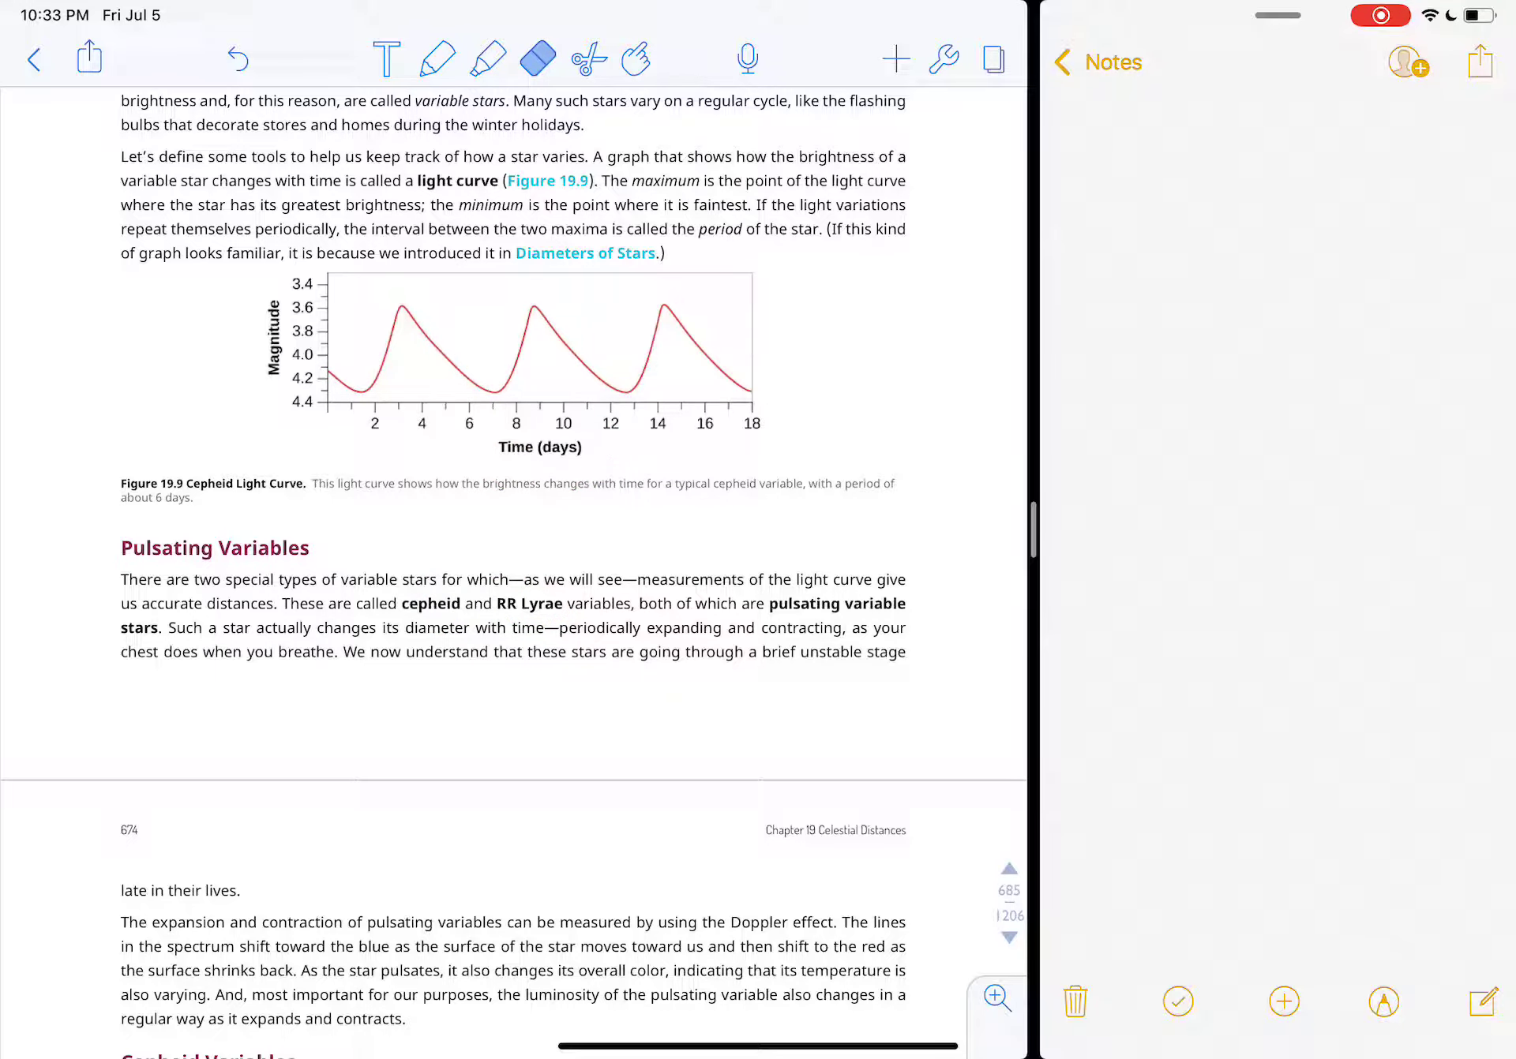
scroll("down", 3)
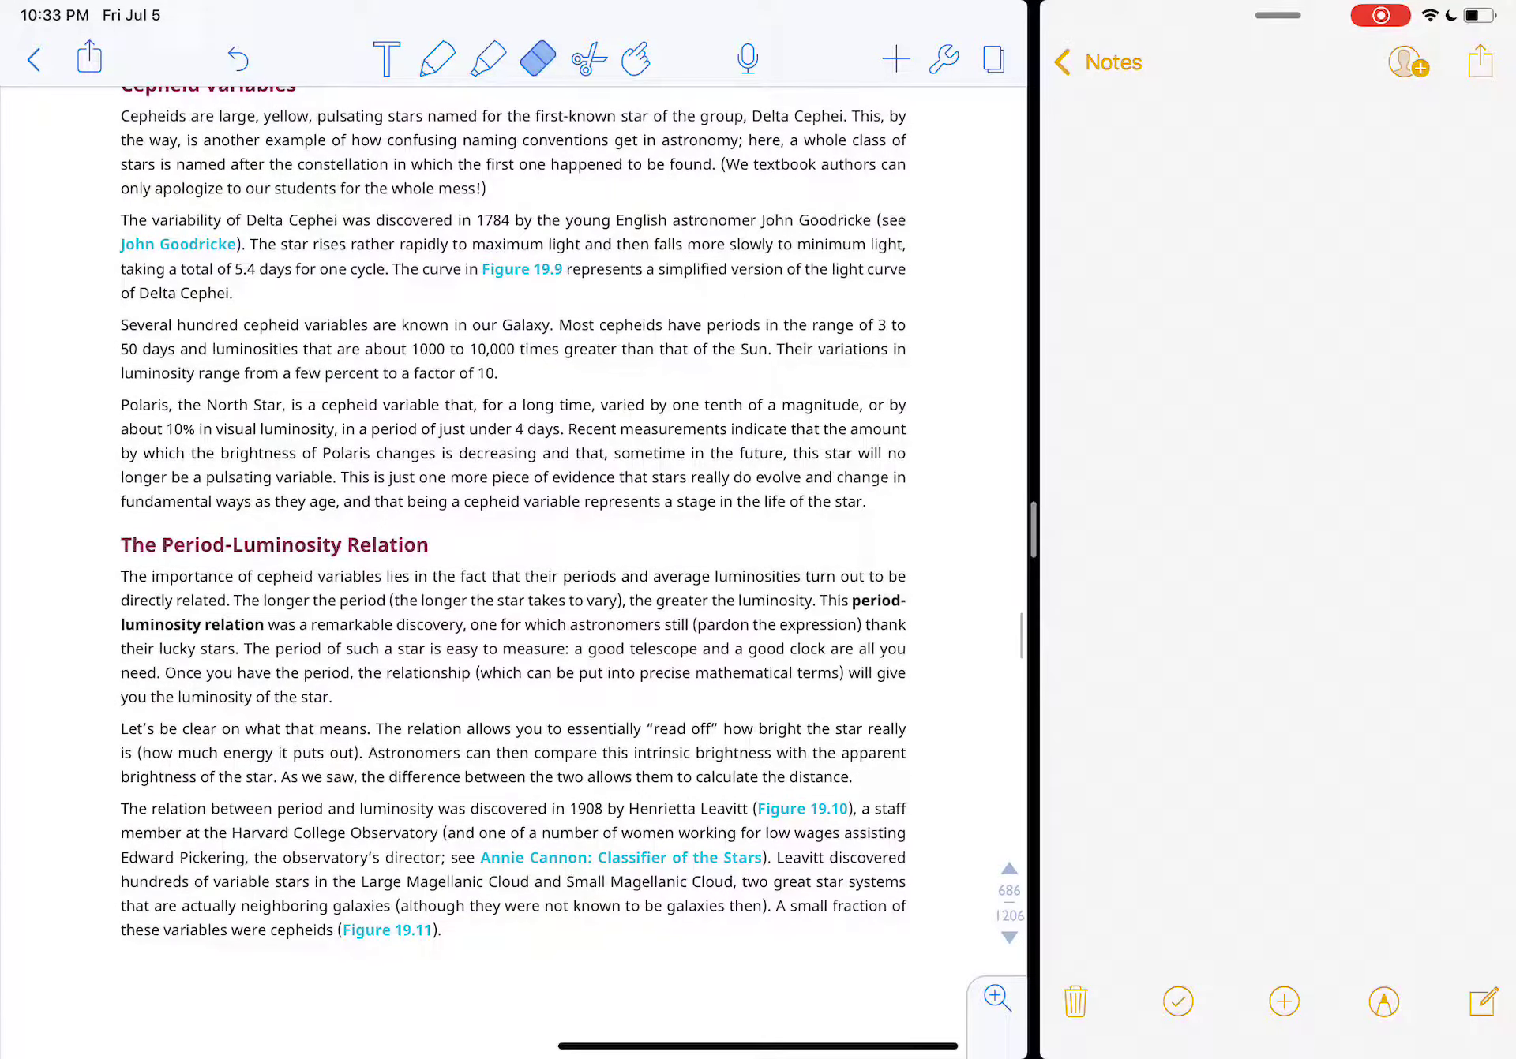
scroll("down", 3)
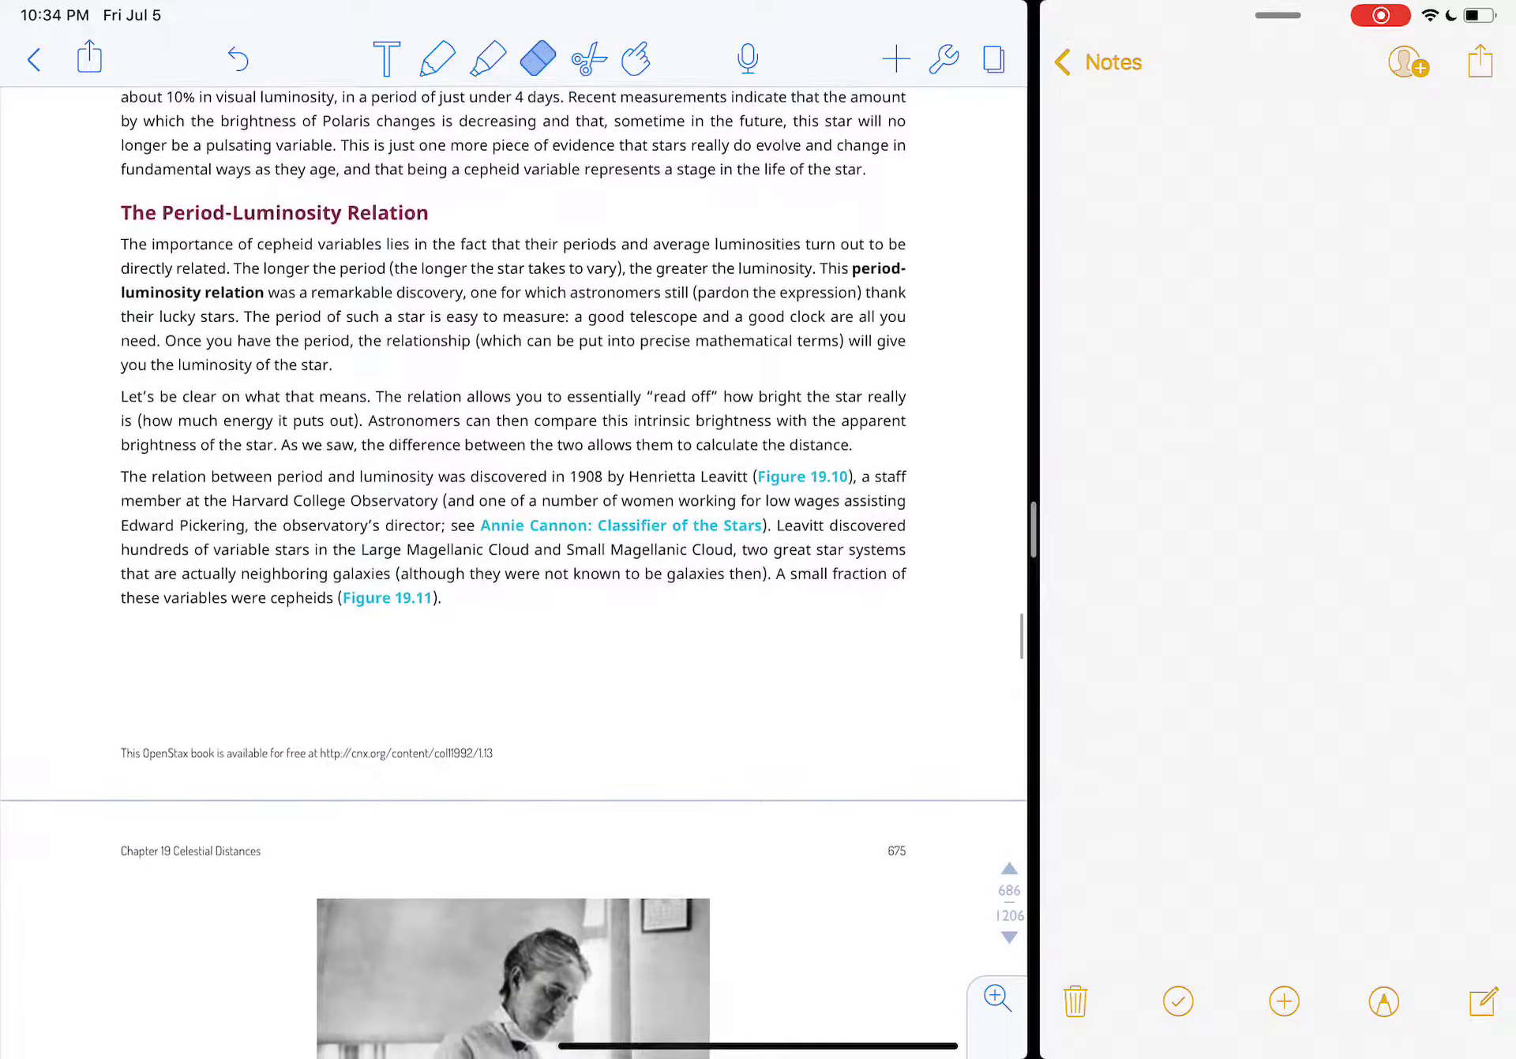
left_click(436, 59)
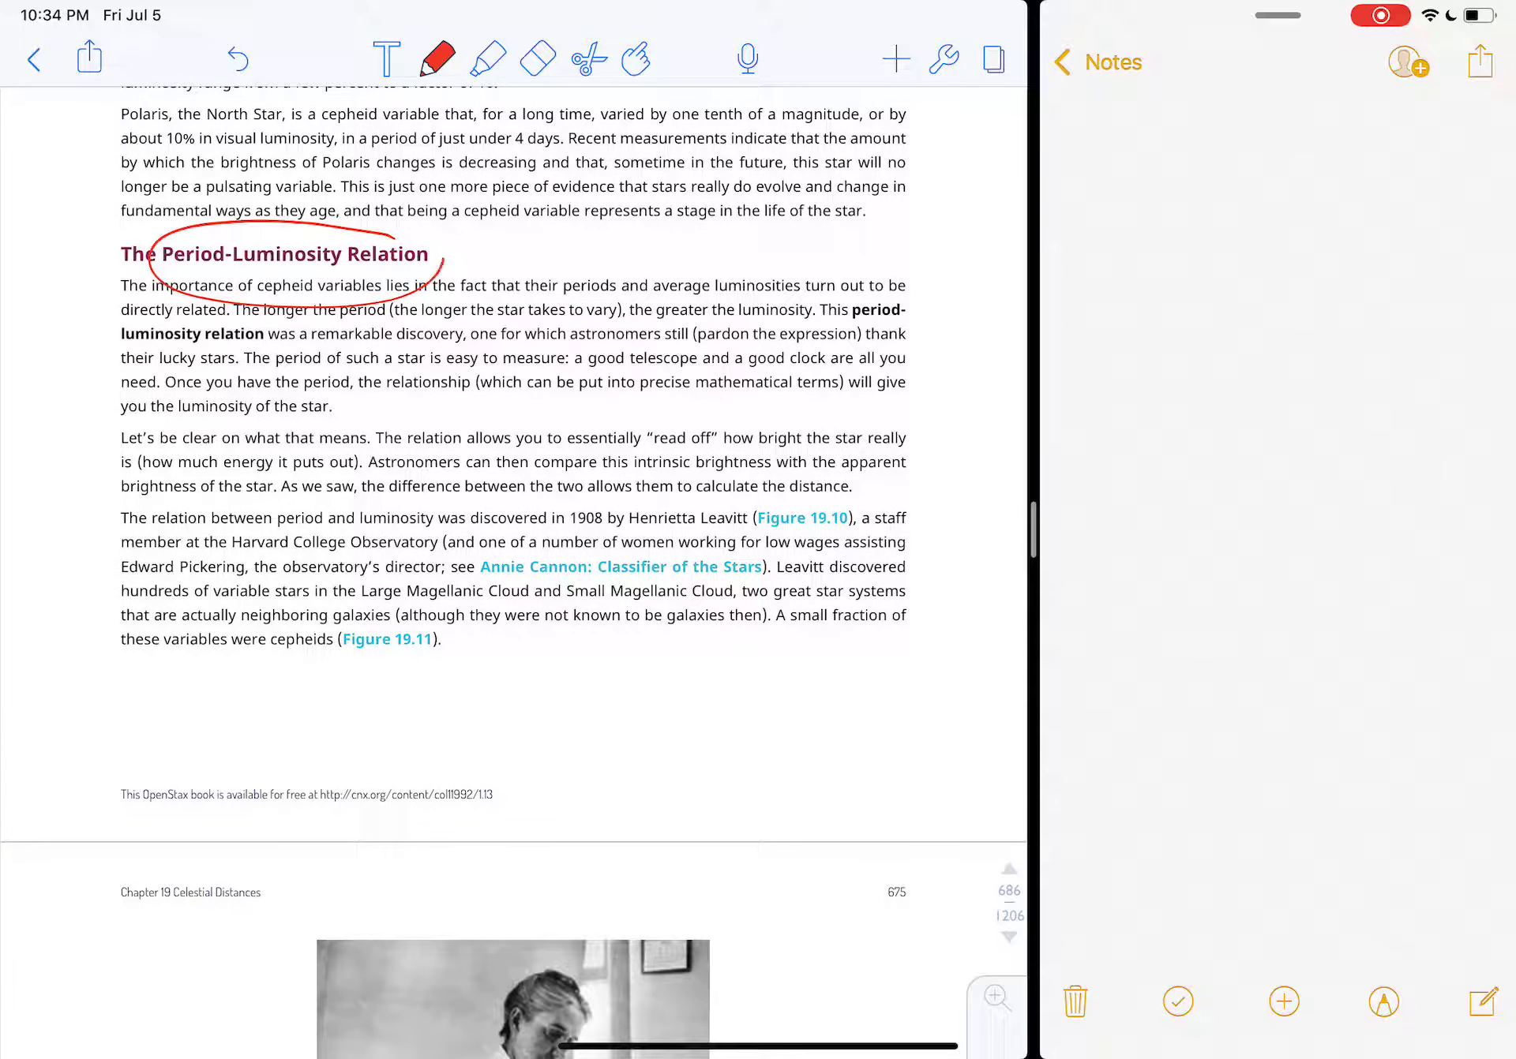
scroll("down", 3)
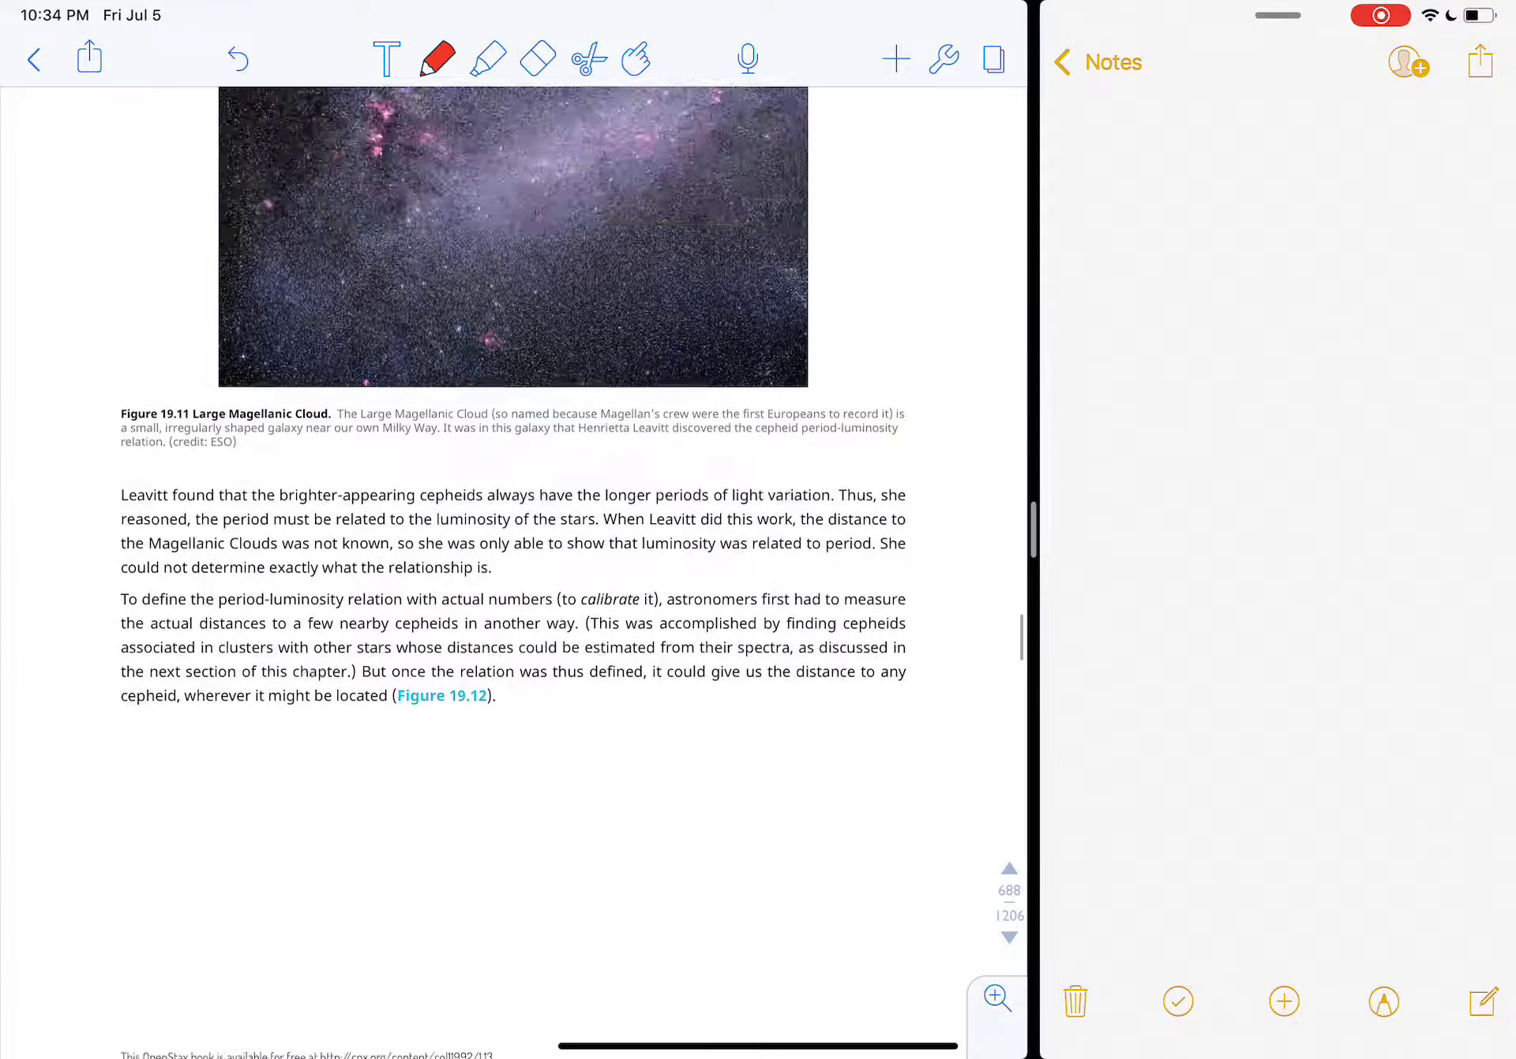
Step: Scroll down through Figure 19.14 toward The H–R Diagram section
scroll("down", 3)
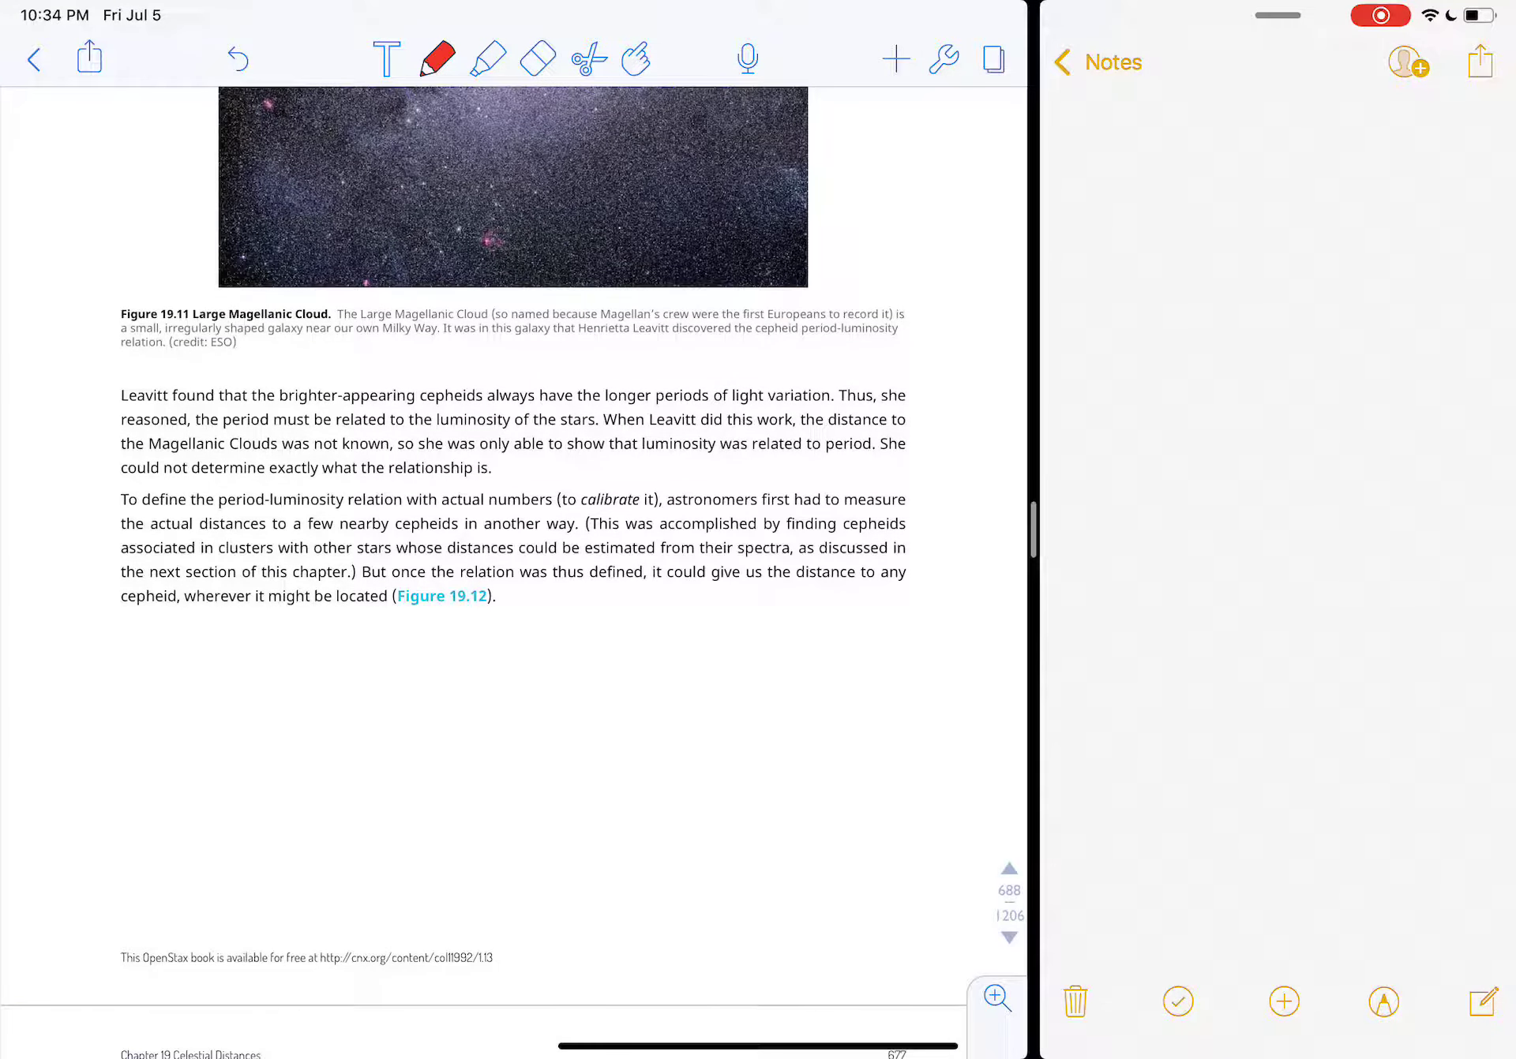
scroll("down", 3)
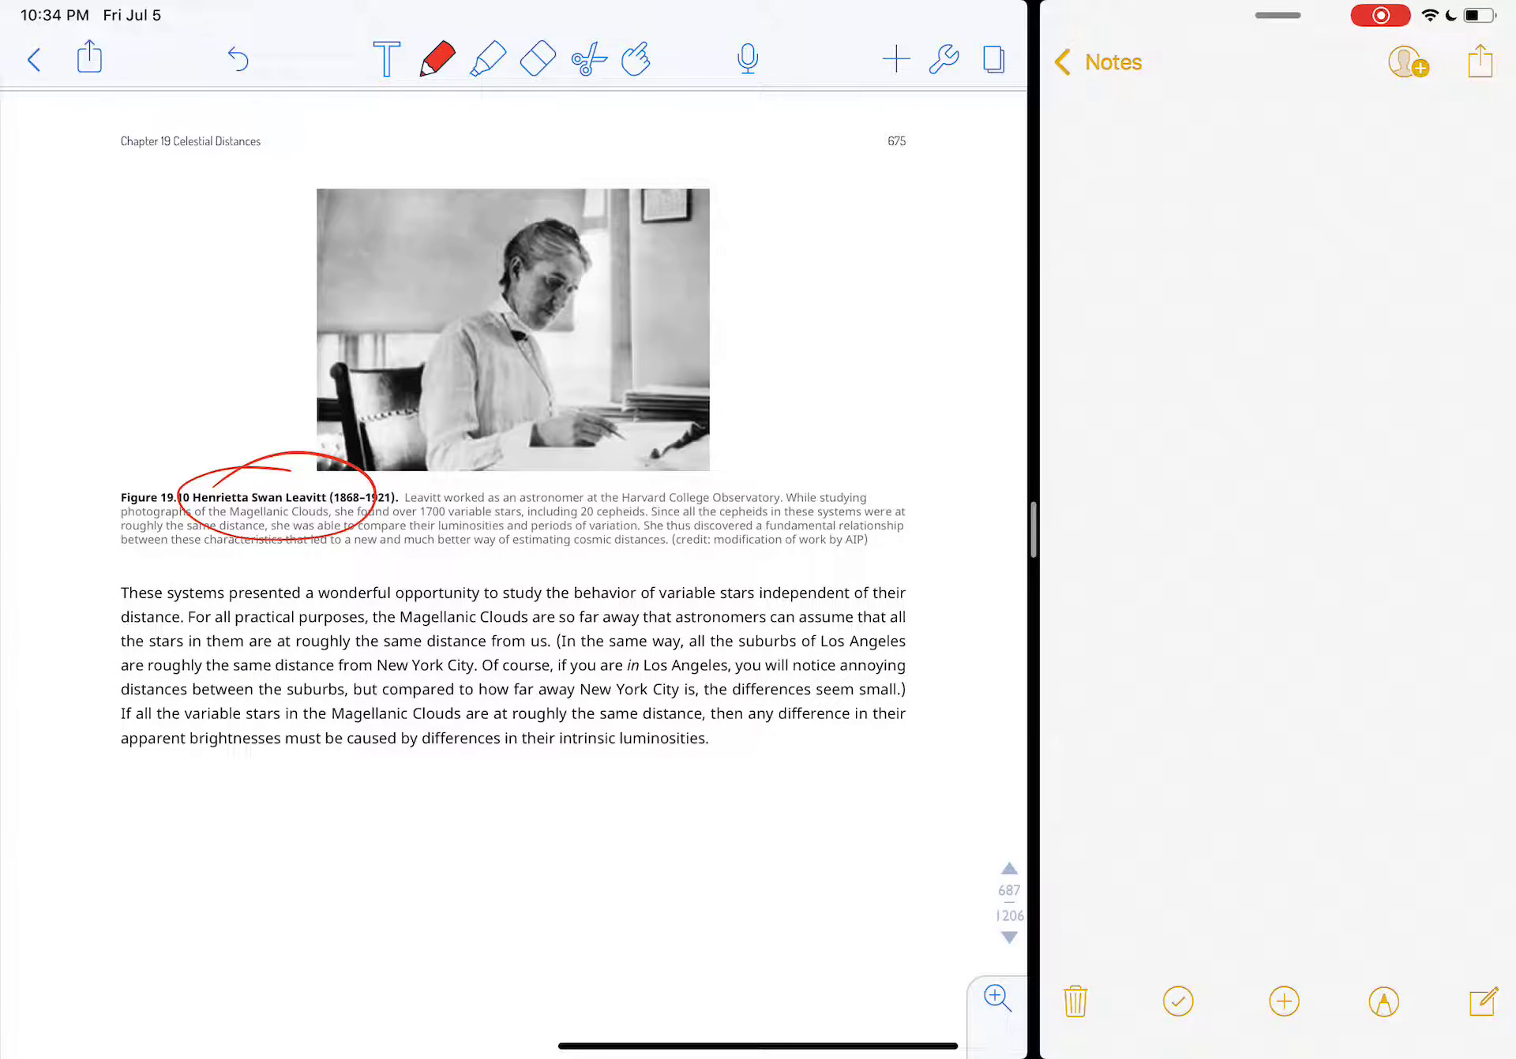
scroll("down", 3)
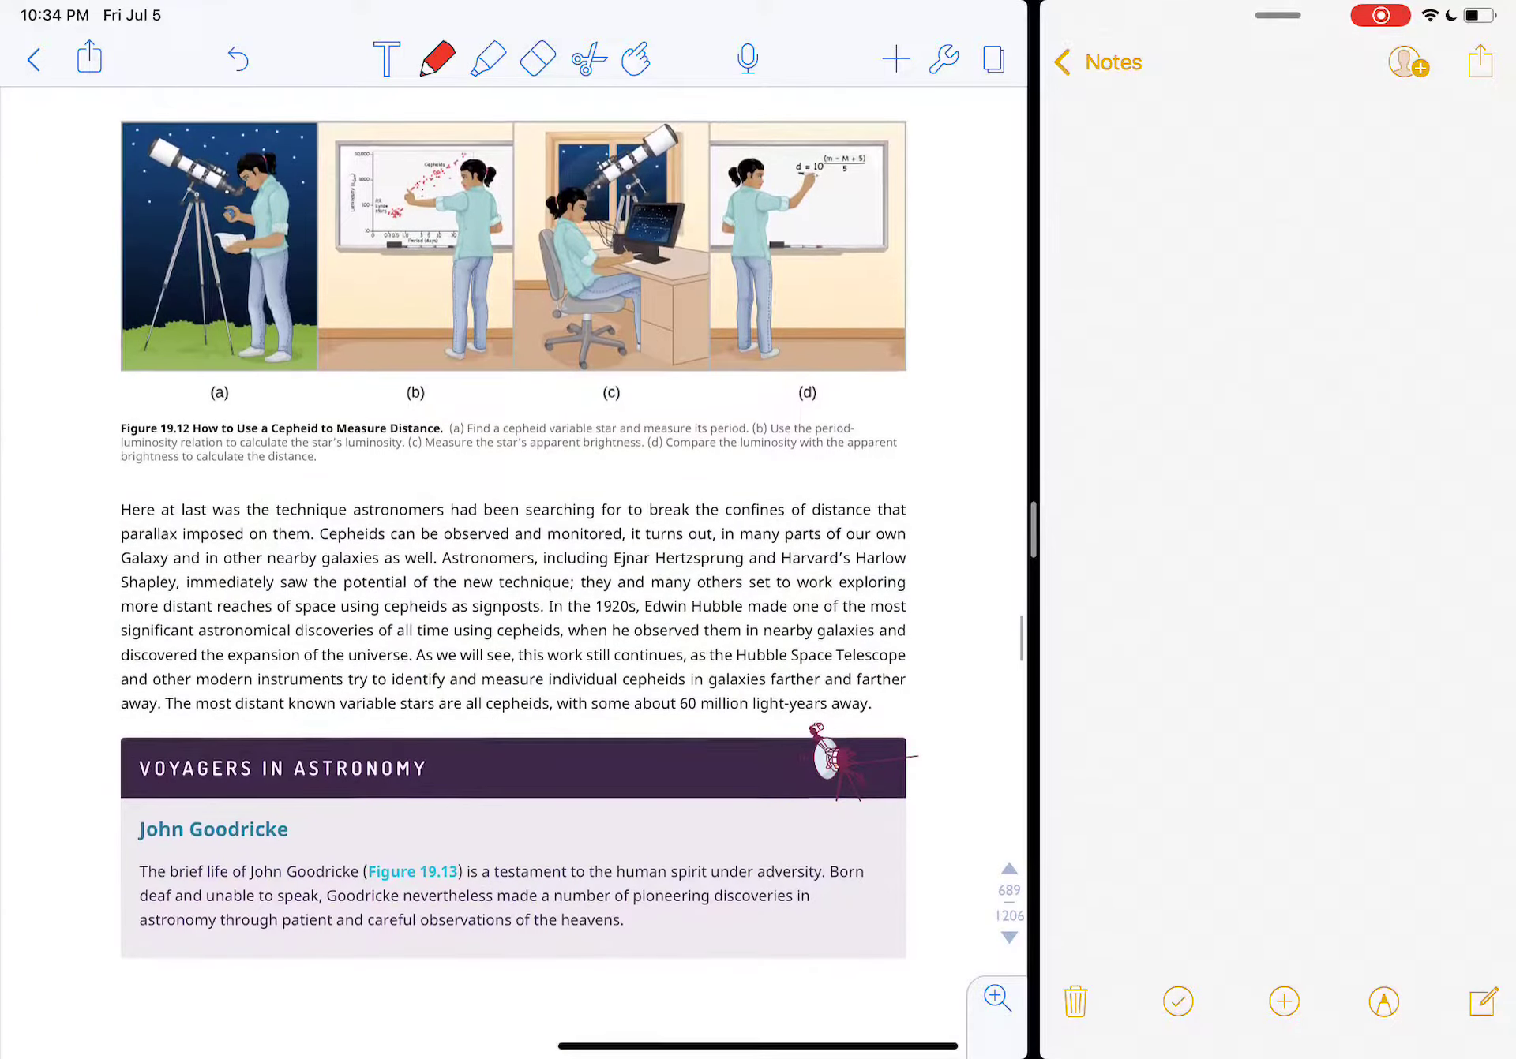
scroll("down", 3)
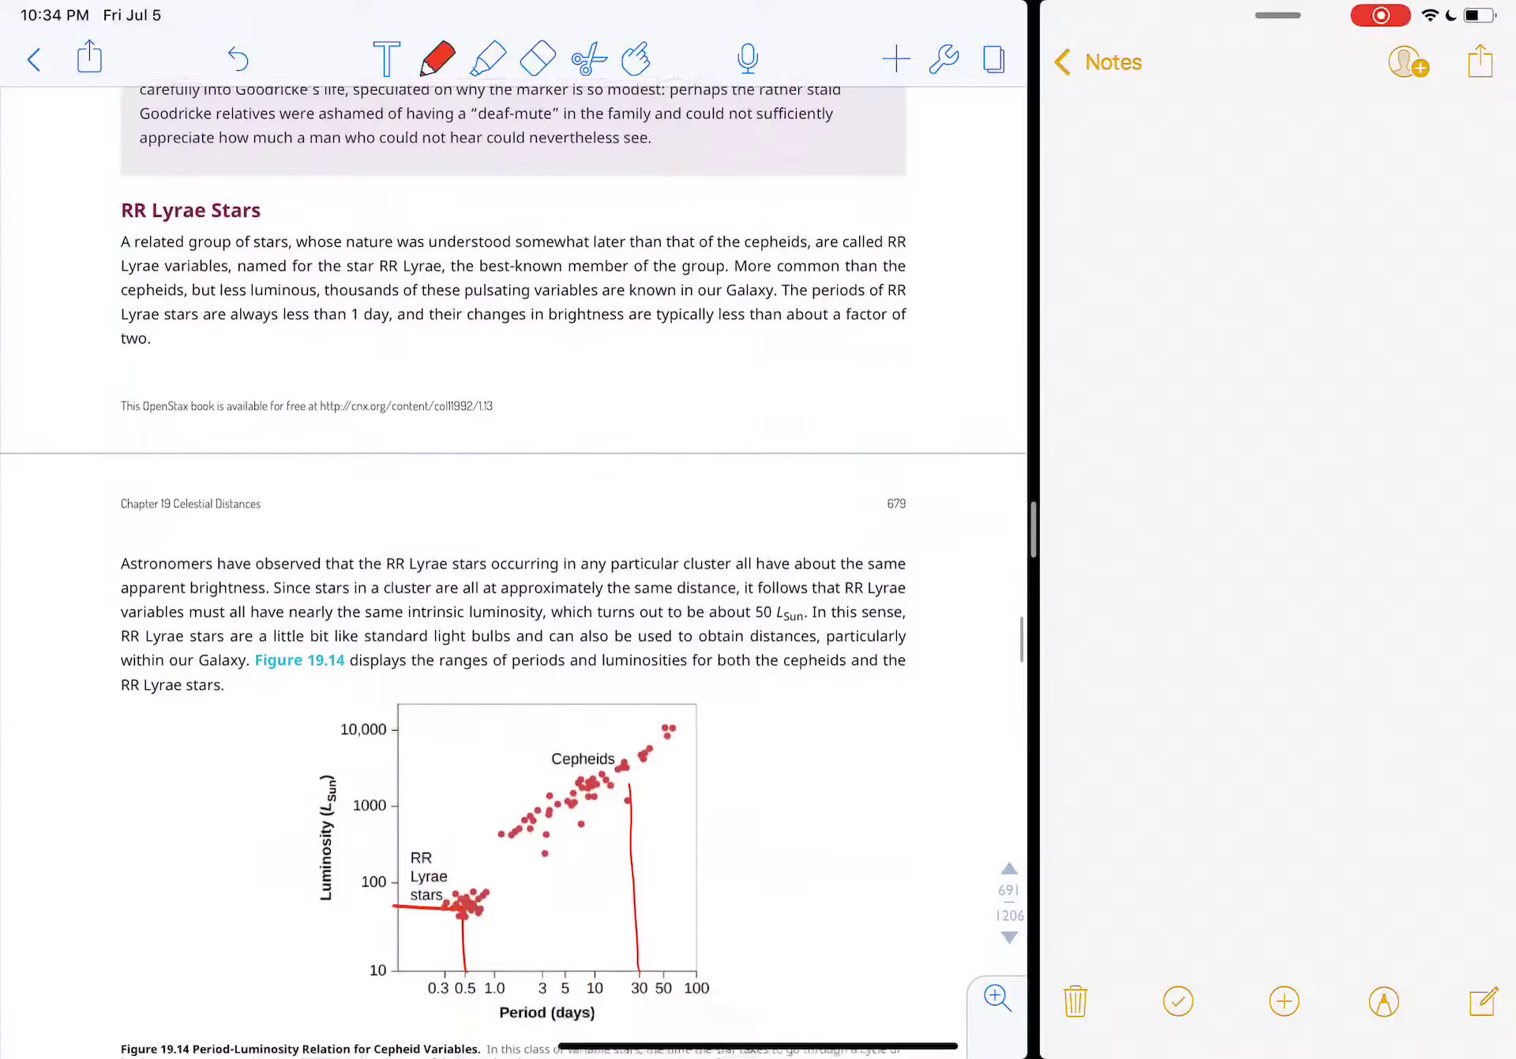
scroll("down", 3)
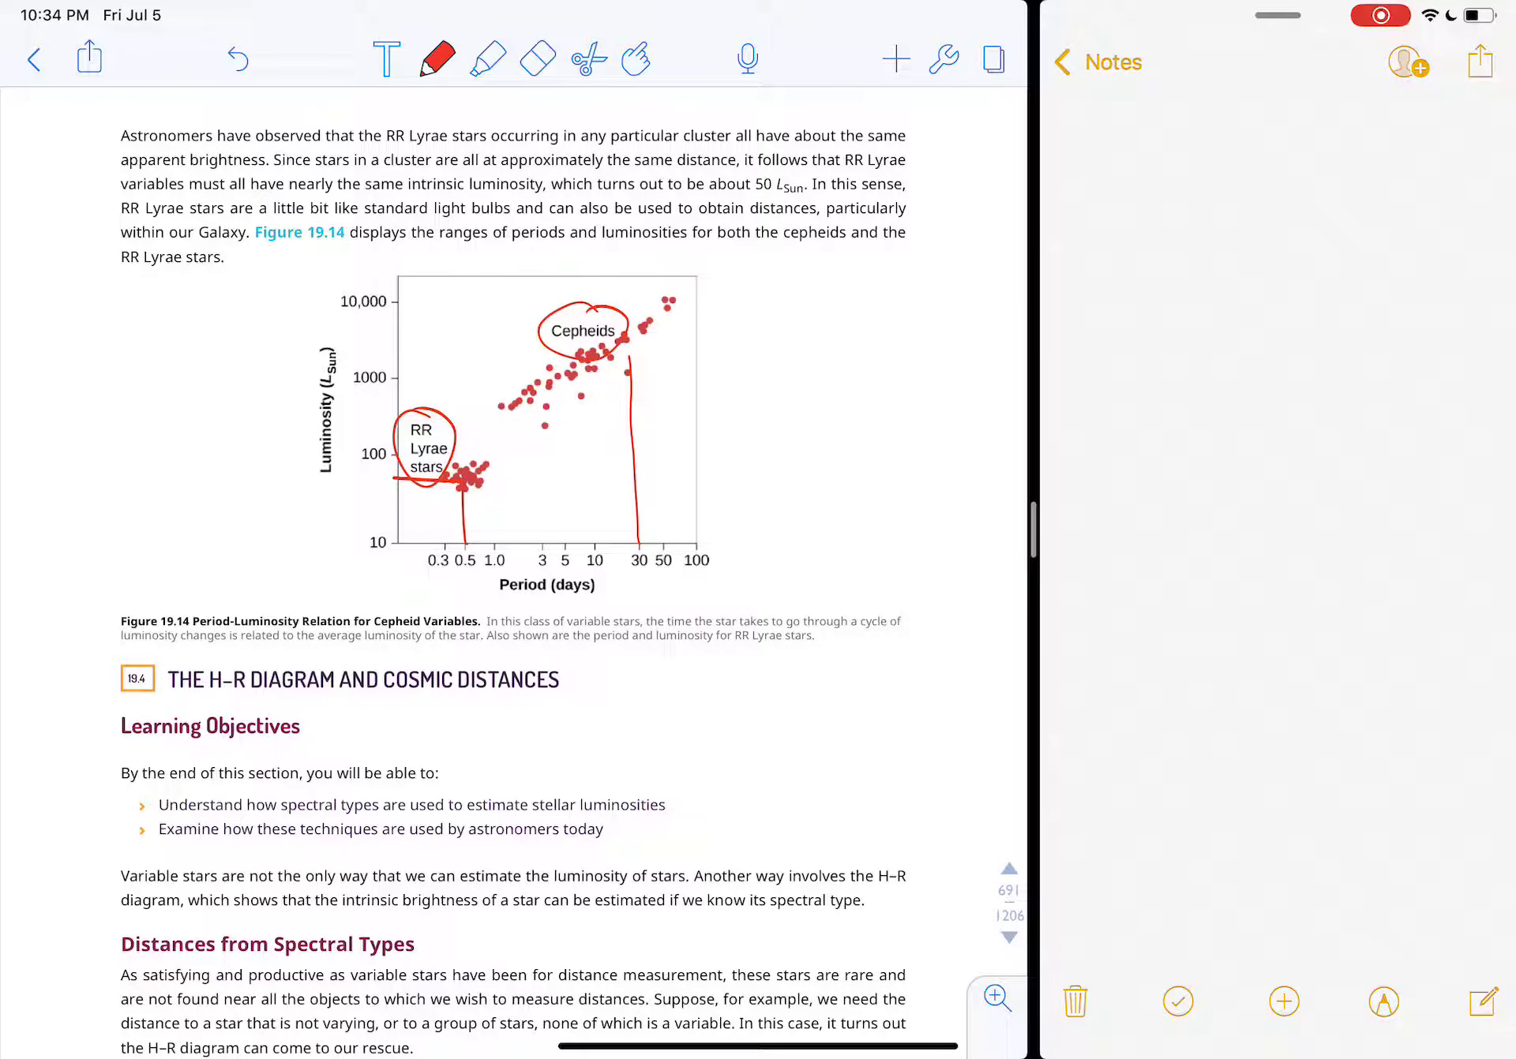
Step: Draw a red horizontal line across Figure 19.14 at the 10,000 luminosity level
scroll("down", 3)
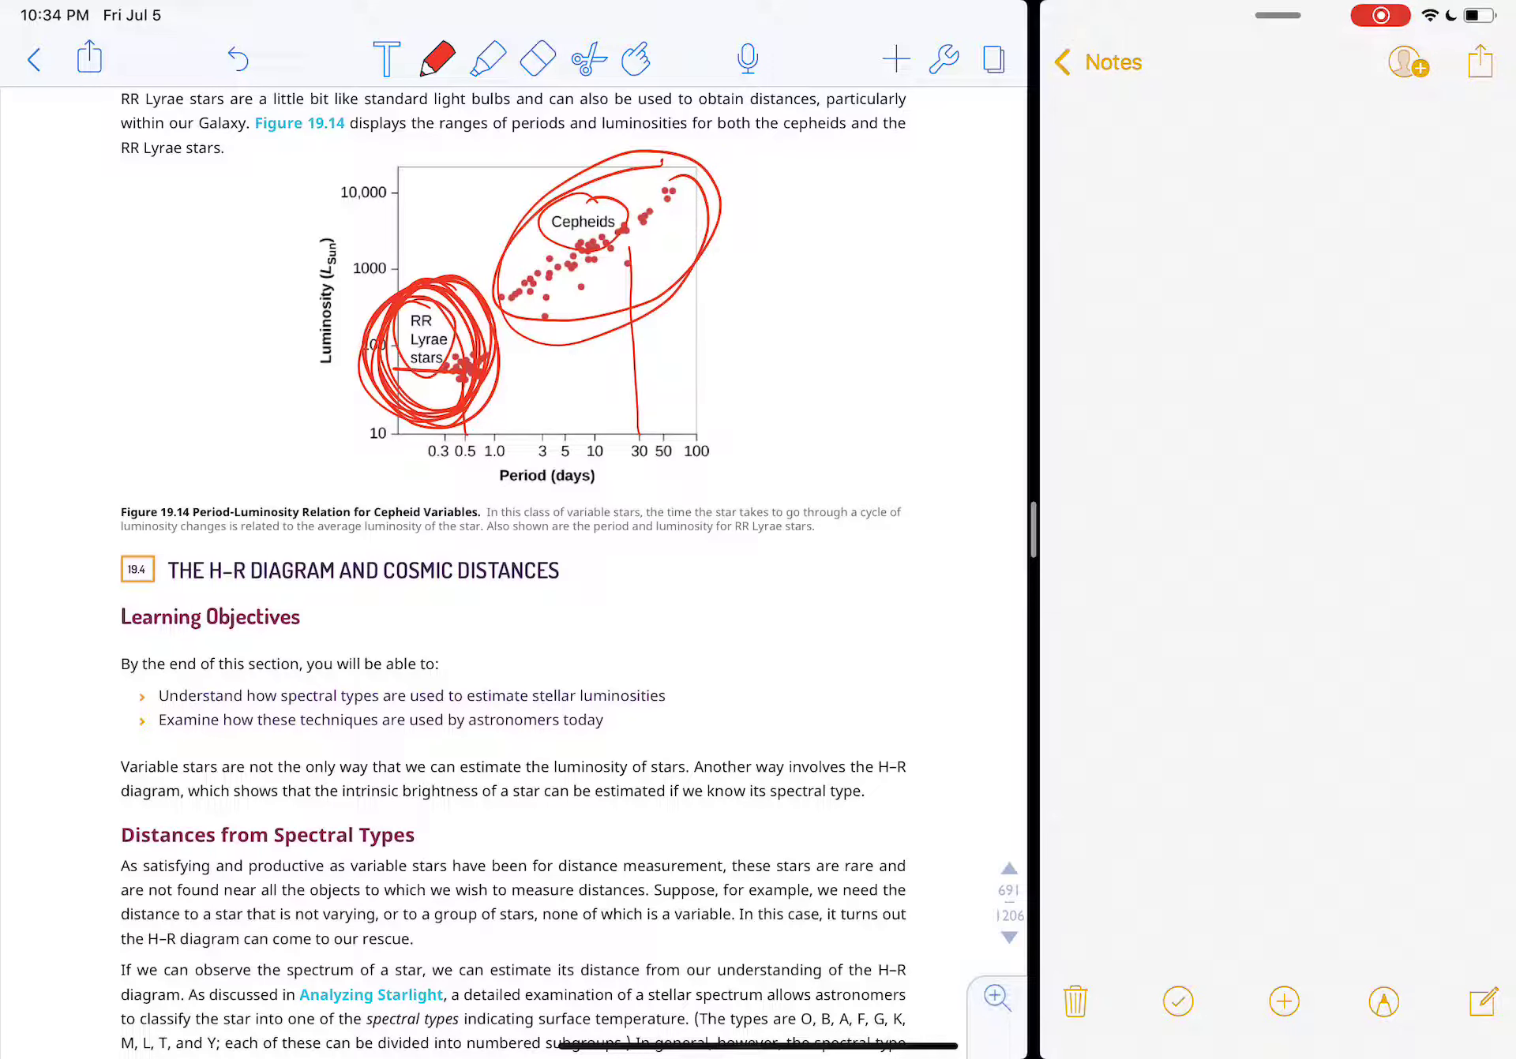
left_click_drag(406, 204, 687, 199)
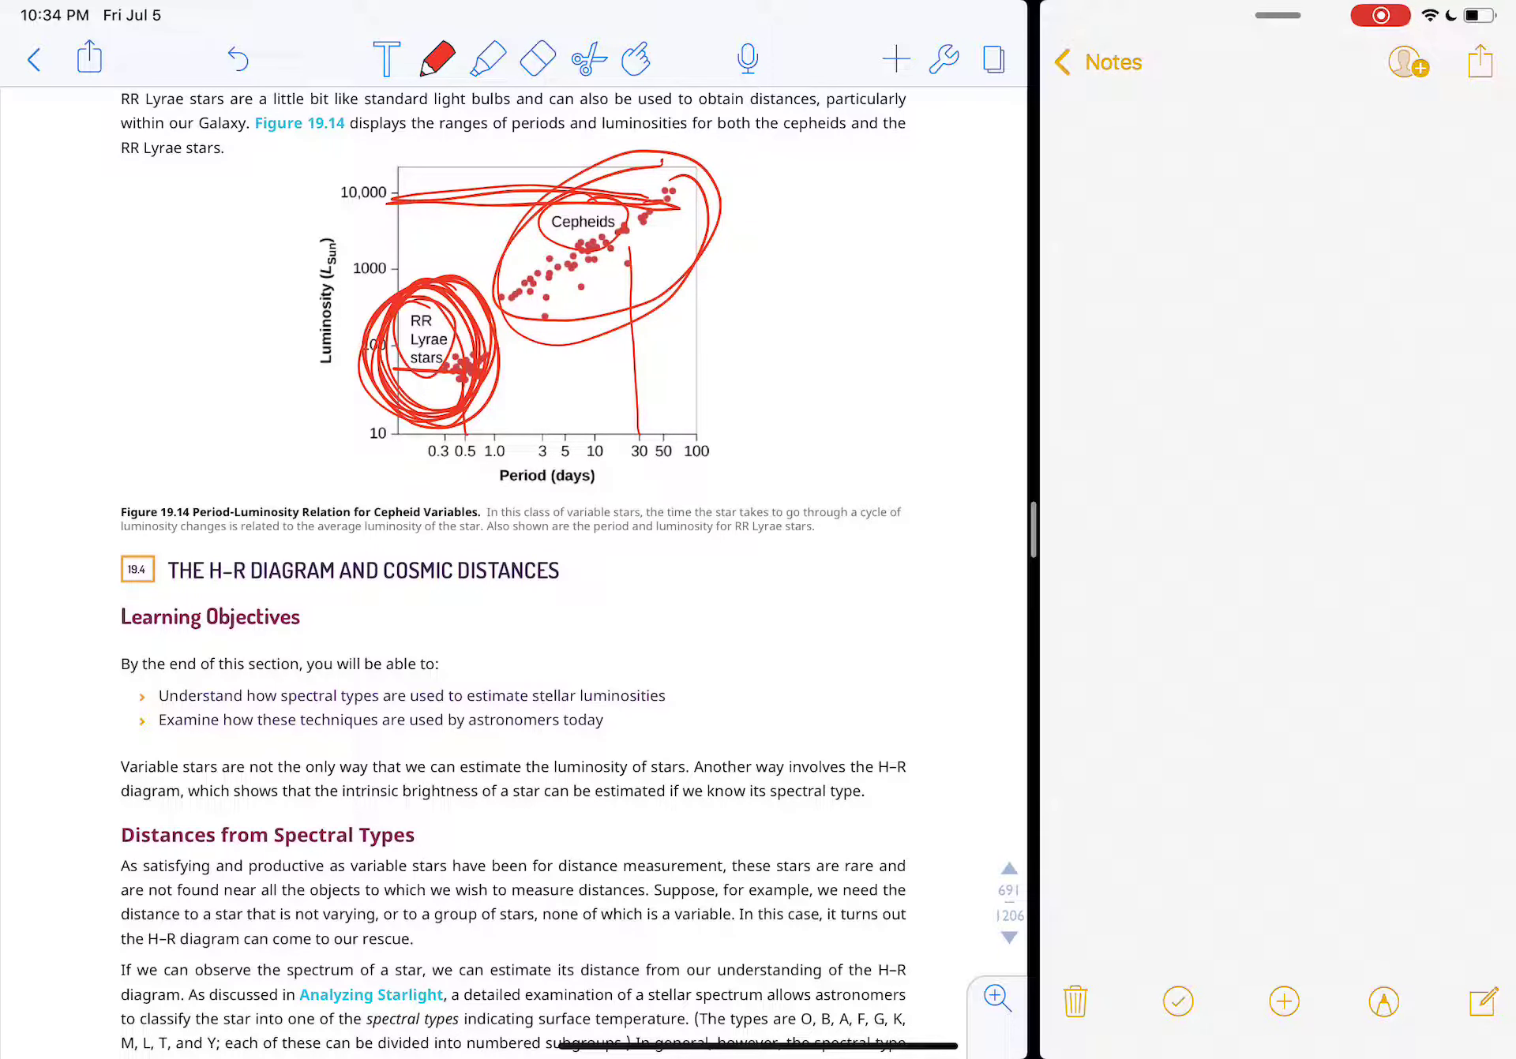
Step: Bring Figure 19.15 into view and circle its Luminosity axis label in red
scroll("down", 3)
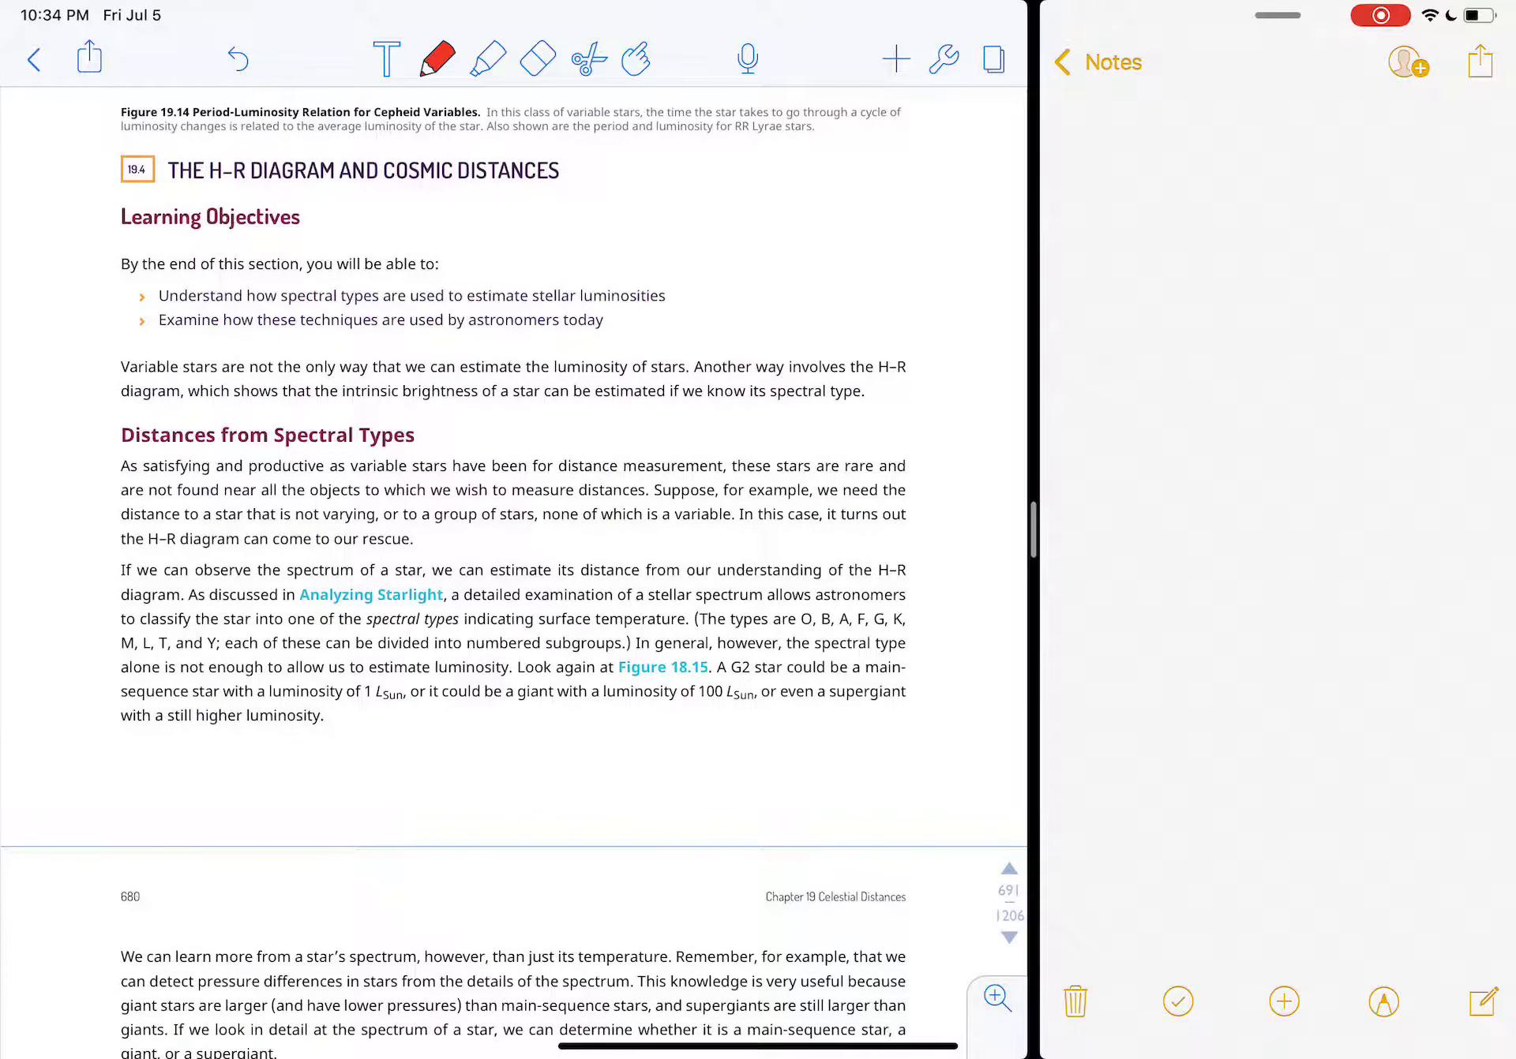
scroll("down", 3)
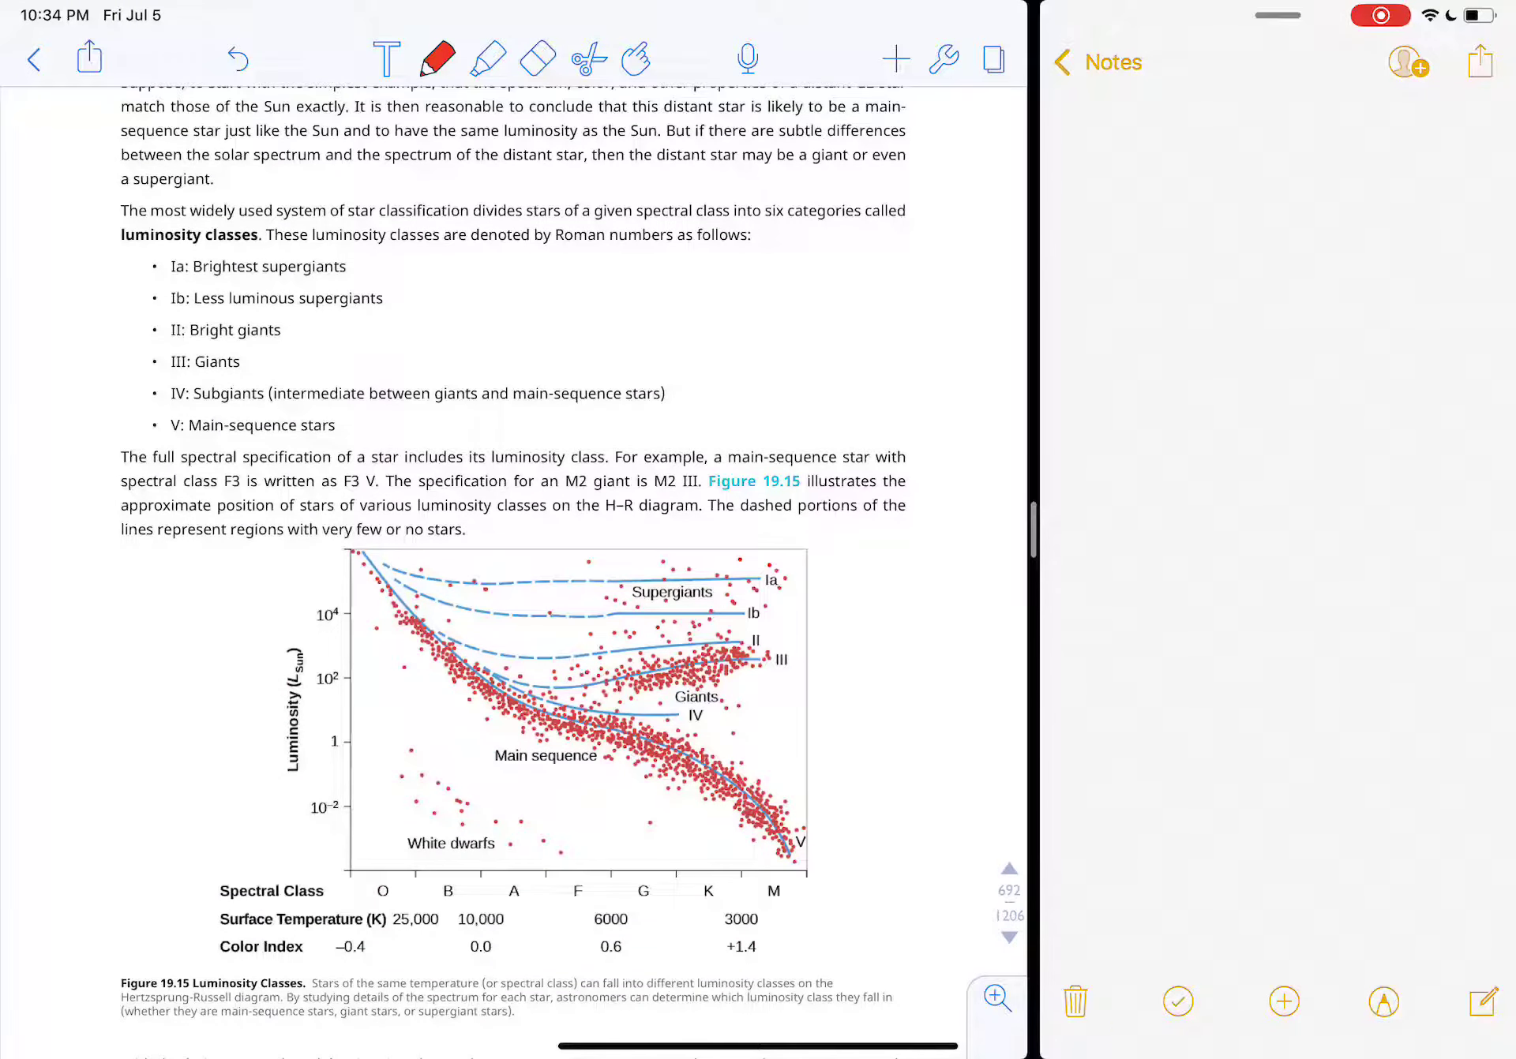
scroll("down", 3)
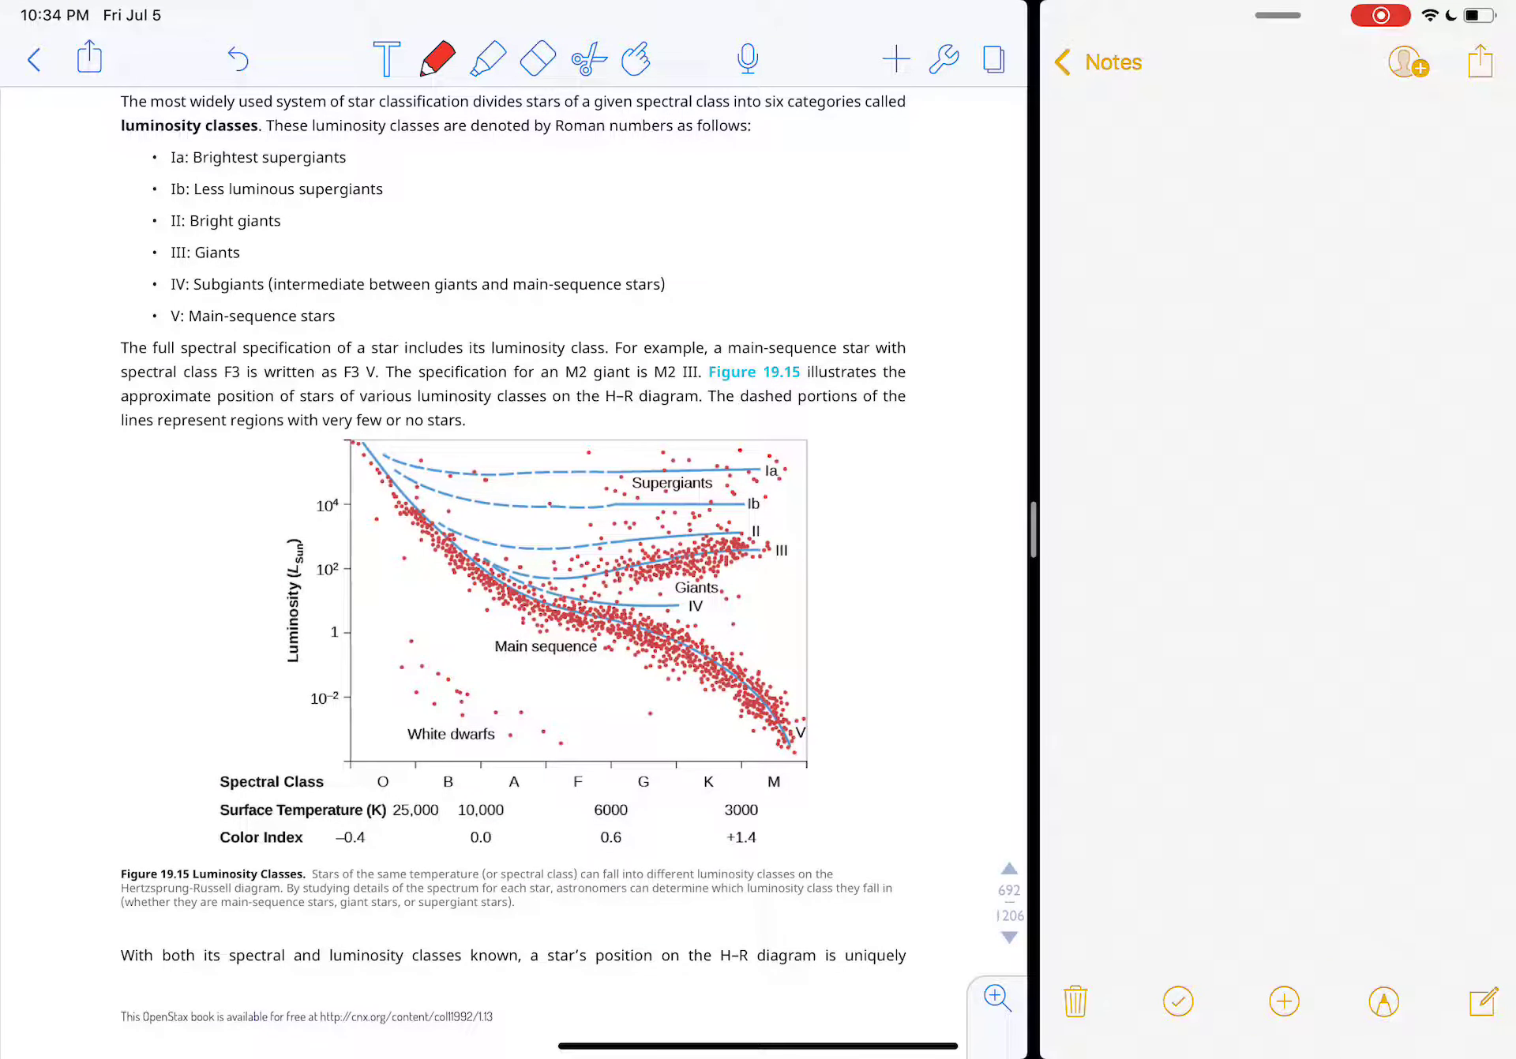
left_click_drag(300, 522, 290, 696)
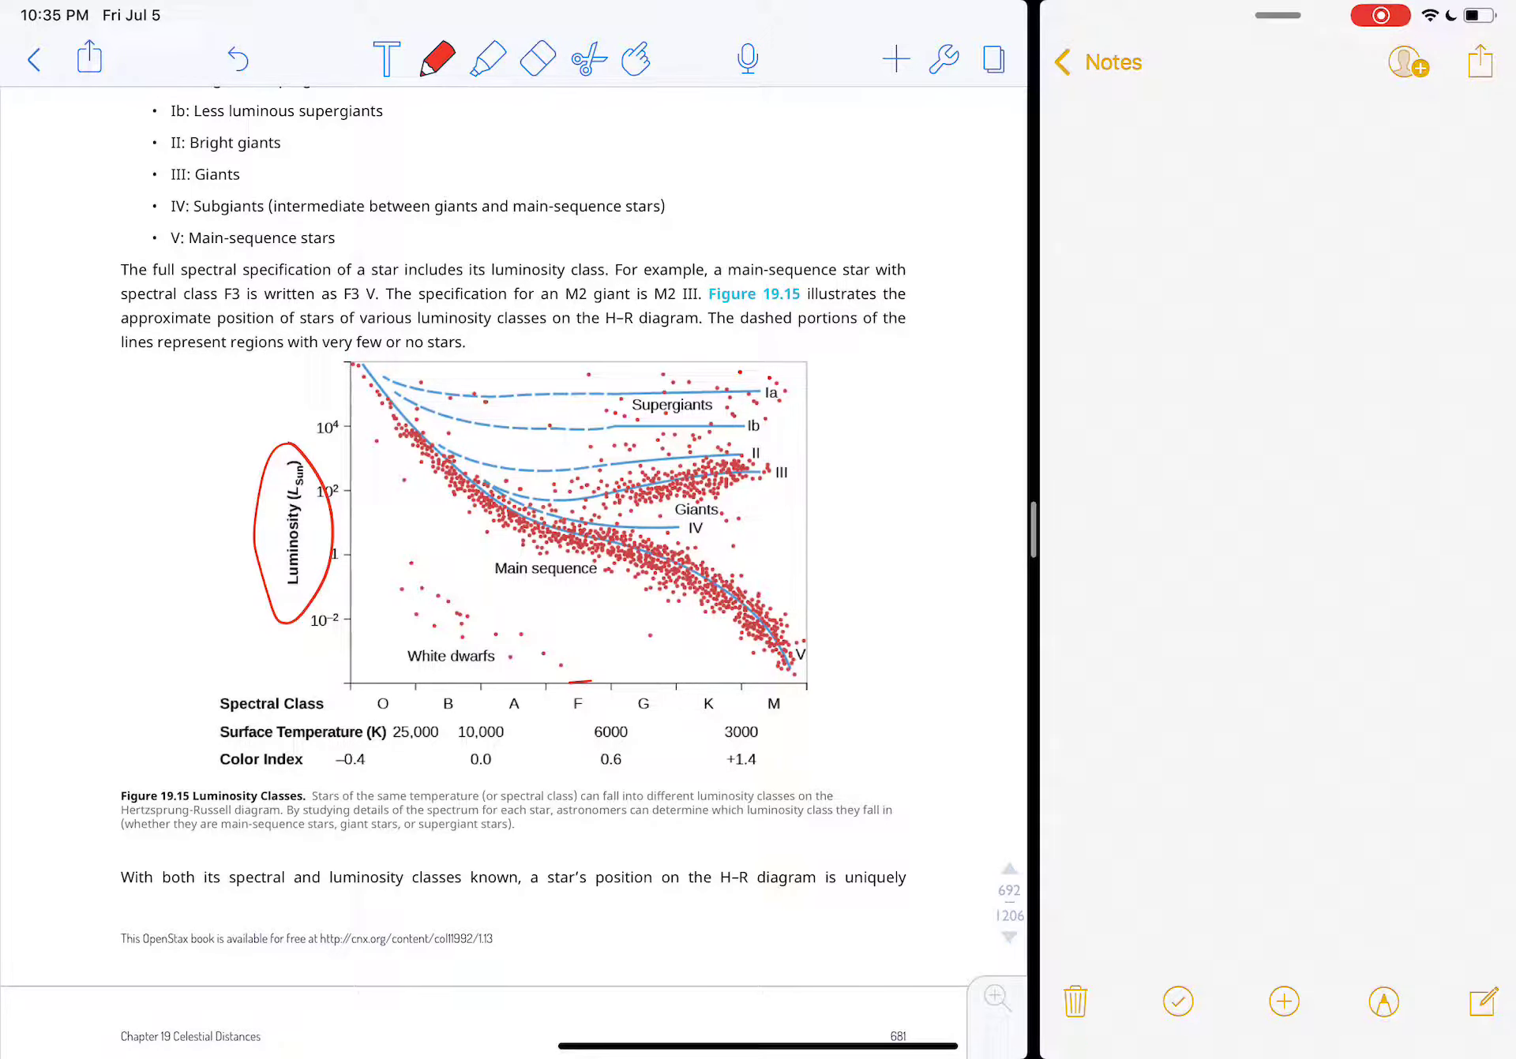
Step: Circle spectral classes F and B and draw read-off lines up to the main sequence and across to the luminosity axis
left_click_drag(561, 678, 600, 706)
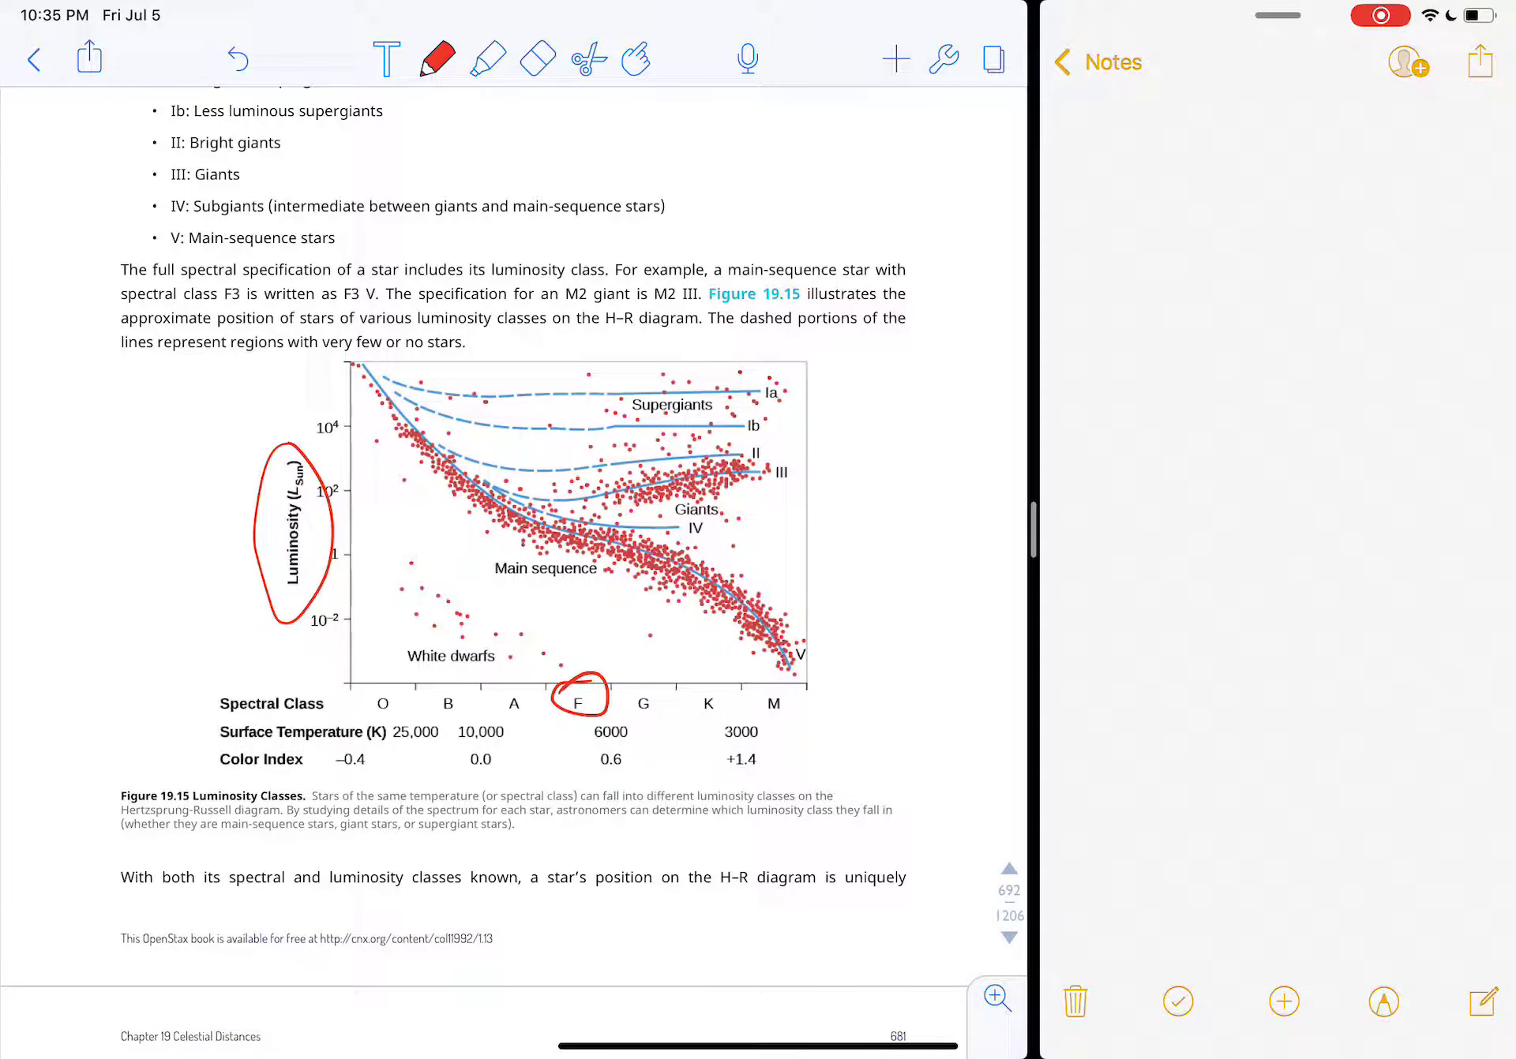
left_click_drag(580, 682, 575, 537)
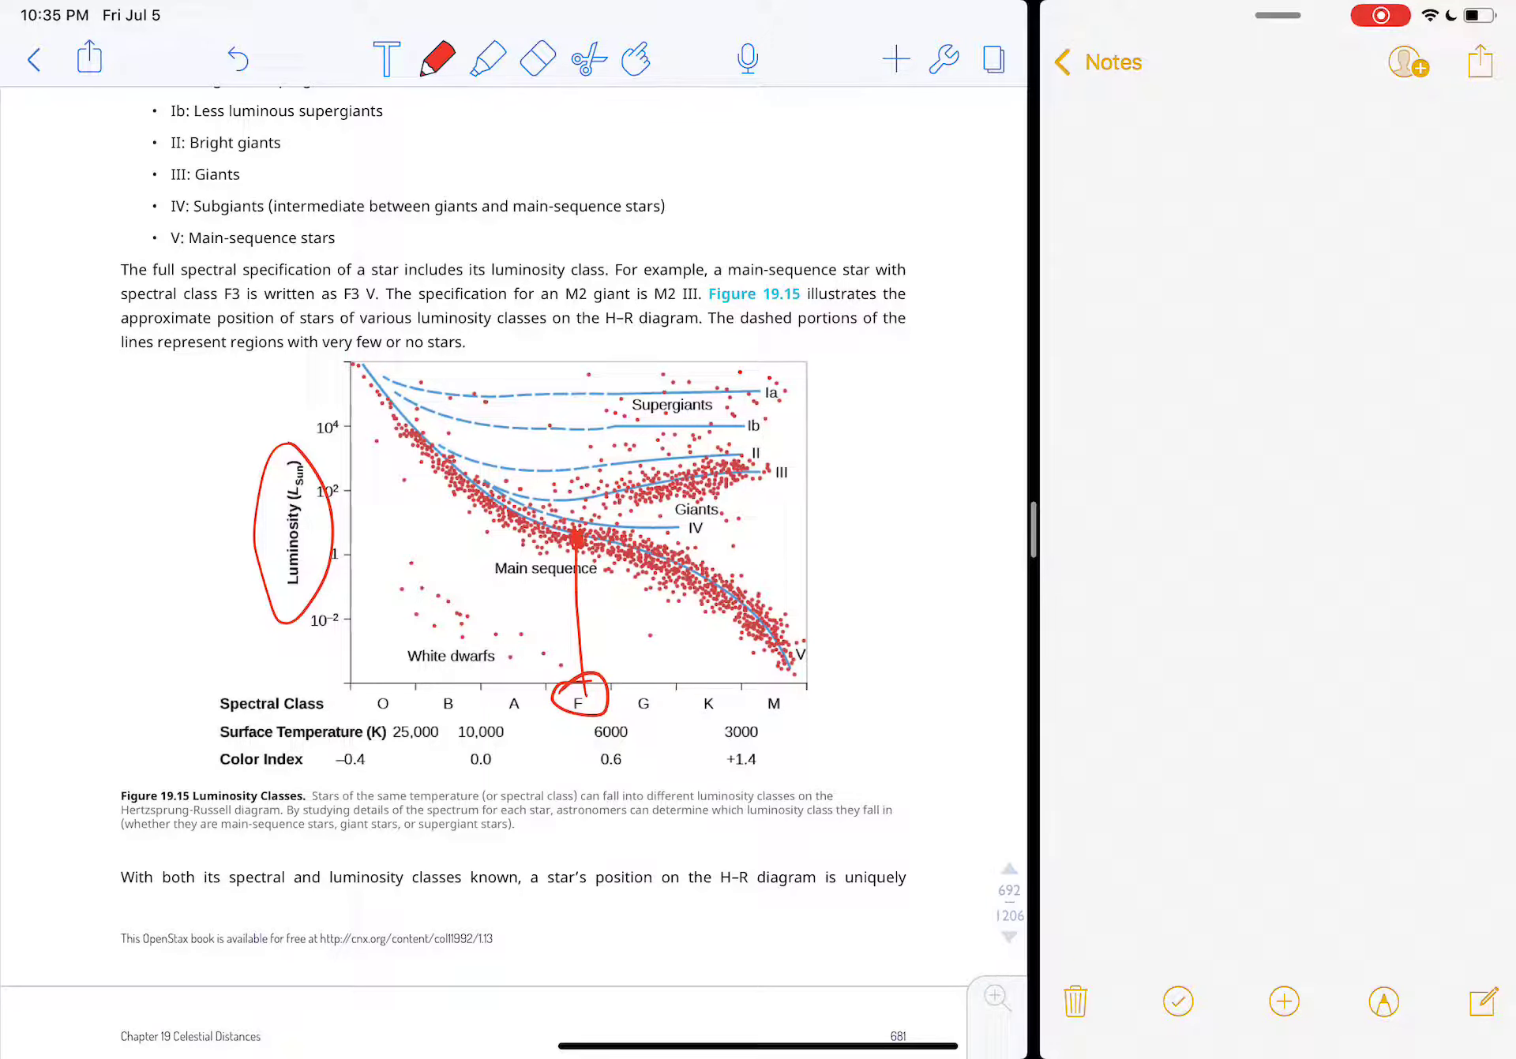
left_click_drag(343, 535, 570, 535)
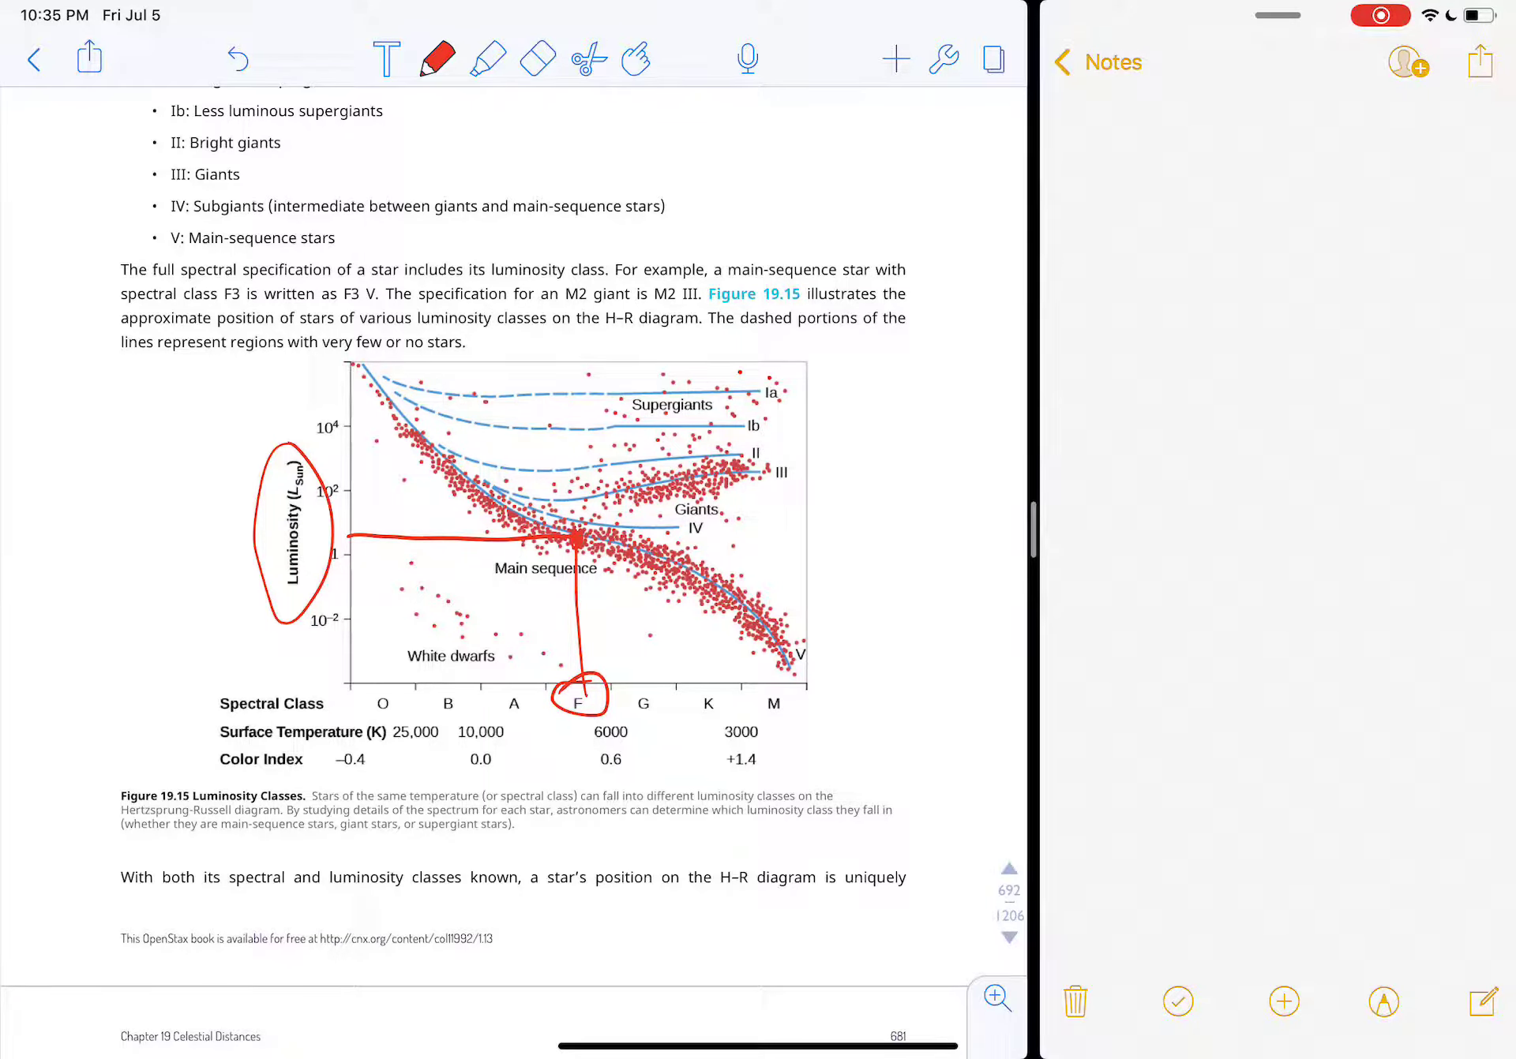
left_click_drag(425, 455, 447, 697)
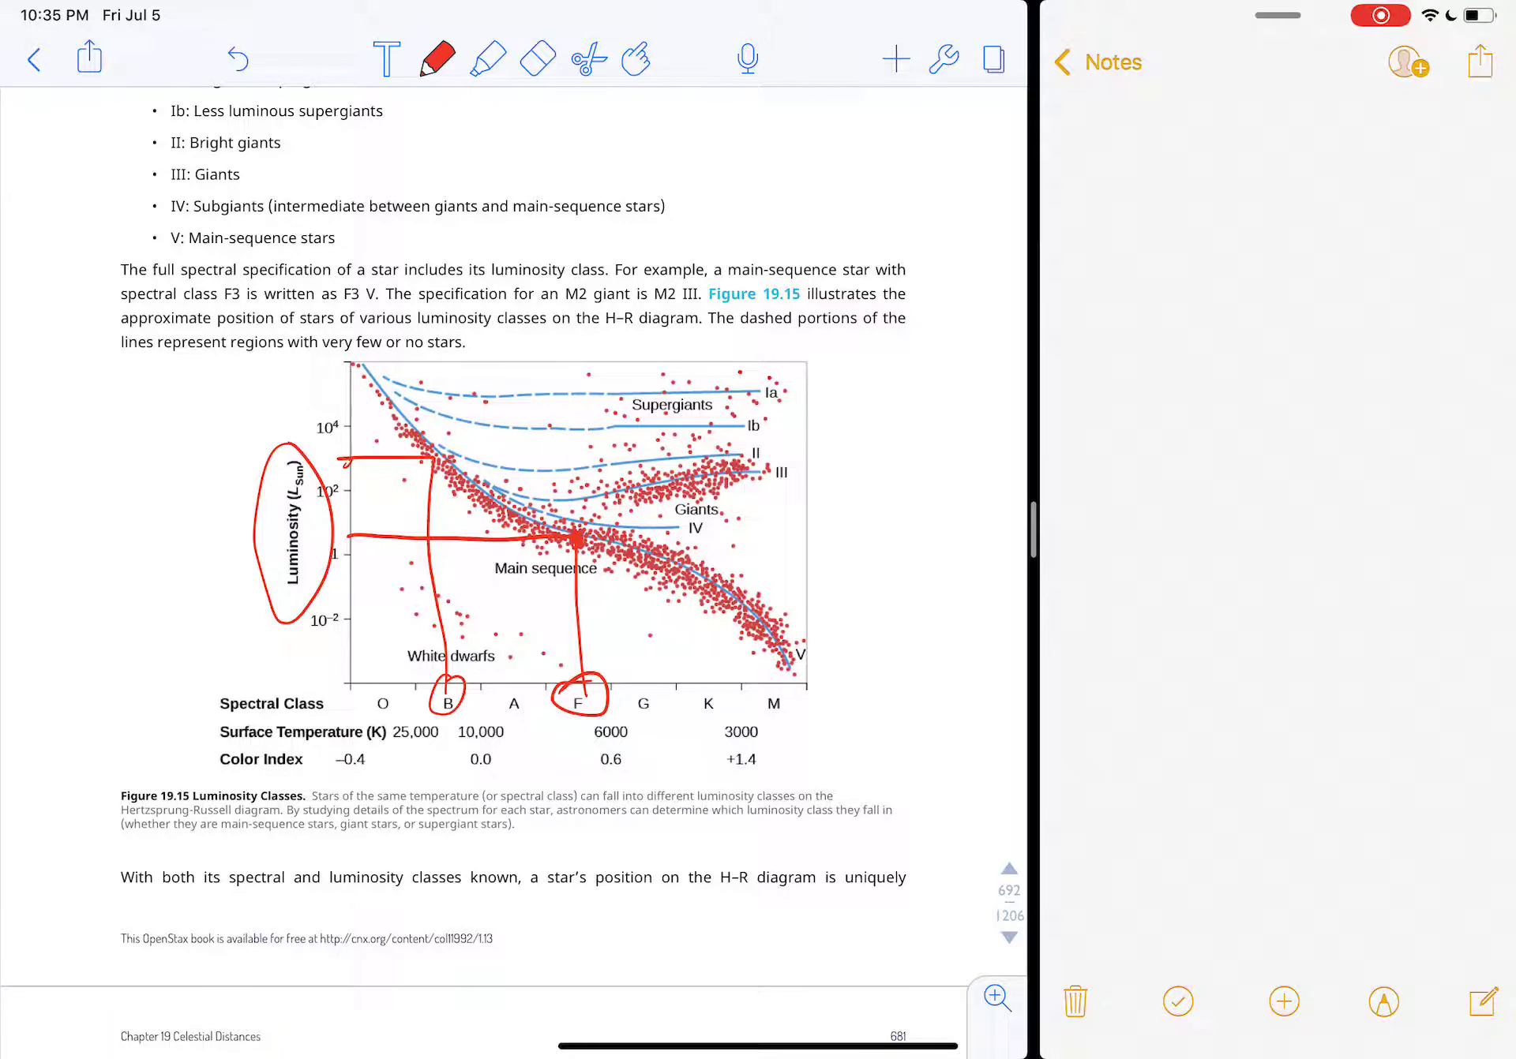
Step: Clear the H–R diagram markup, briefly circling then undoing 'luminosity classes'
left_click(537, 58)
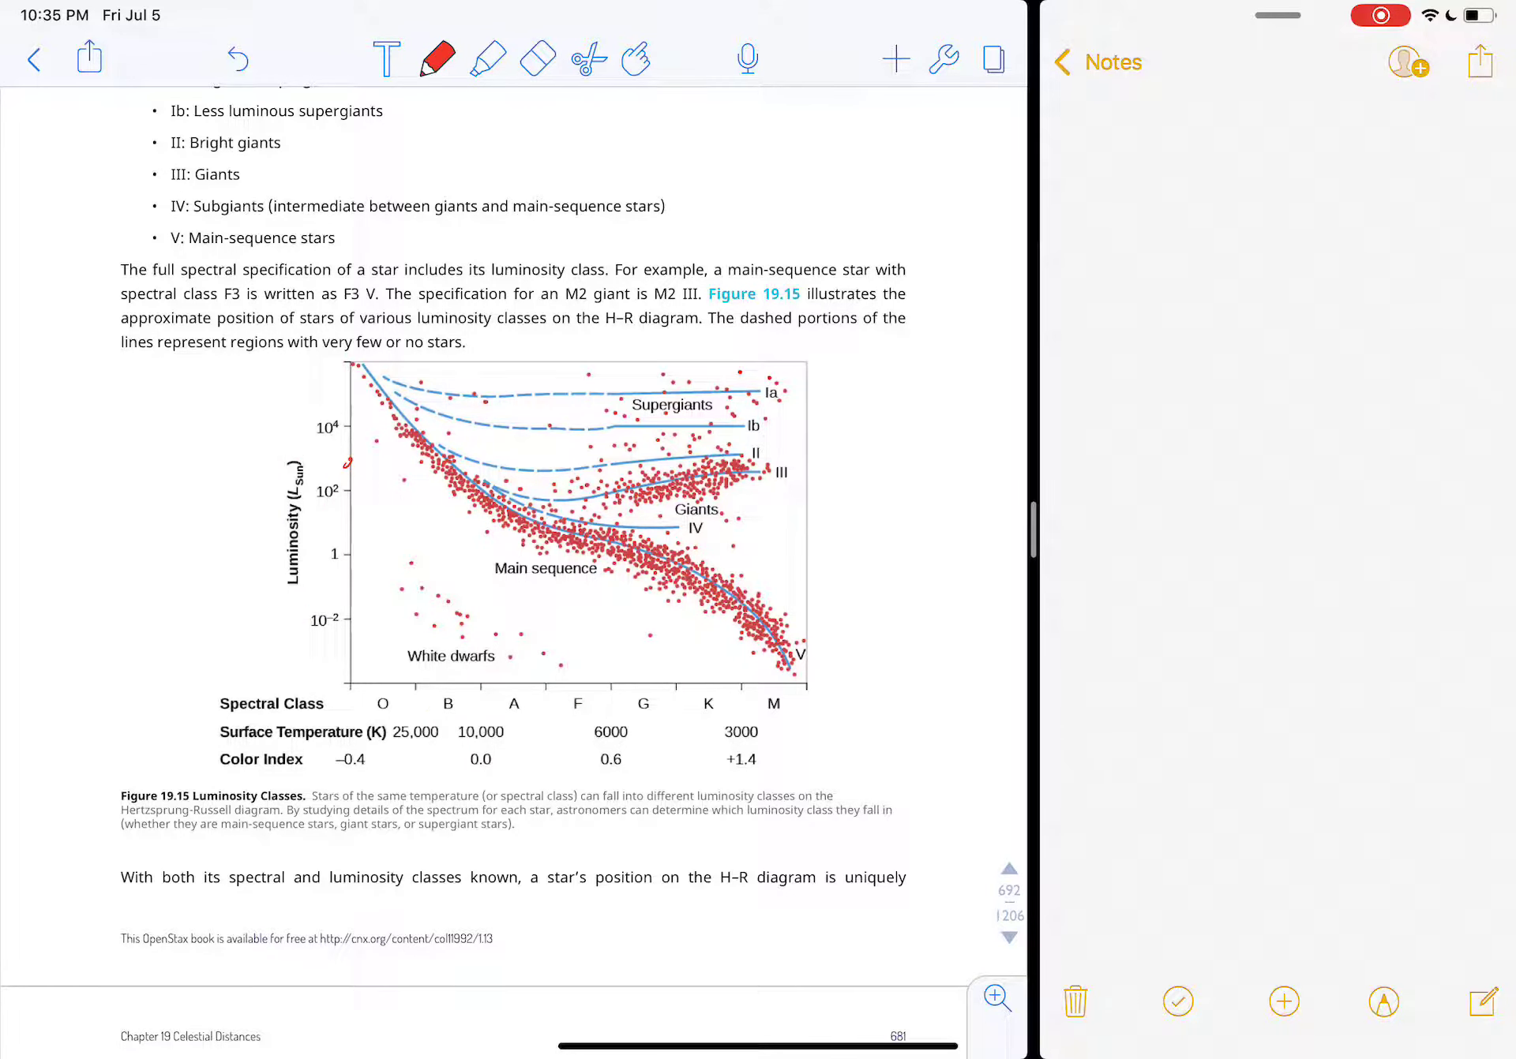
left_click_drag(295, 416, 291, 619)
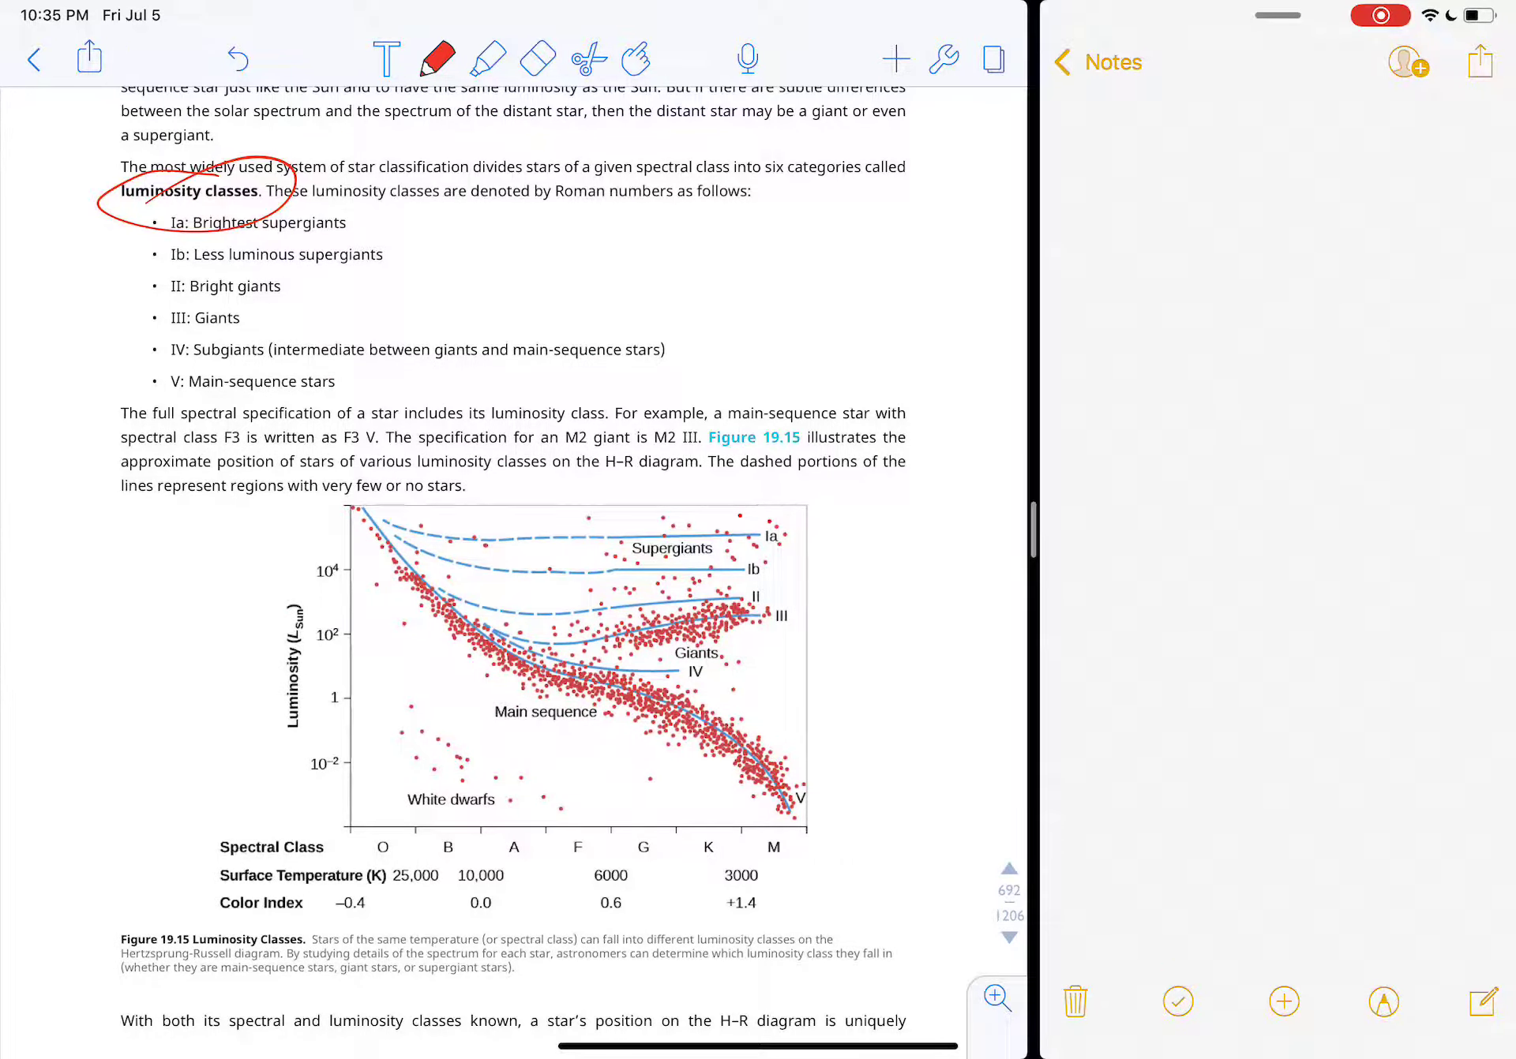
left_click(237, 58)
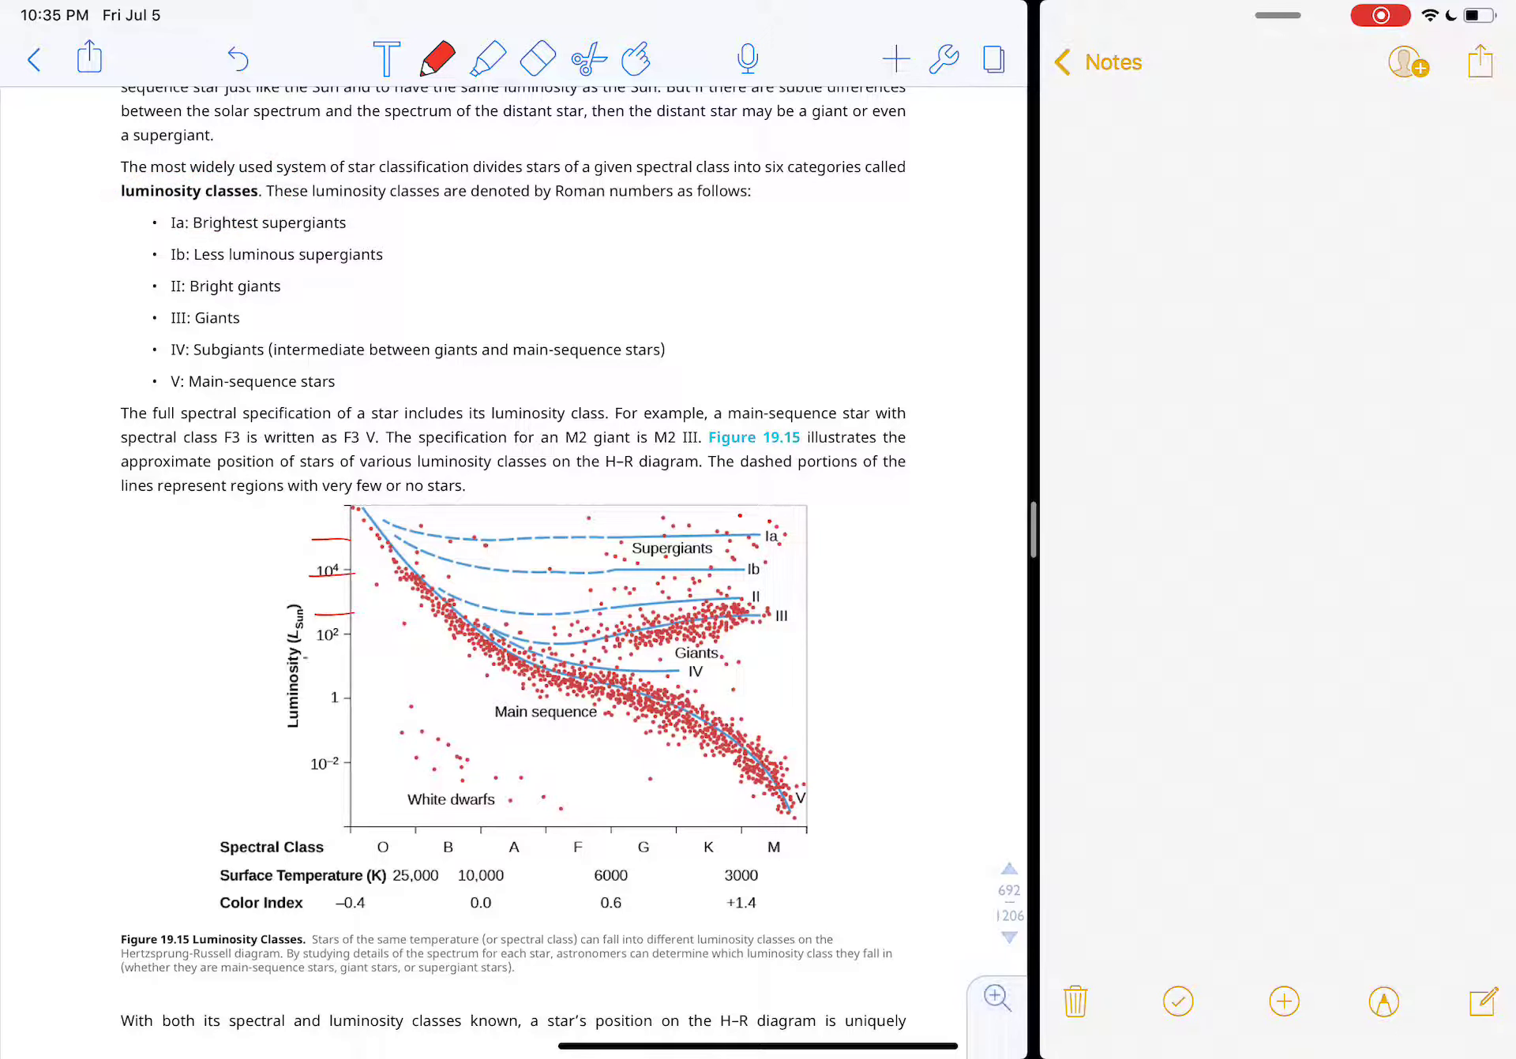
left_click(537, 59)
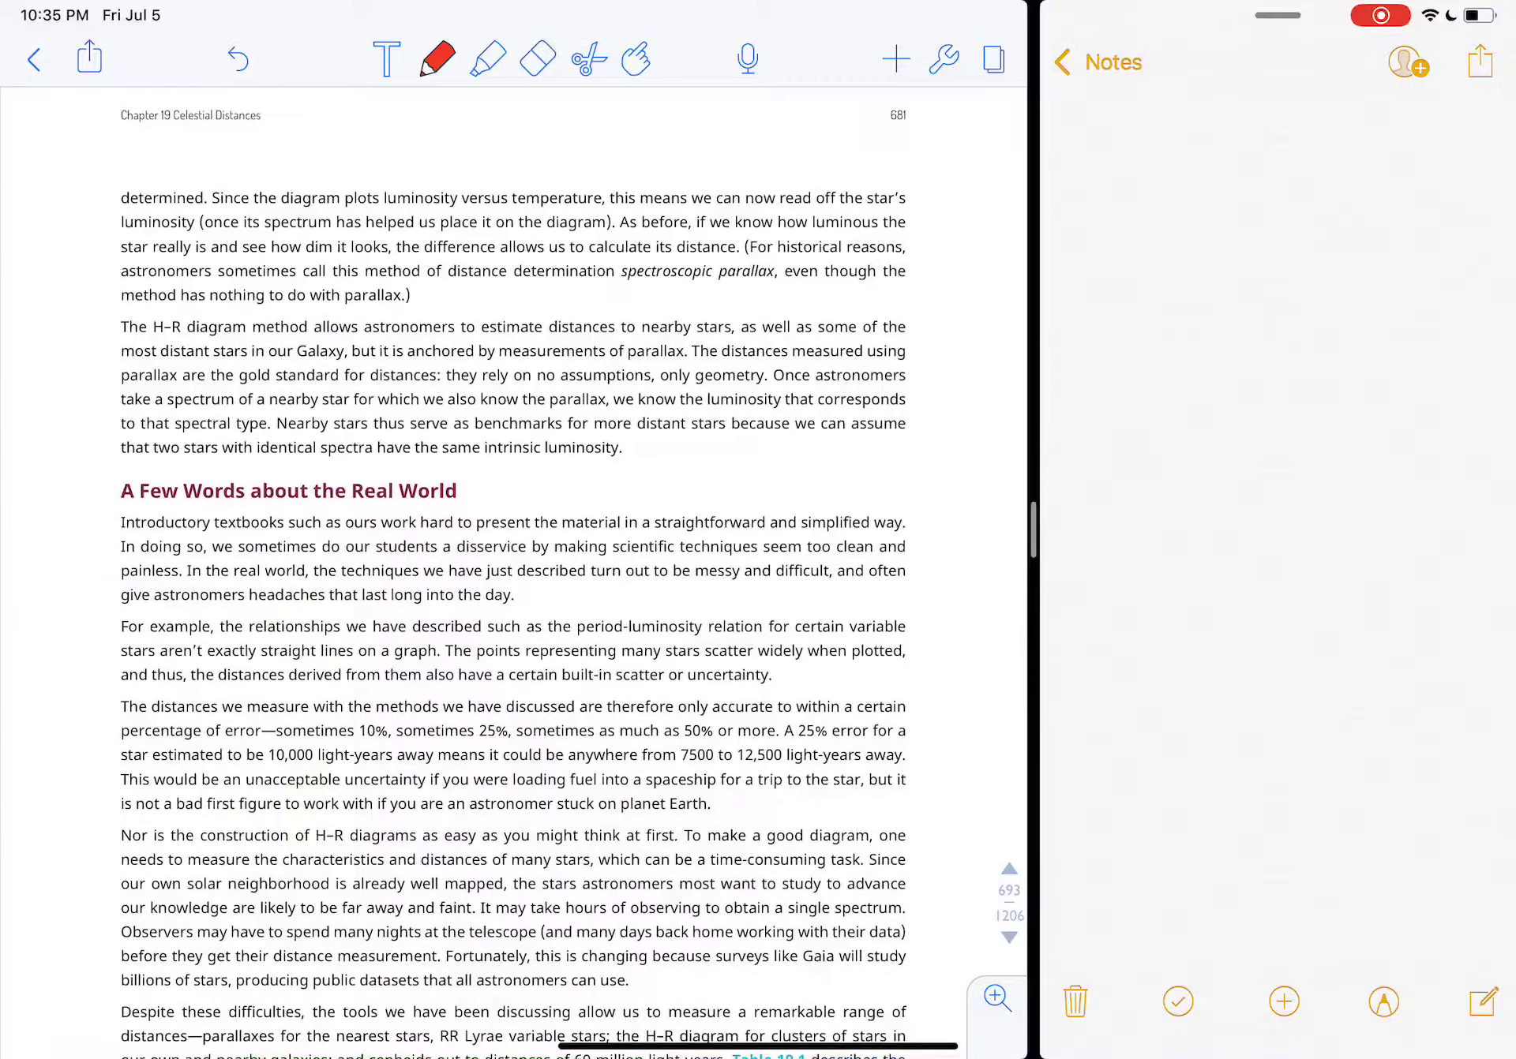
Step: Scroll past the Chapter 19 Review to bring Table 19.1 of distance methods into view
scroll("down", 3)
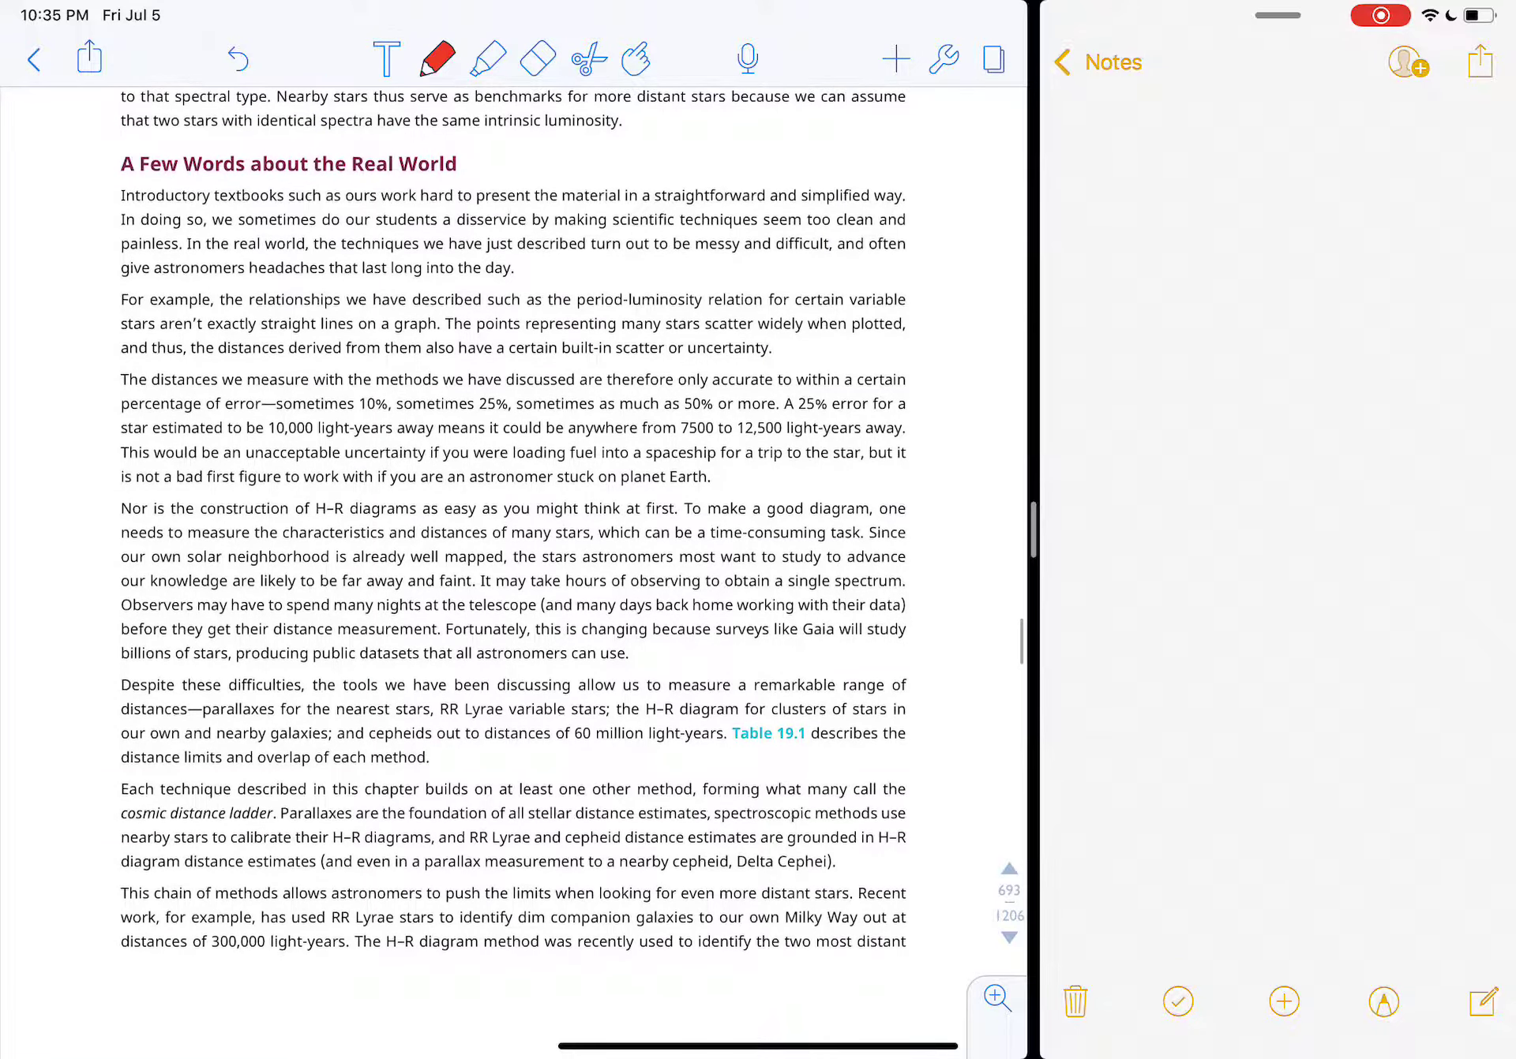
scroll("down", 3)
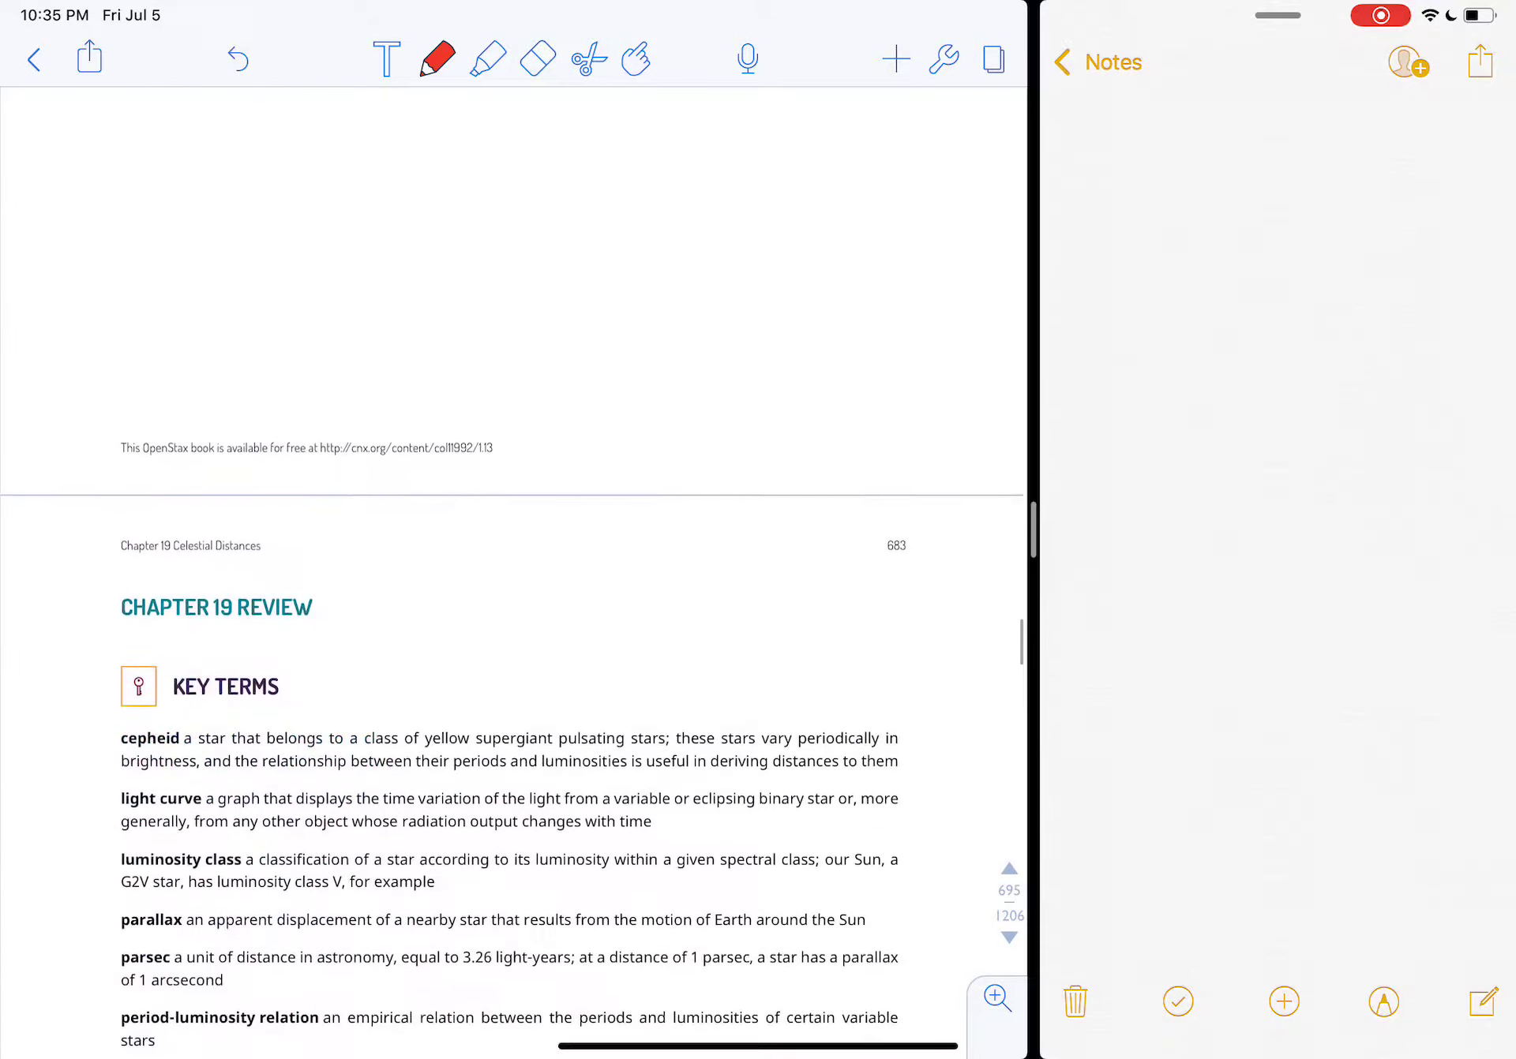
scroll("up", 3)
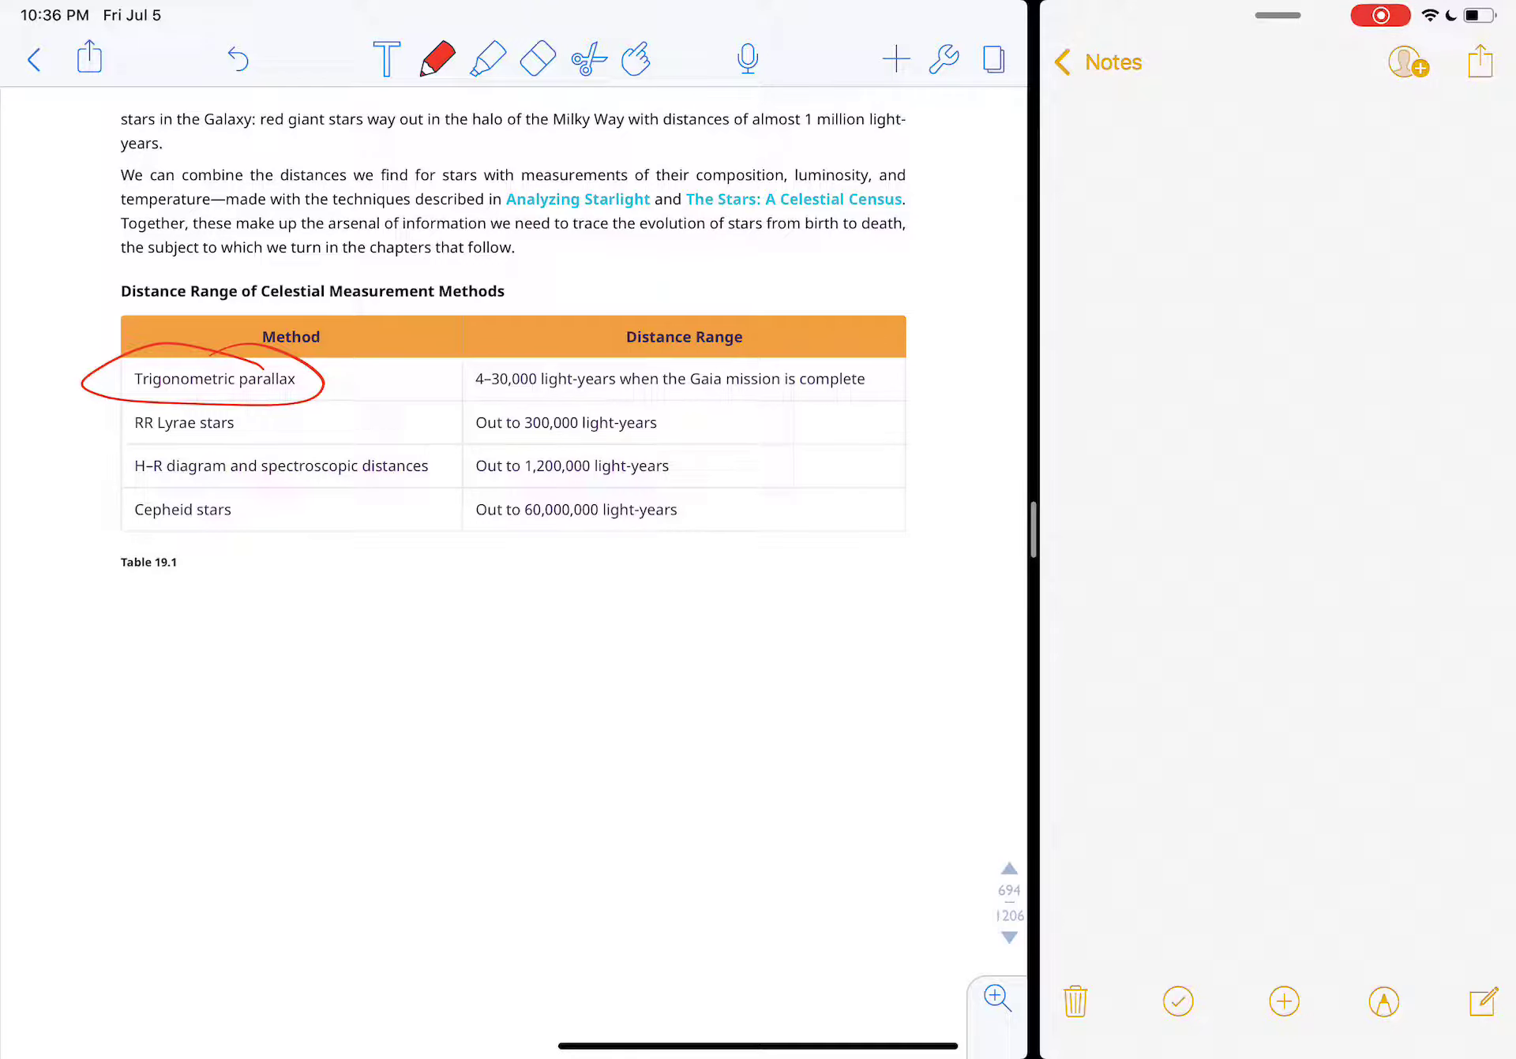
Step: Circle RR Lyrae stars (300,000 ly), the H–R diagram row and Cepheid stars (60,000,000 ly), then clear the marks
left_click_drag(127, 423, 242, 423)
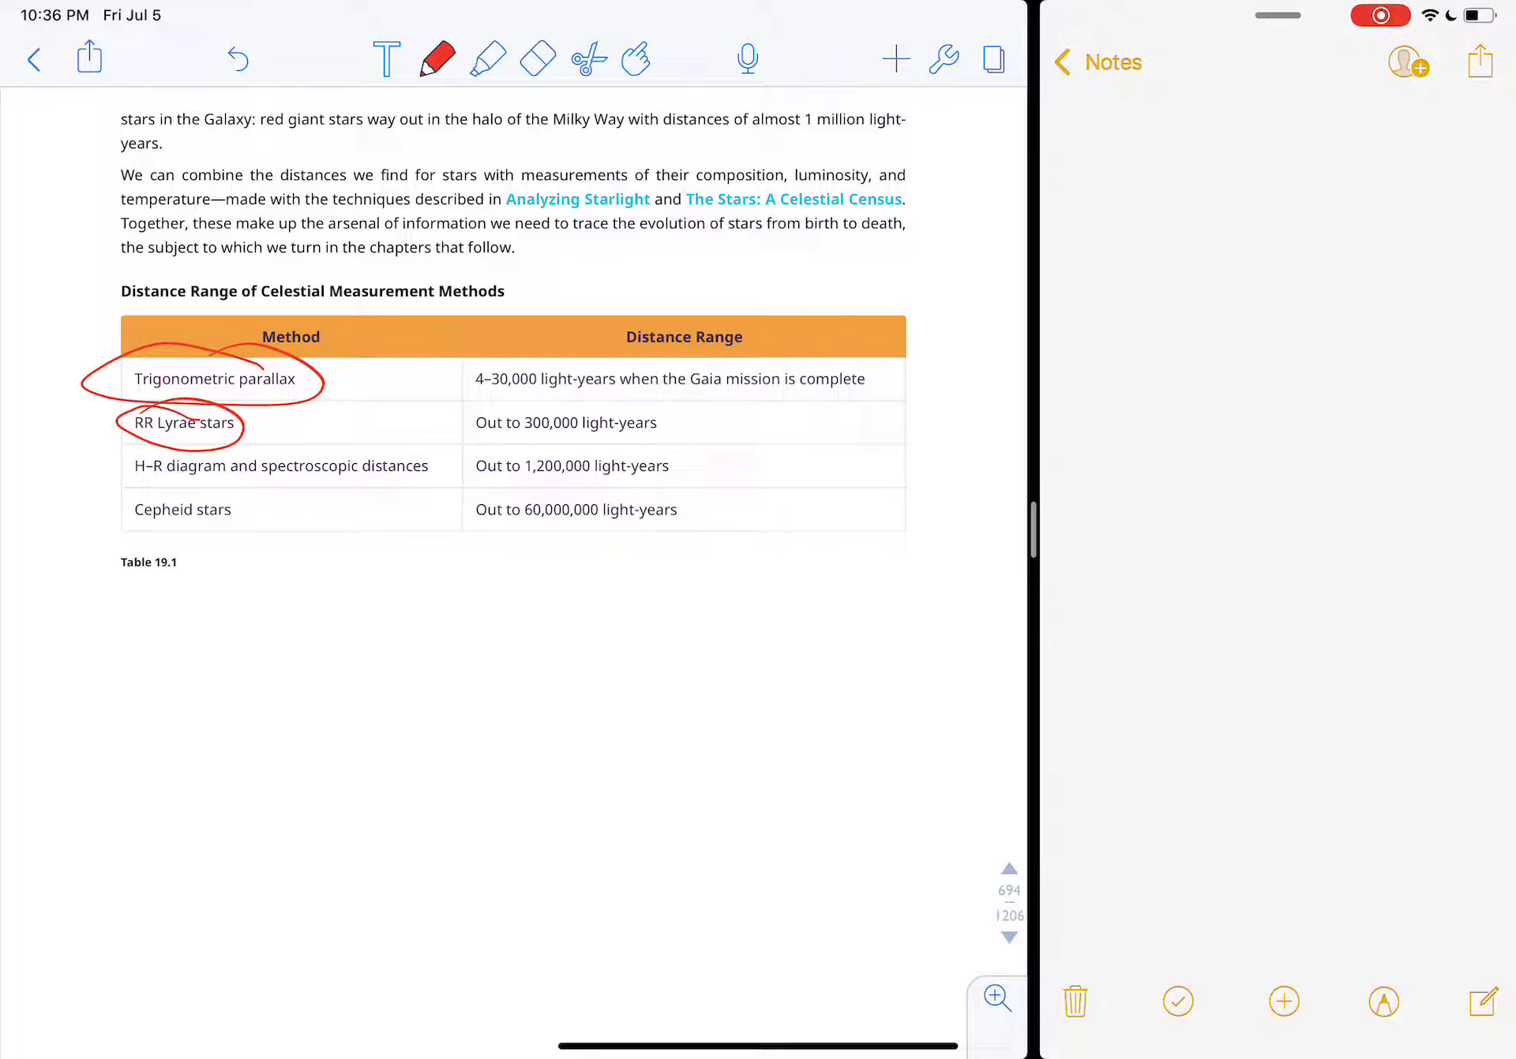
left_click_drag(469, 423, 682, 423)
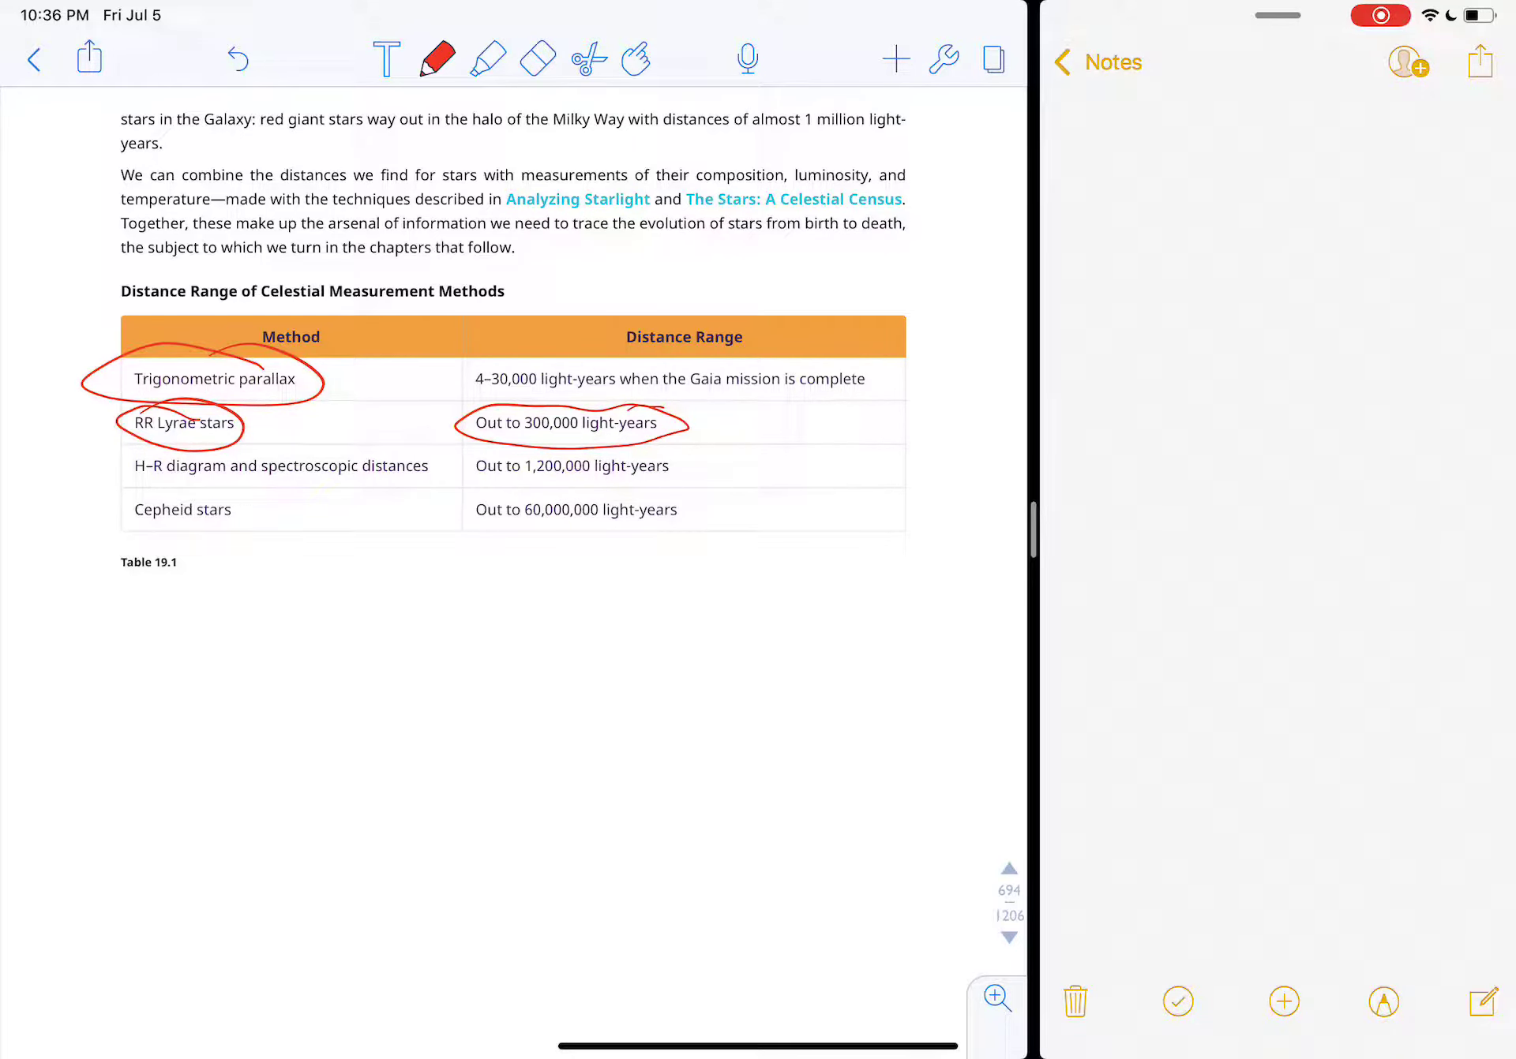
left_click_drag(131, 455, 425, 497)
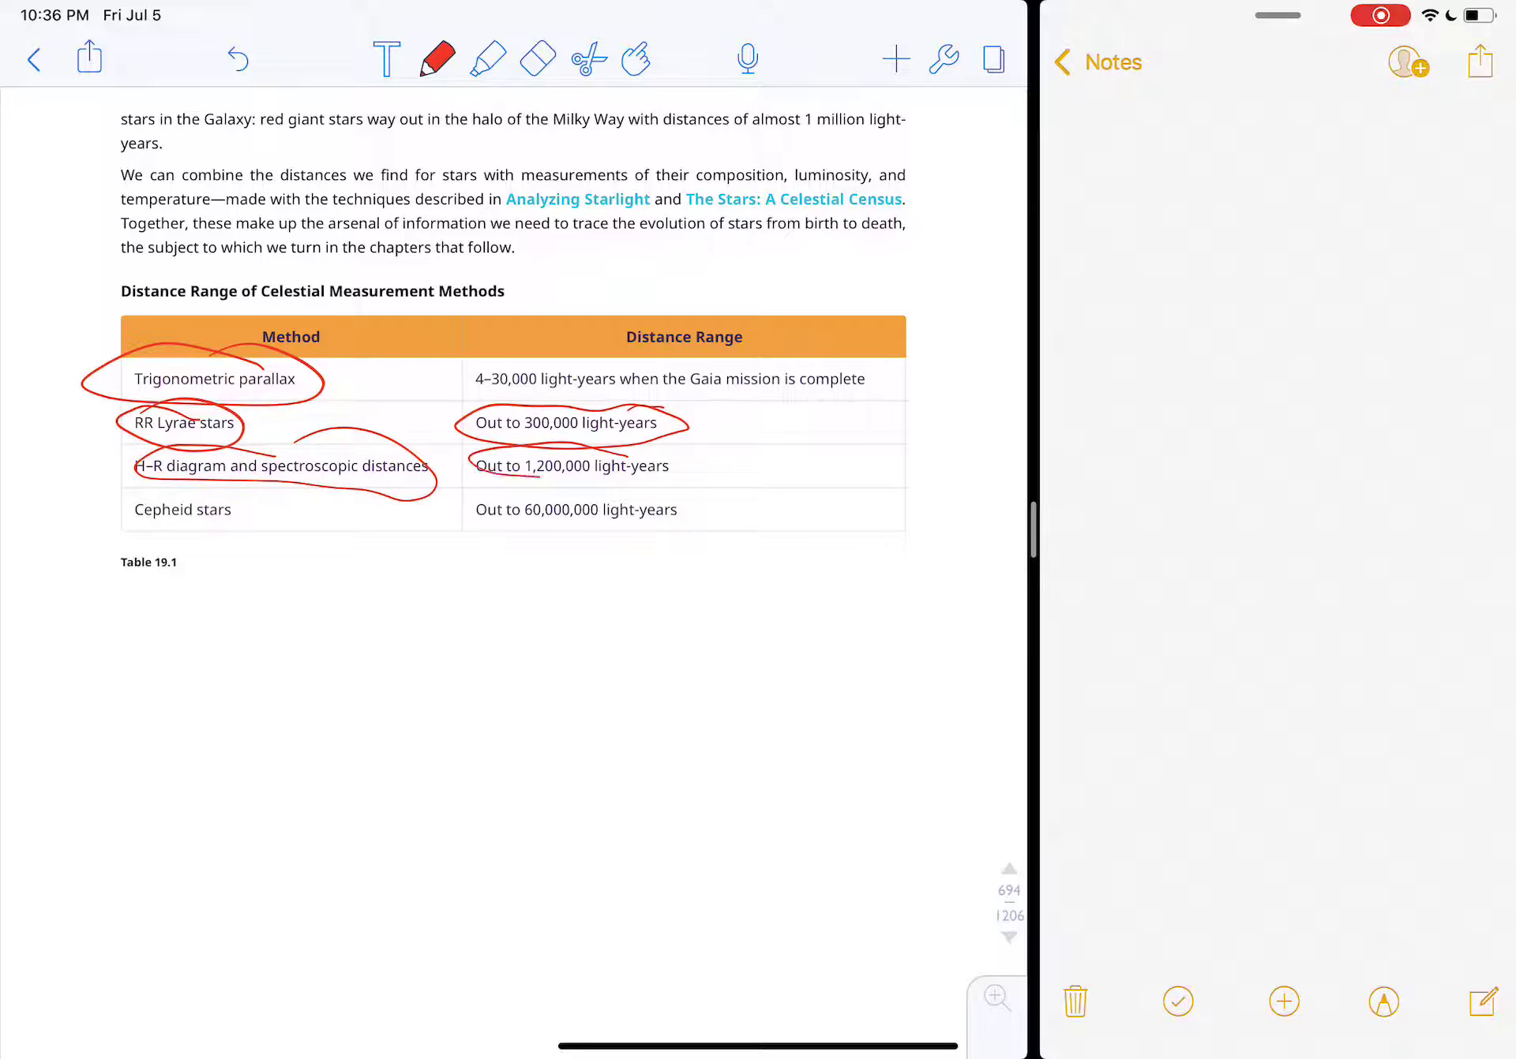
left_click_drag(473, 474, 677, 454)
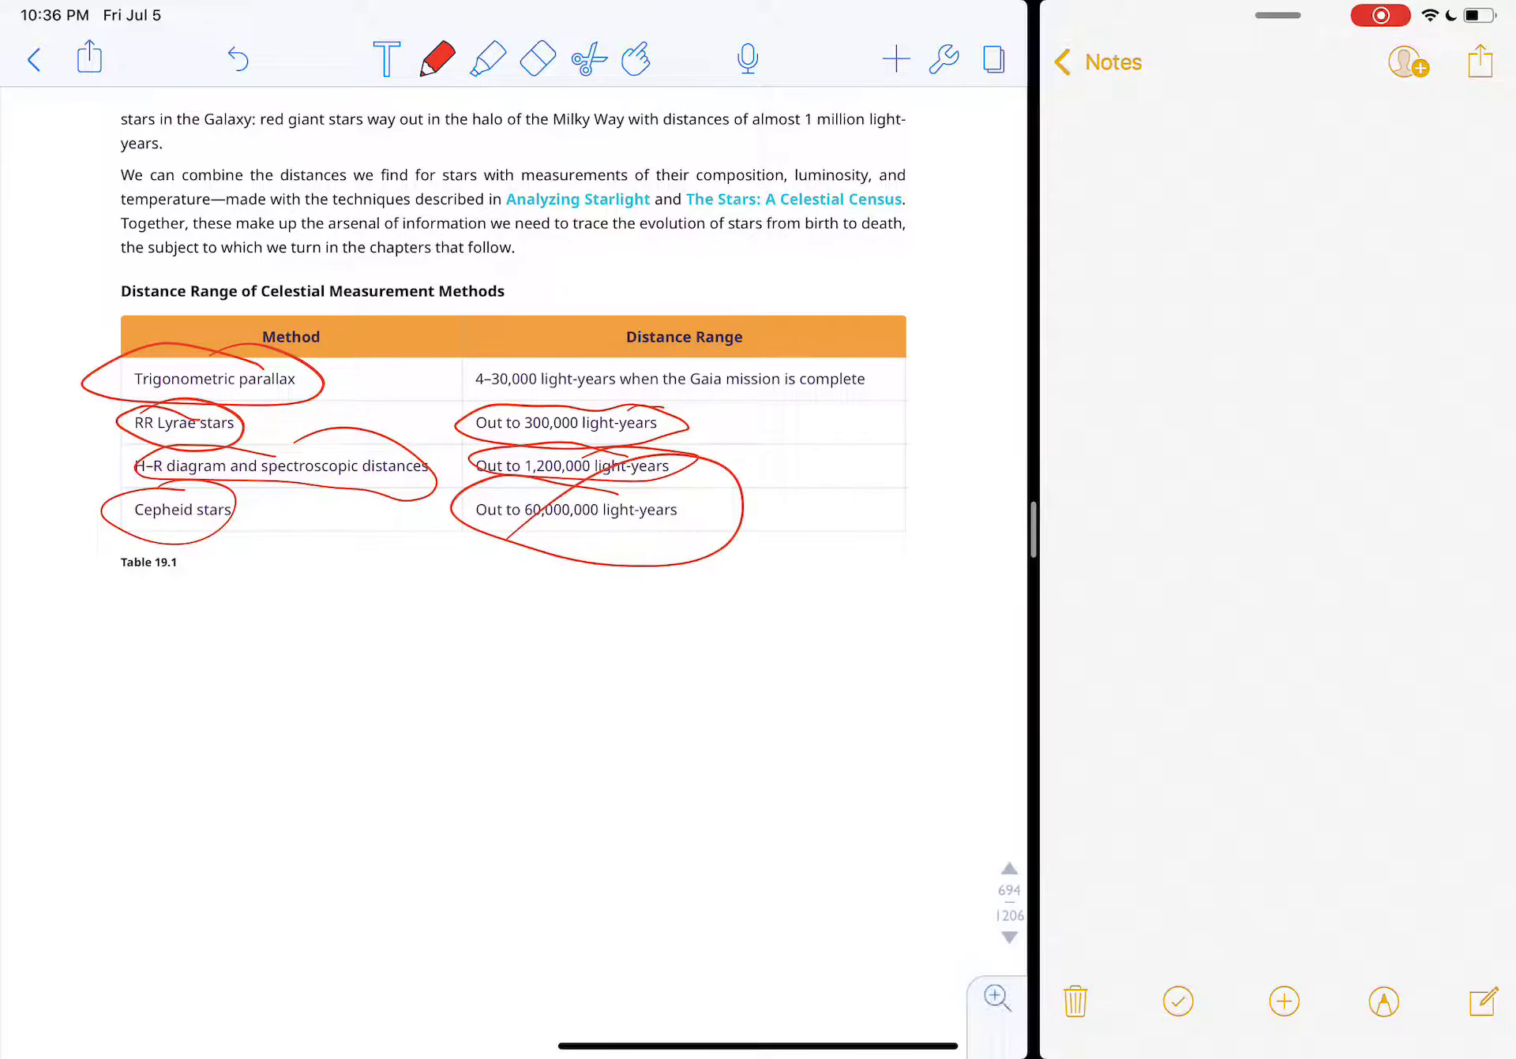
left_click(539, 58)
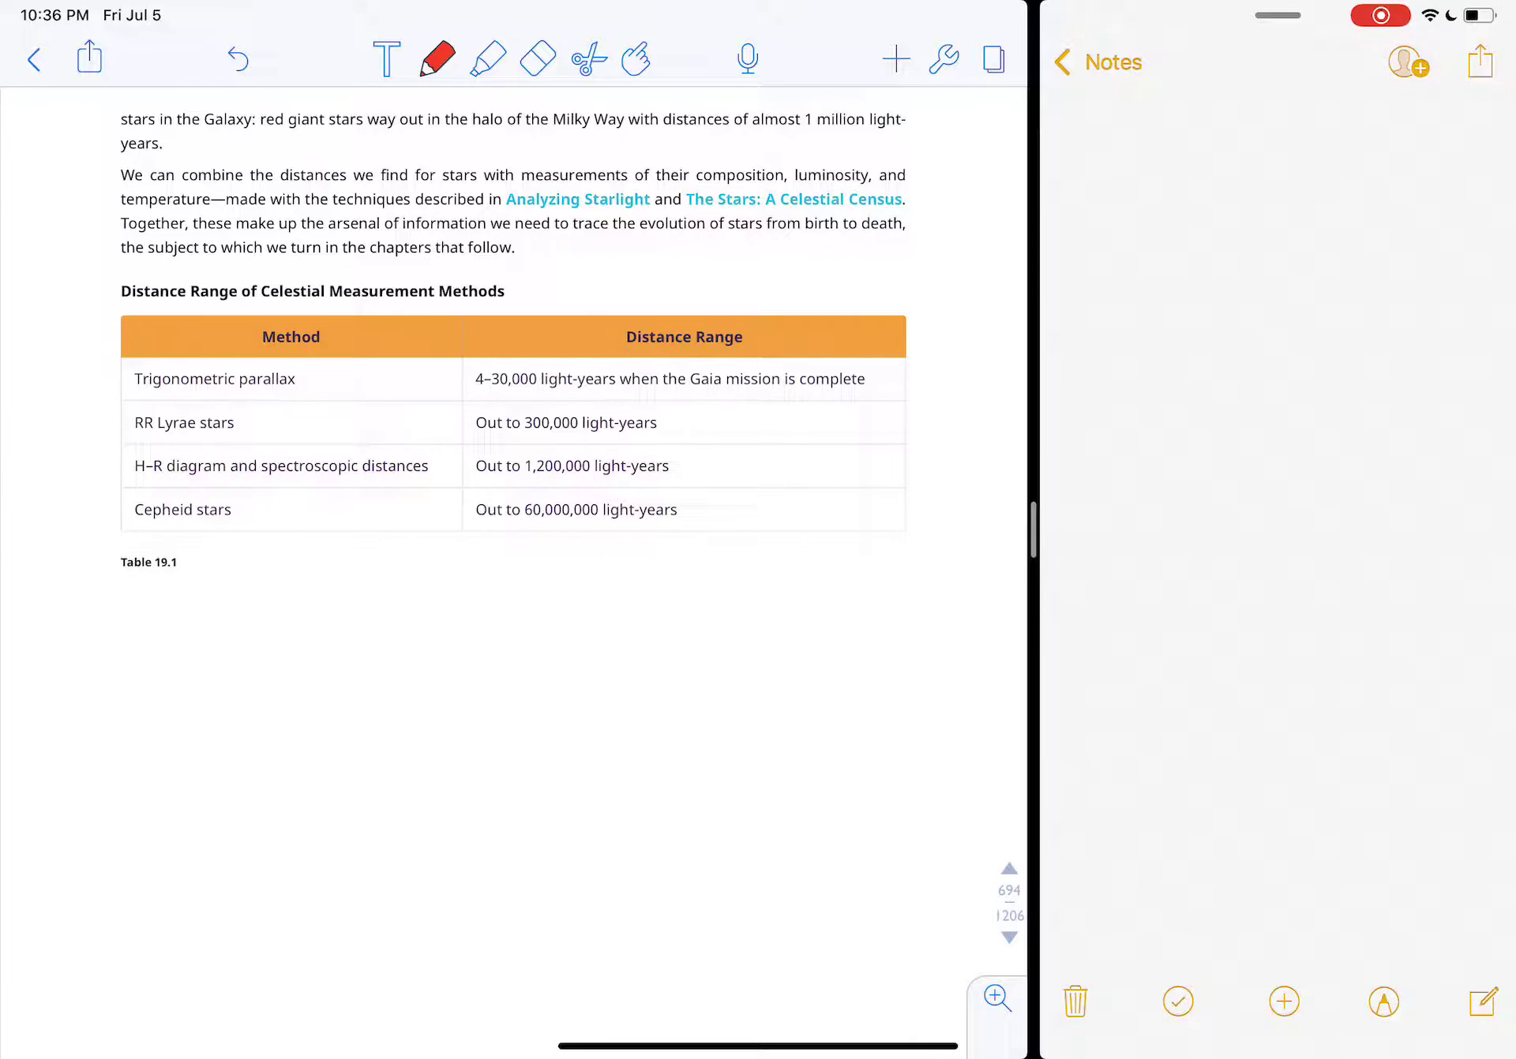
Step: Scroll down to the chapter Summary's 19.1 Fundamental Units of Distance heading
scroll("down", 3)
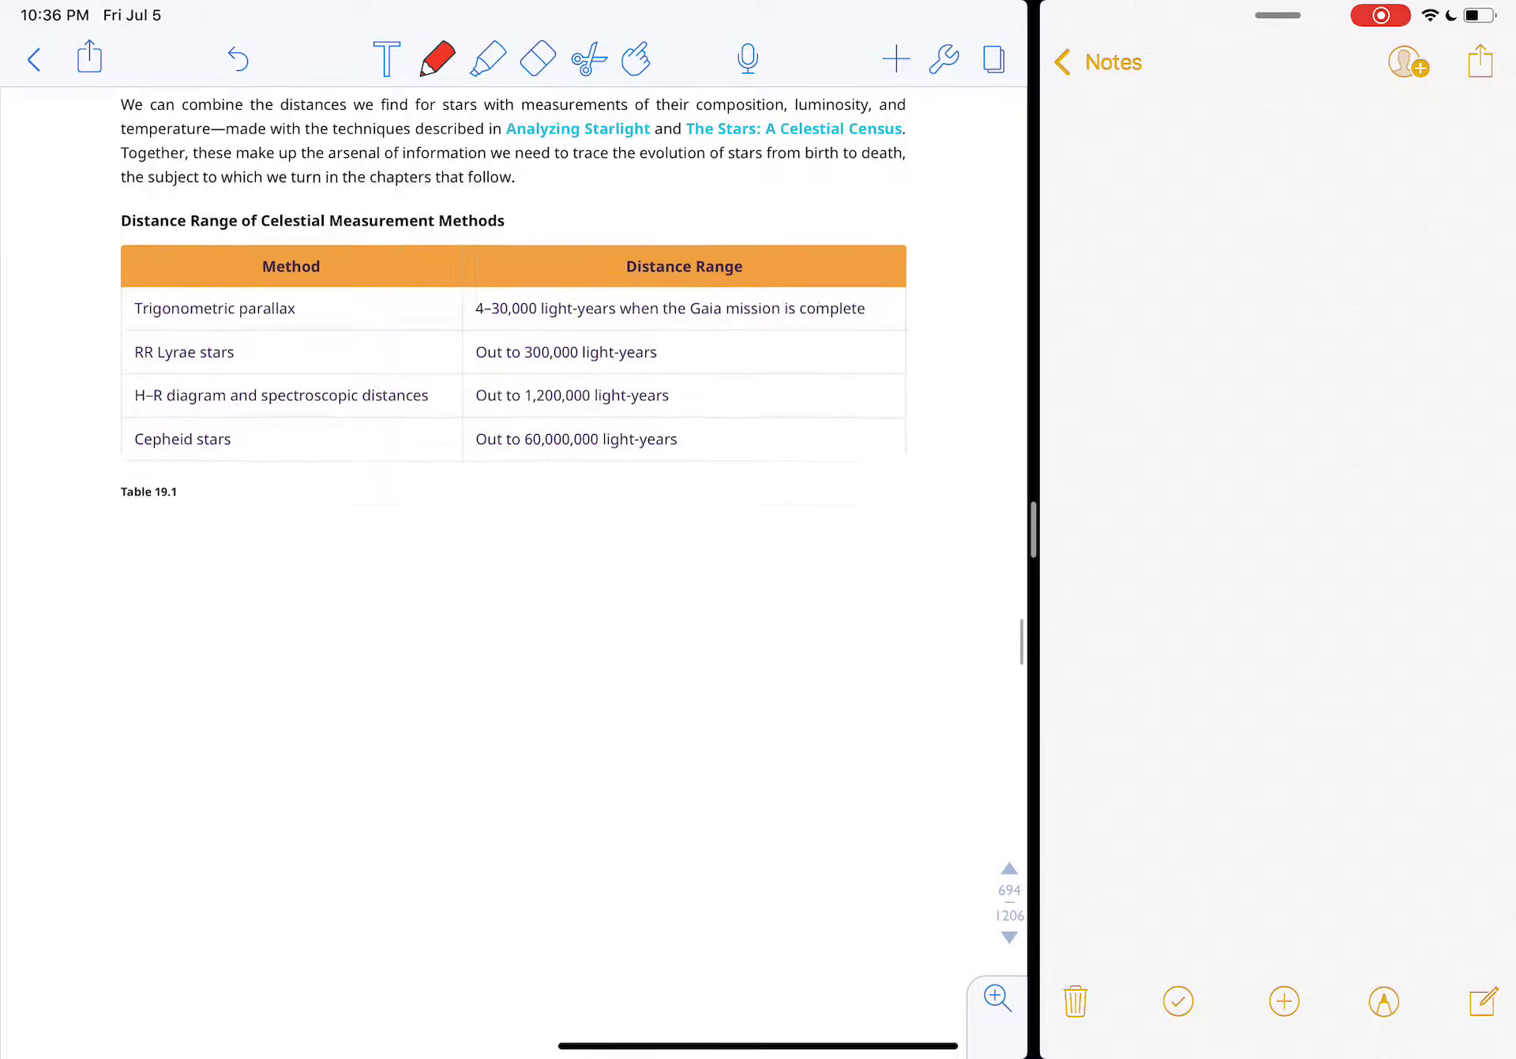
scroll("down", 3)
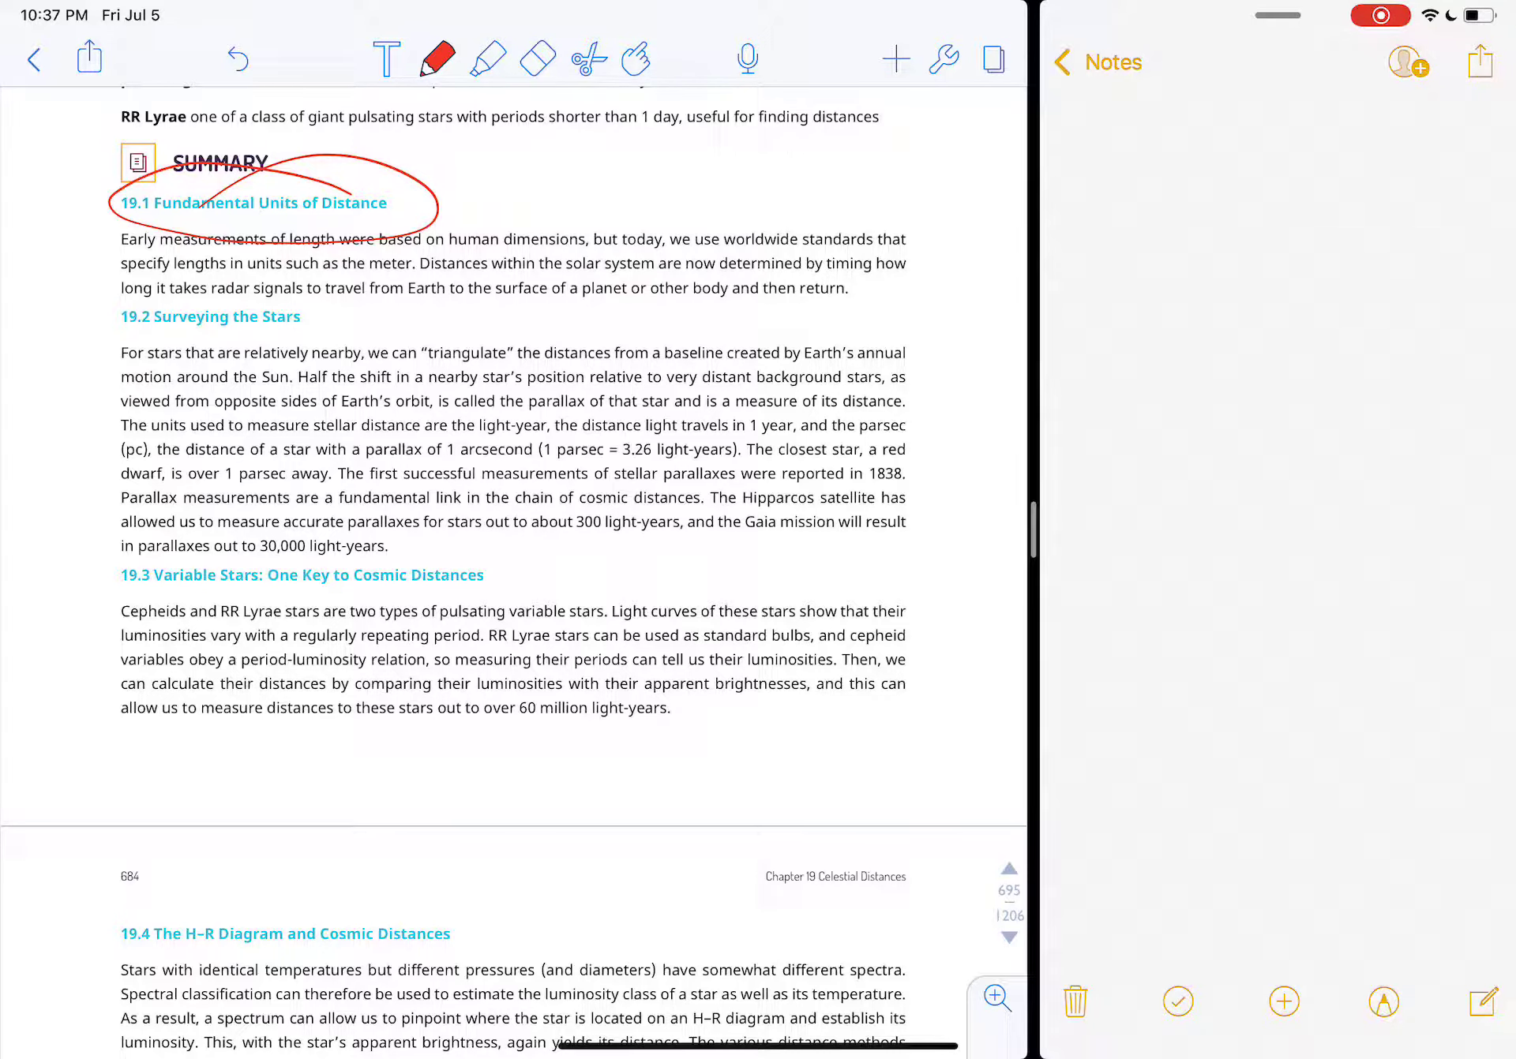
Step: Circle the 19.2 Surveying the Stars heading, 1 arcsecond, and 1 parsec = 3.26 light-years in red
left_click_drag(126, 287, 260, 300)
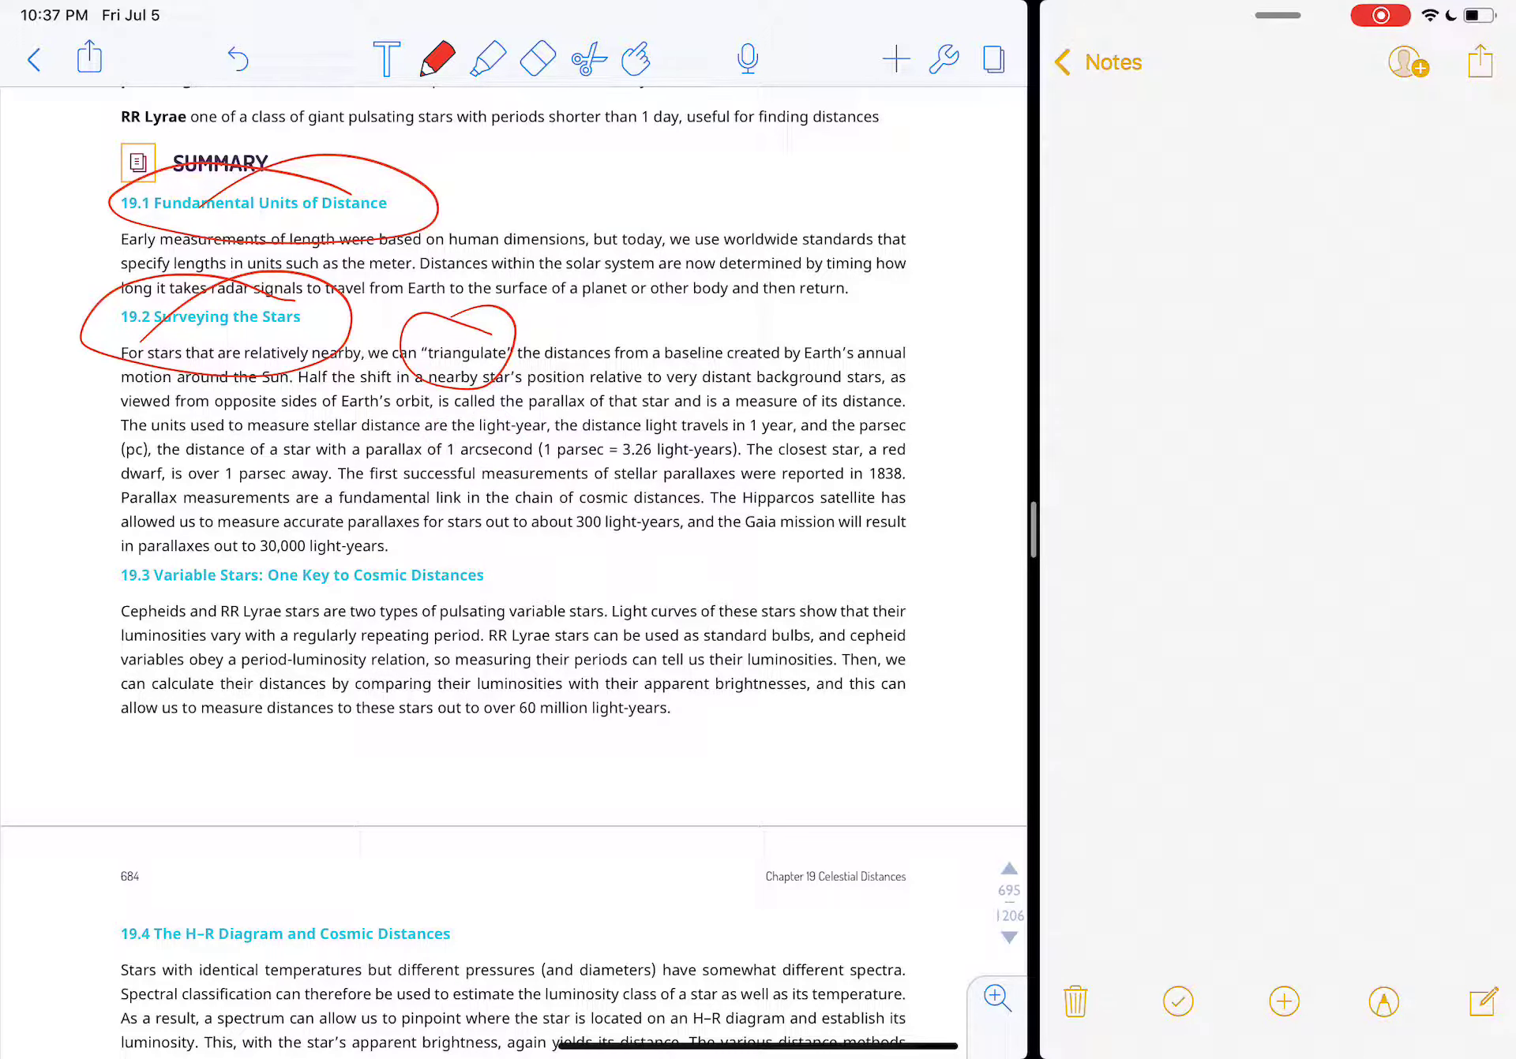
left_click_drag(542, 455, 706, 445)
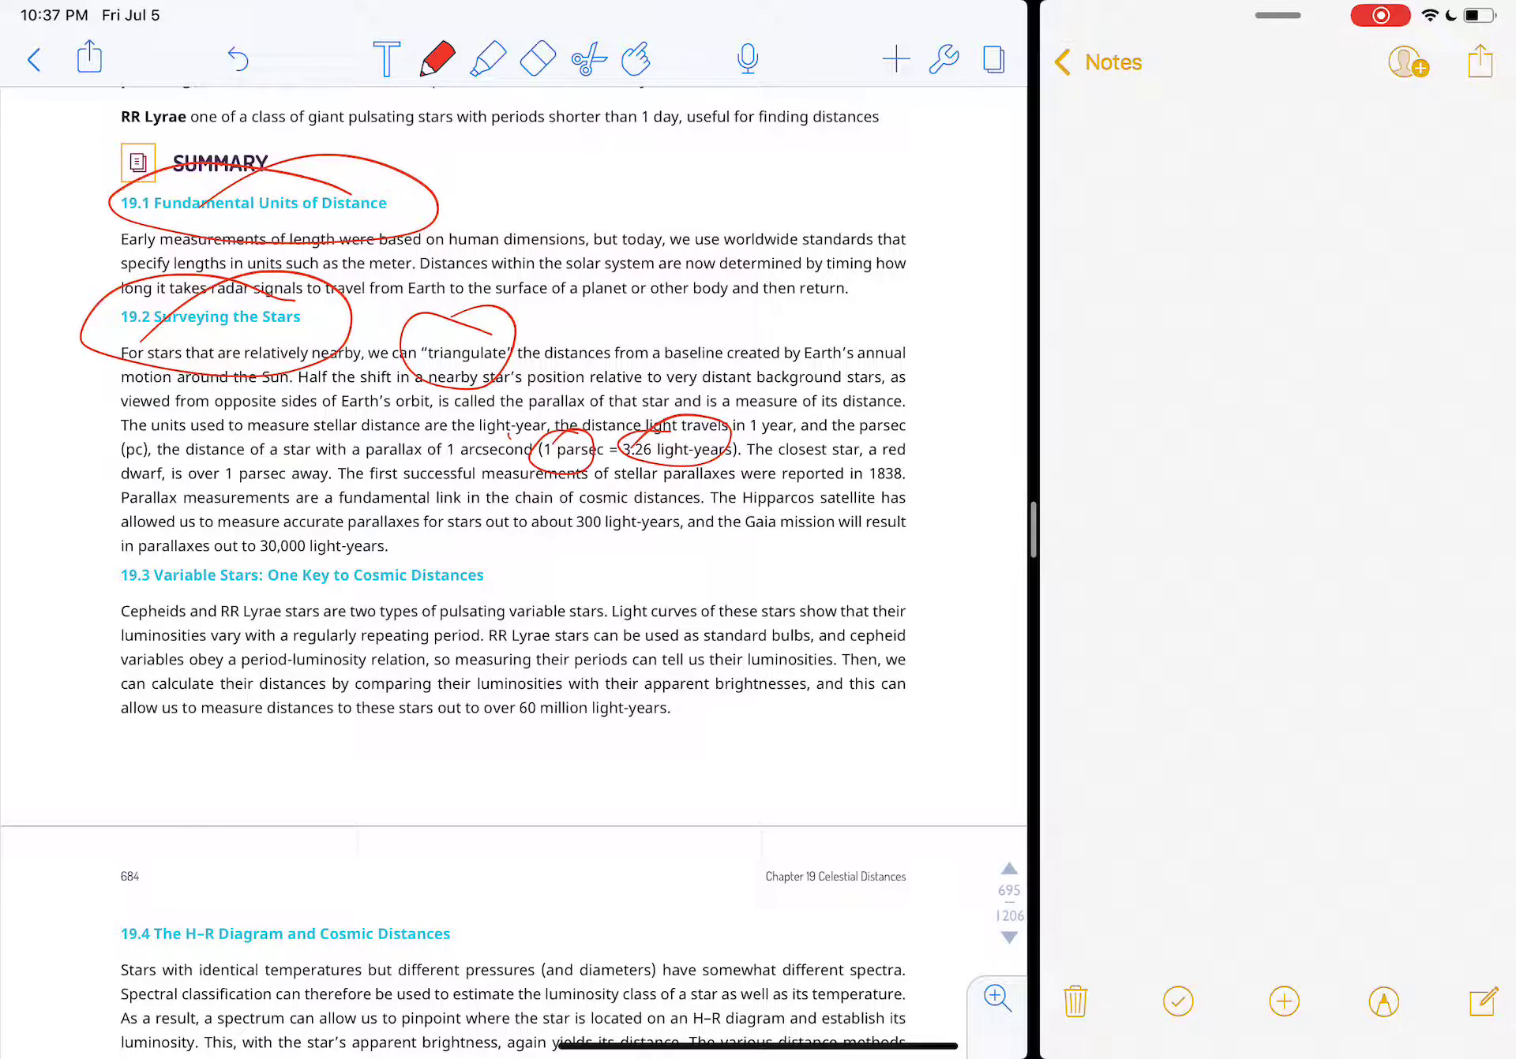
left_click_drag(445, 450, 537, 464)
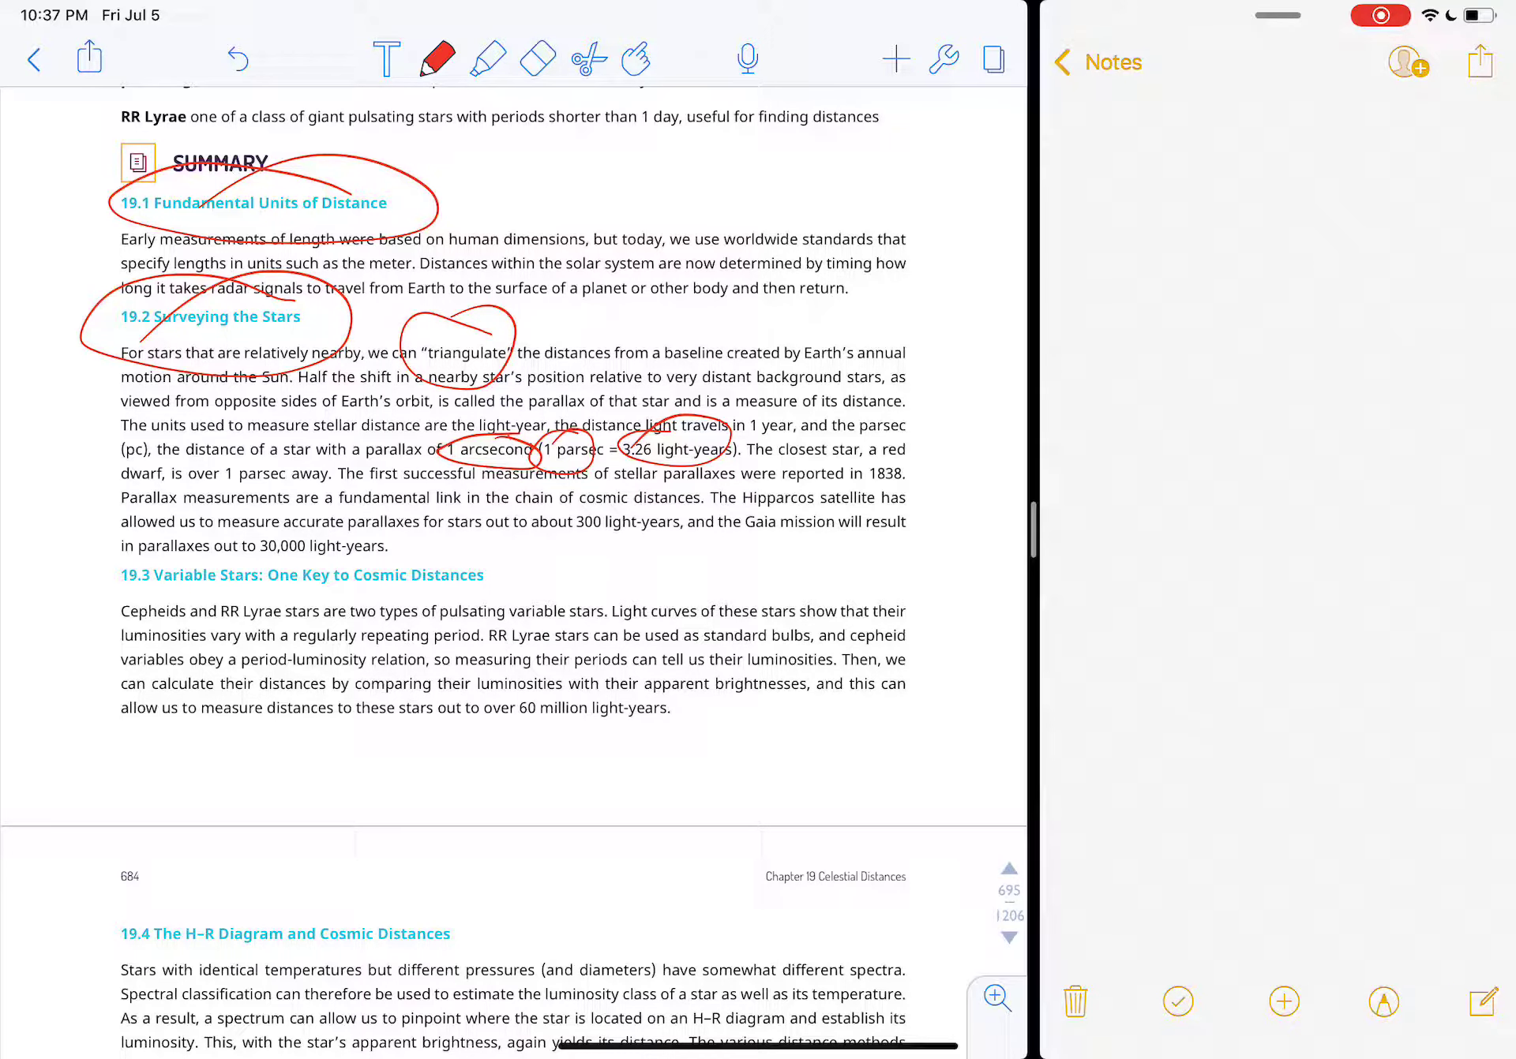
scroll("down", 3)
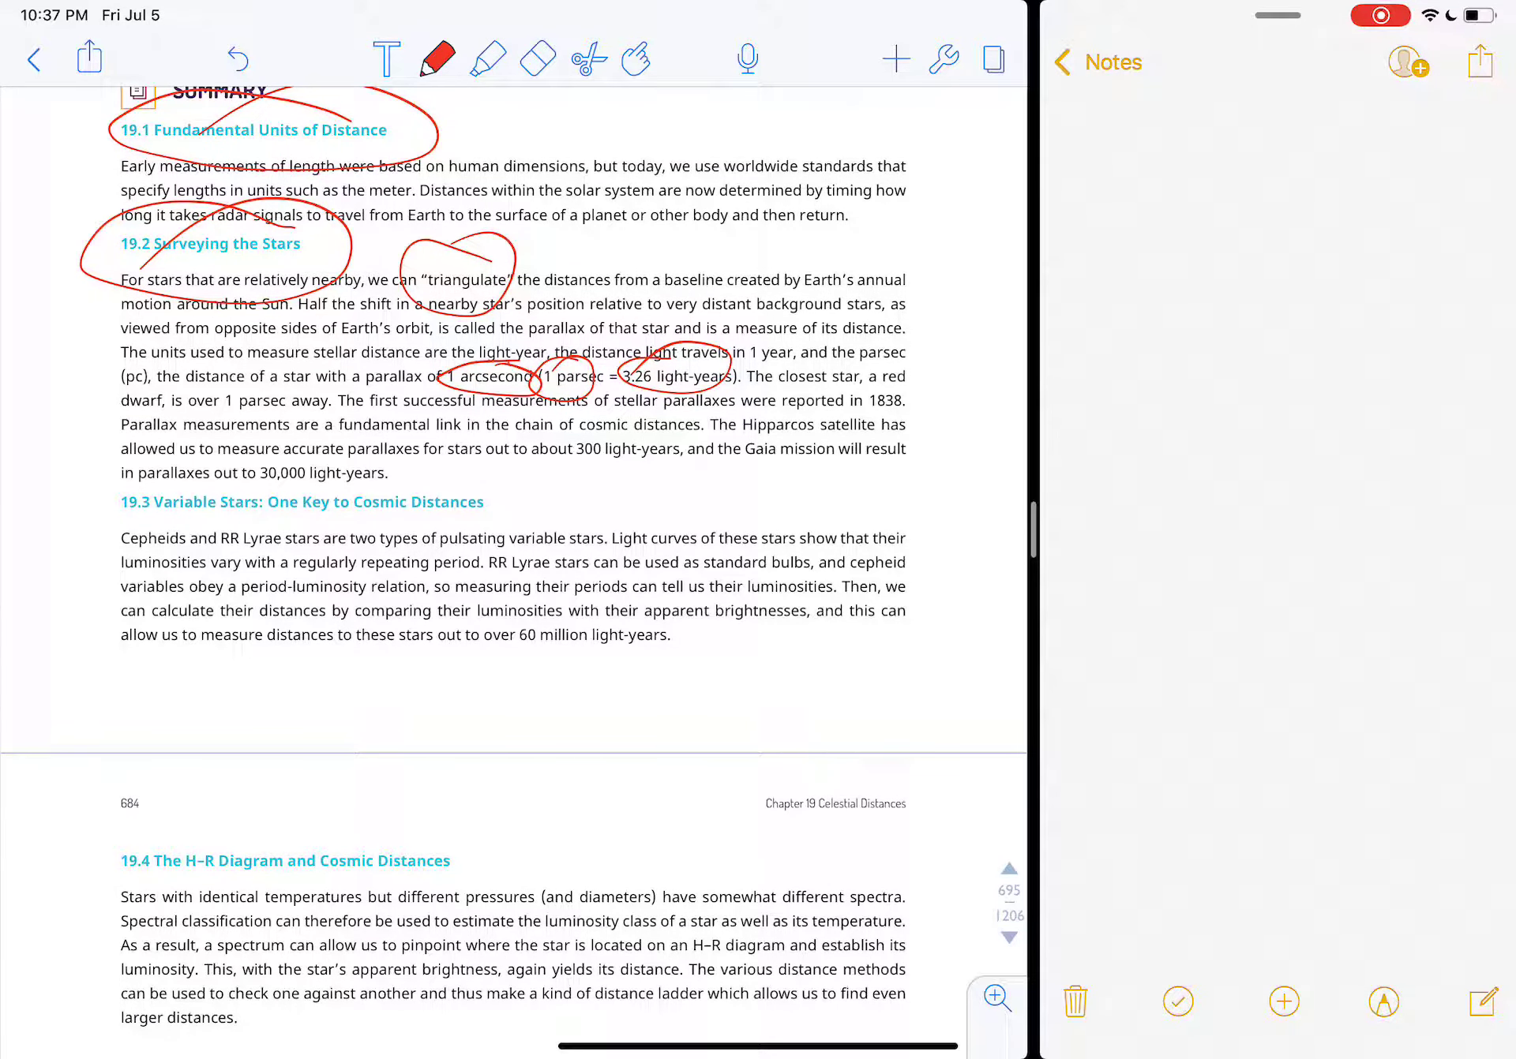
Step: Circle Cepheids and RR Lyrae in summary section 19.3 and continue down the page
left_click_drag(821, 375, 914, 375)
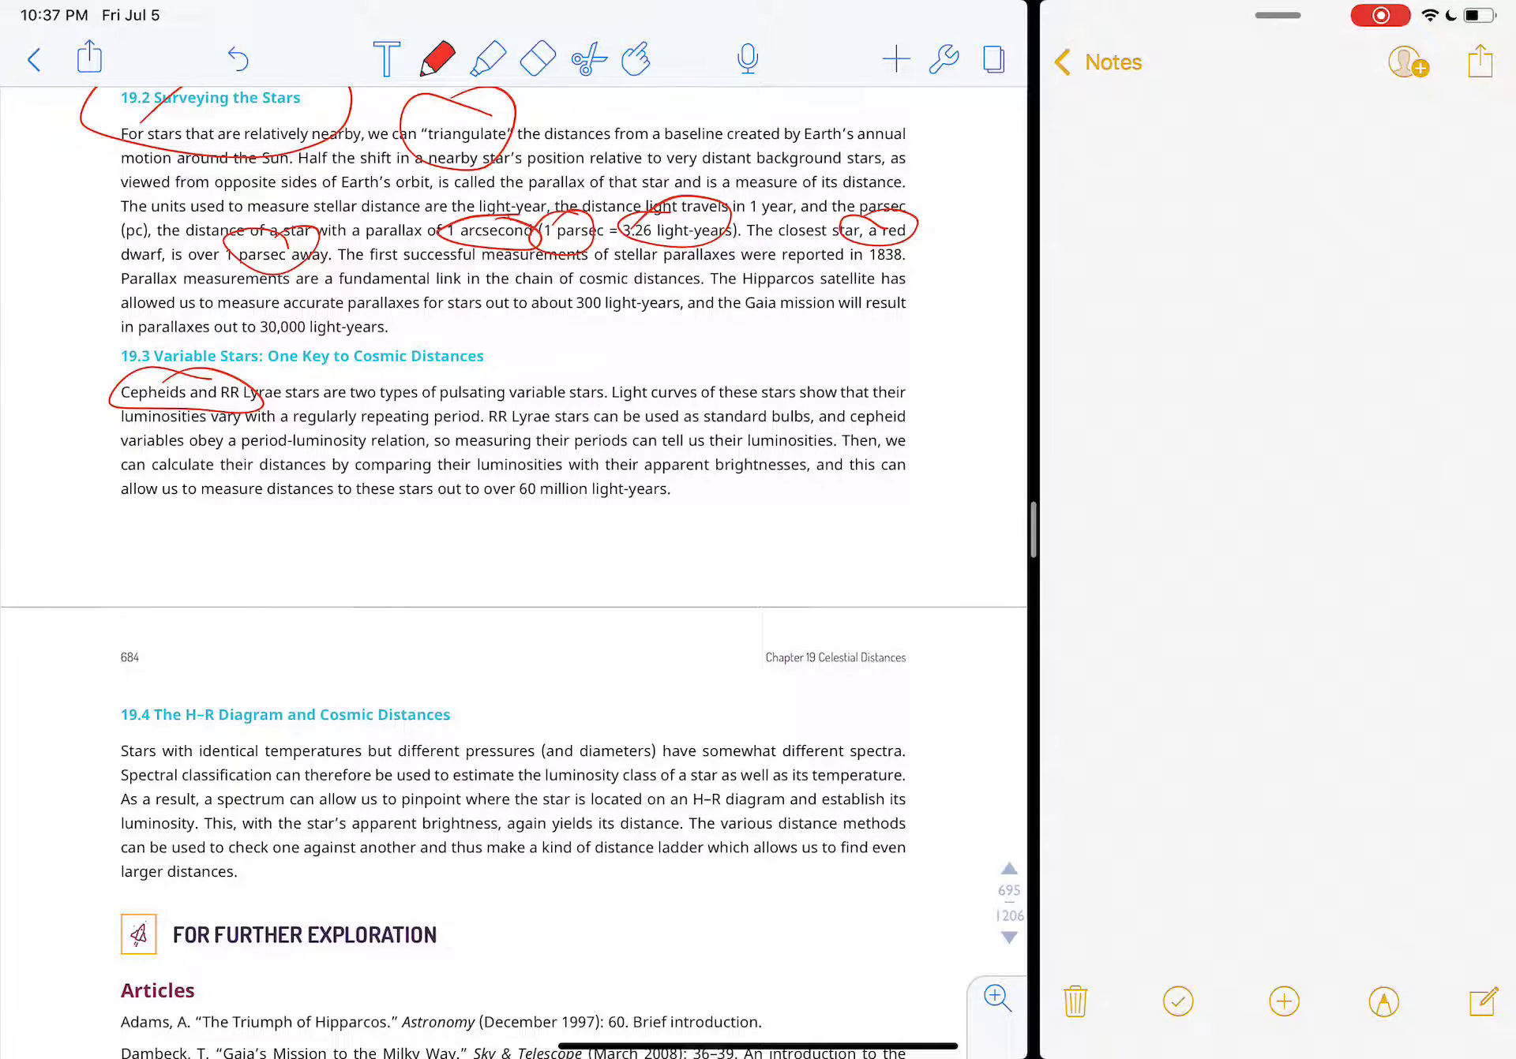
scroll("down", 3)
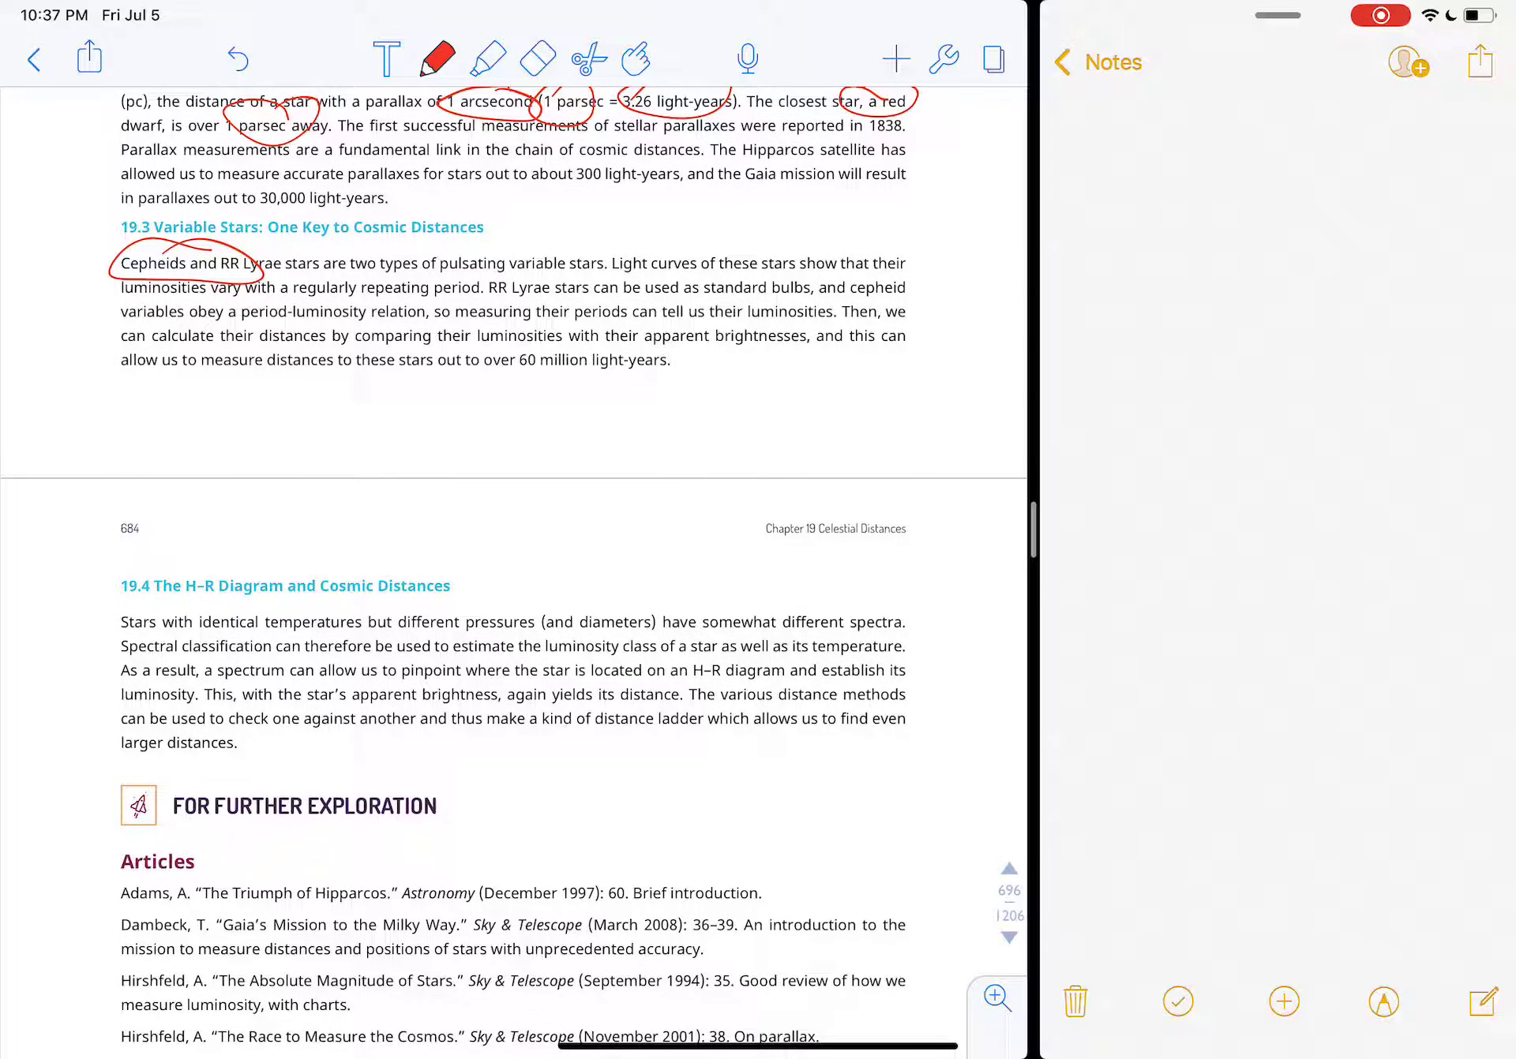